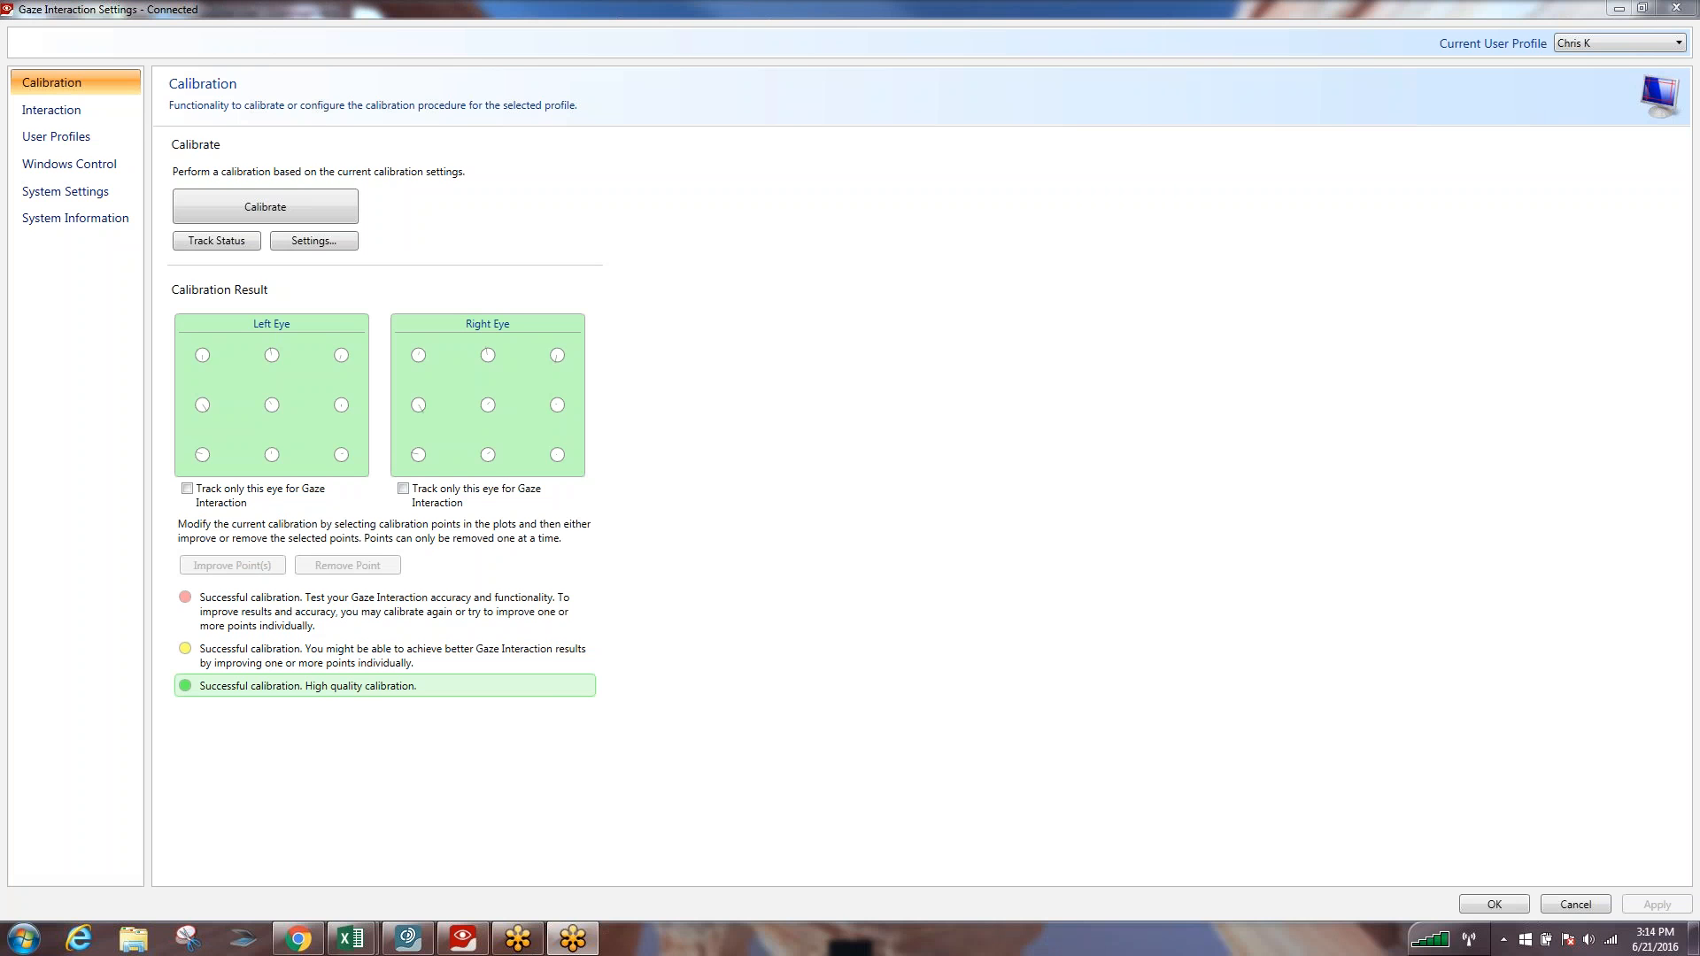
pyautogui.moveTo(1180, 690)
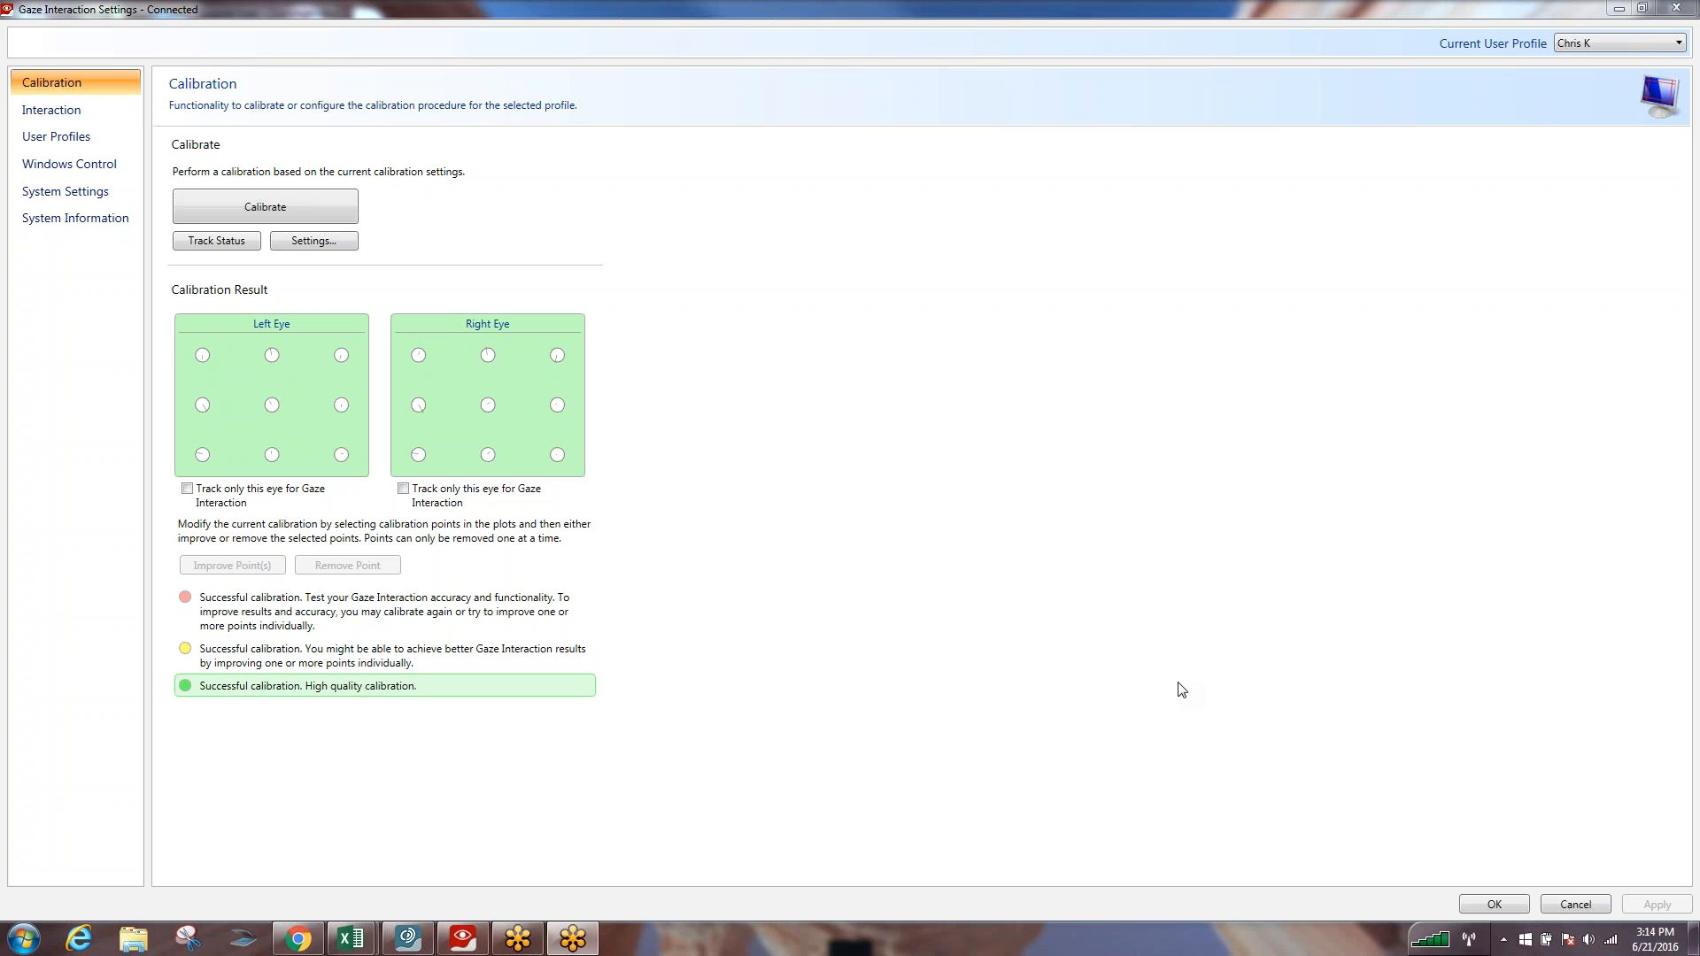
pyautogui.moveTo(1103, 658)
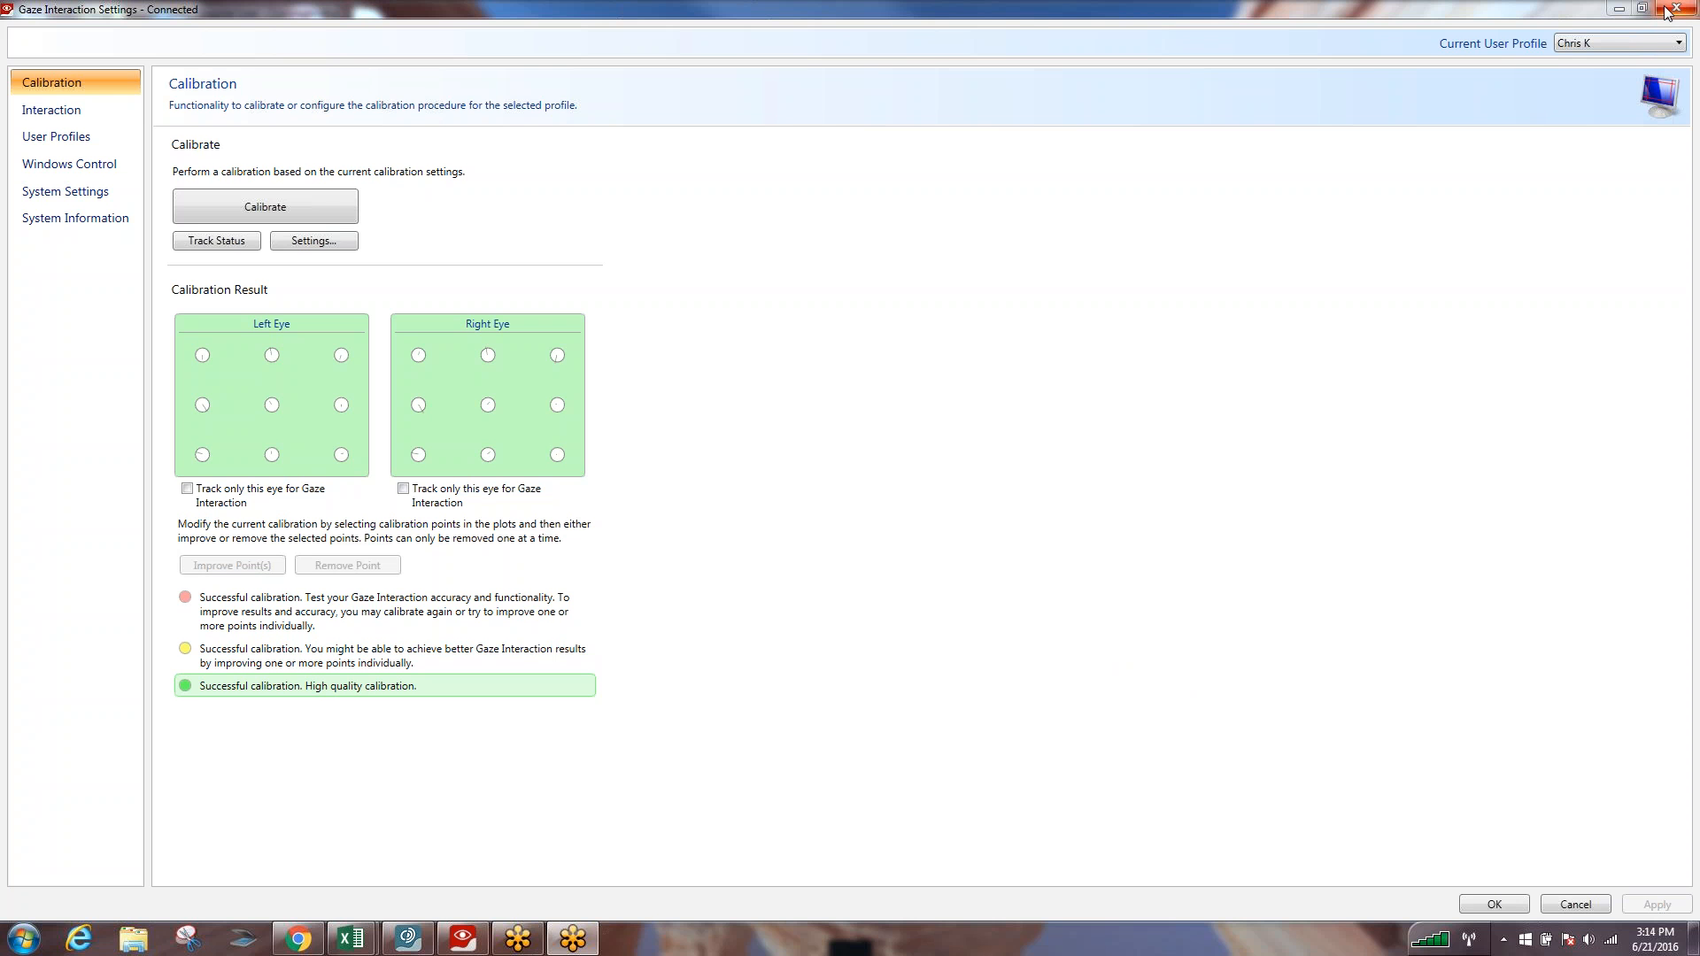
pyautogui.moveTo(1688, 8)
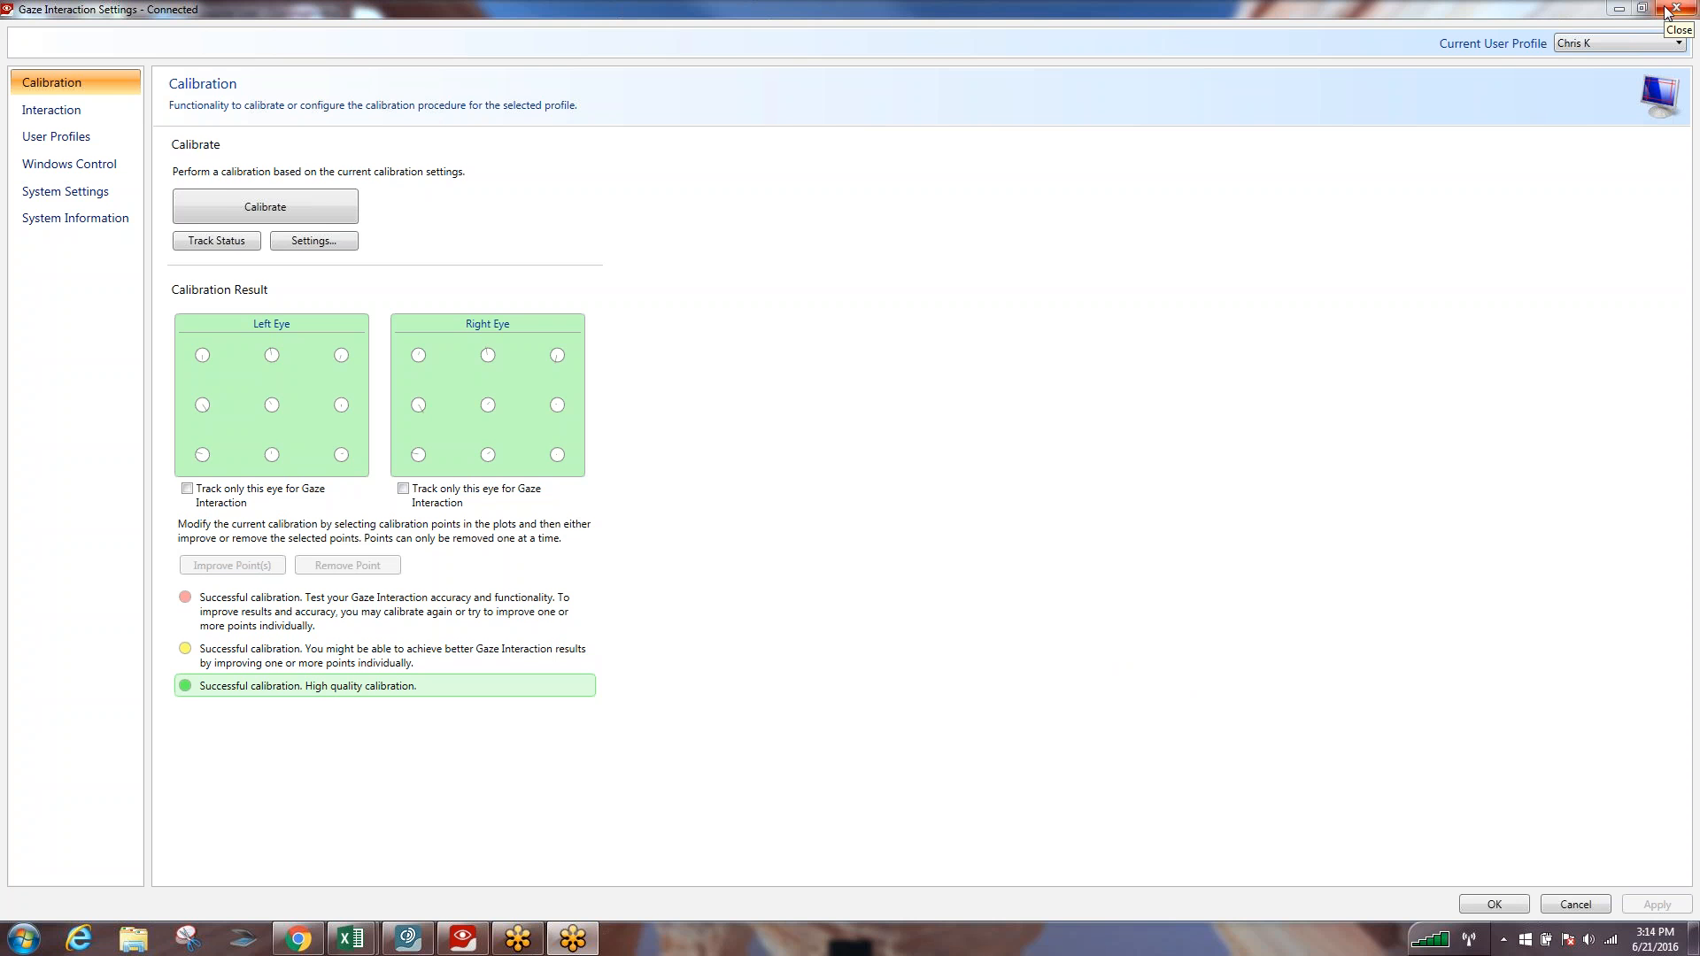
# Step: Close Gaze Interaction Settings, the Input Method dialog and Advanced Settings
pyautogui.click(1686, 8)
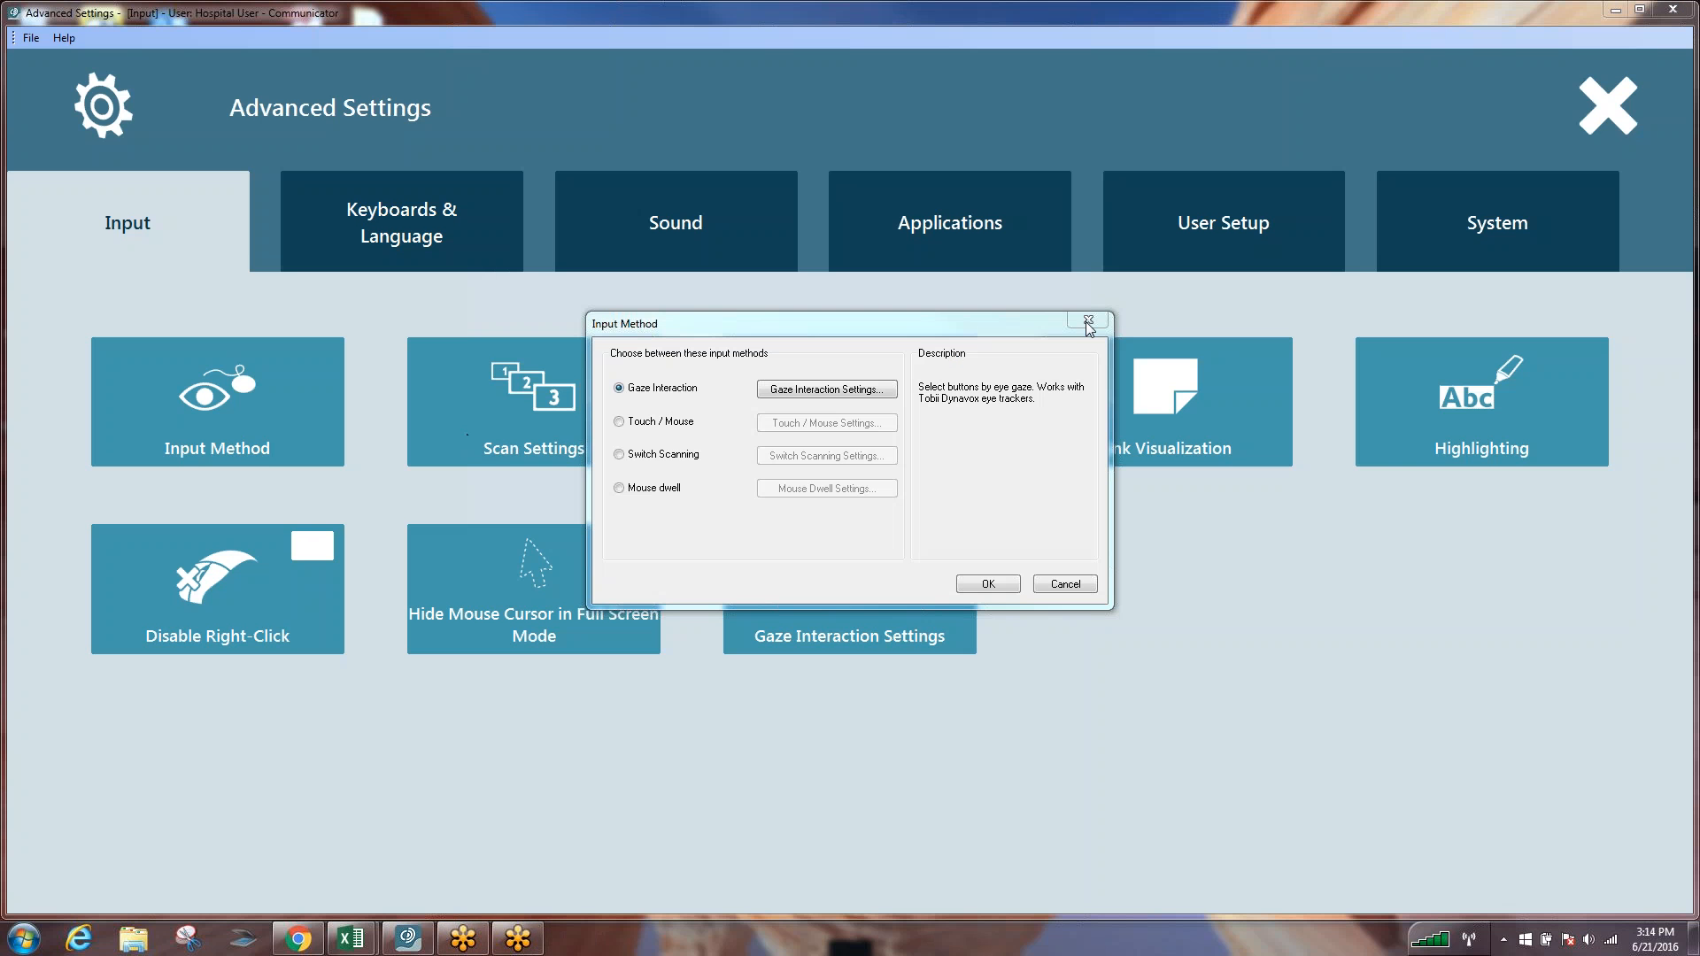
pyautogui.click(1099, 322)
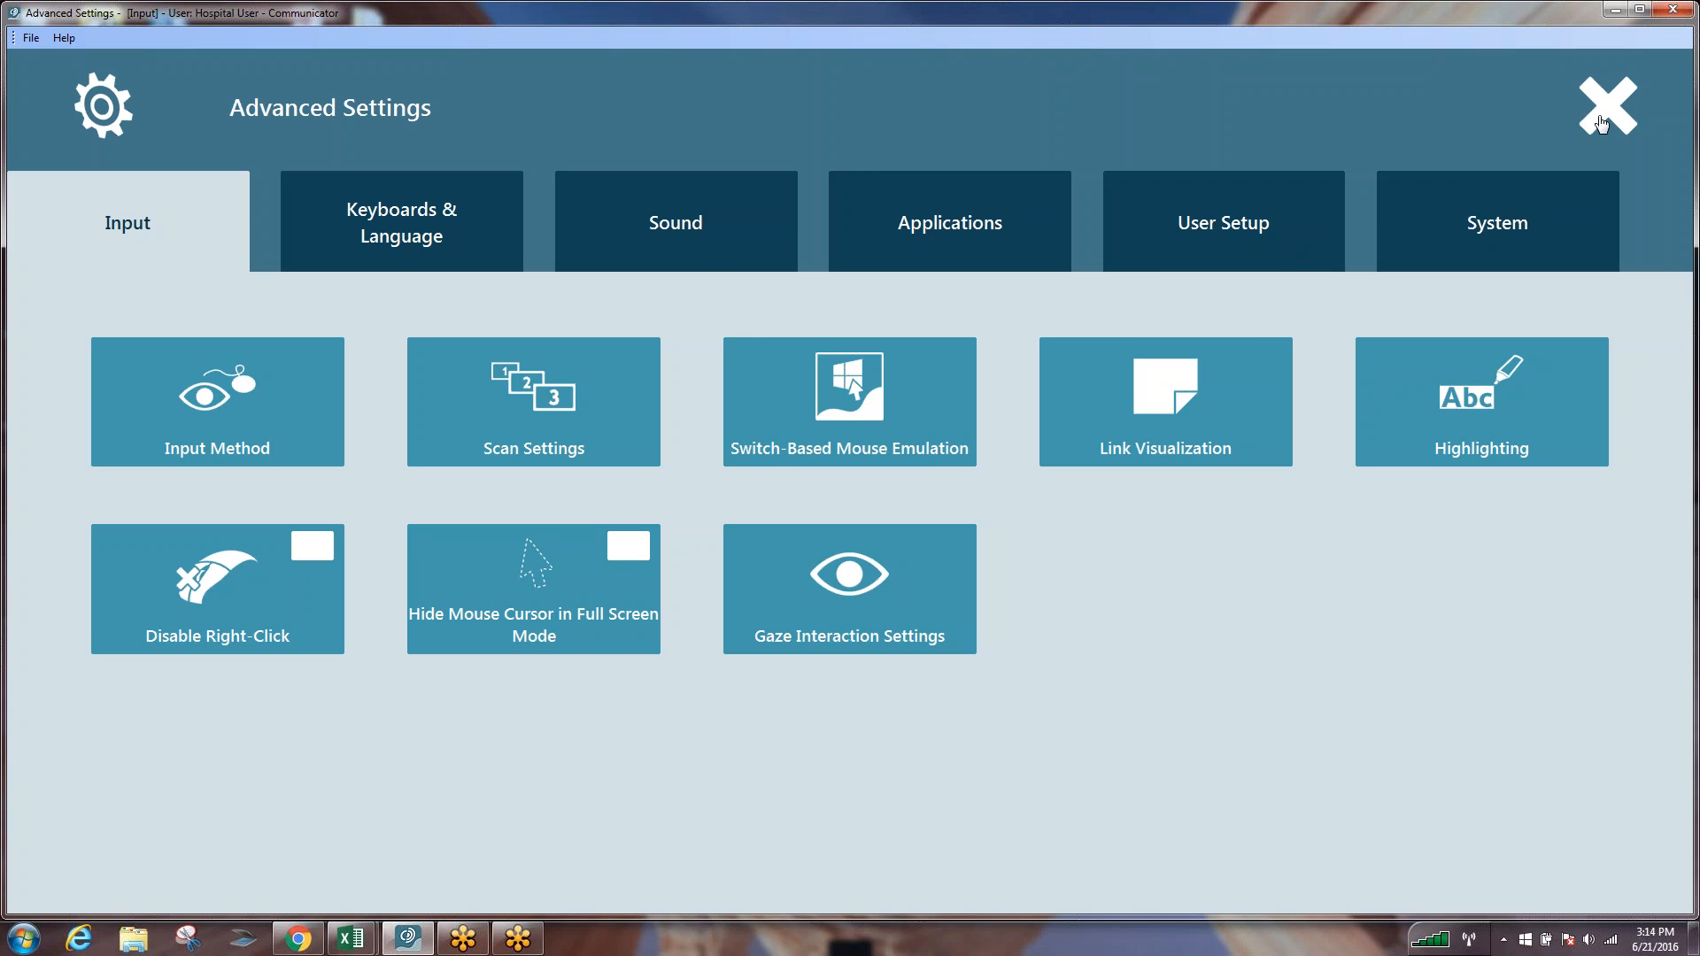
pyautogui.click(1605, 105)
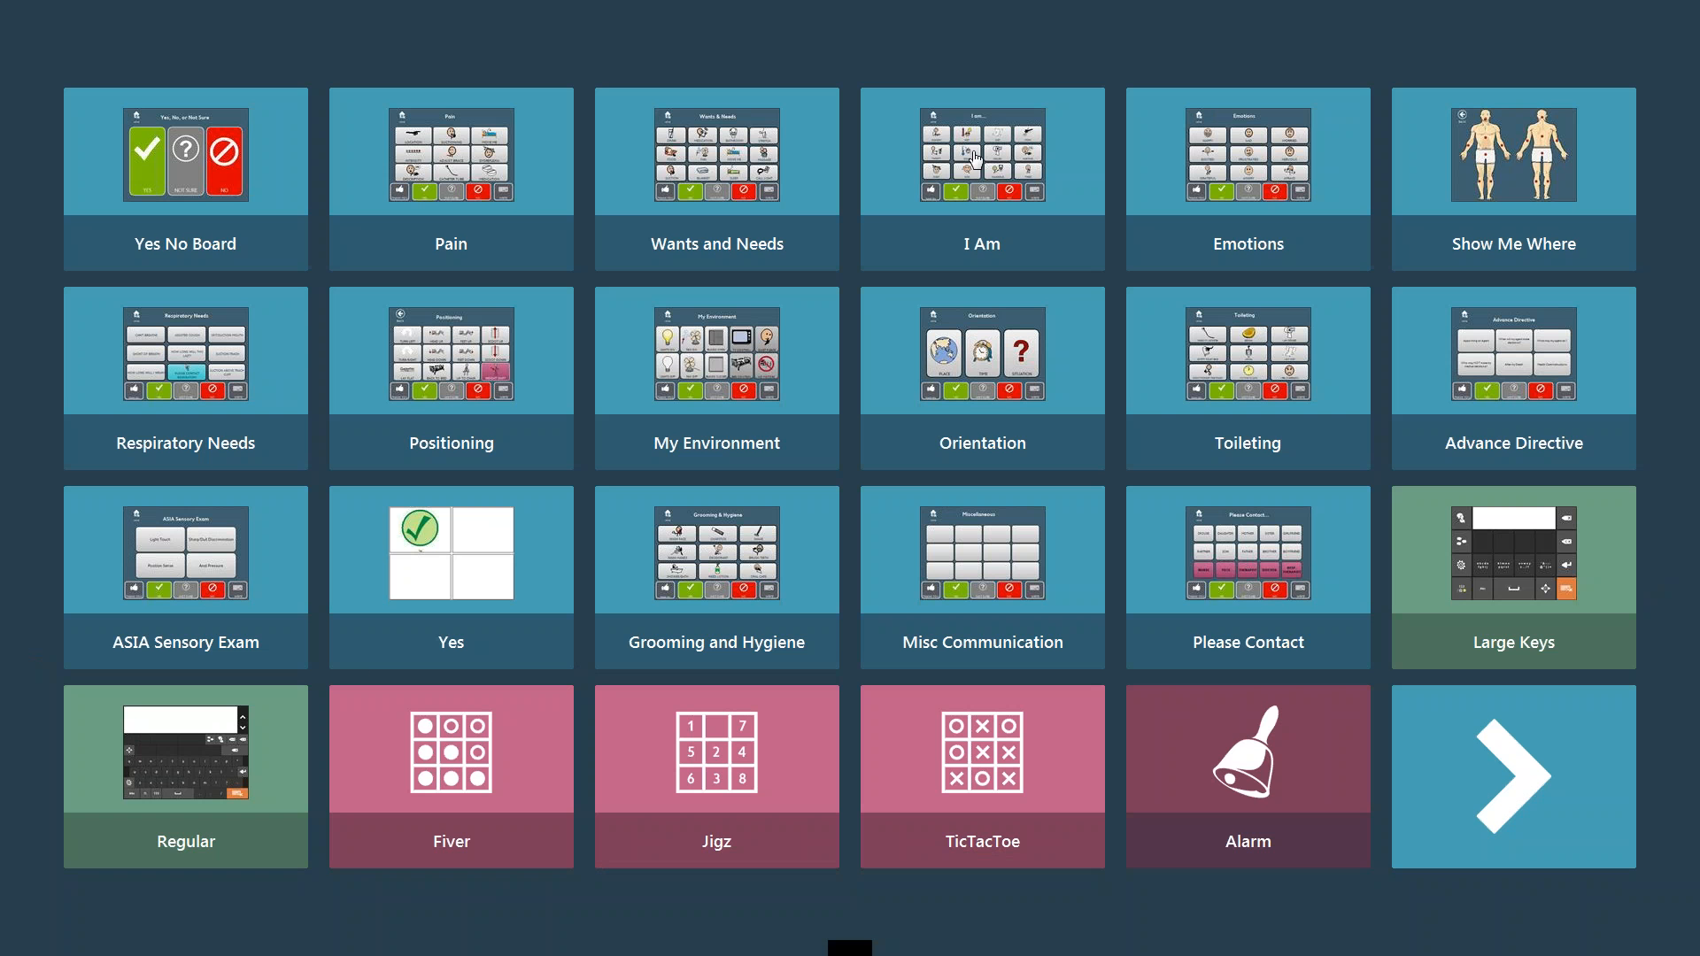
pyautogui.moveTo(884, 547)
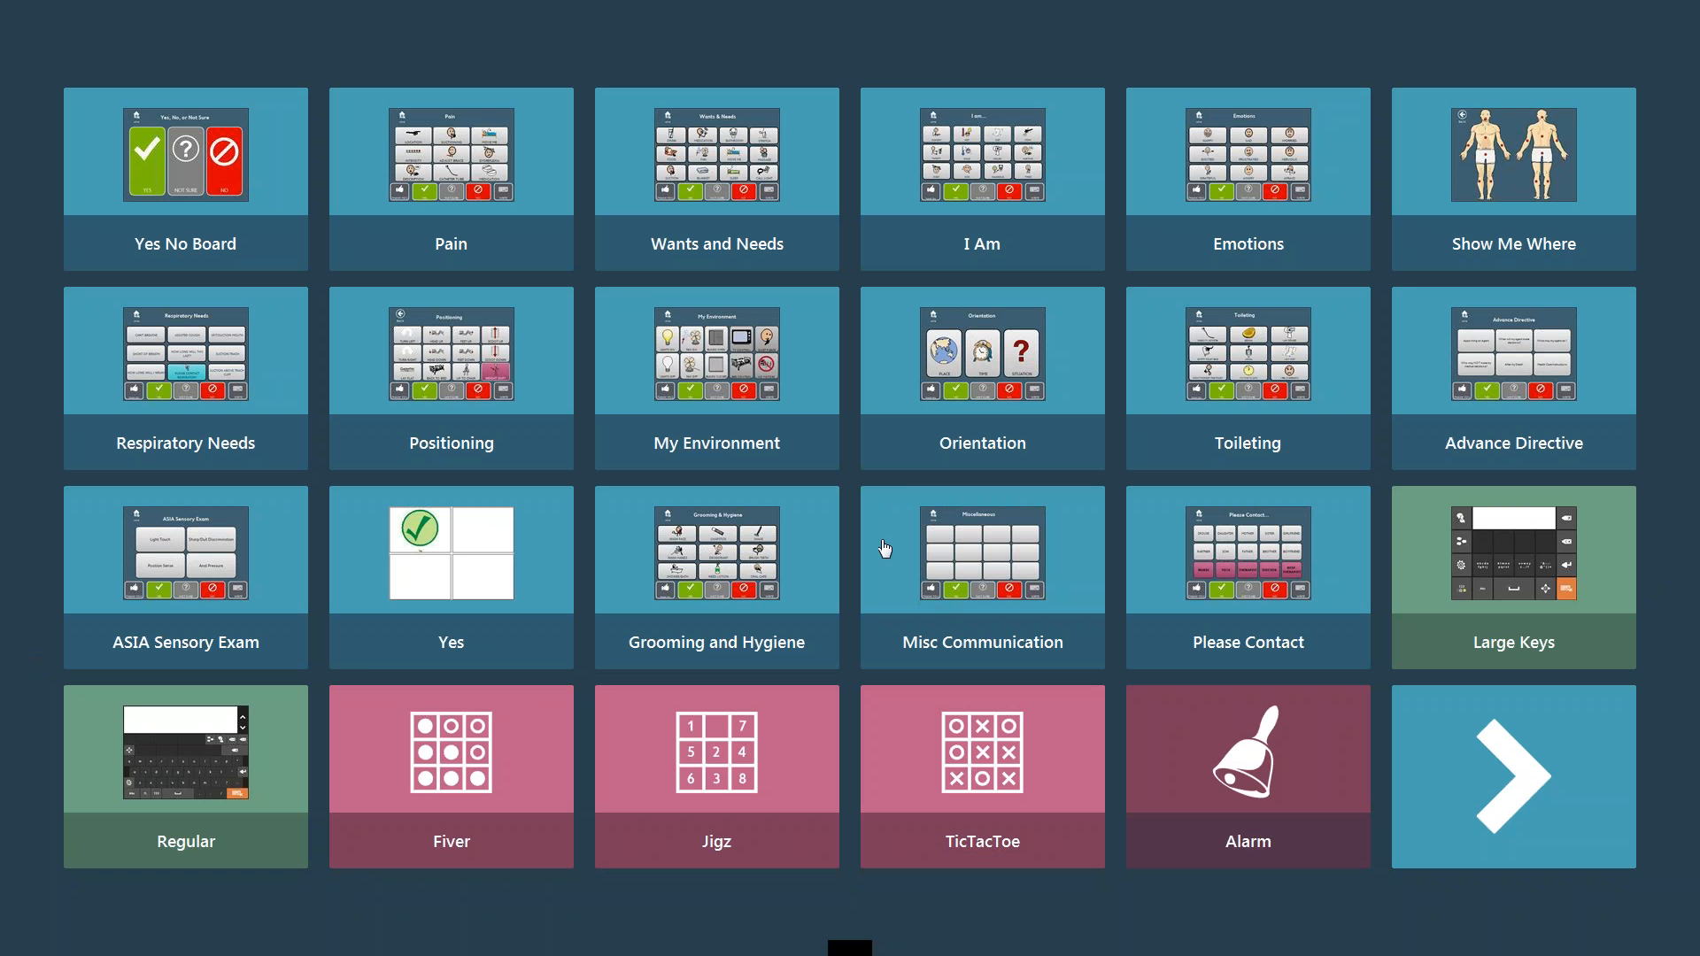
pyautogui.moveTo(851, 493)
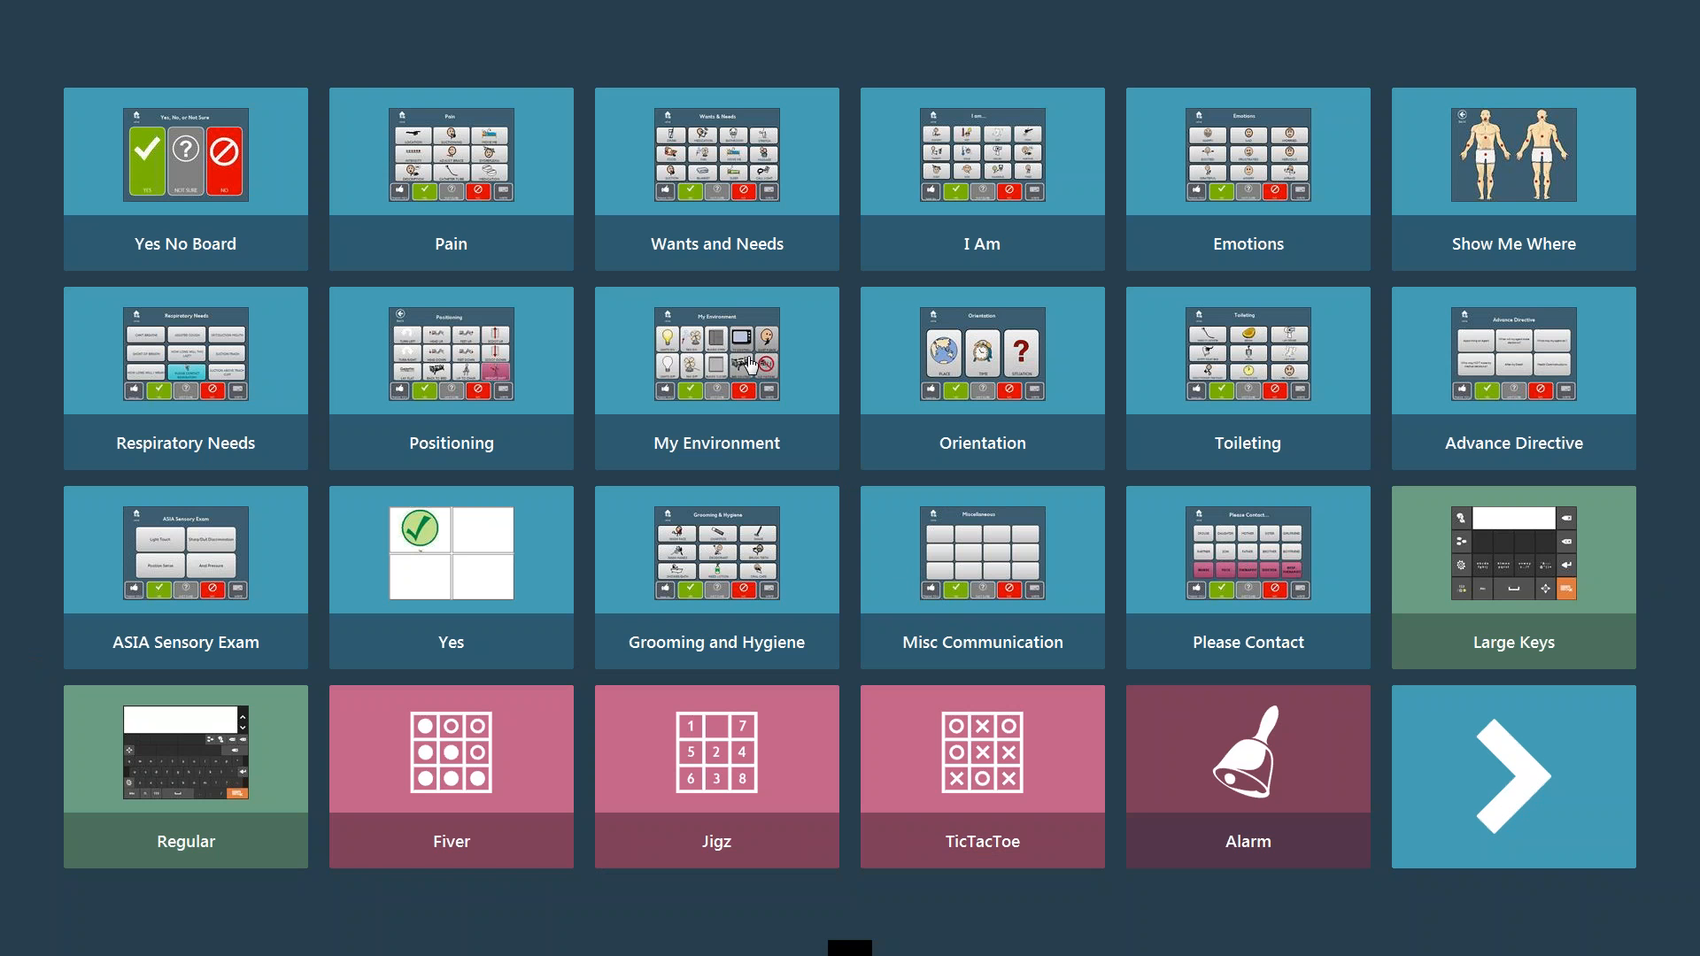
pyautogui.moveTo(743, 363)
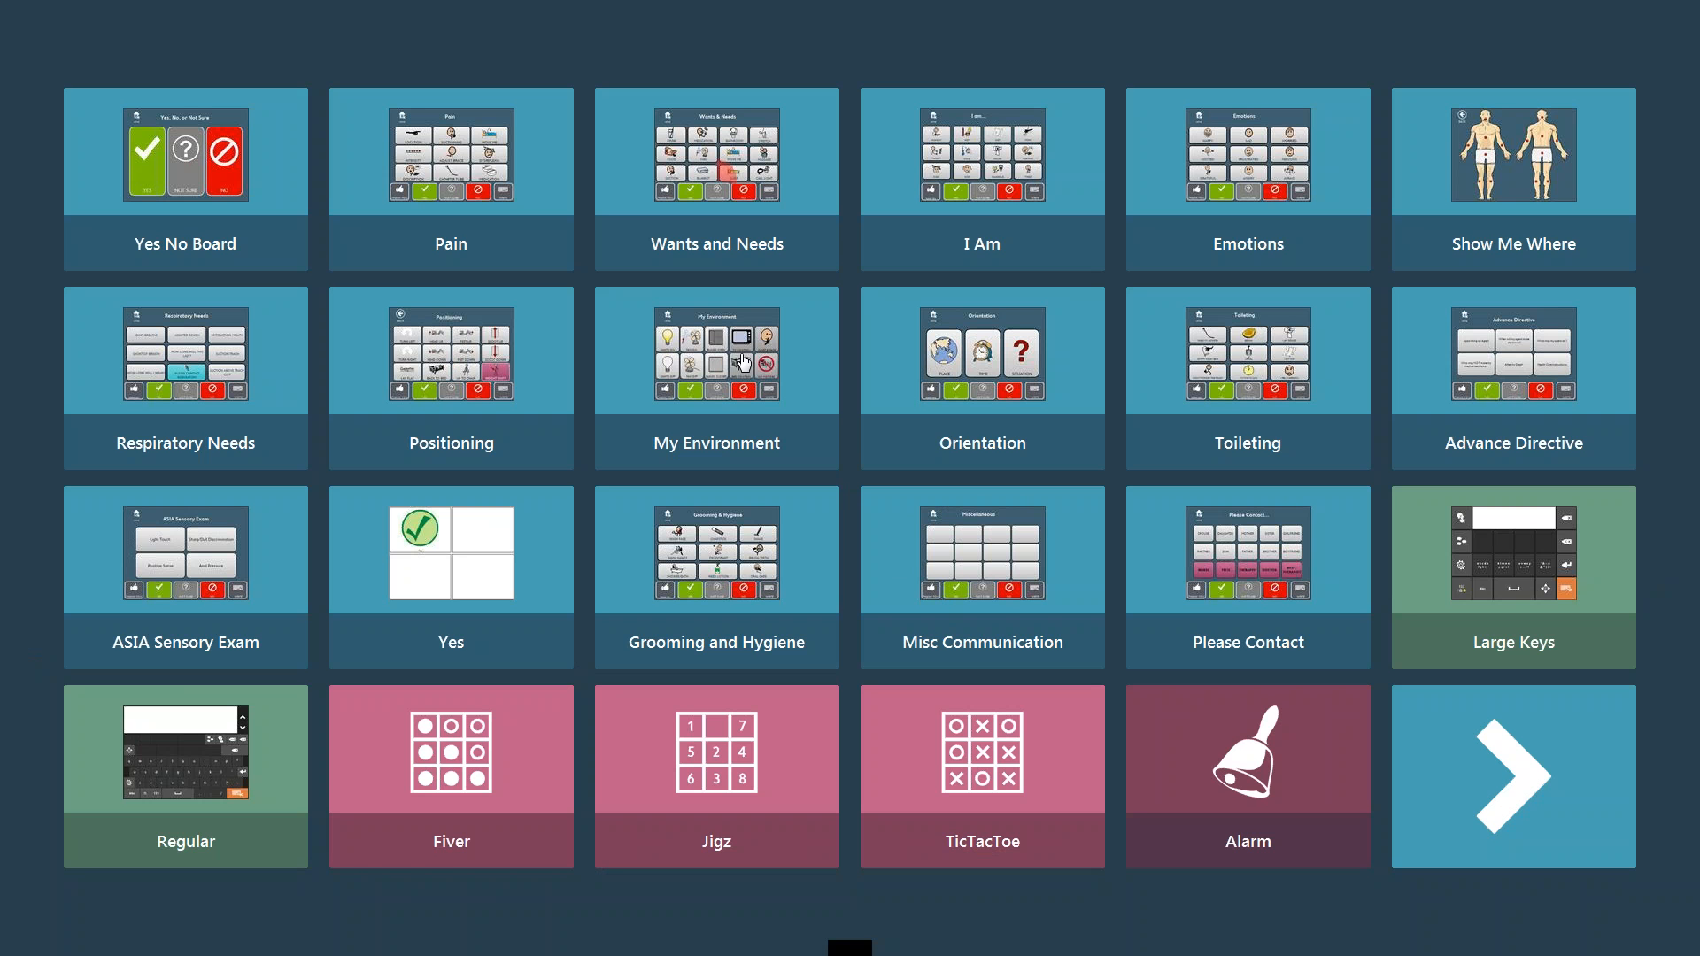
pyautogui.moveTo(736, 362)
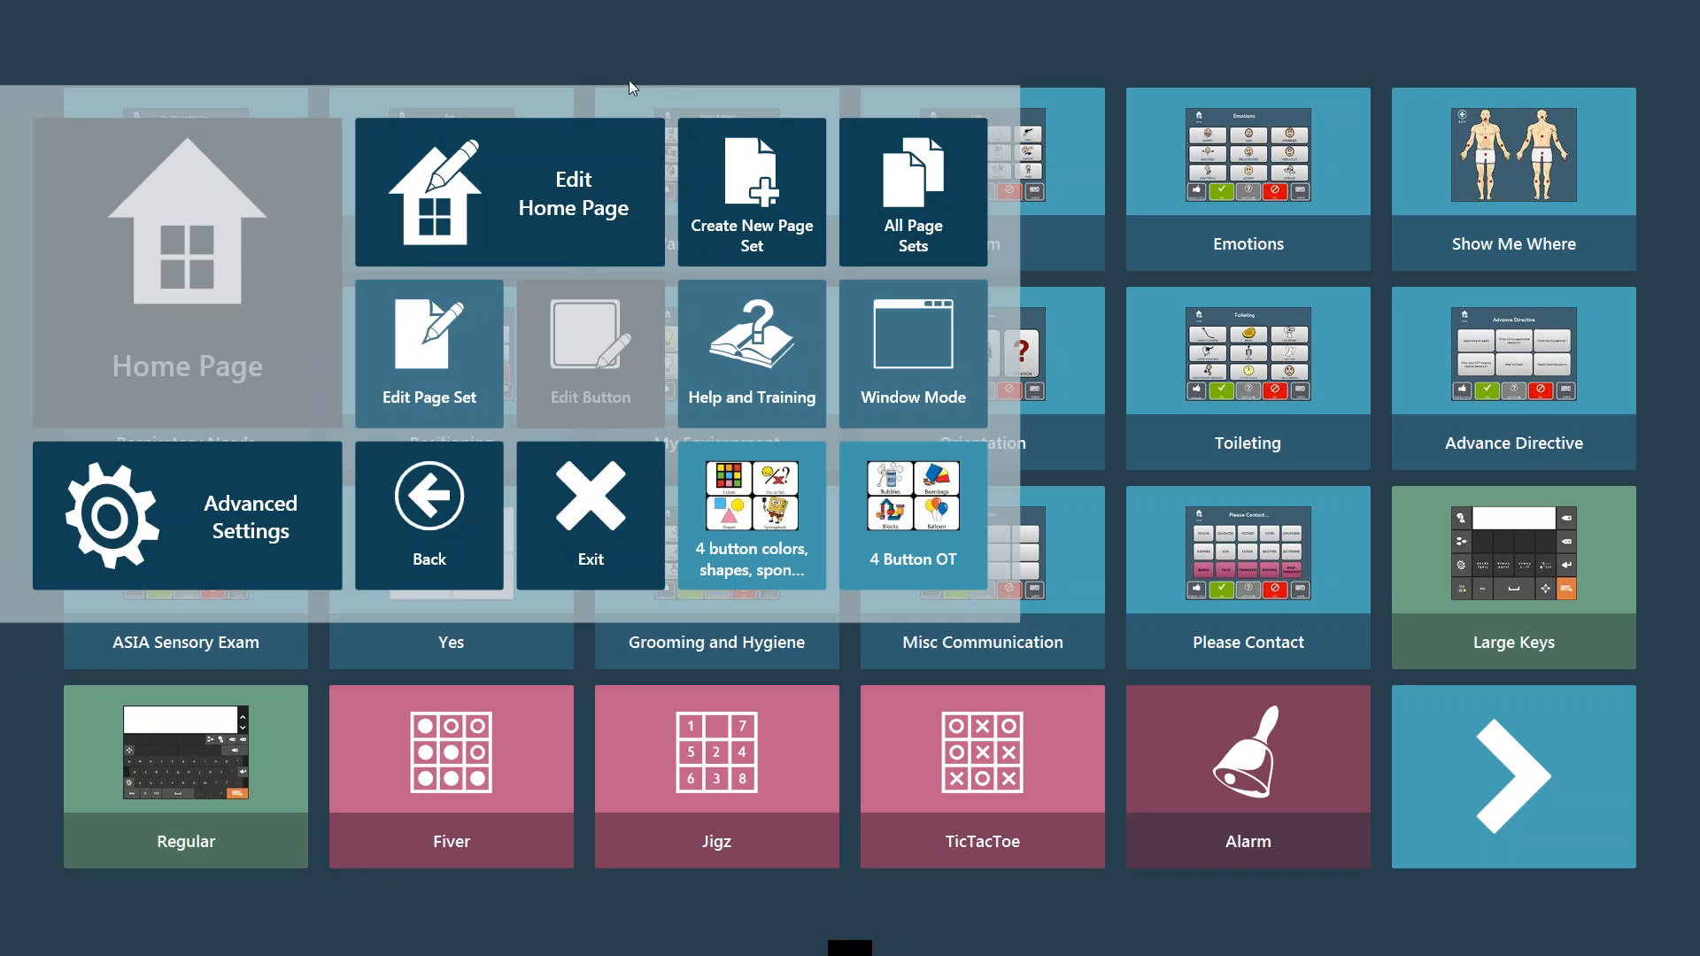
pyautogui.moveTo(177, 487)
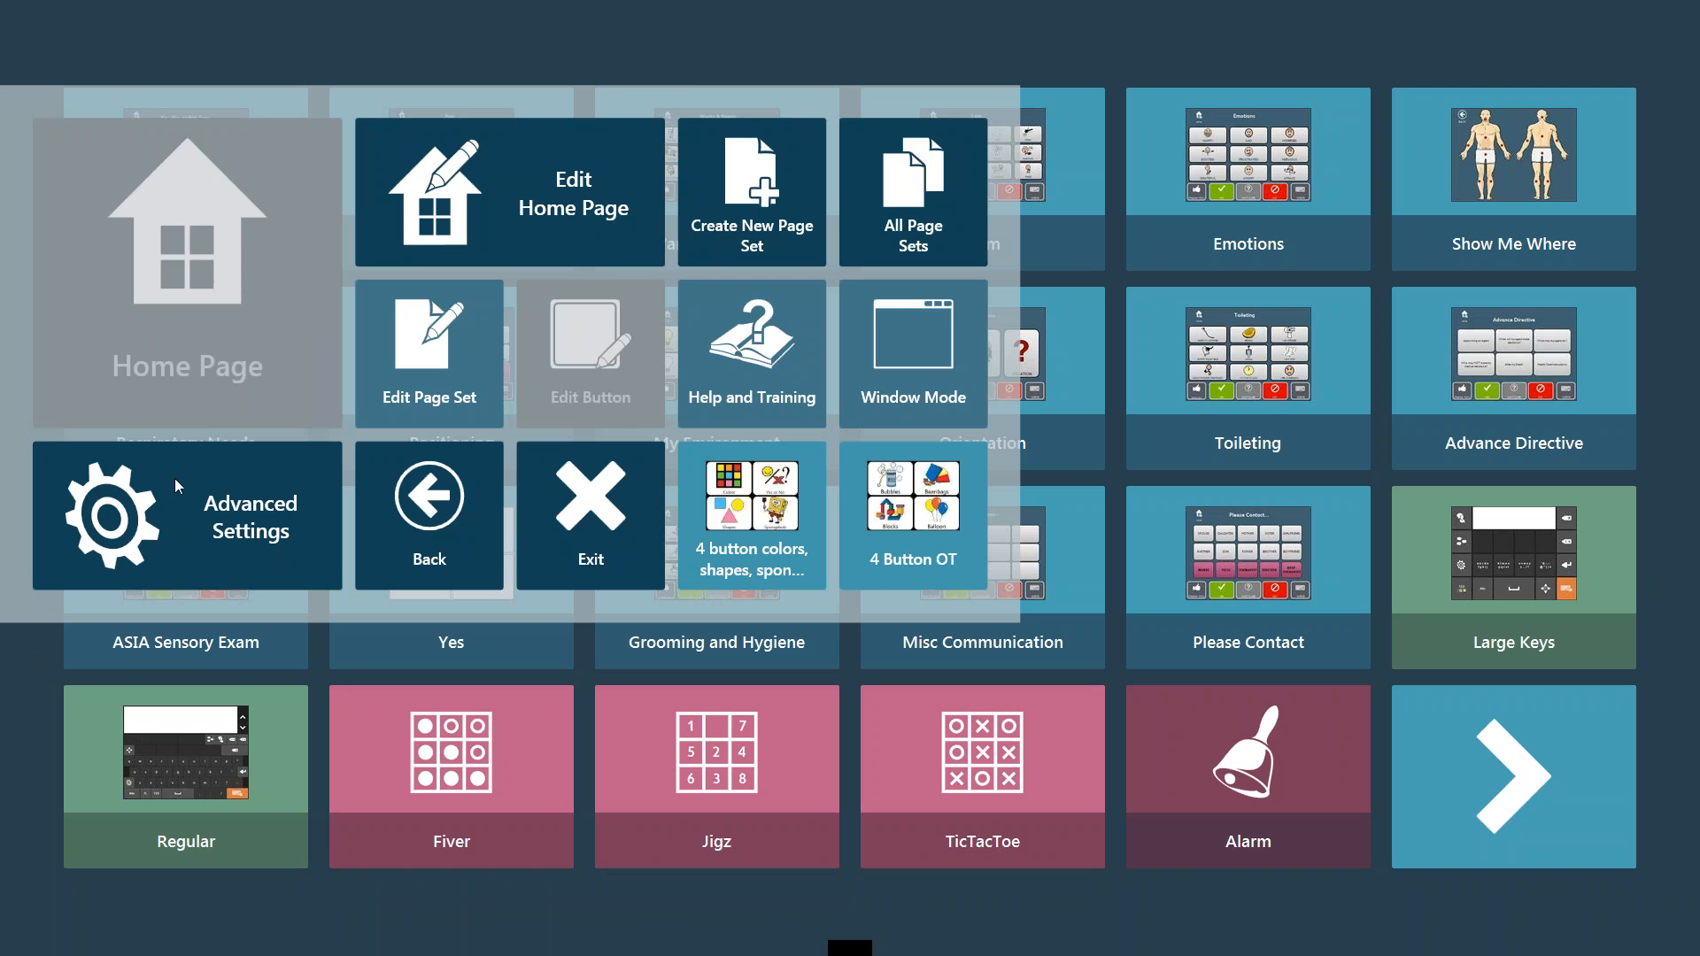
pyautogui.moveTo(260, 593)
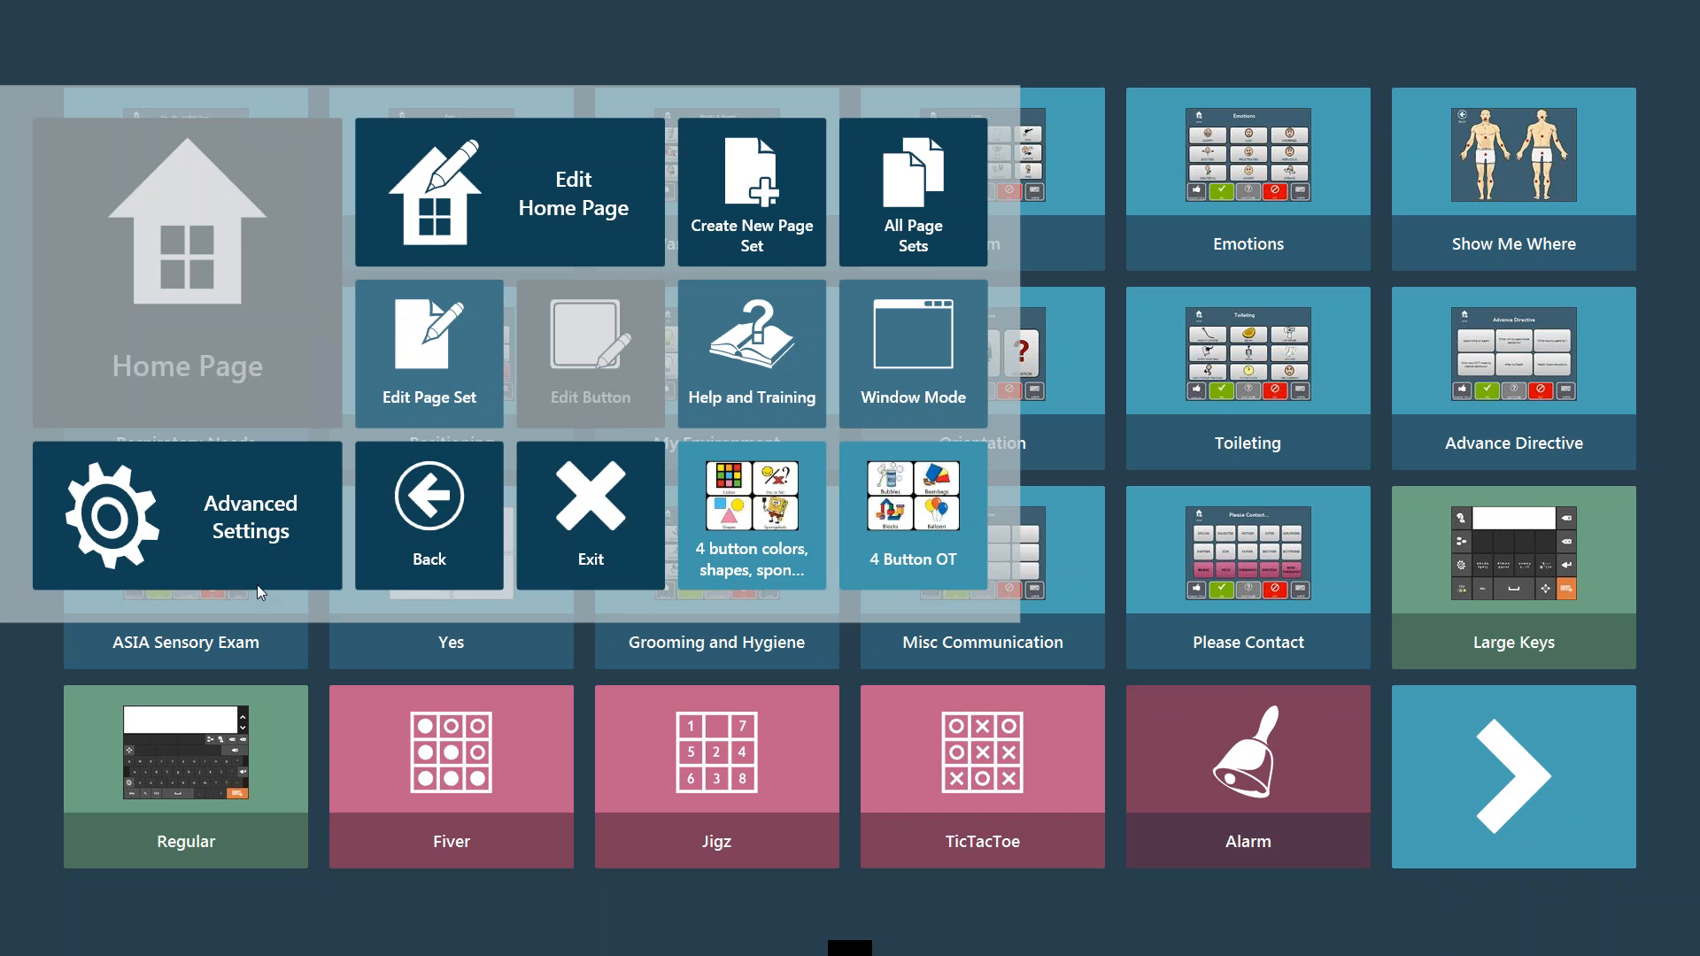
pyautogui.moveTo(371, 669)
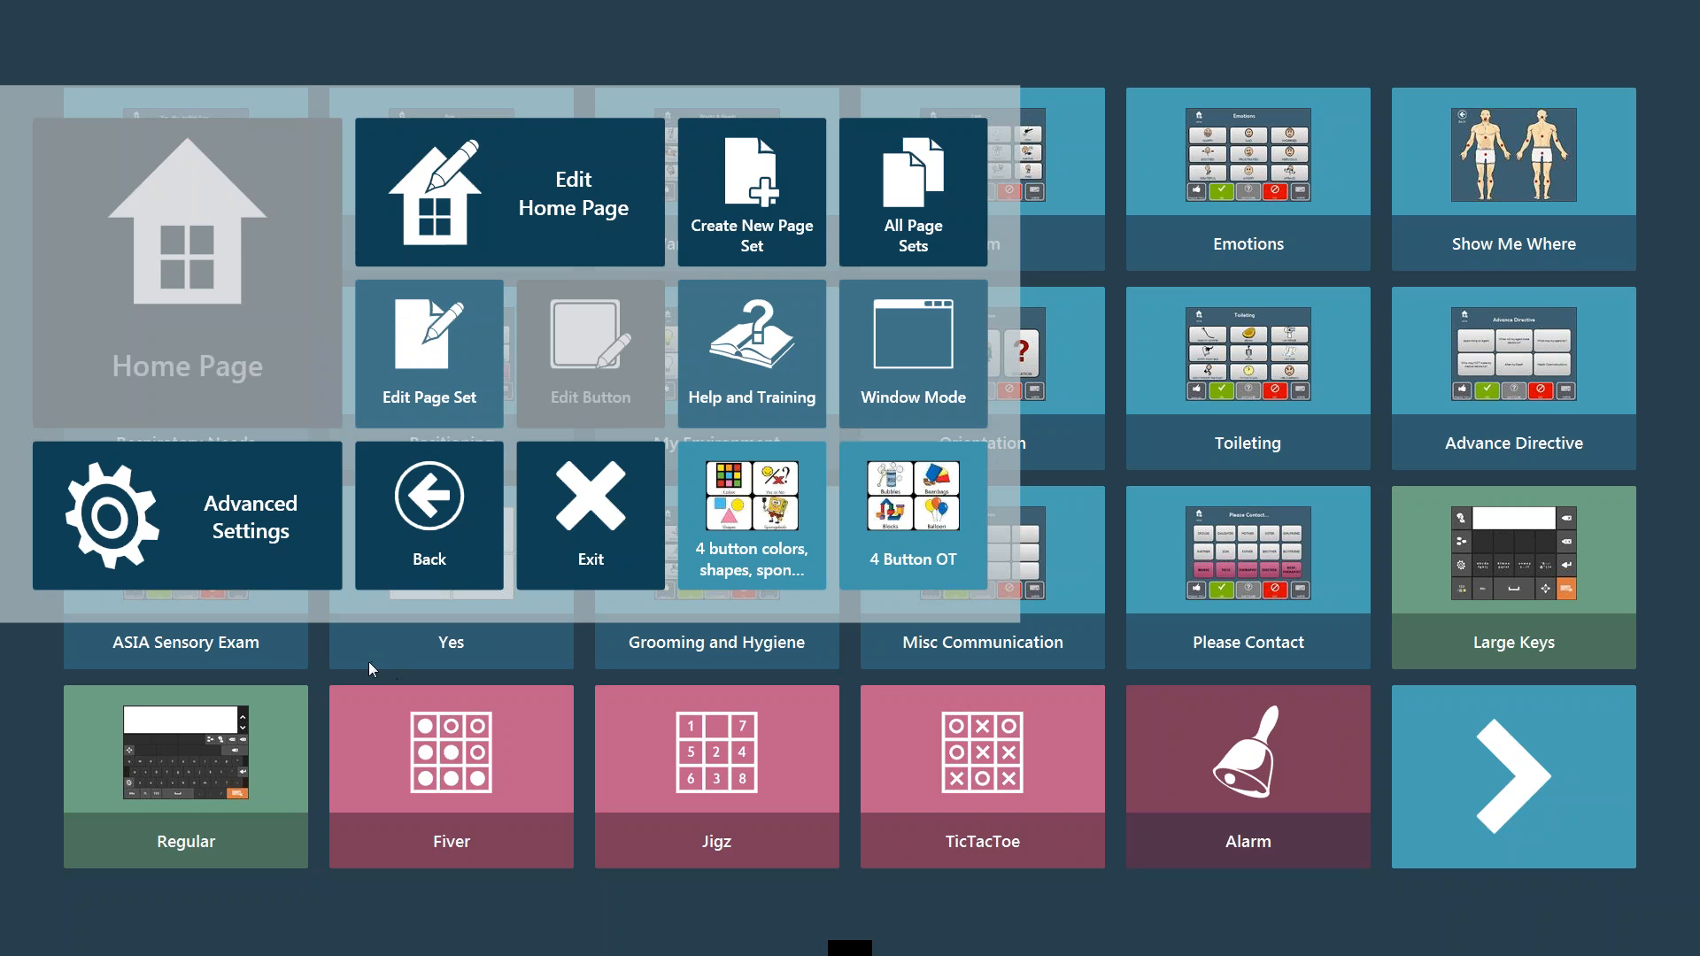
pyautogui.moveTo(318, 604)
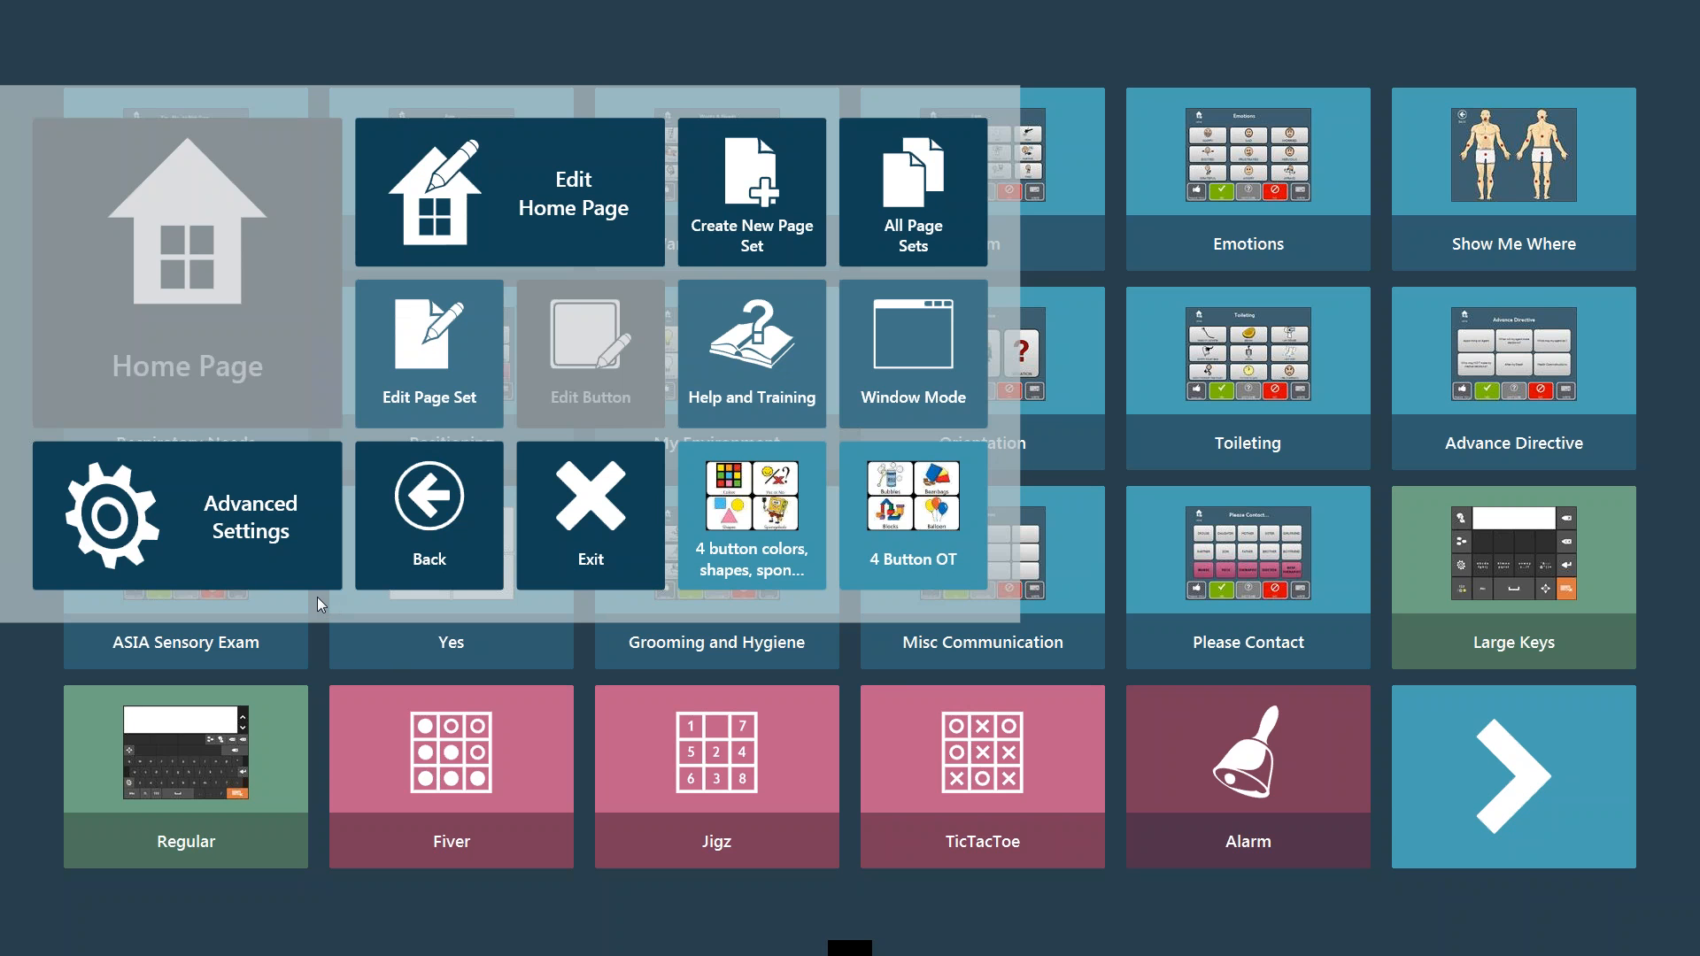
pyautogui.moveTo(344, 567)
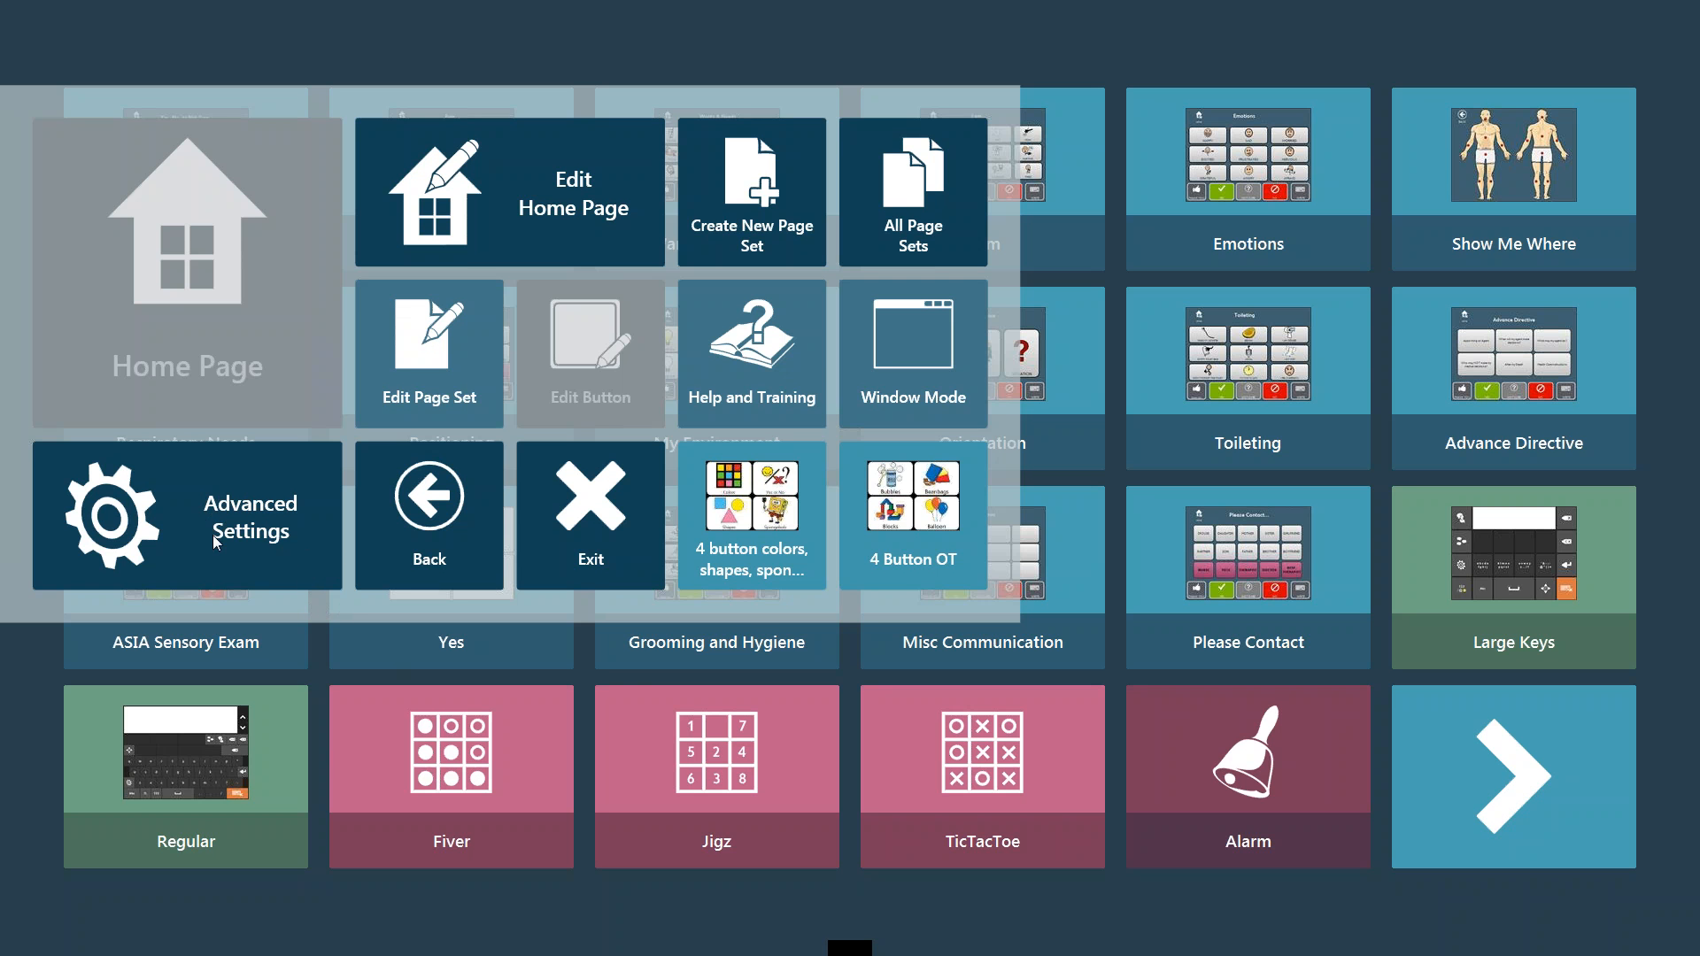
pyautogui.moveTo(284, 545)
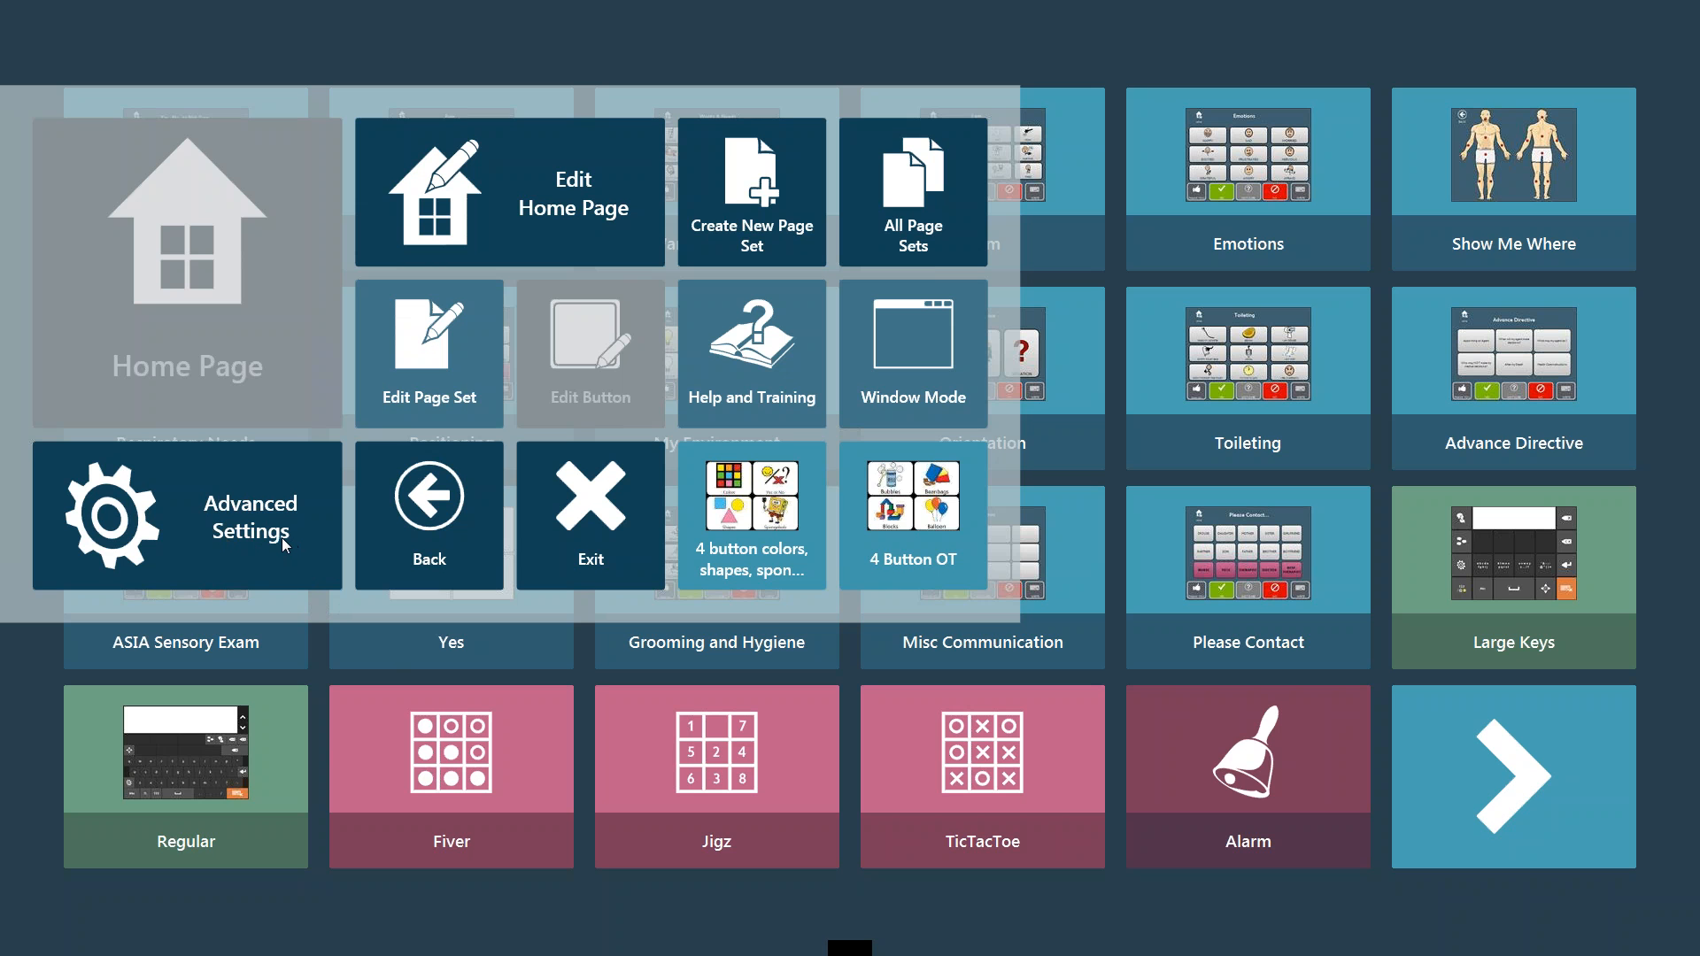
pyautogui.moveTo(280, 542)
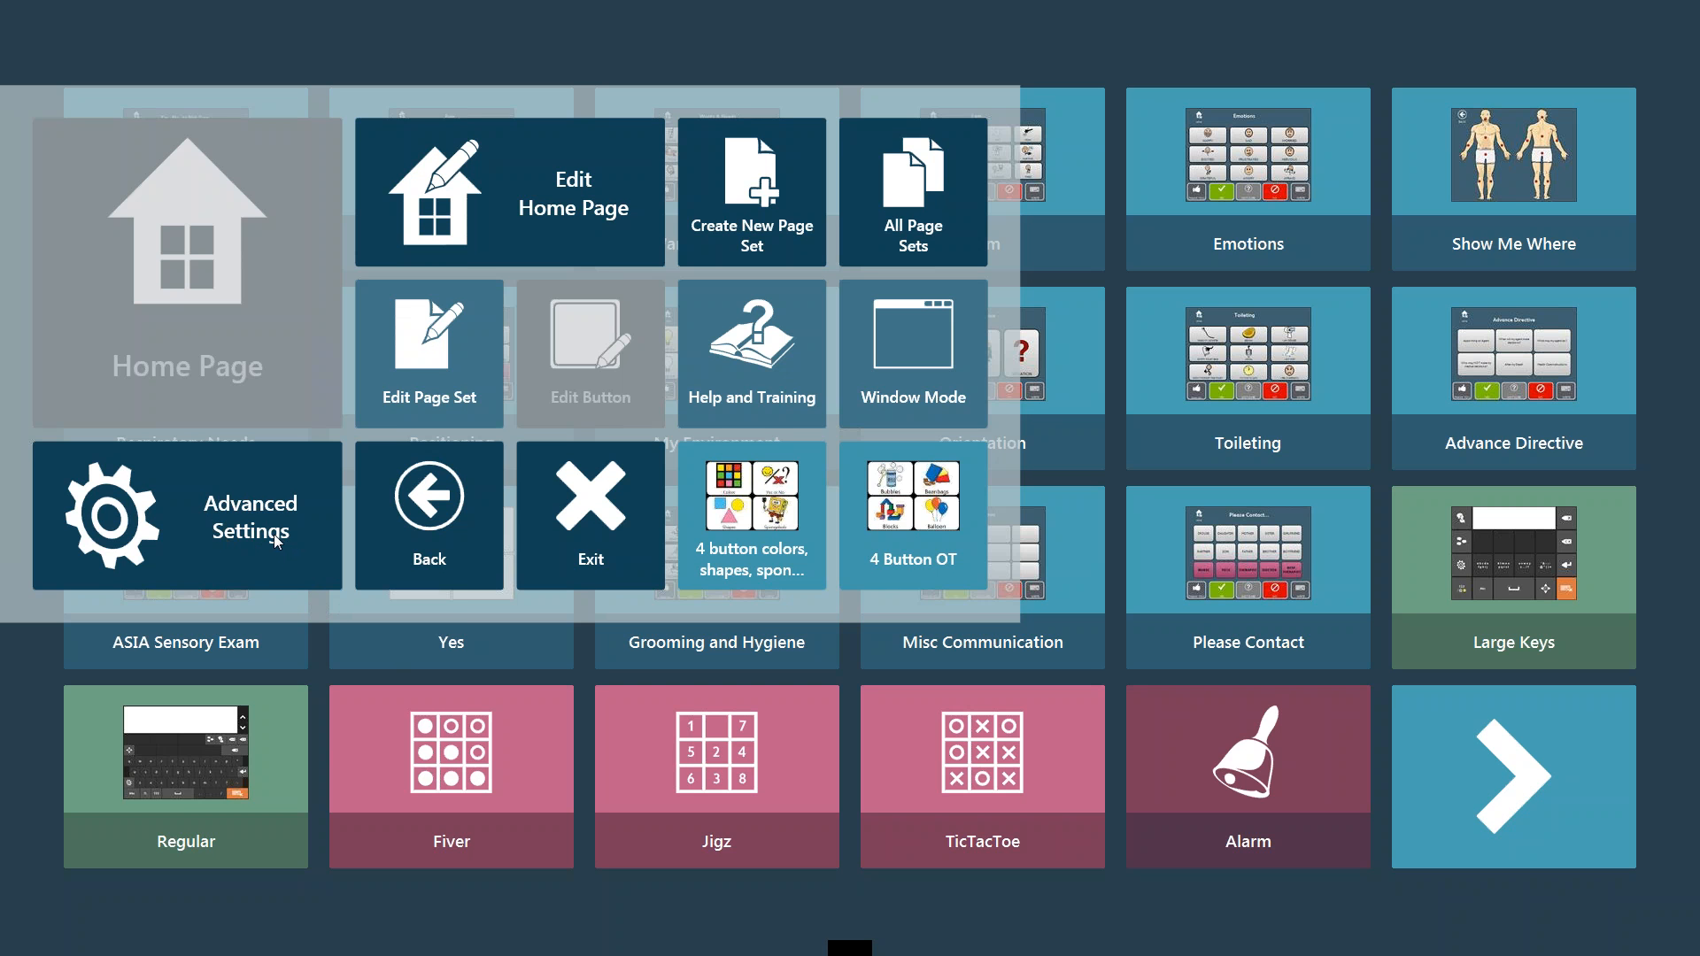
pyautogui.moveTo(277, 483)
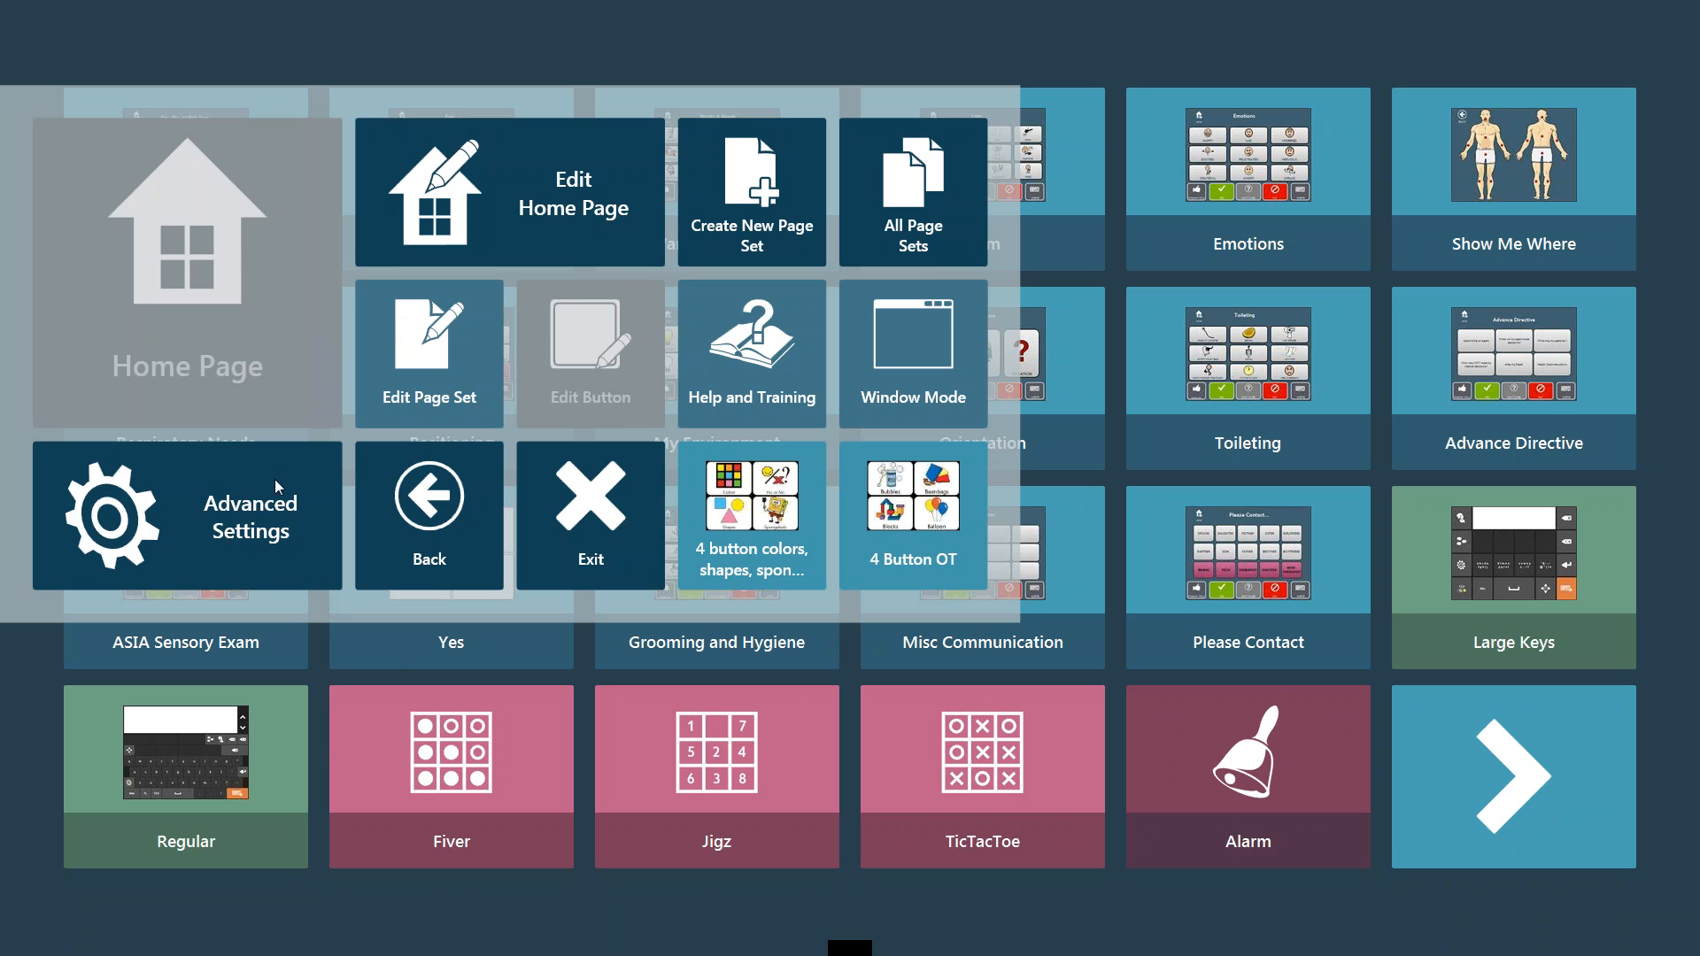
pyautogui.moveTo(223, 550)
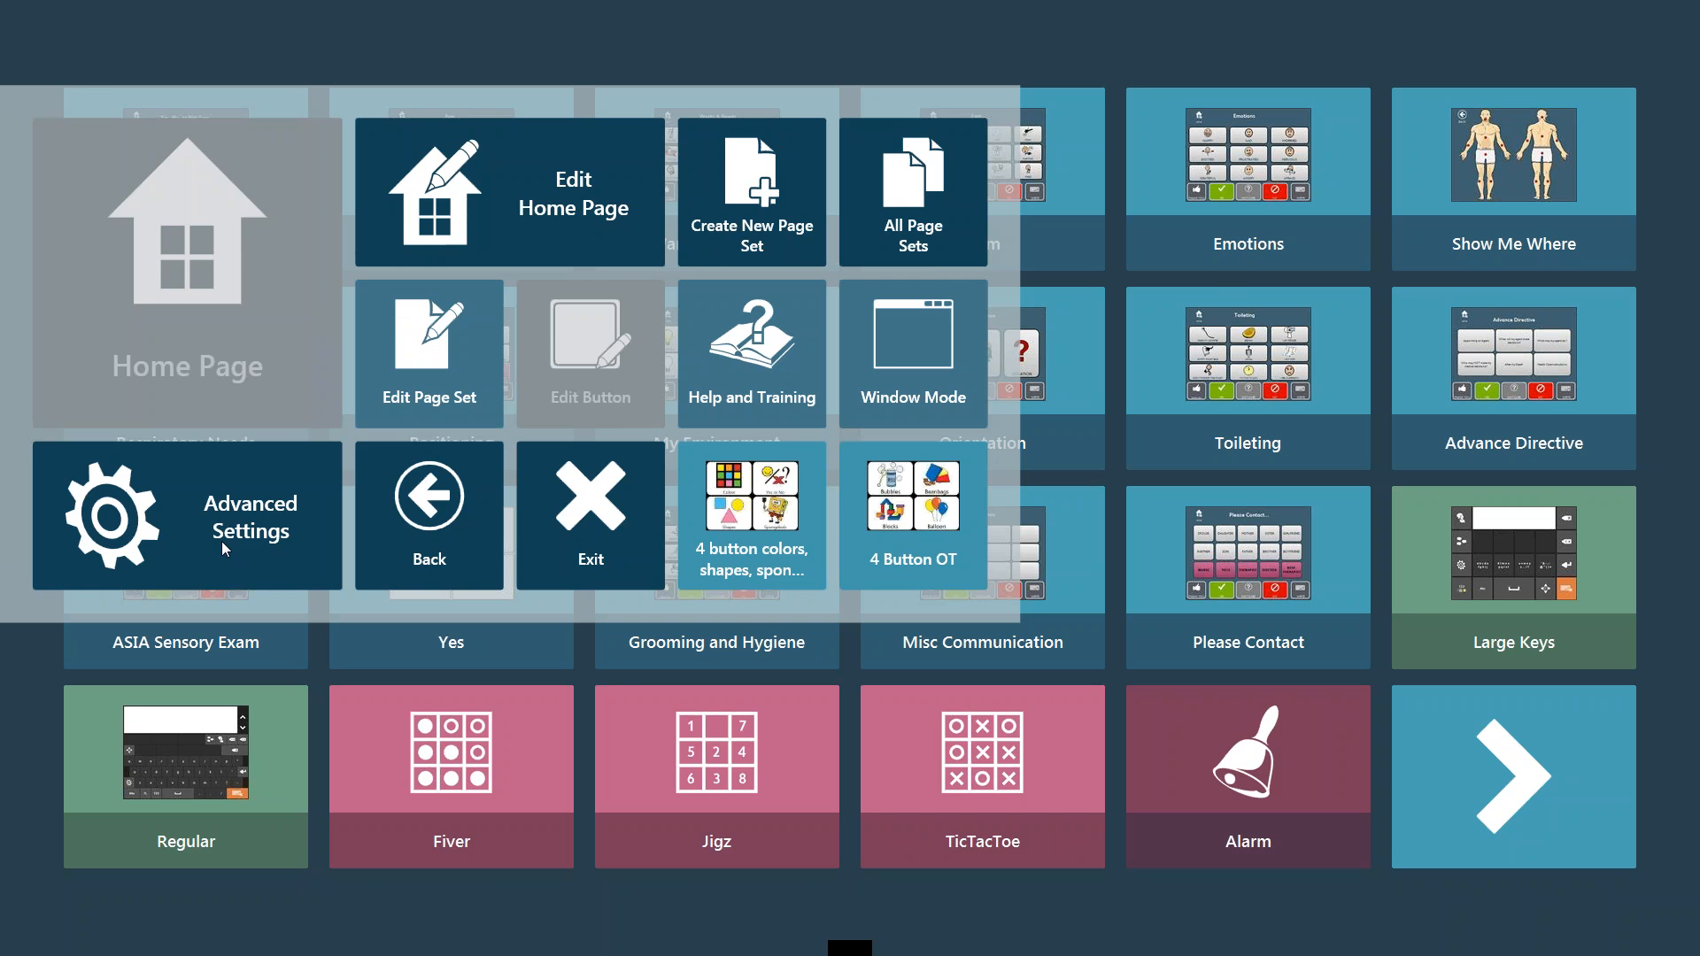
pyautogui.moveTo(223, 551)
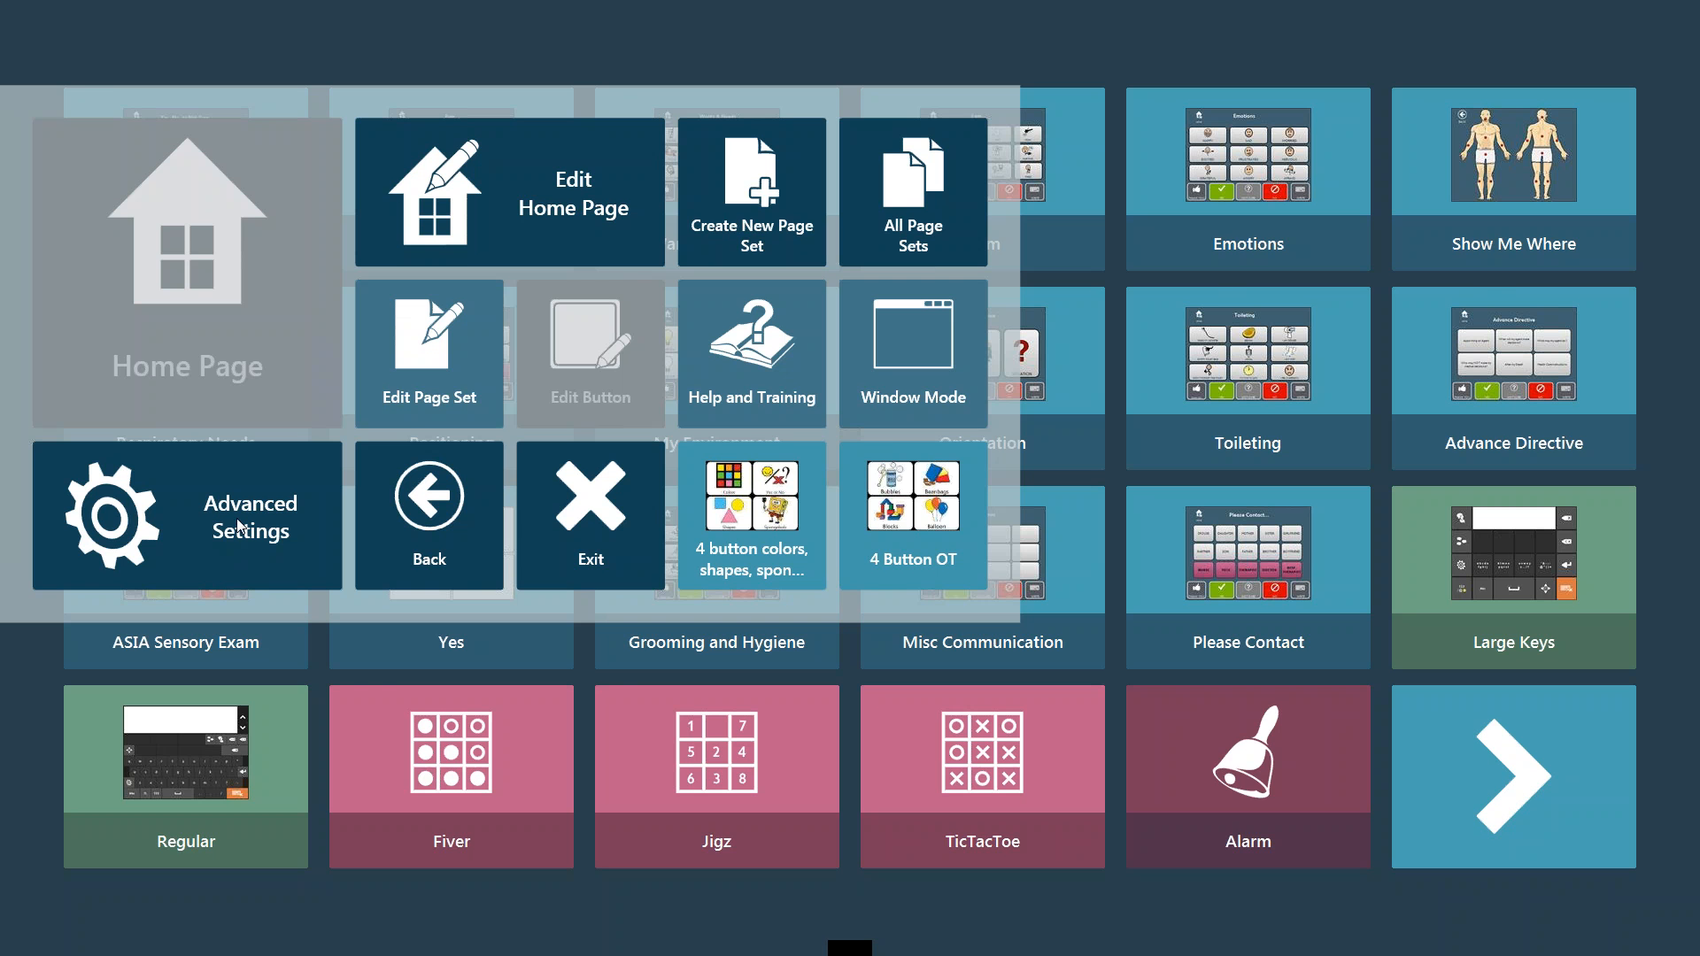
# Step: In Advanced Settings' Input Method, try Touch/Mouse, then reselect Gaze Interaction and confirm
pyautogui.click(187, 517)
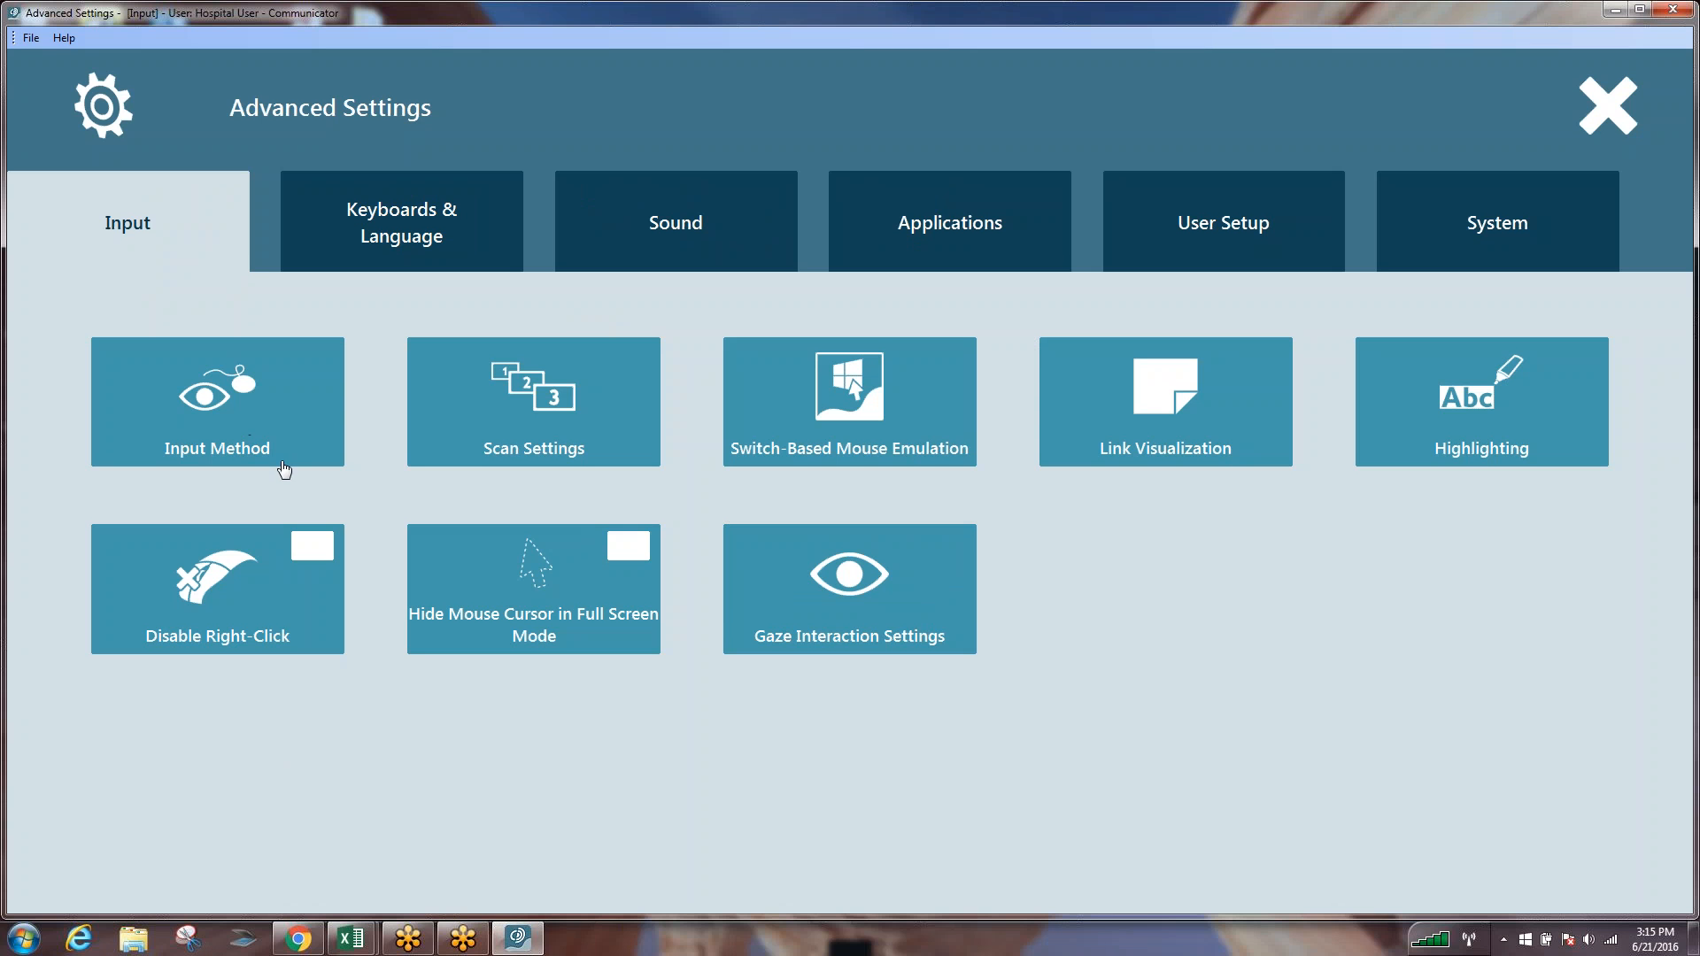
pyautogui.click(216, 401)
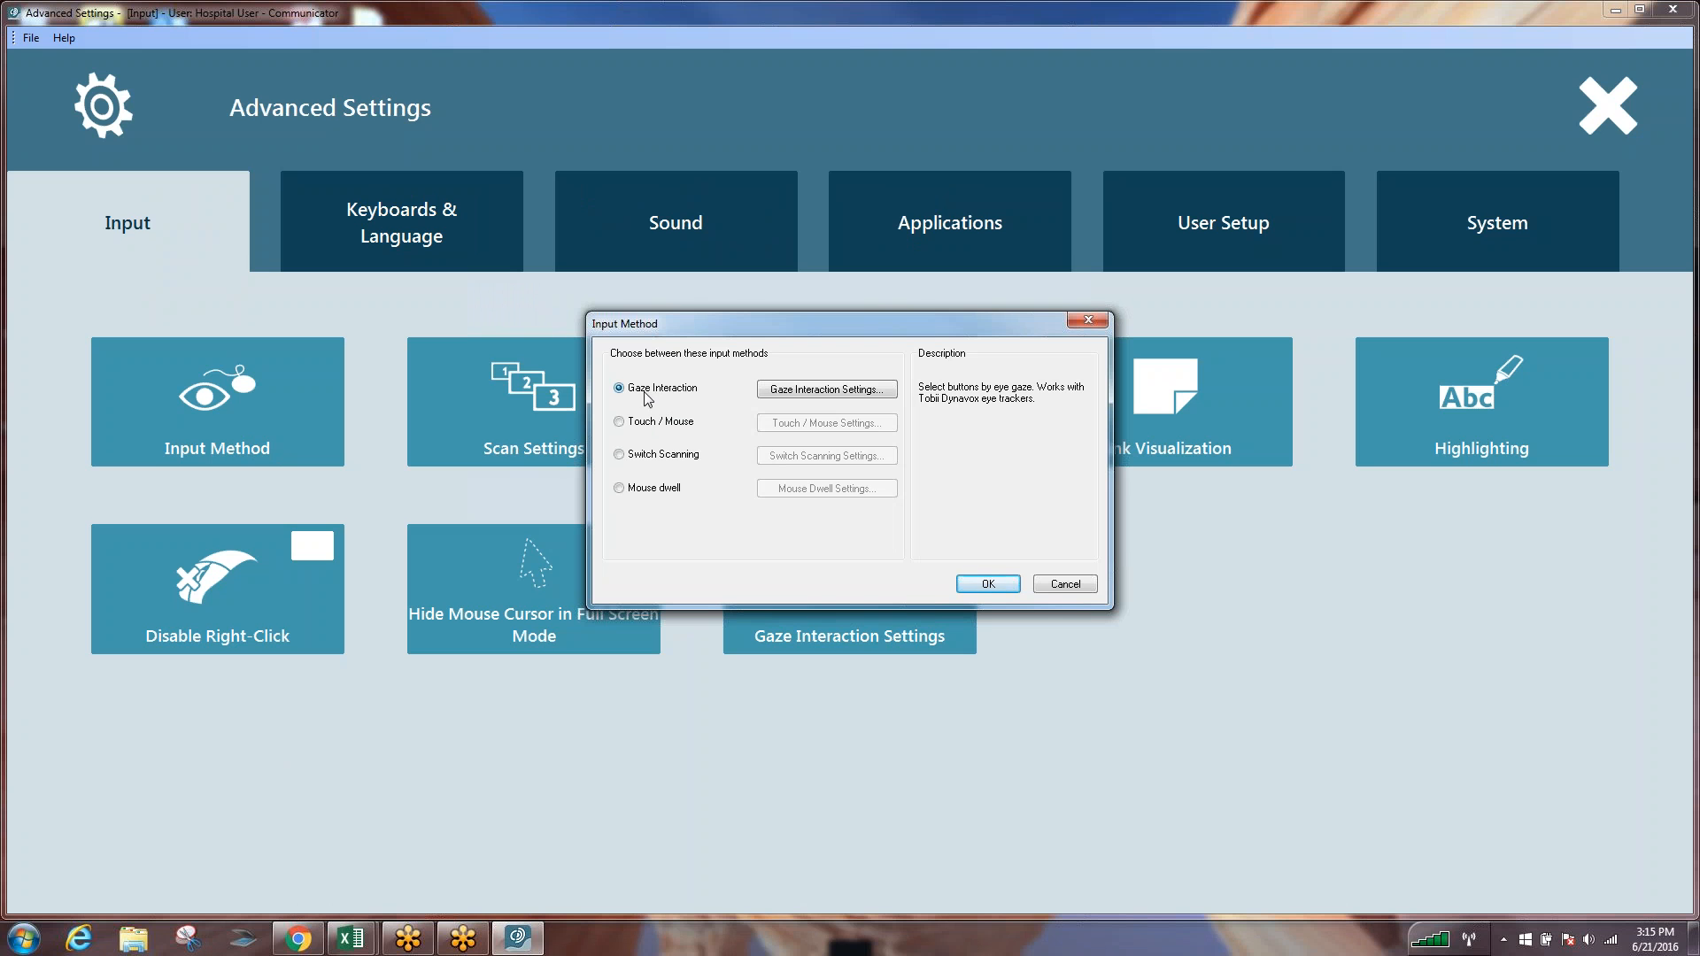
pyautogui.click(619, 421)
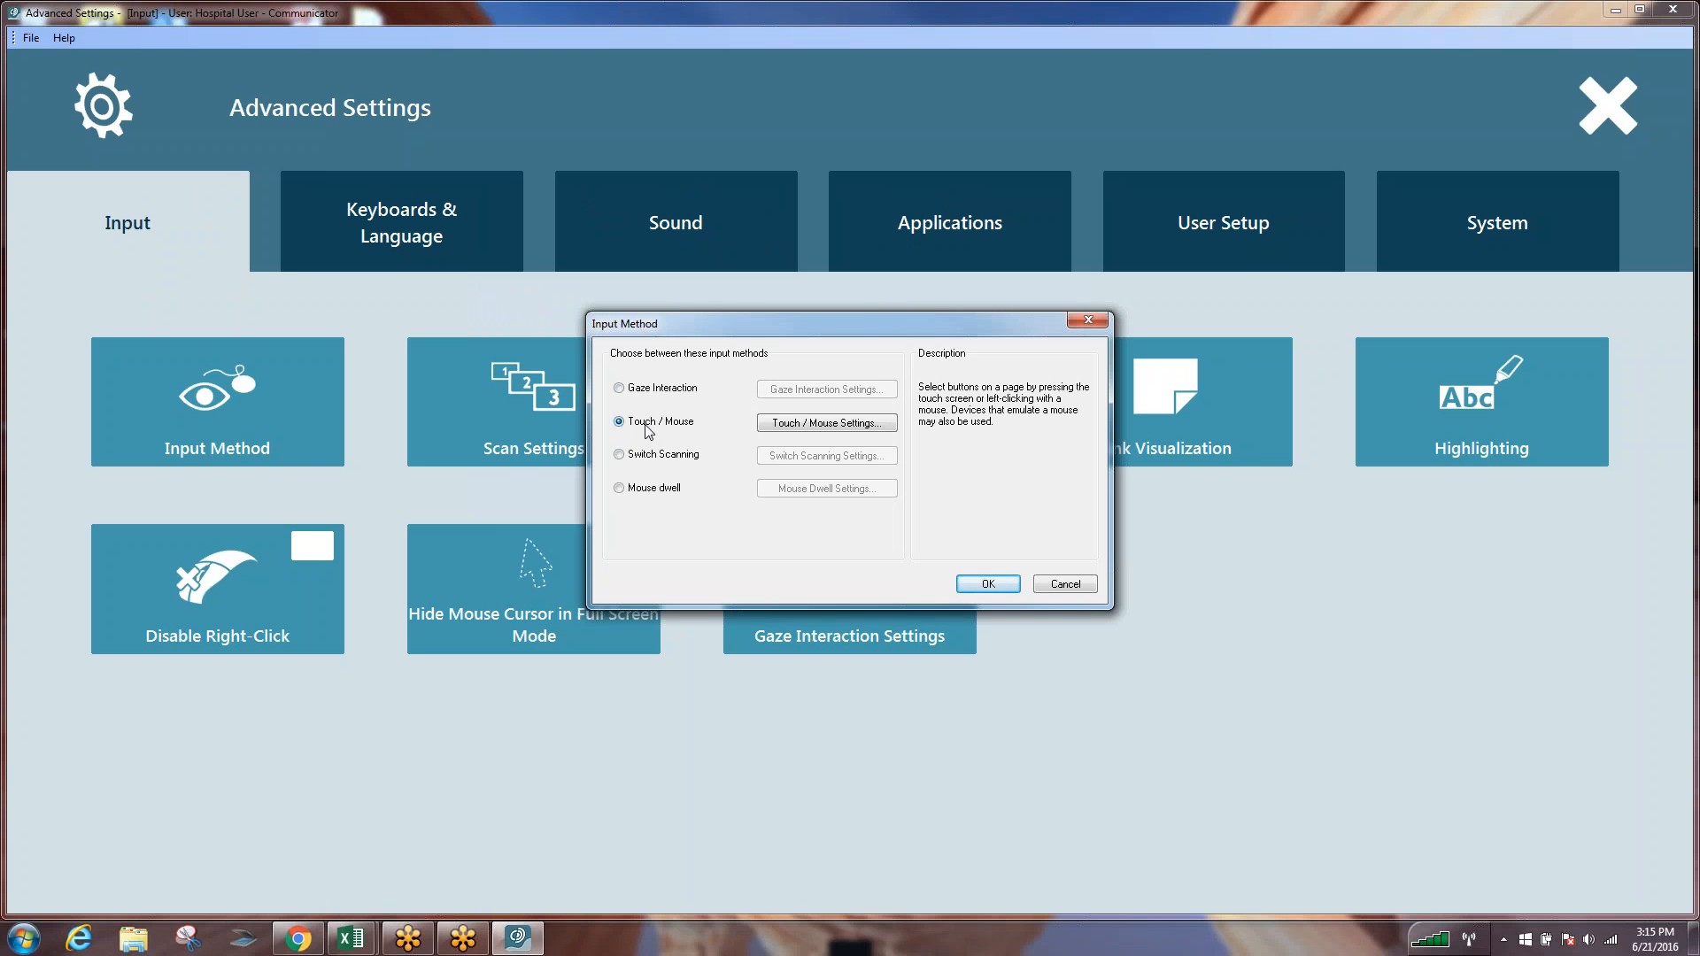
pyautogui.click(619, 387)
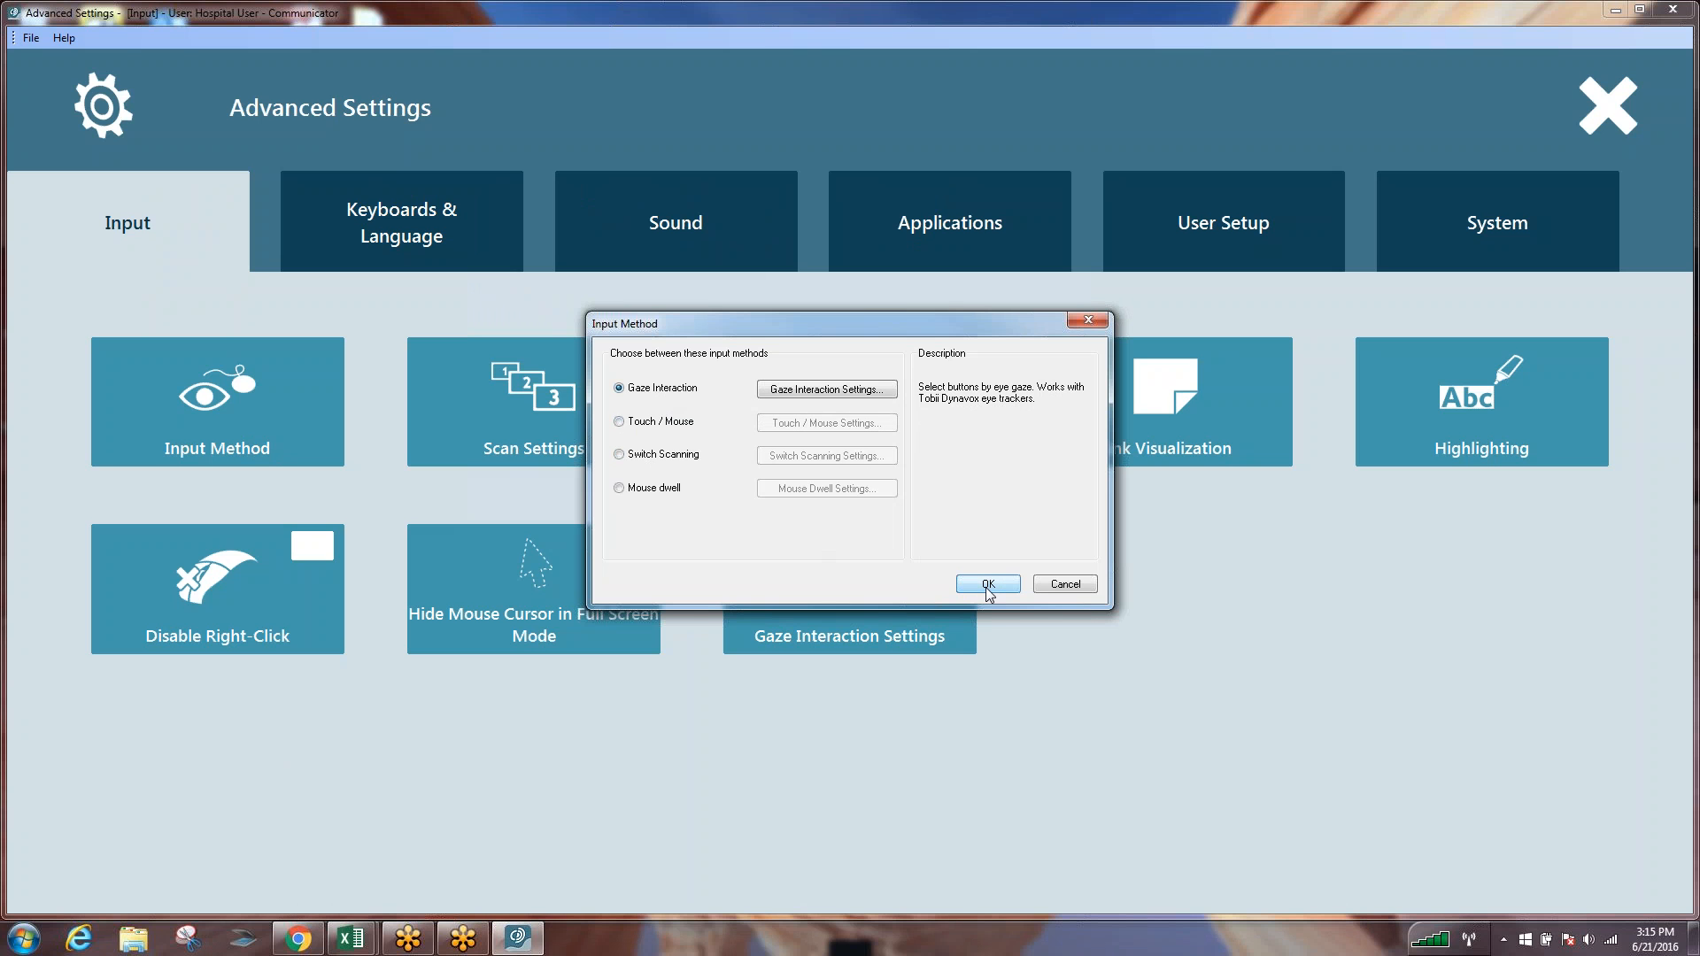
pyautogui.click(986, 584)
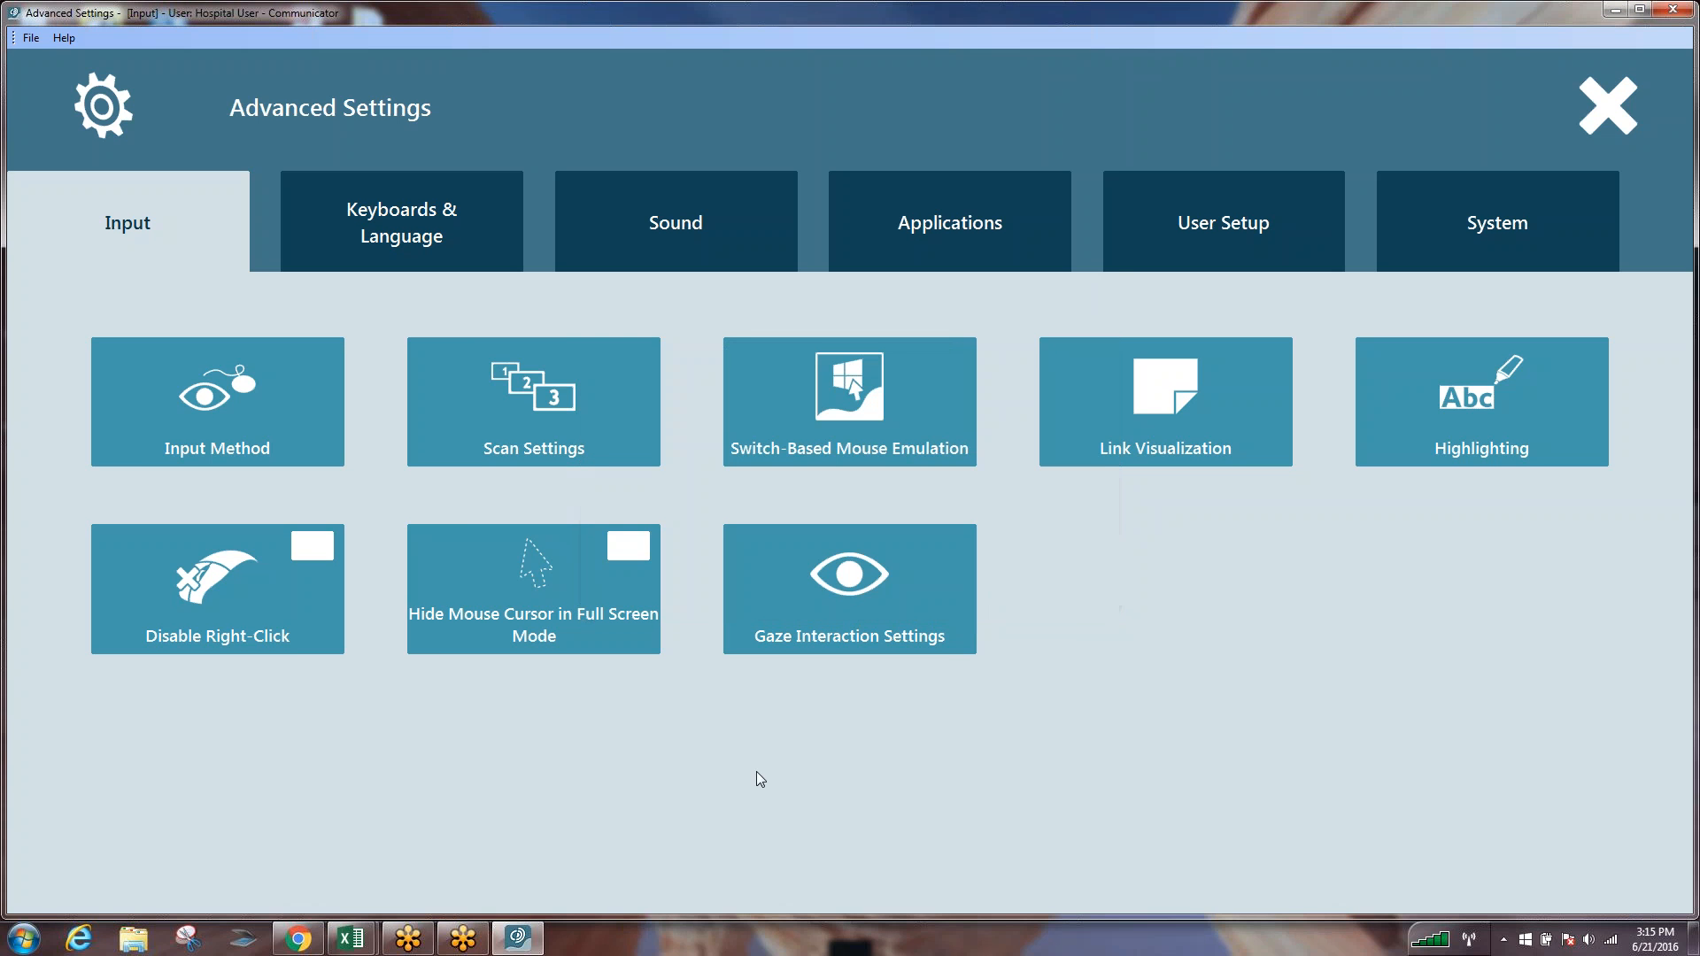
pyautogui.moveTo(870, 594)
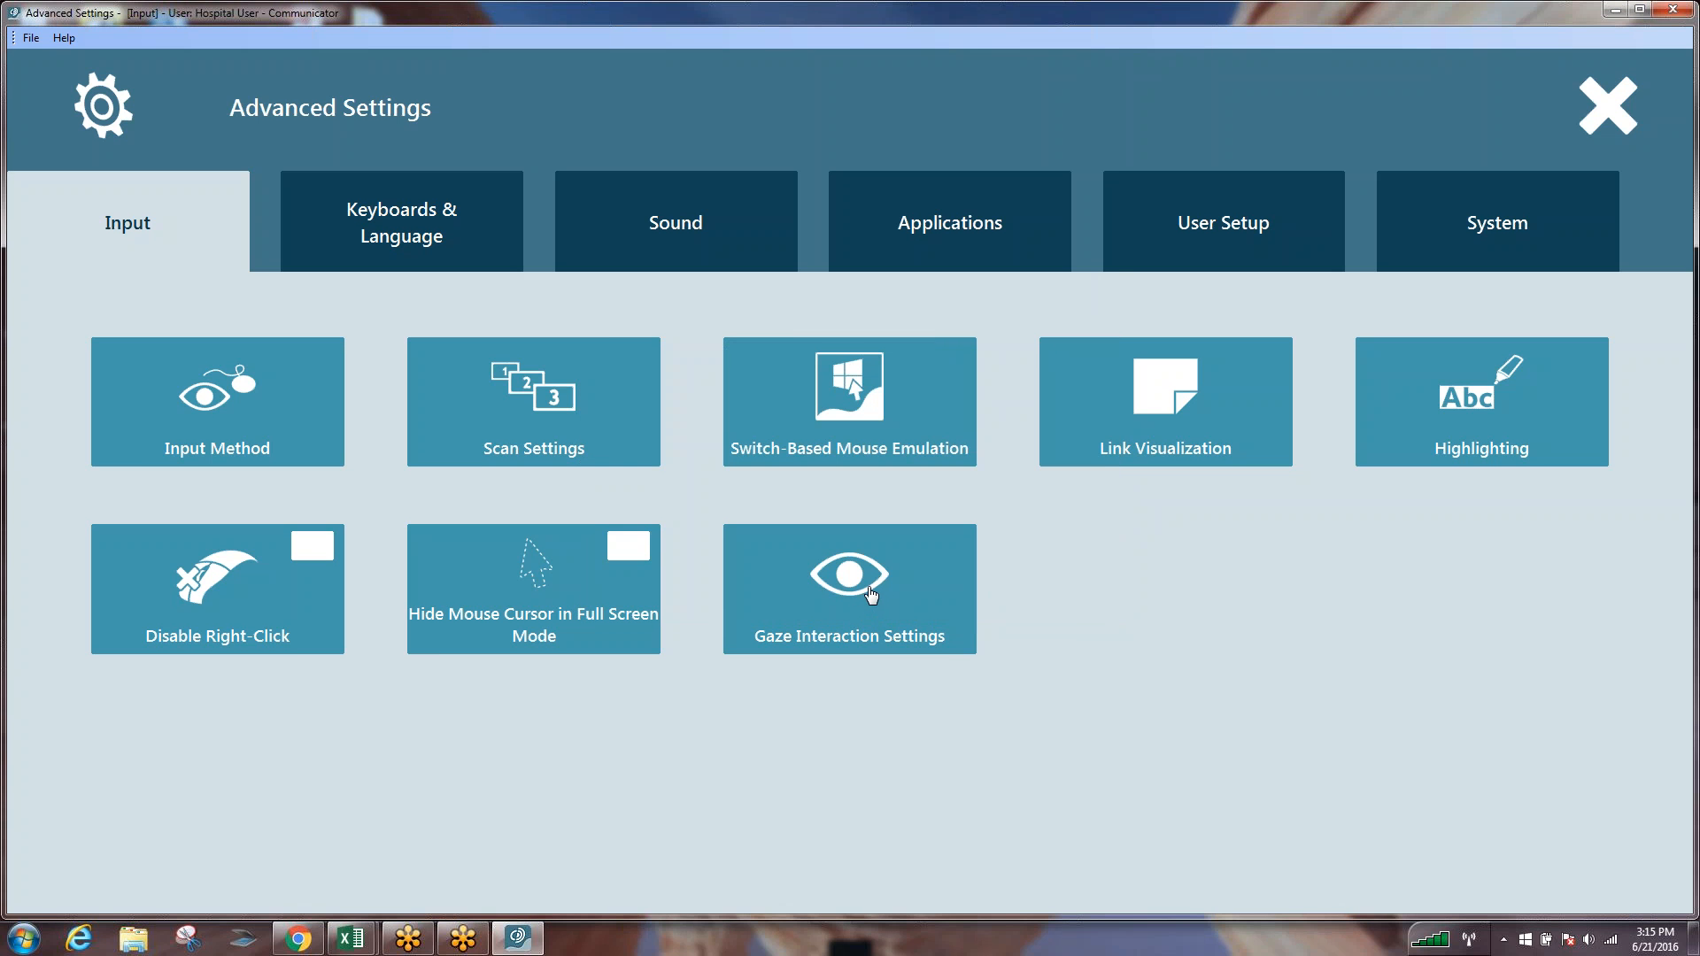
pyautogui.click(849, 589)
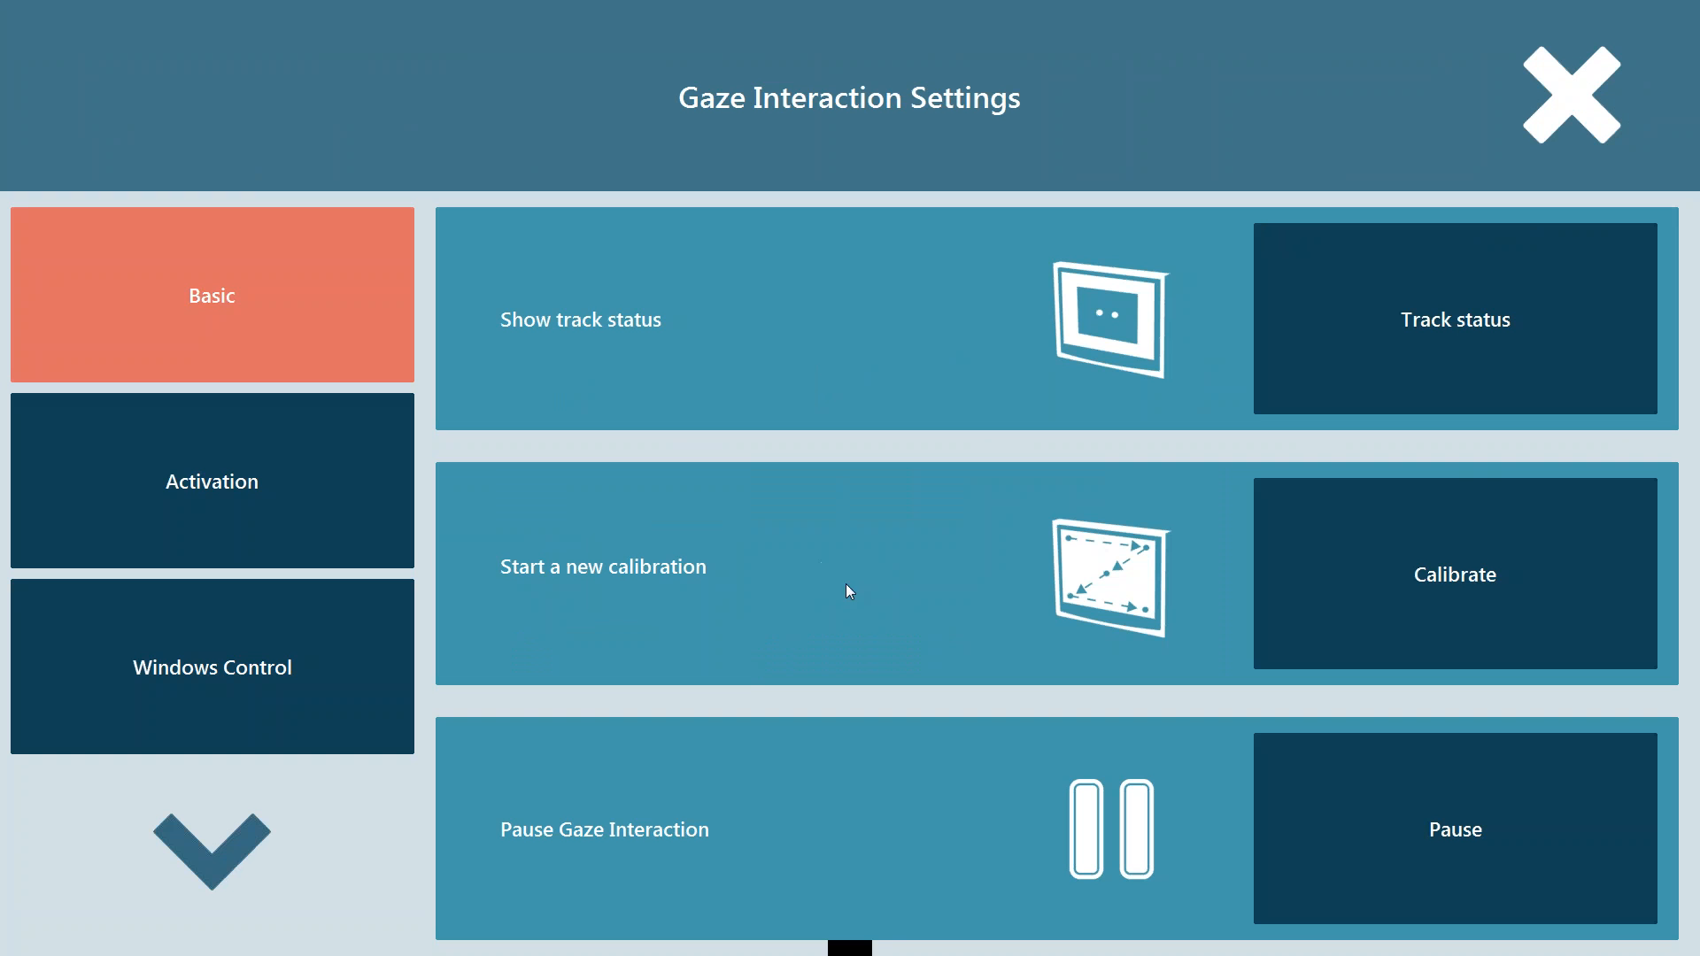
pyautogui.moveTo(820, 582)
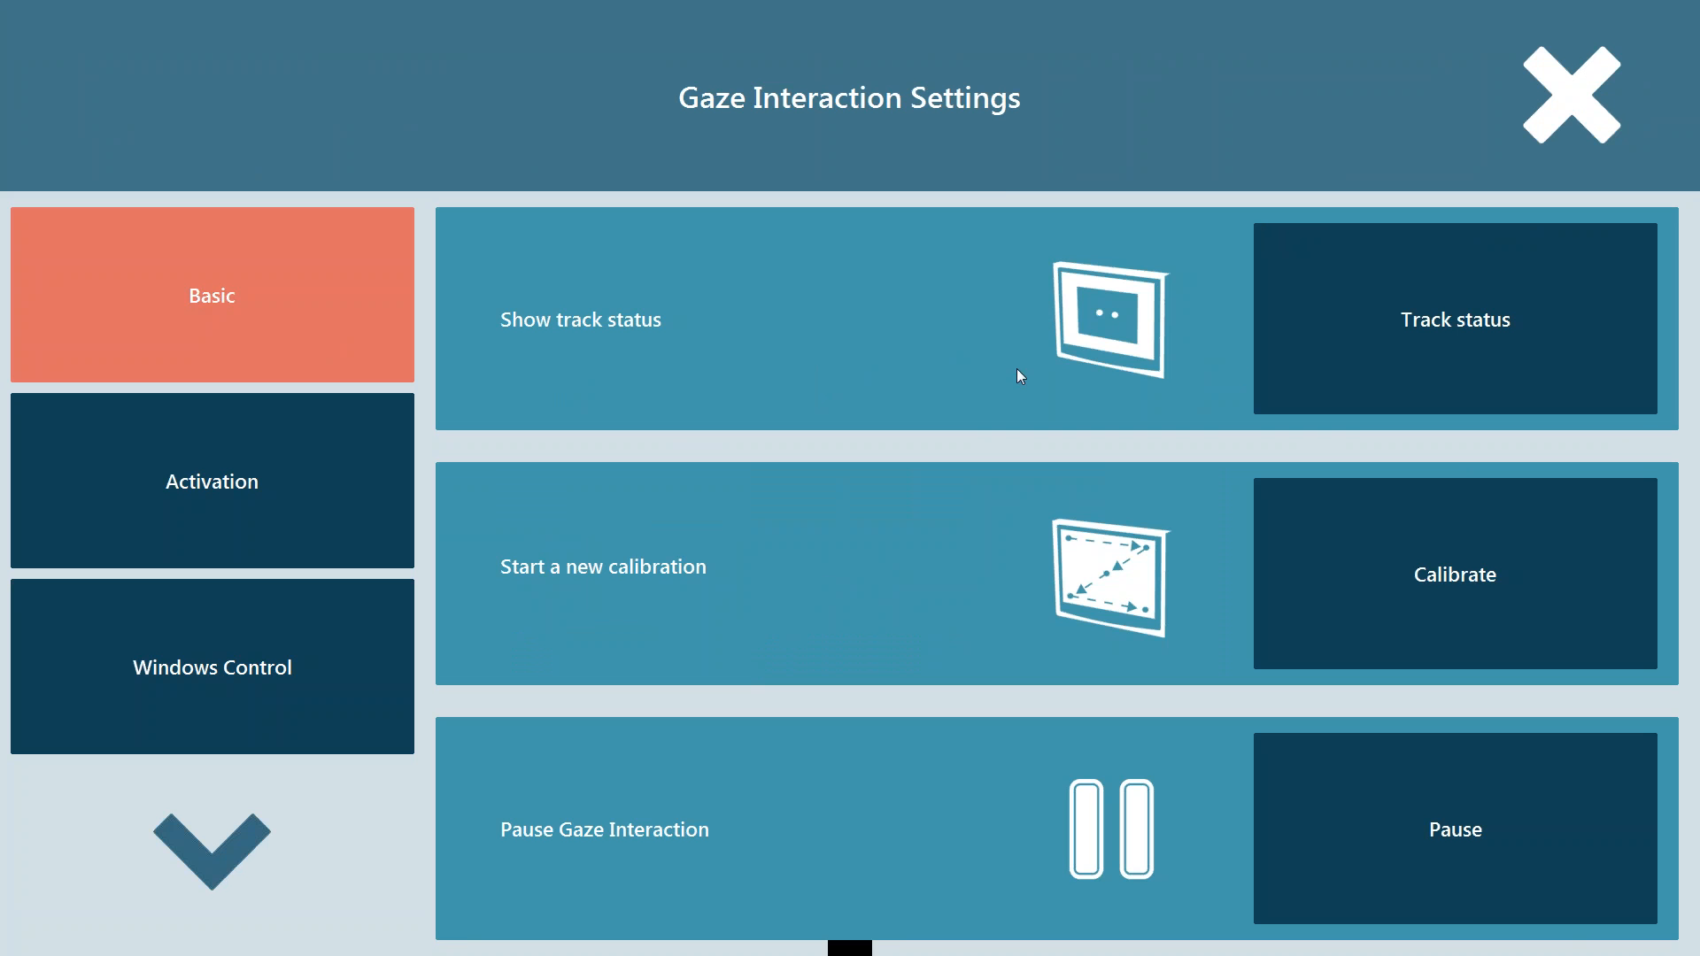
pyautogui.click(1455, 319)
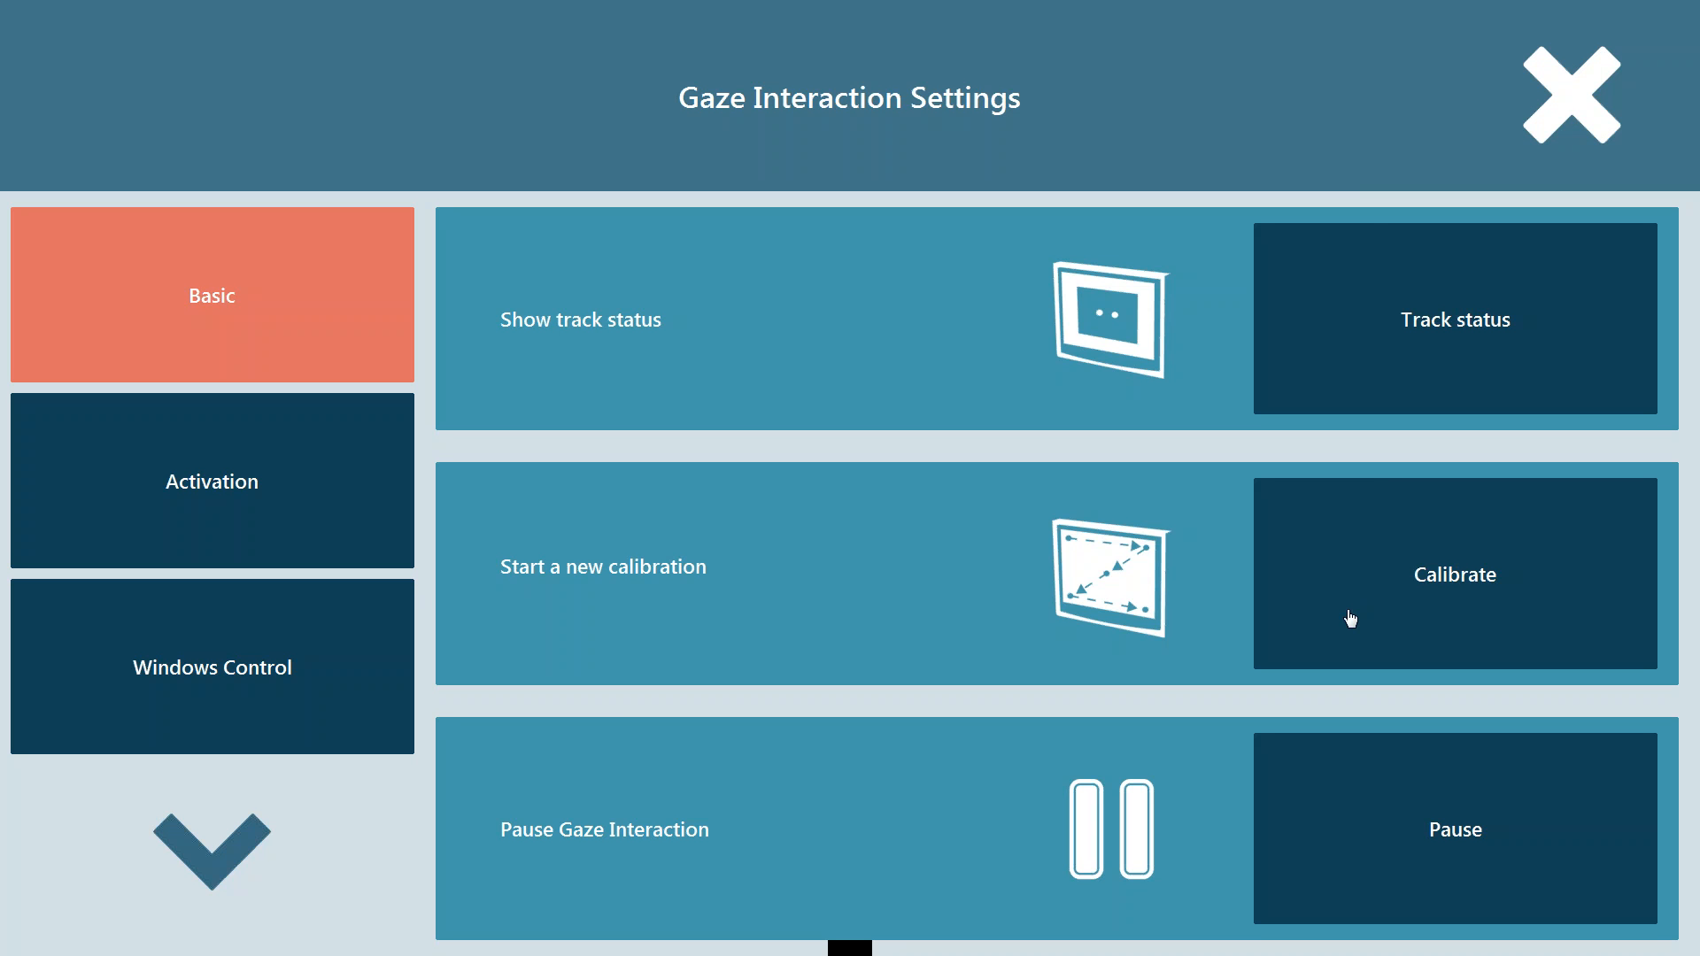
pyautogui.moveTo(1362, 599)
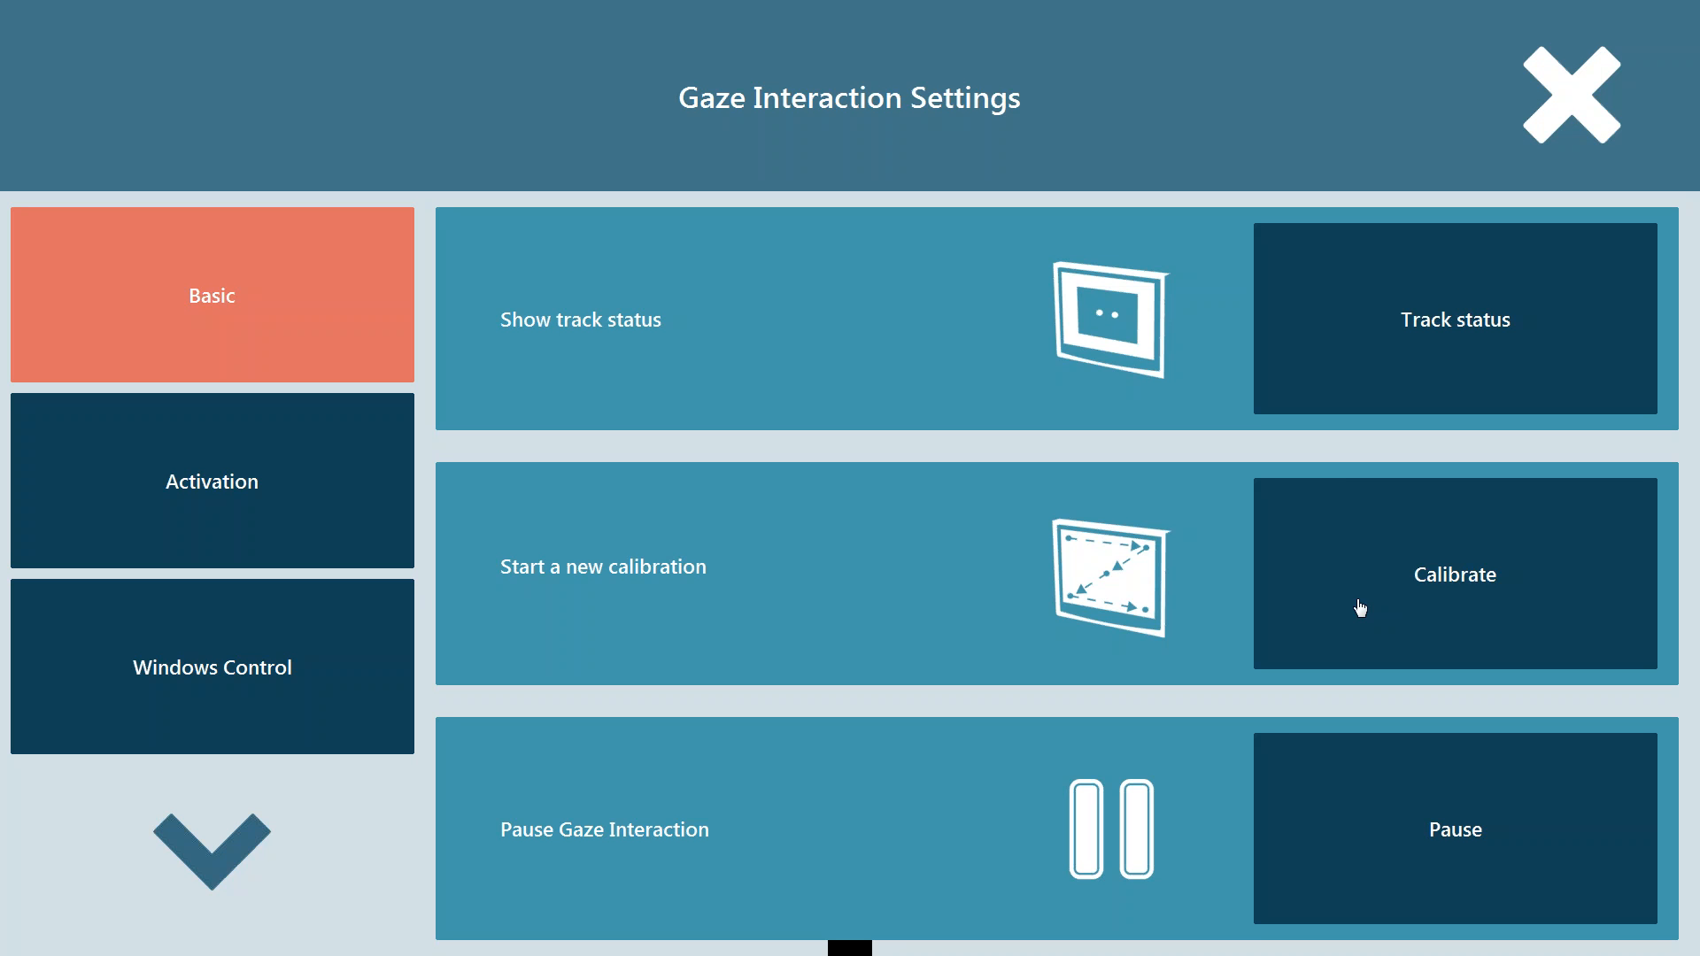
# Step: Pause gaze interaction on the Basic page so Resume is offered
pyautogui.click(1454, 830)
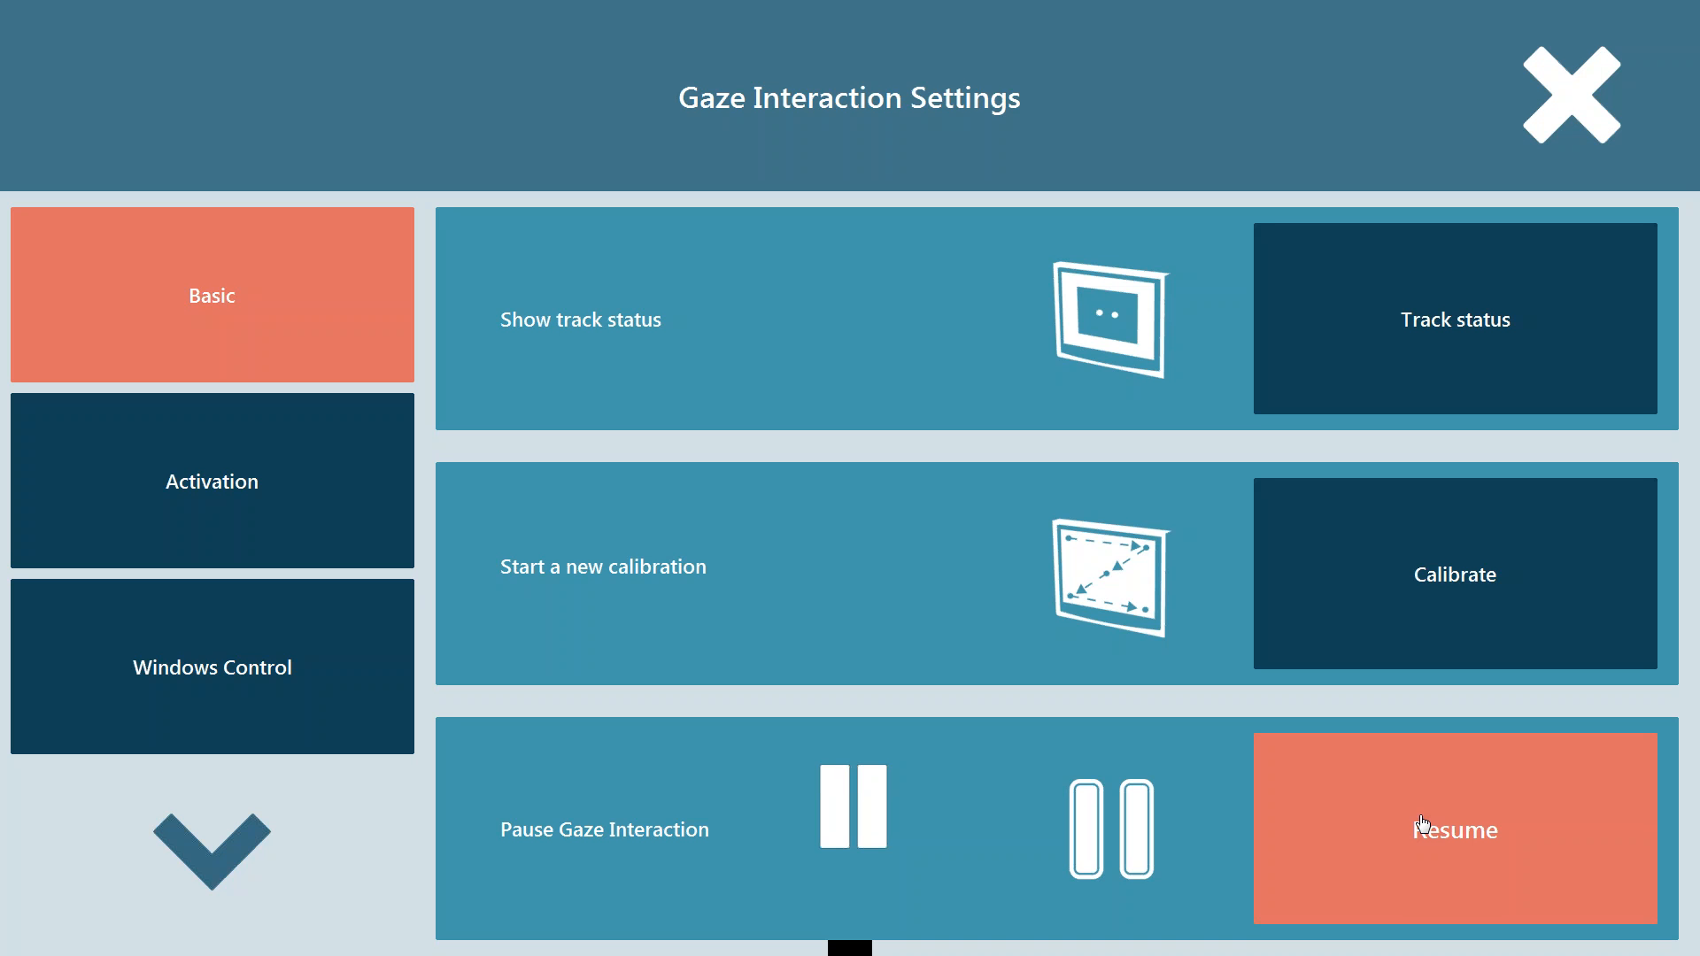
pyautogui.moveTo(909, 822)
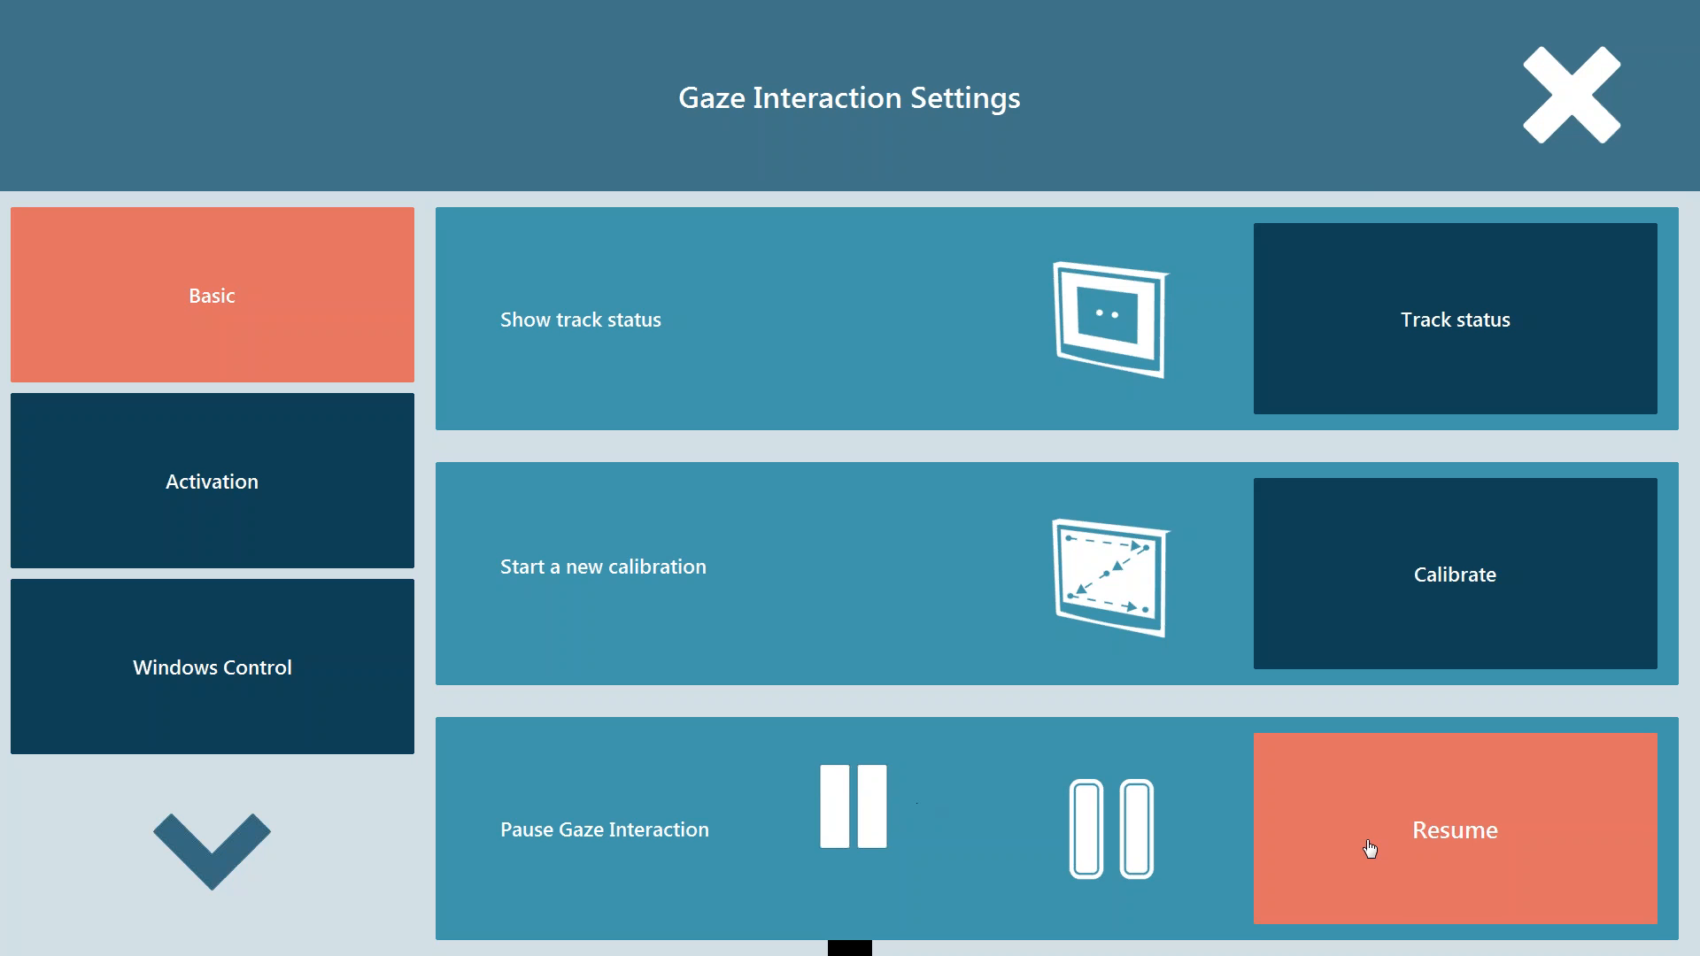
pyautogui.moveTo(1391, 841)
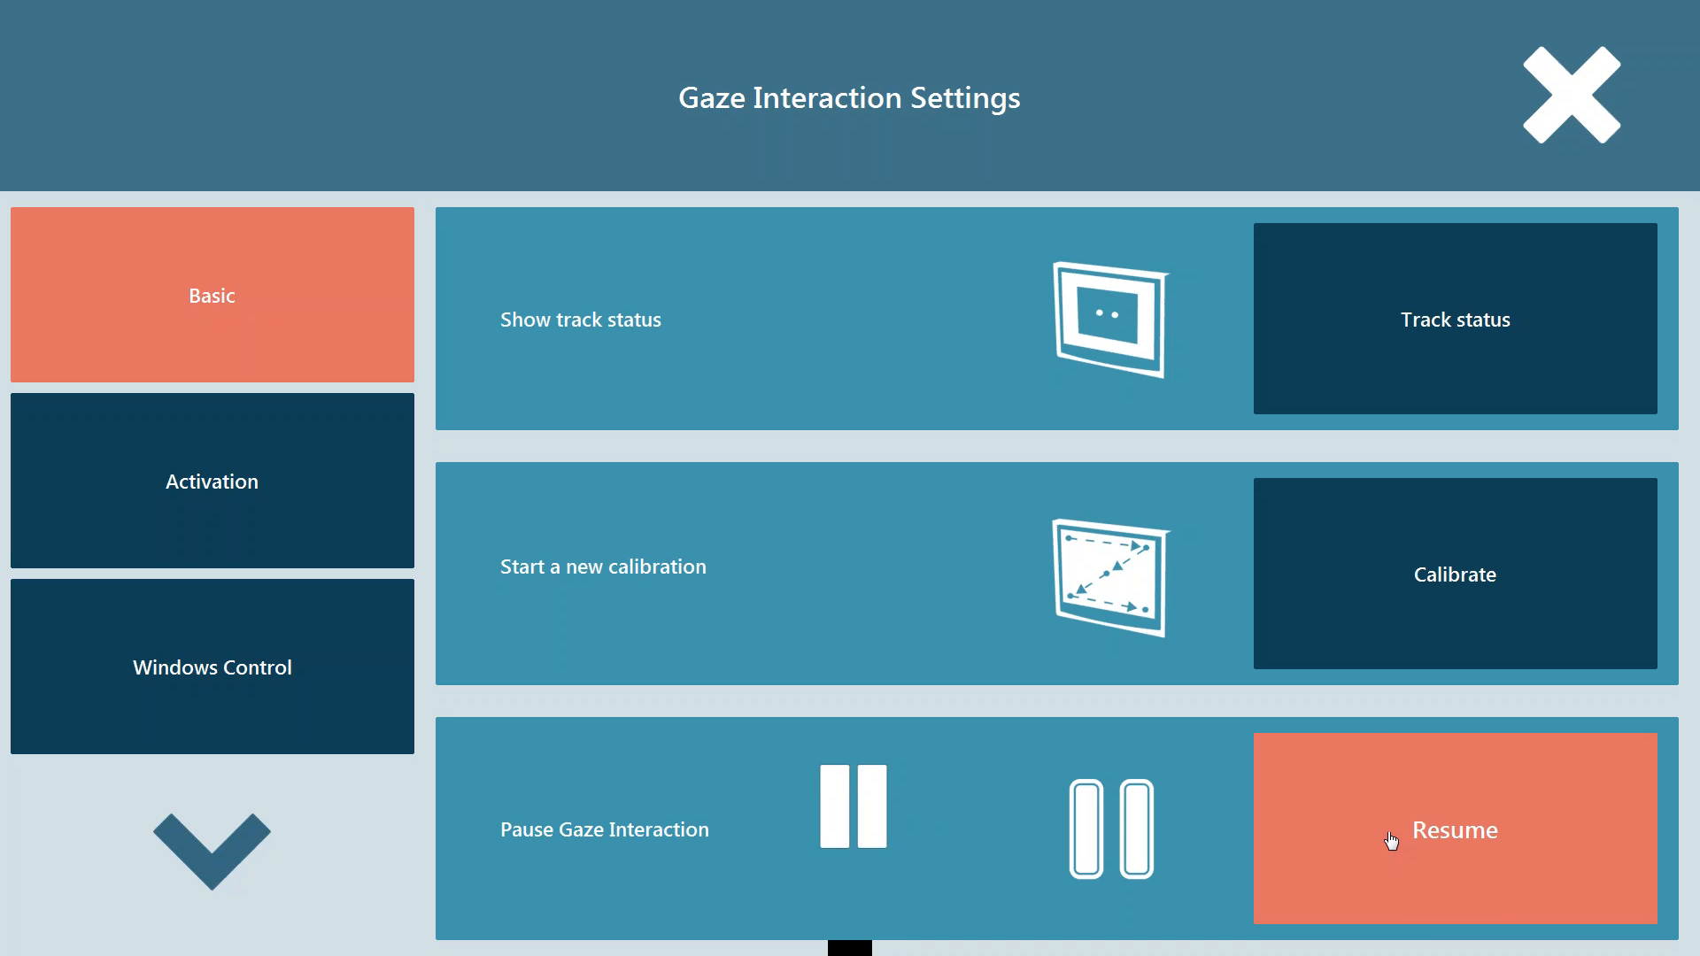
pyautogui.moveTo(271, 489)
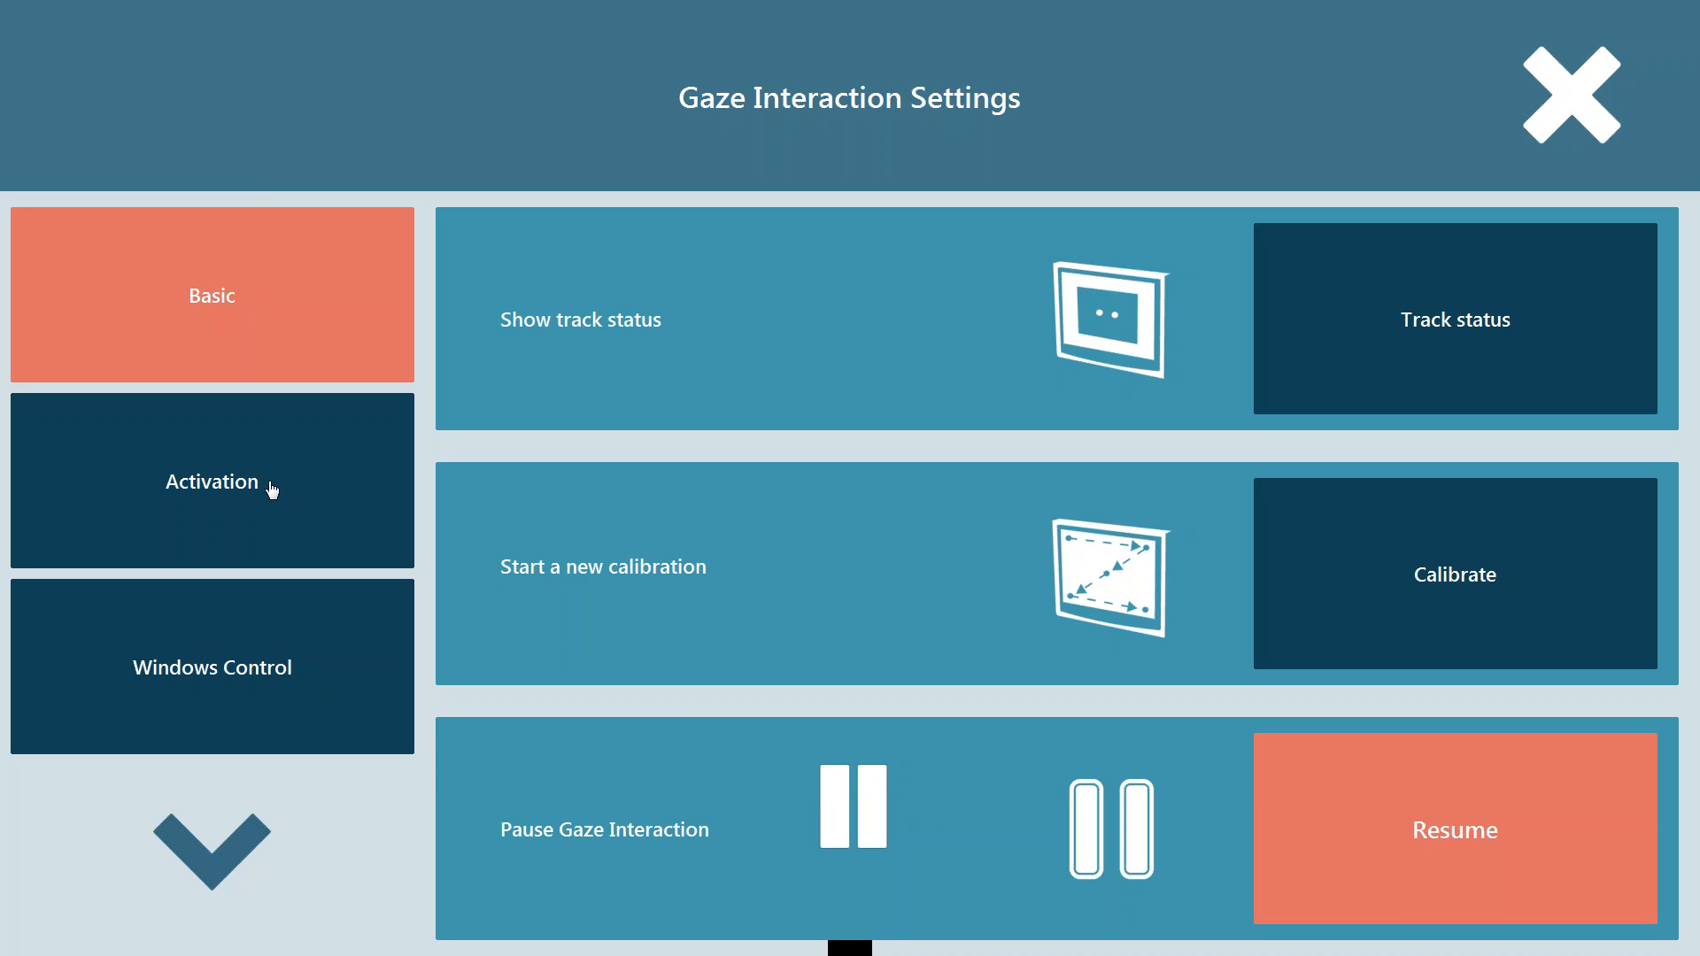
pyautogui.moveTo(275, 493)
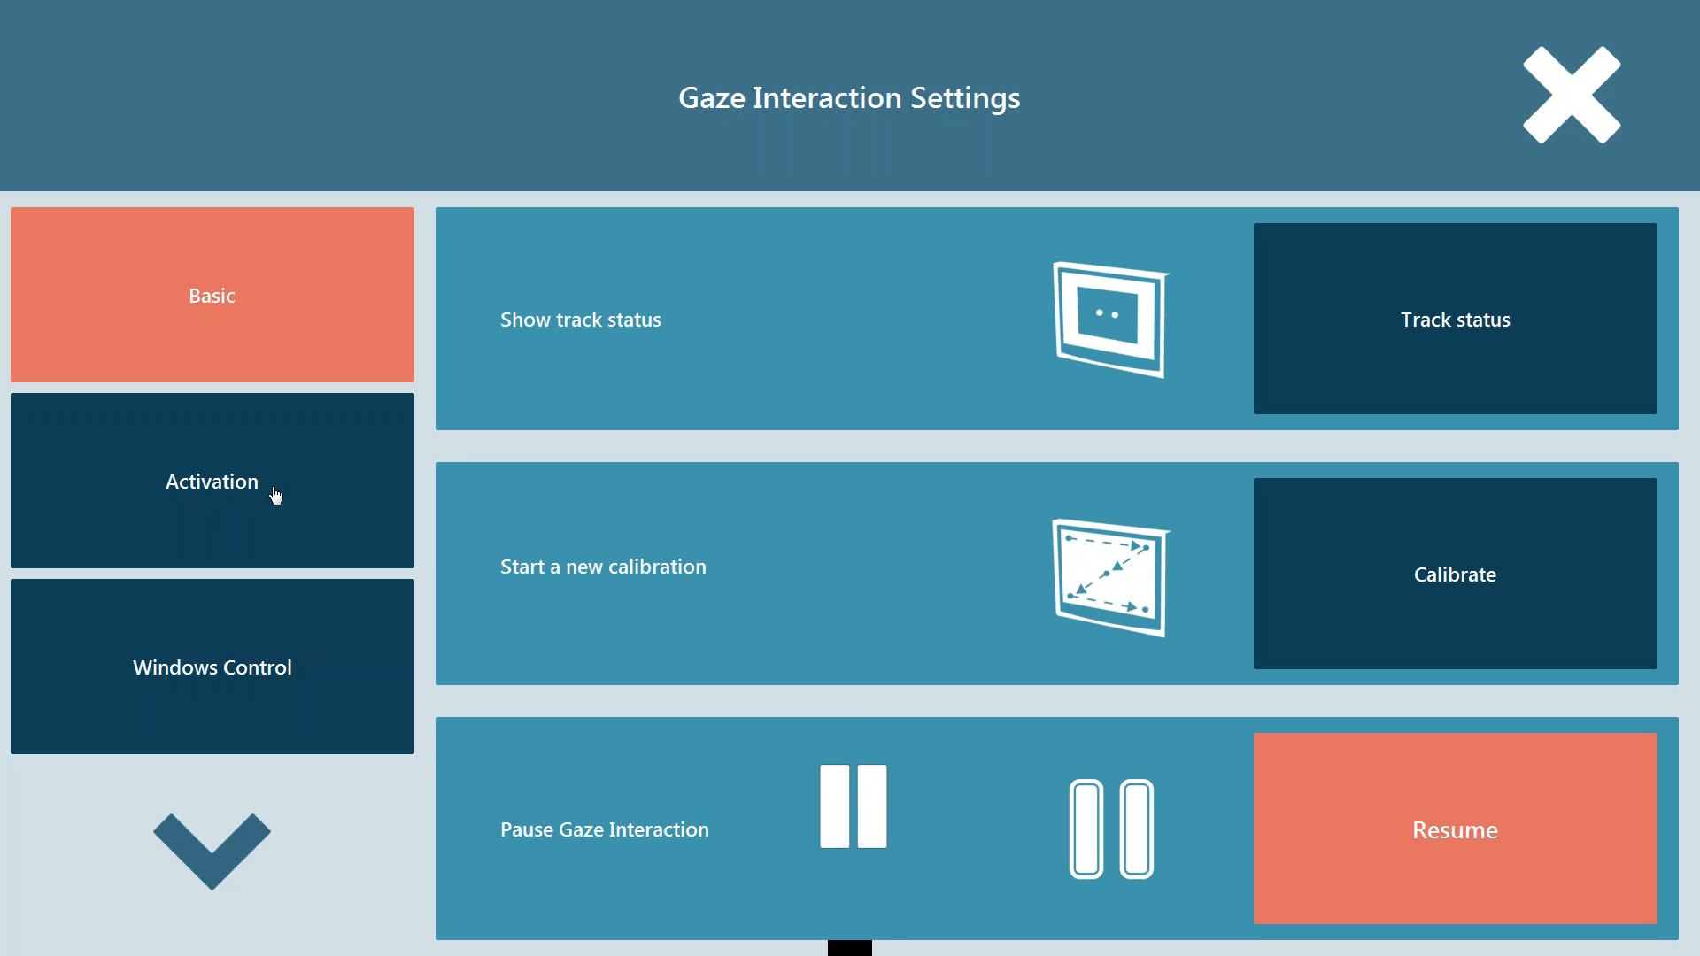
# Step: Show the Activation settings, with Dwell selected at 1000 ms
pyautogui.click(211, 482)
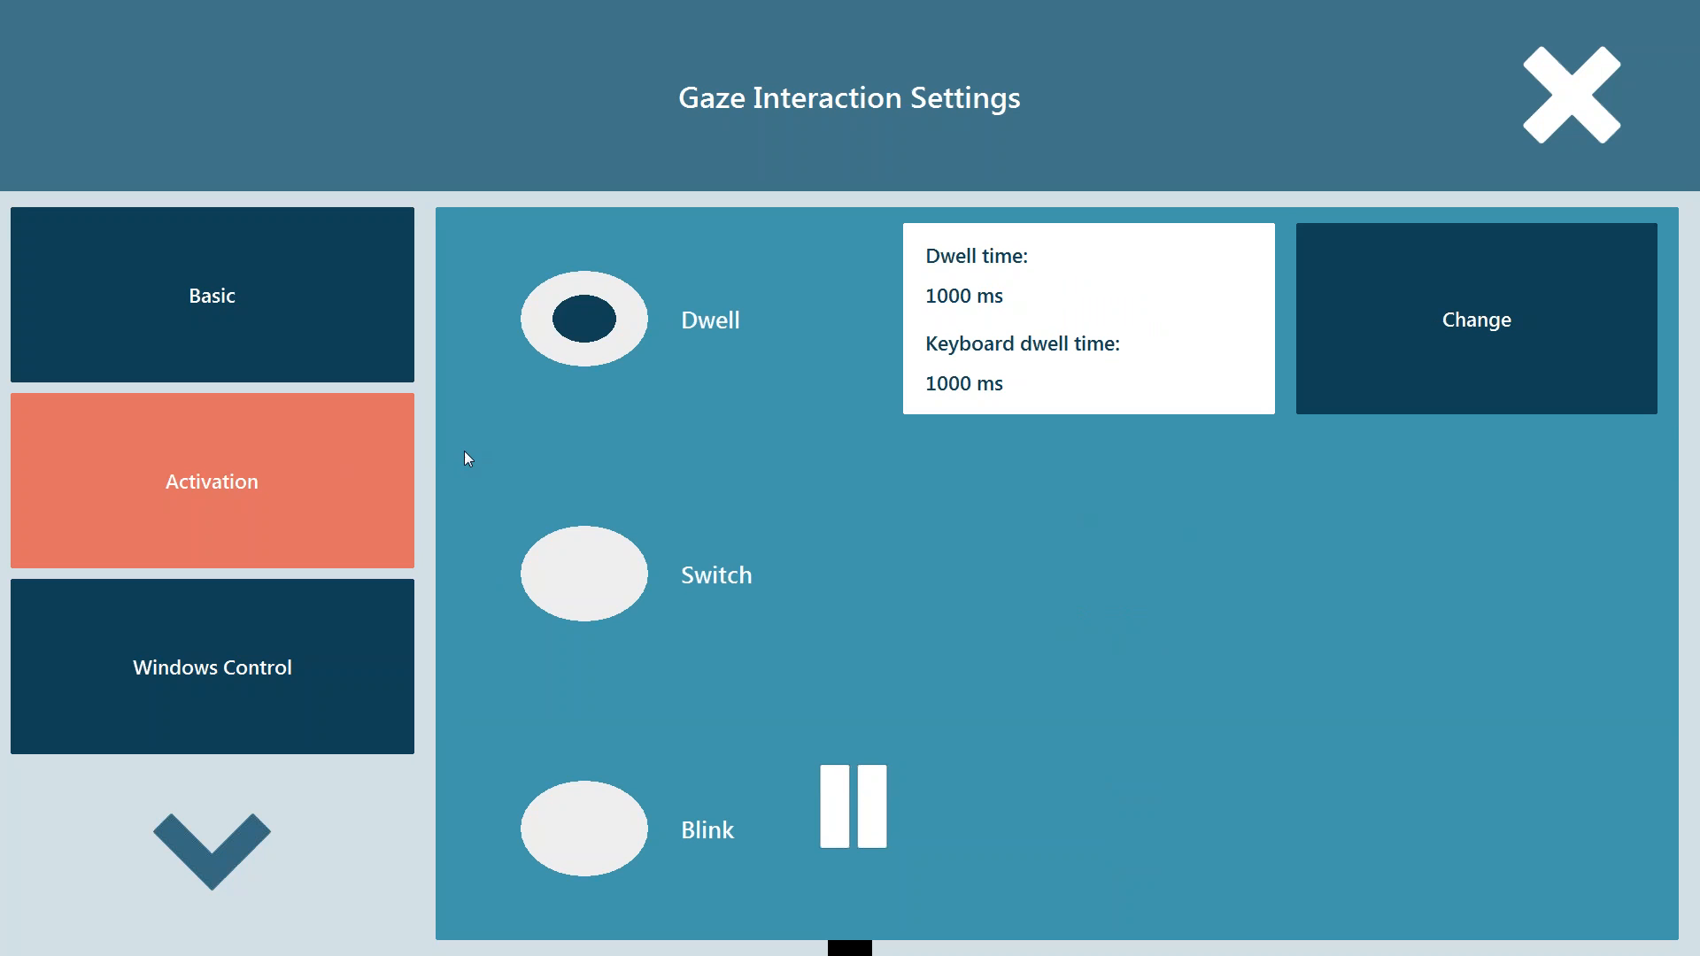
pyautogui.moveTo(580, 337)
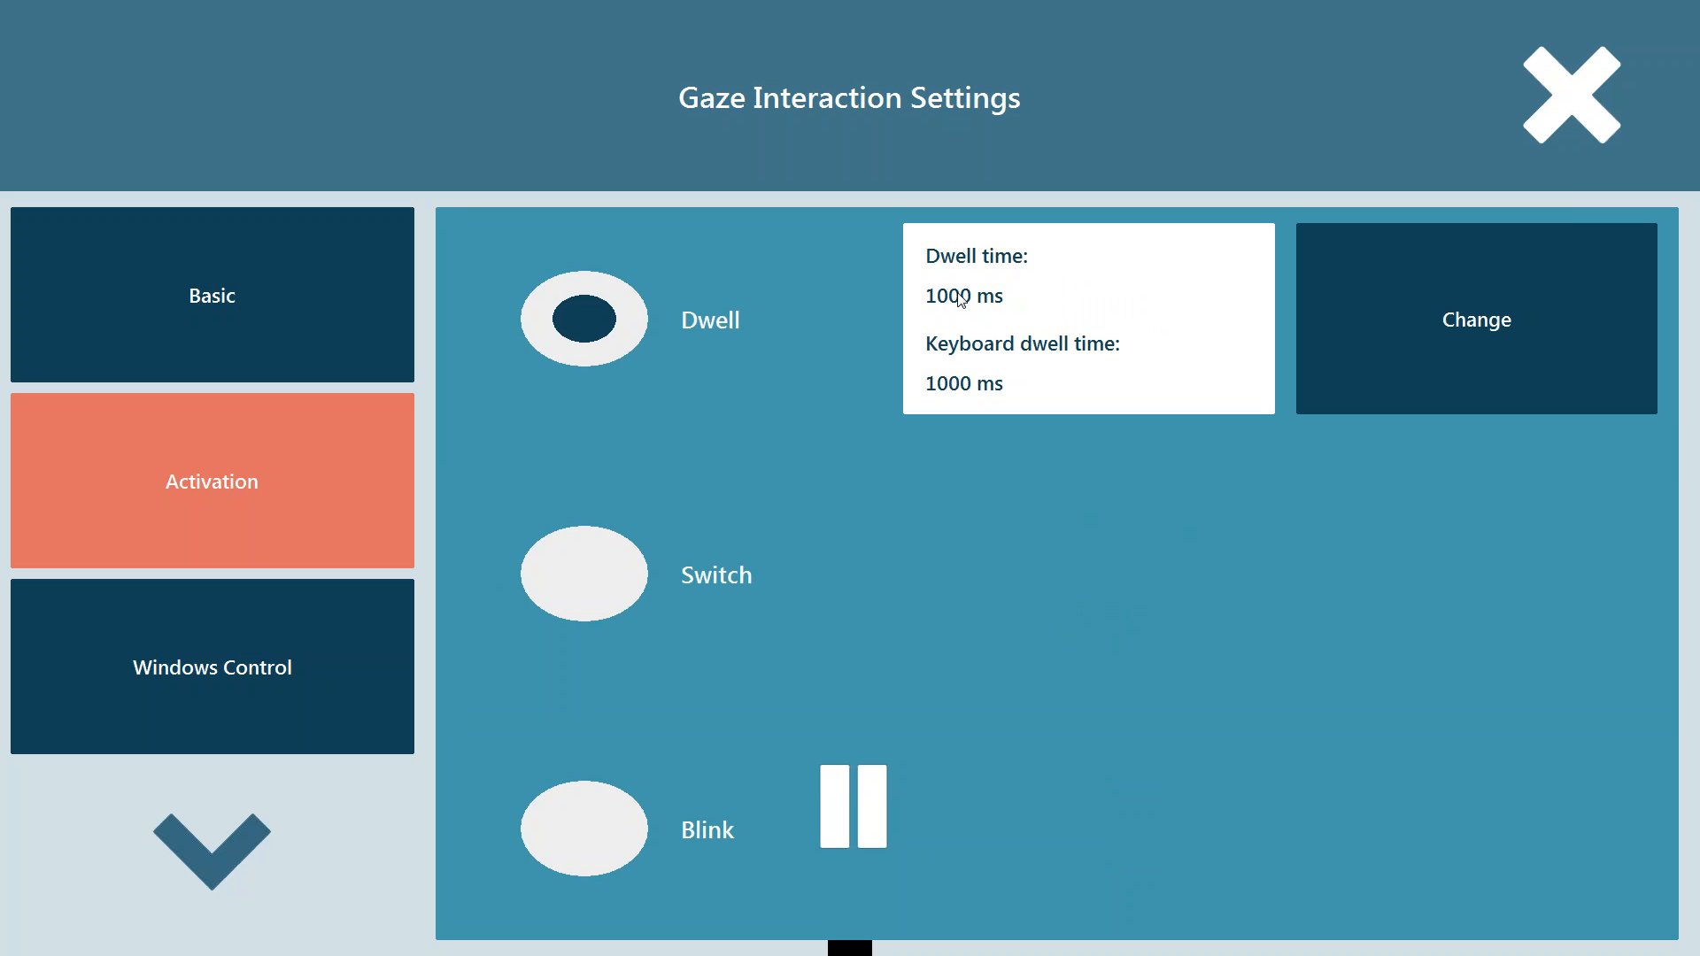
pyautogui.moveTo(1270, 375)
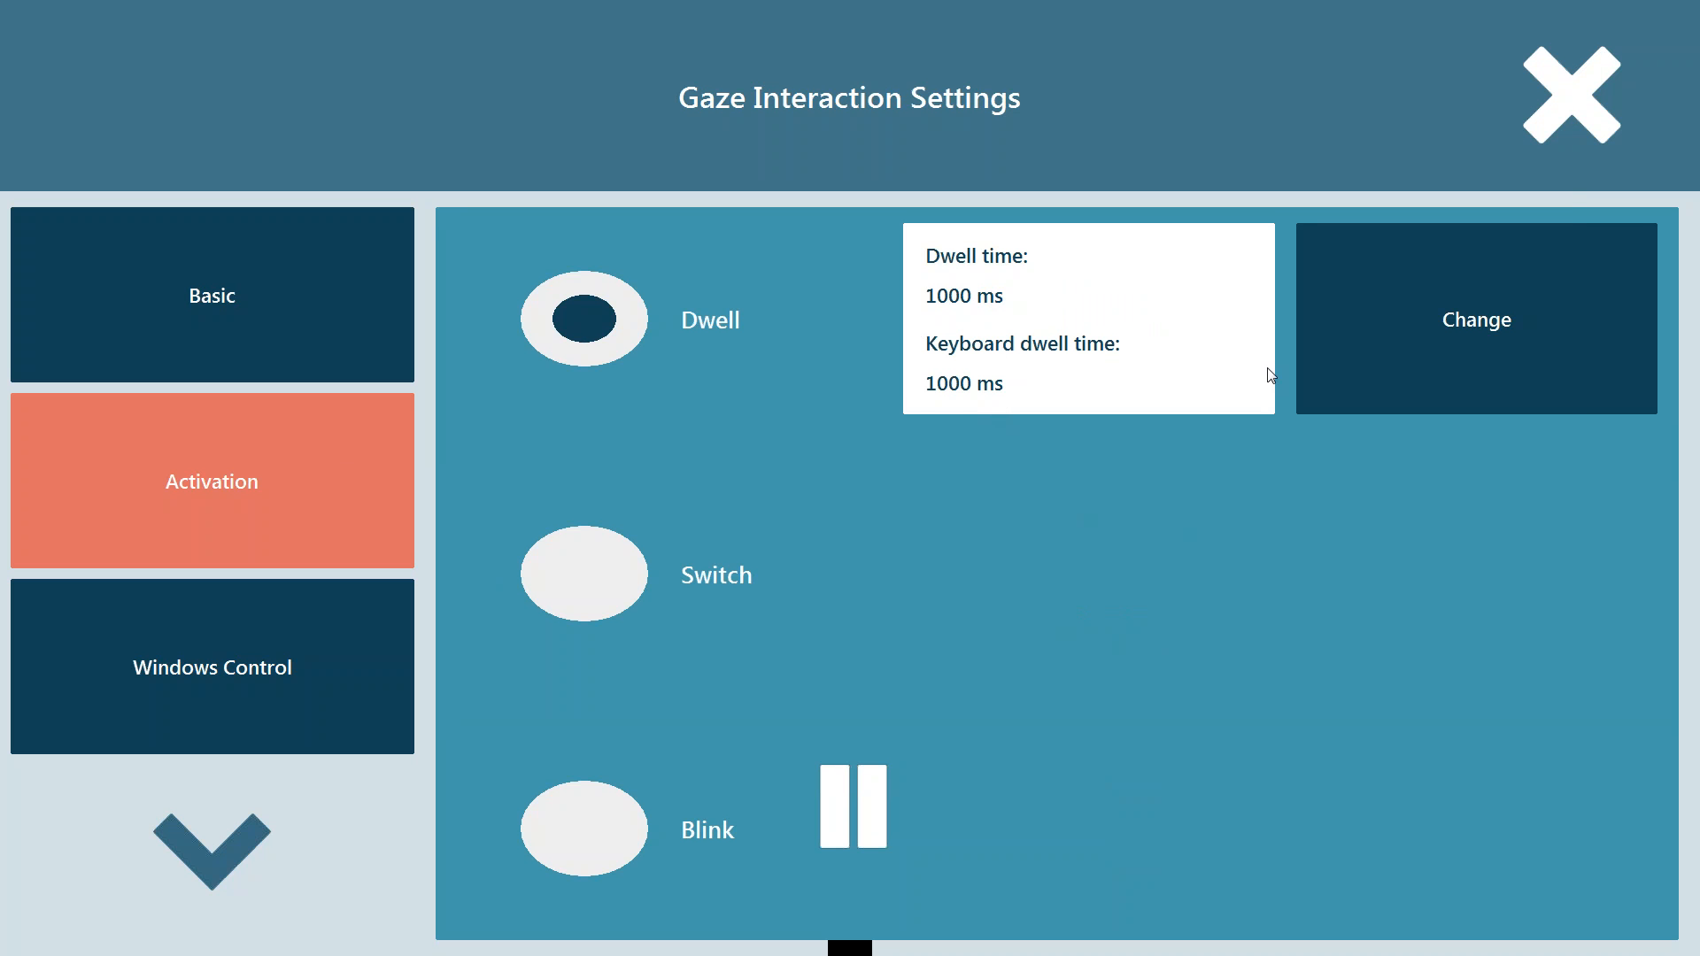
# Step: Open the Dwell Time dialog with High/Medium/Low presets and both times at 1000 ms
pyautogui.click(1473, 319)
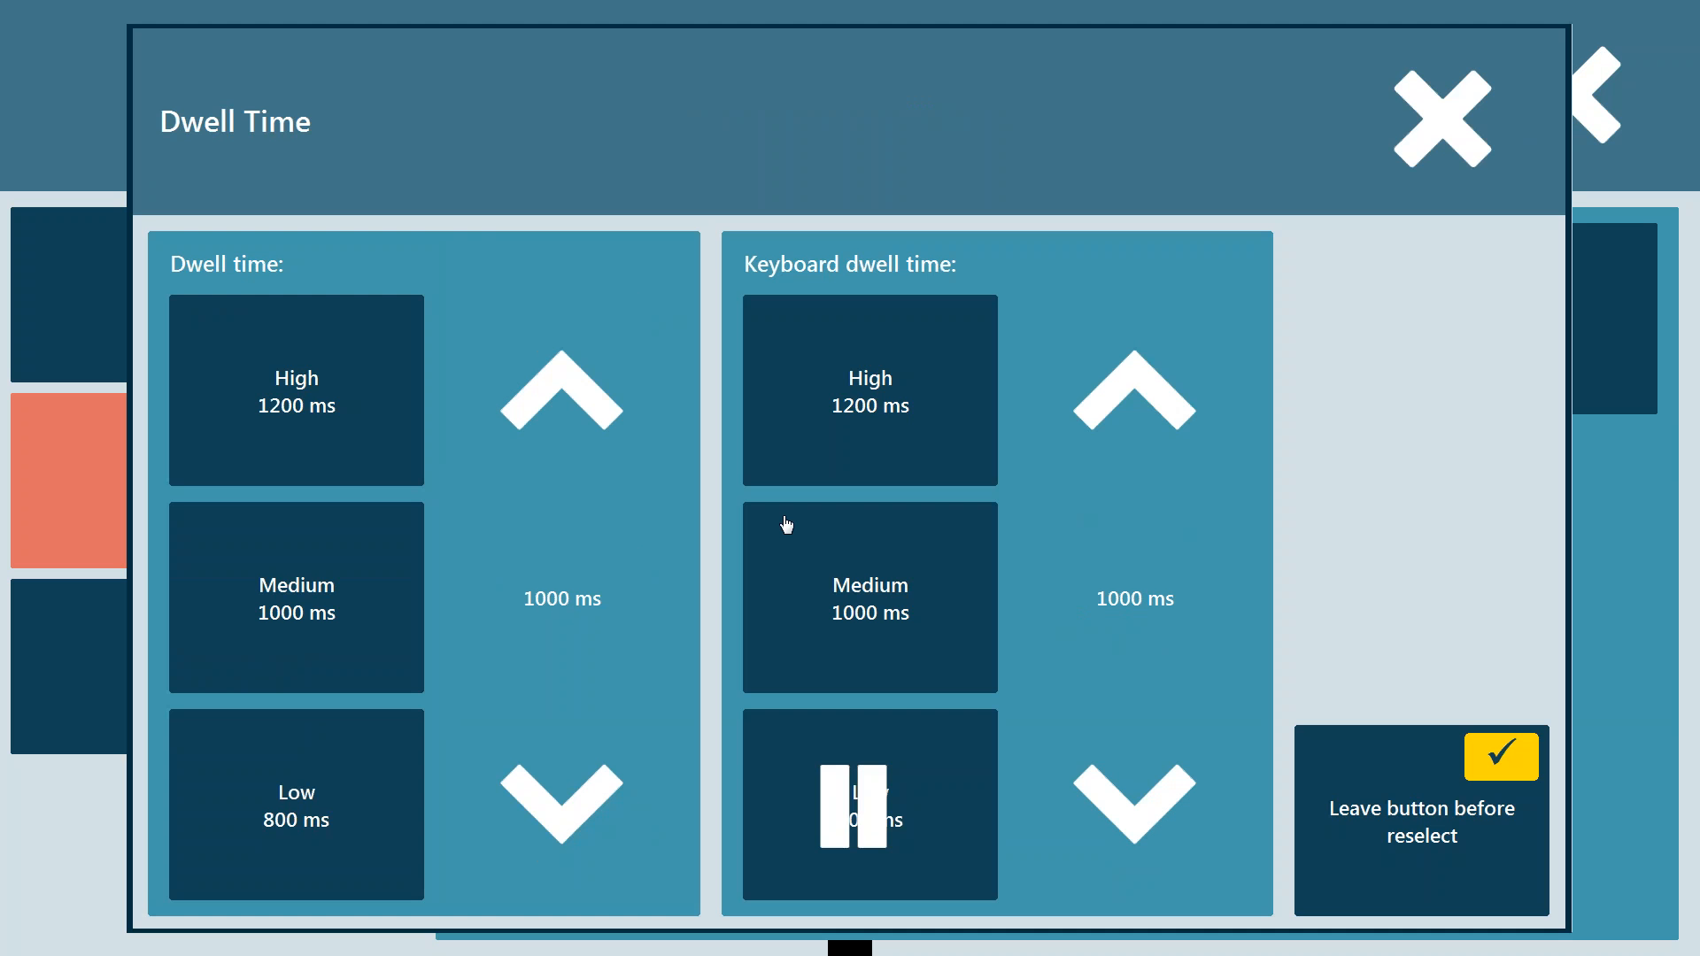
pyautogui.moveTo(315, 829)
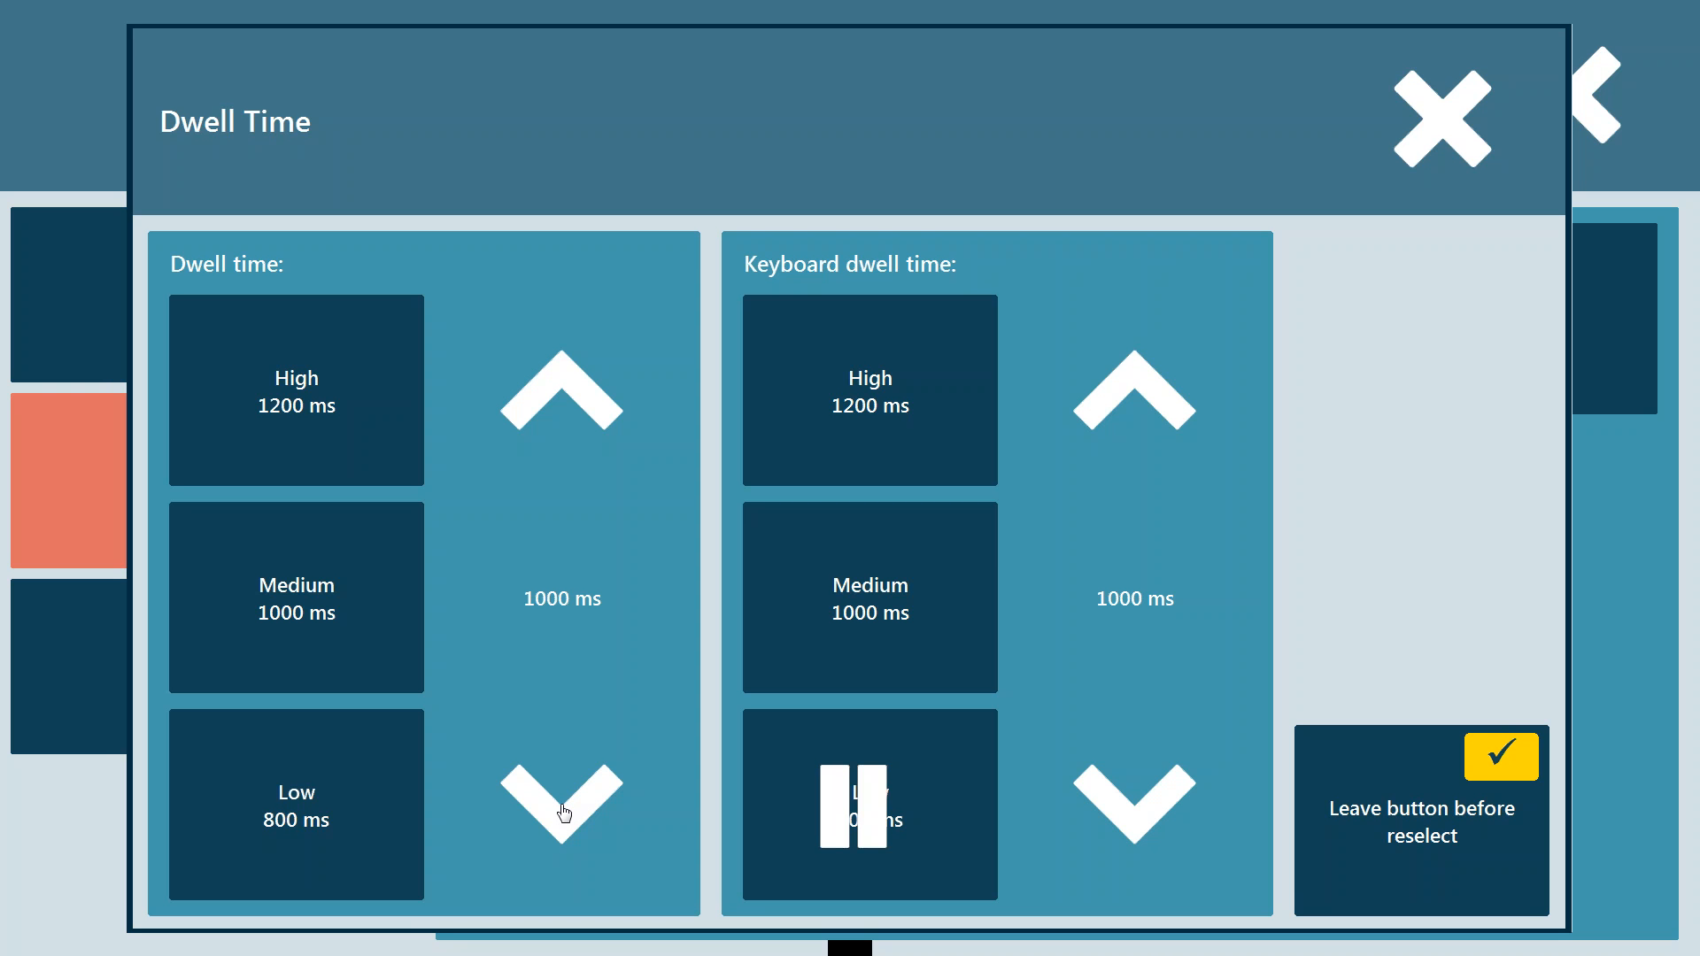
pyautogui.moveTo(314, 844)
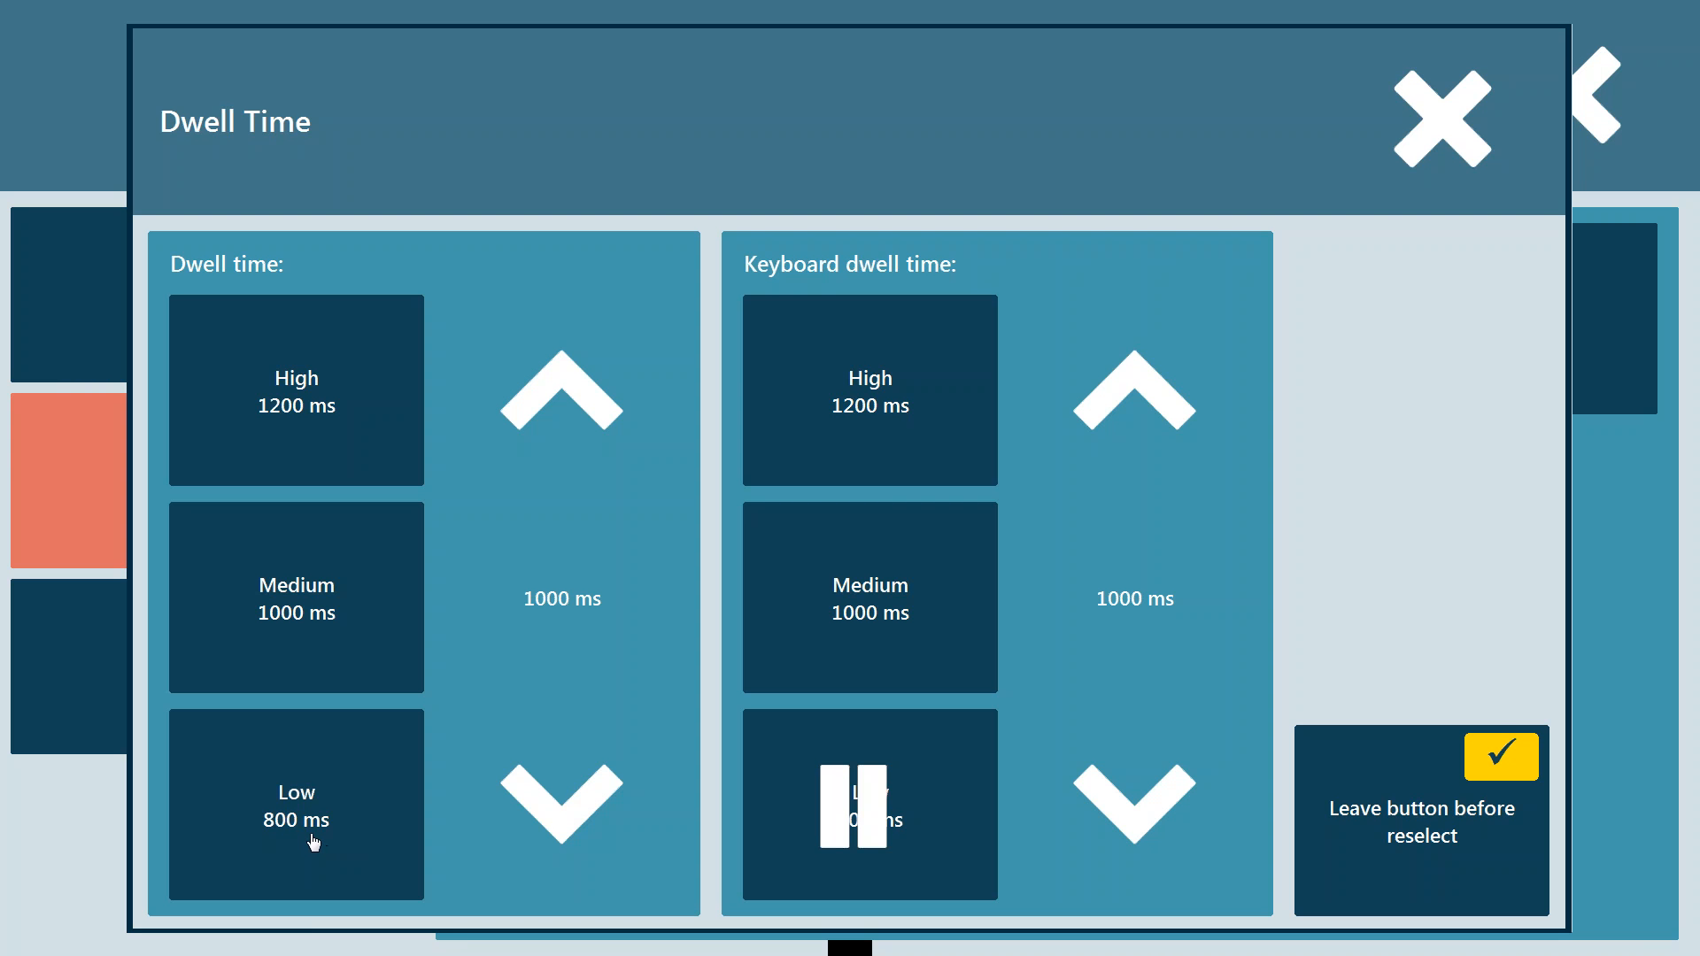
pyautogui.moveTo(279, 429)
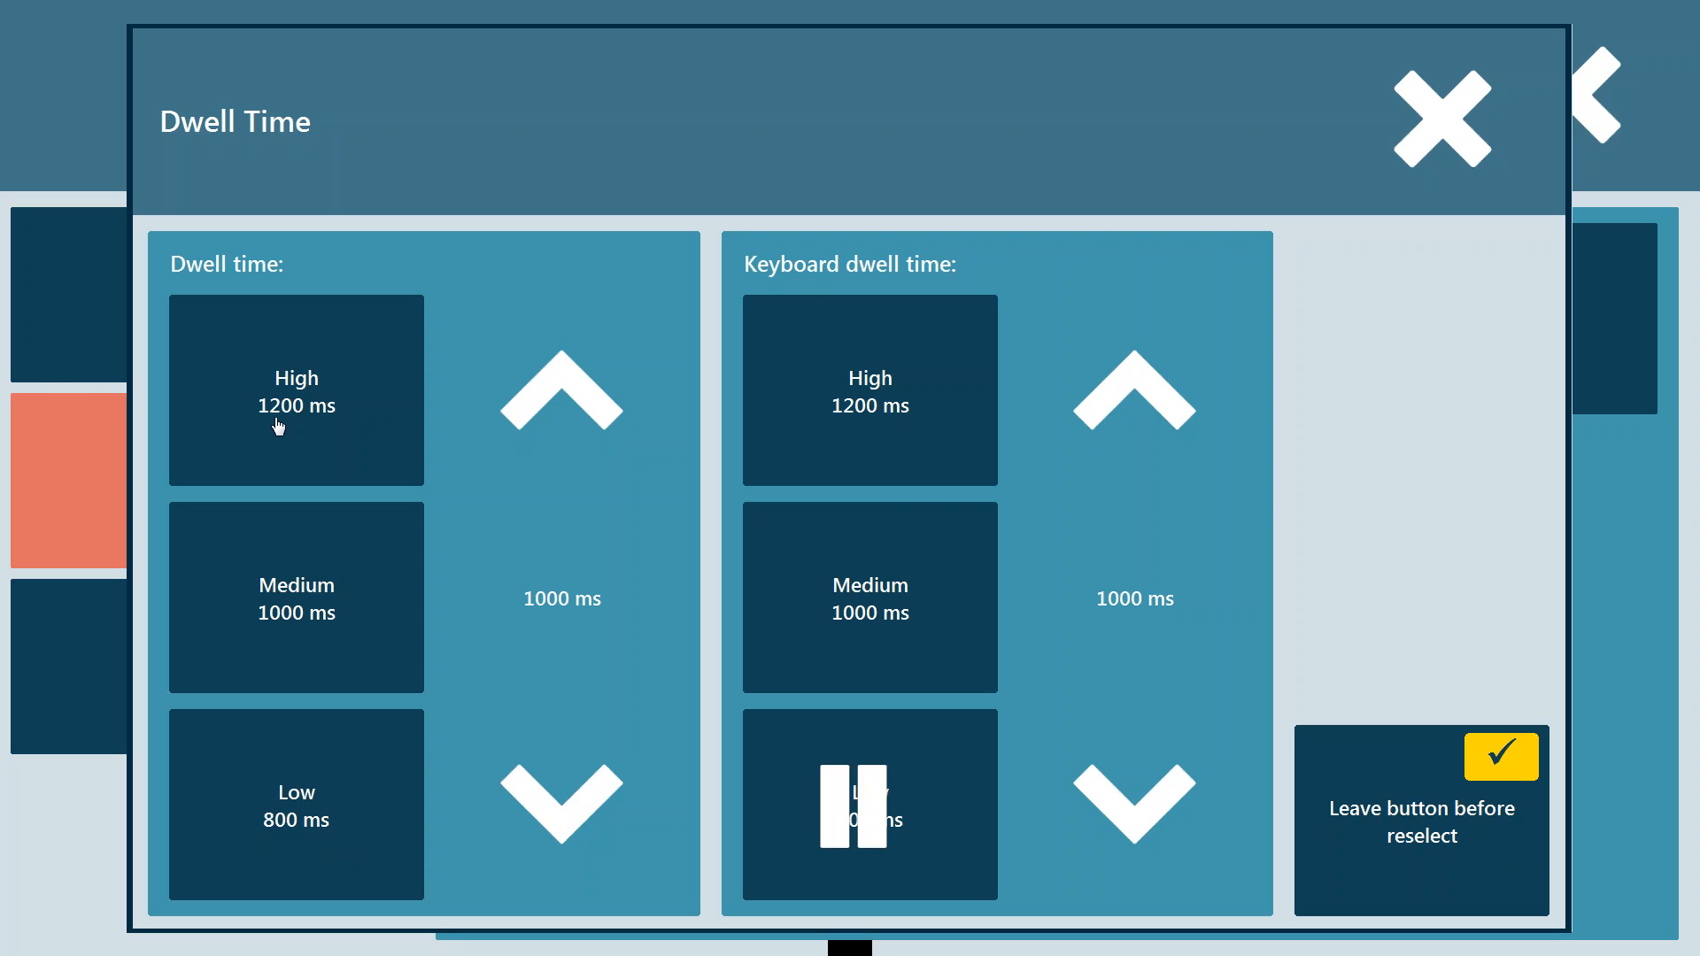
pyautogui.moveTo(291, 399)
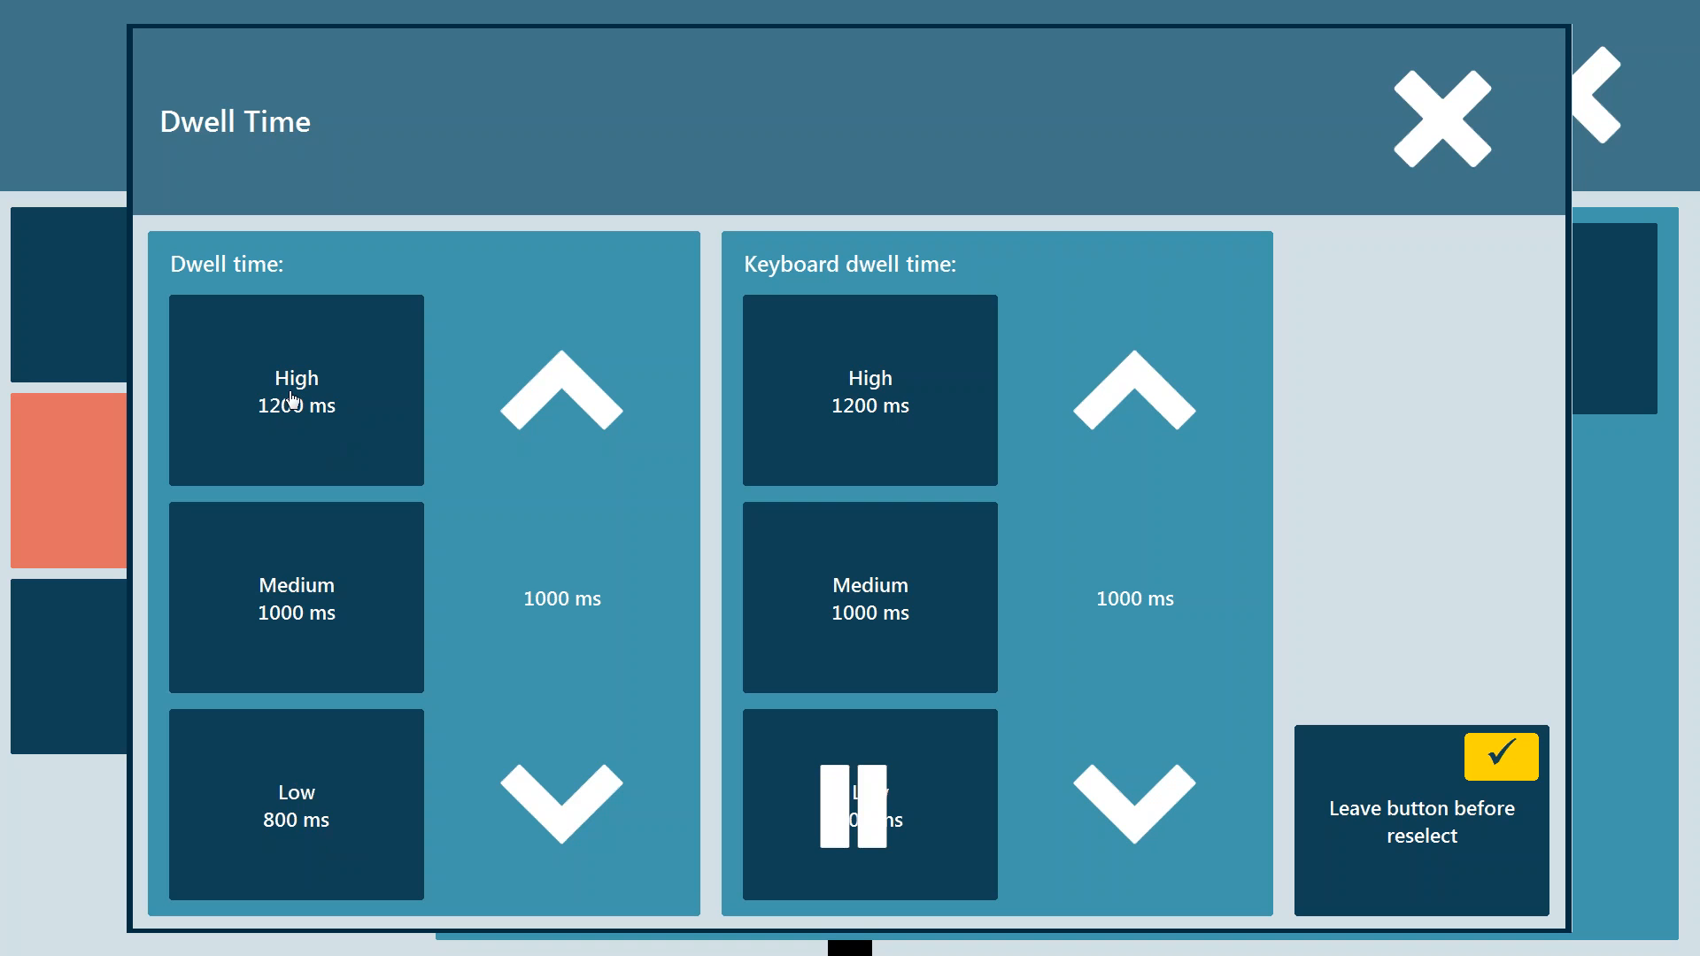
pyautogui.moveTo(923, 362)
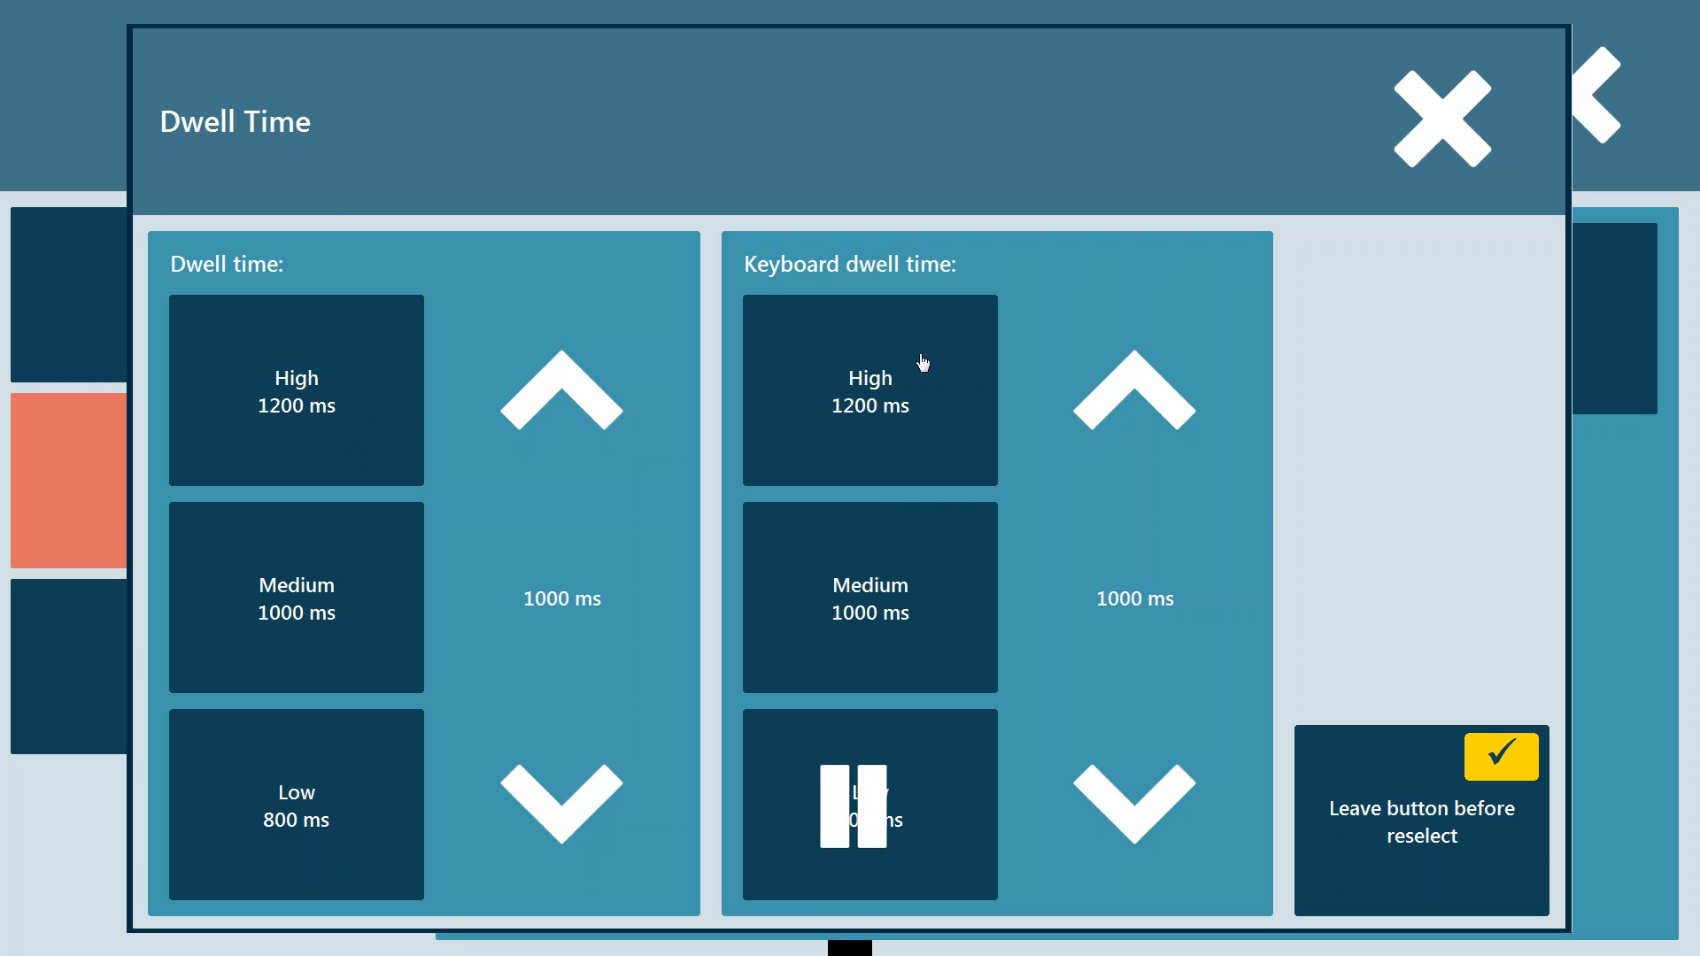
pyautogui.moveTo(945, 733)
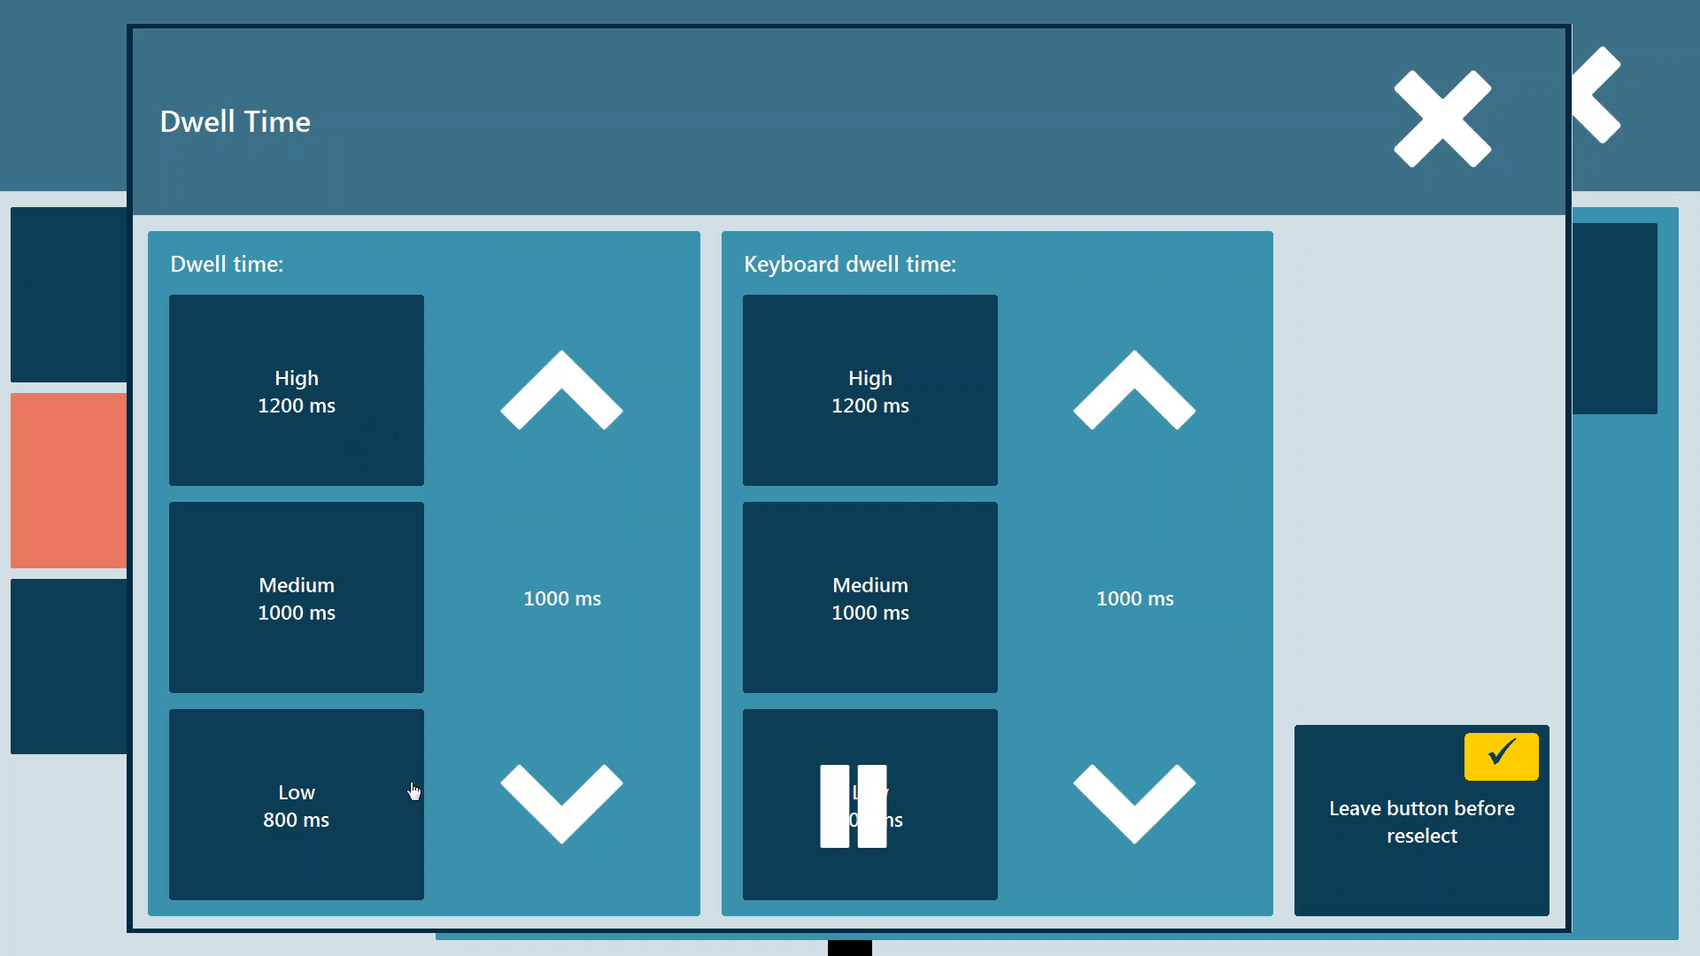
pyautogui.moveTo(504, 745)
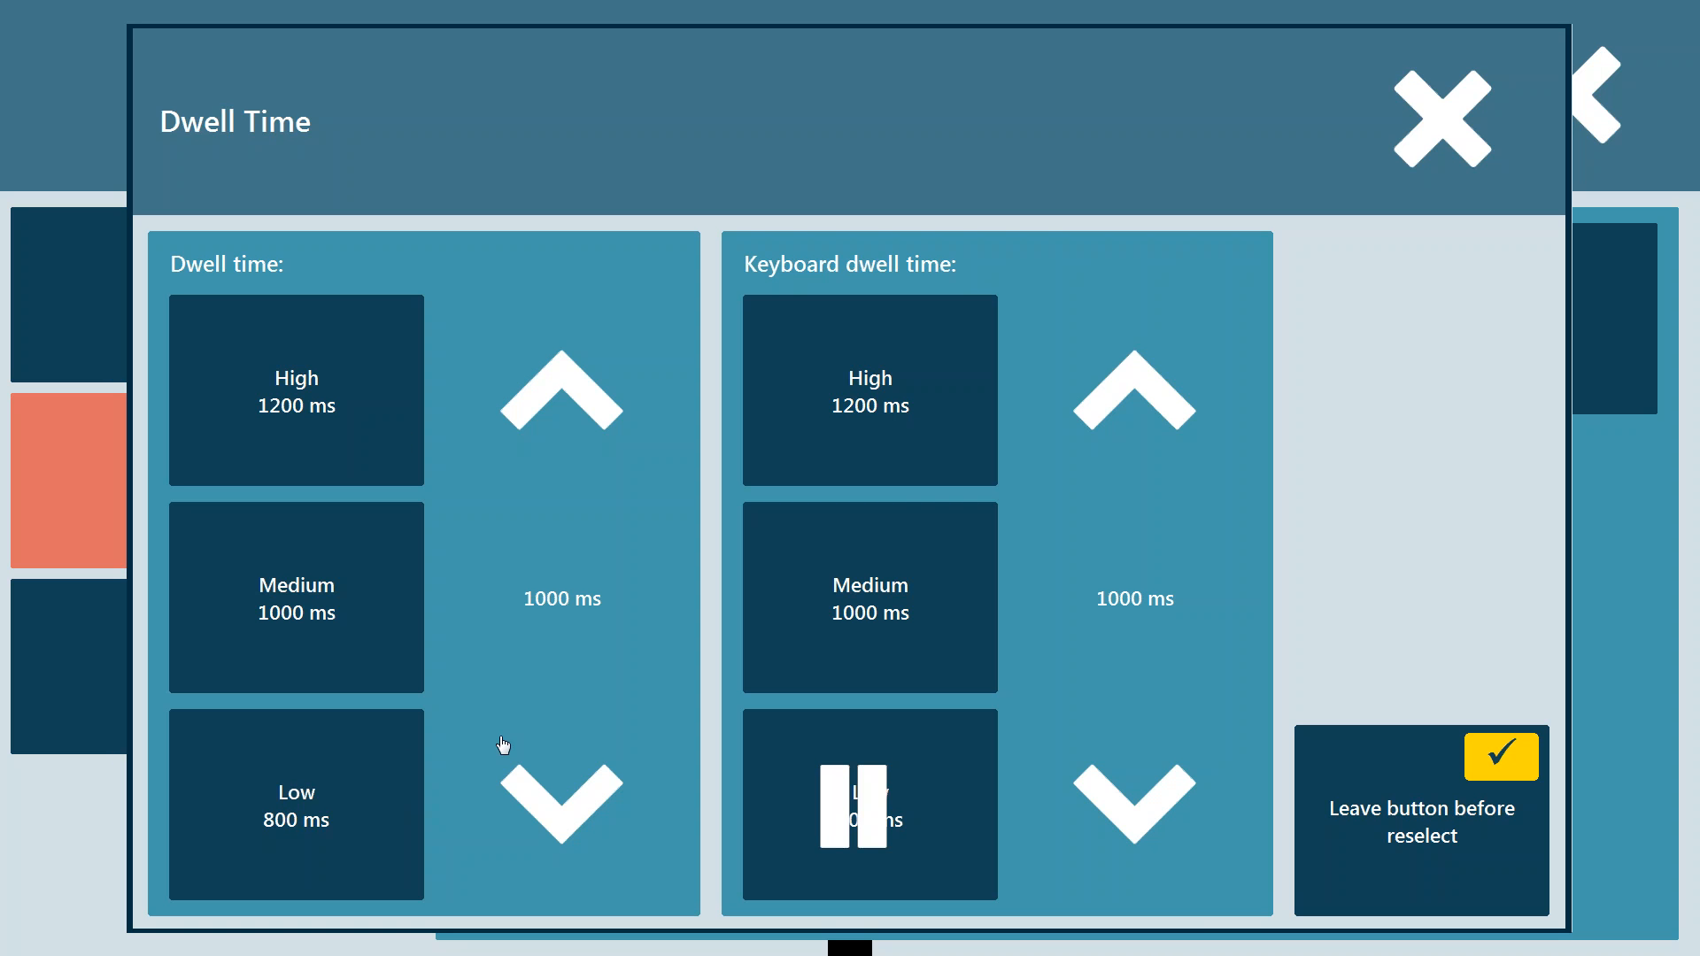
pyautogui.moveTo(937, 565)
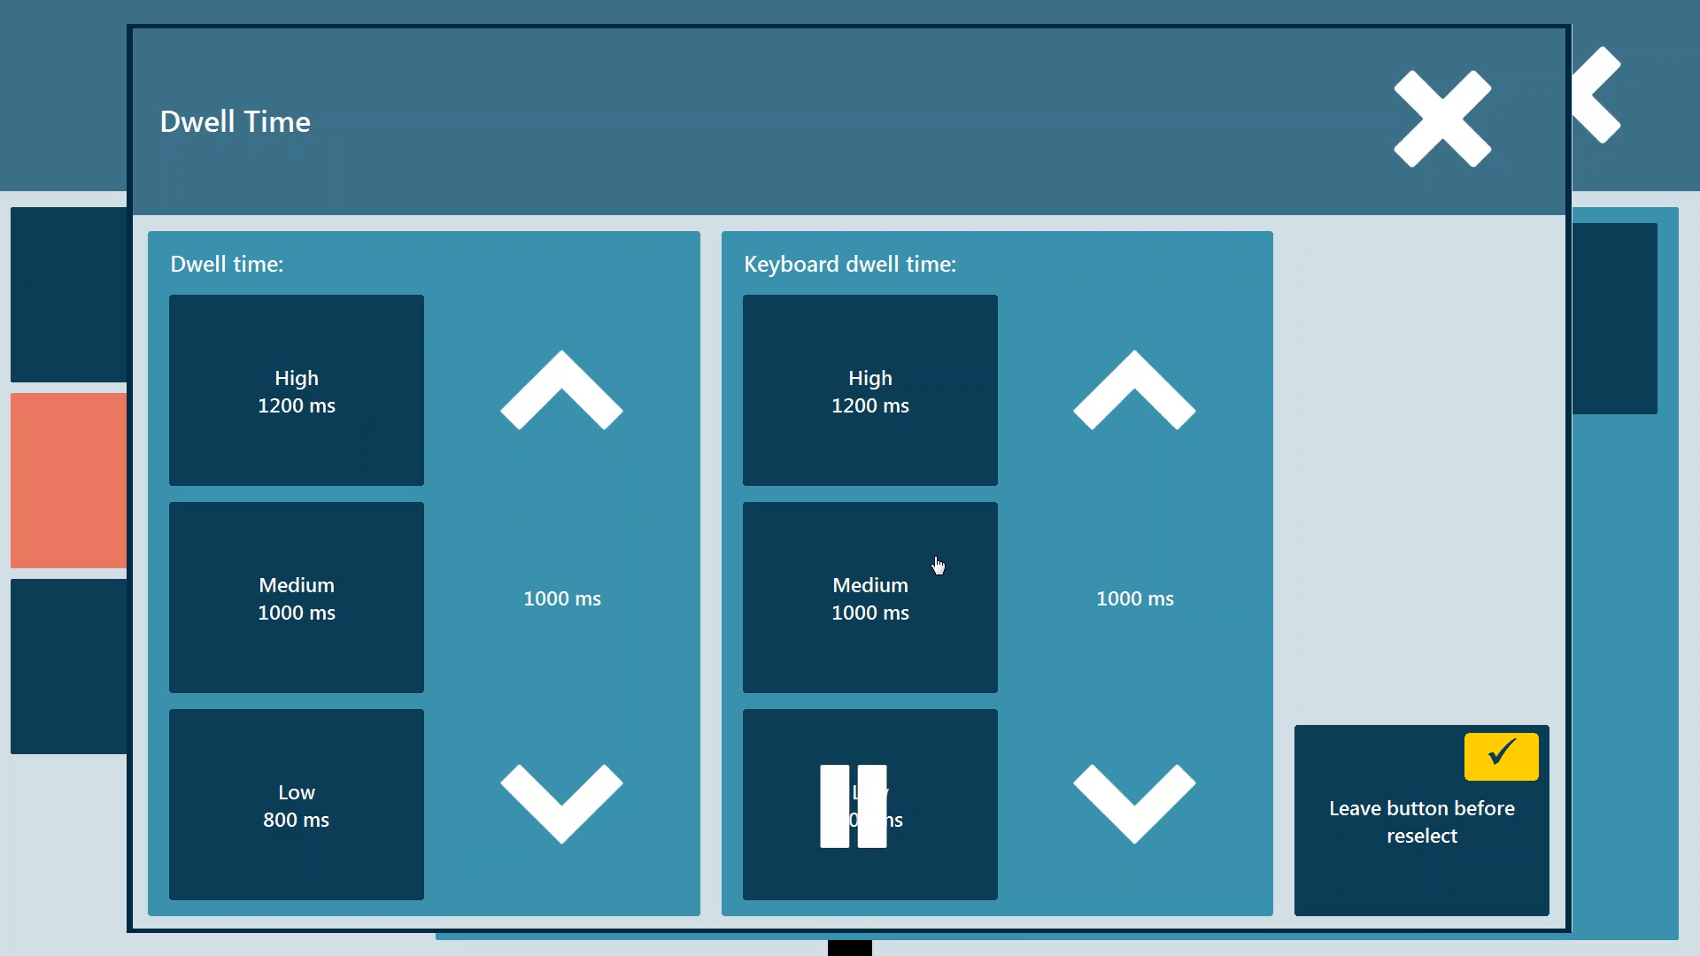
pyautogui.moveTo(960, 460)
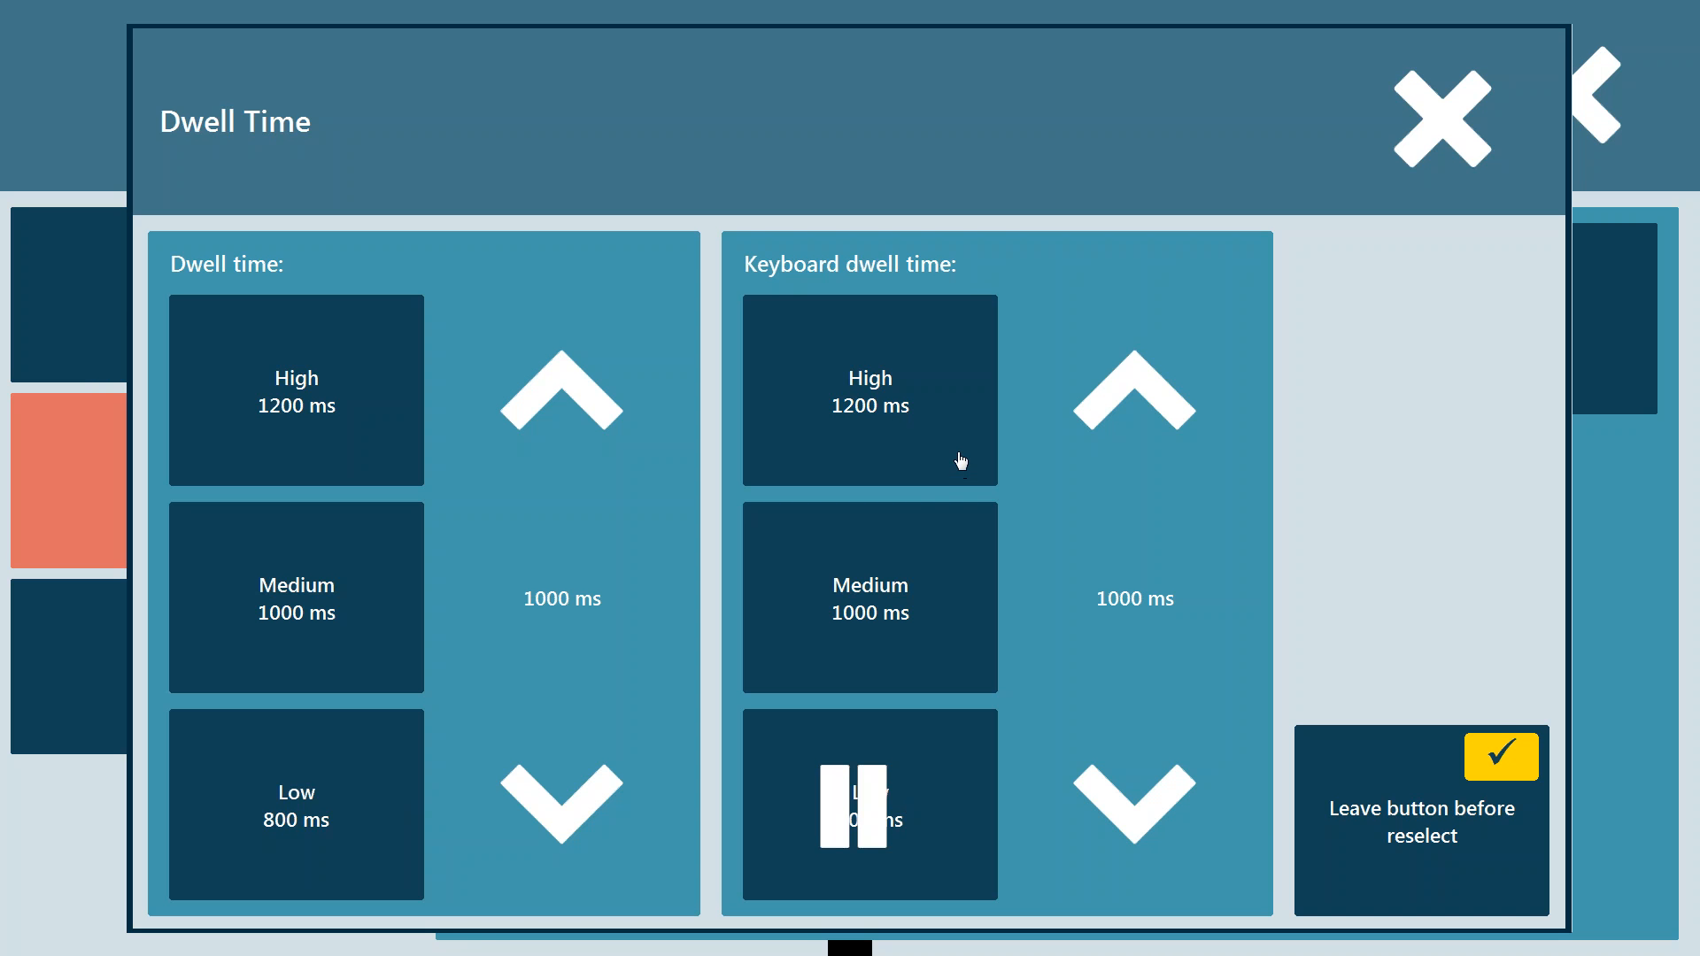
pyautogui.moveTo(954, 712)
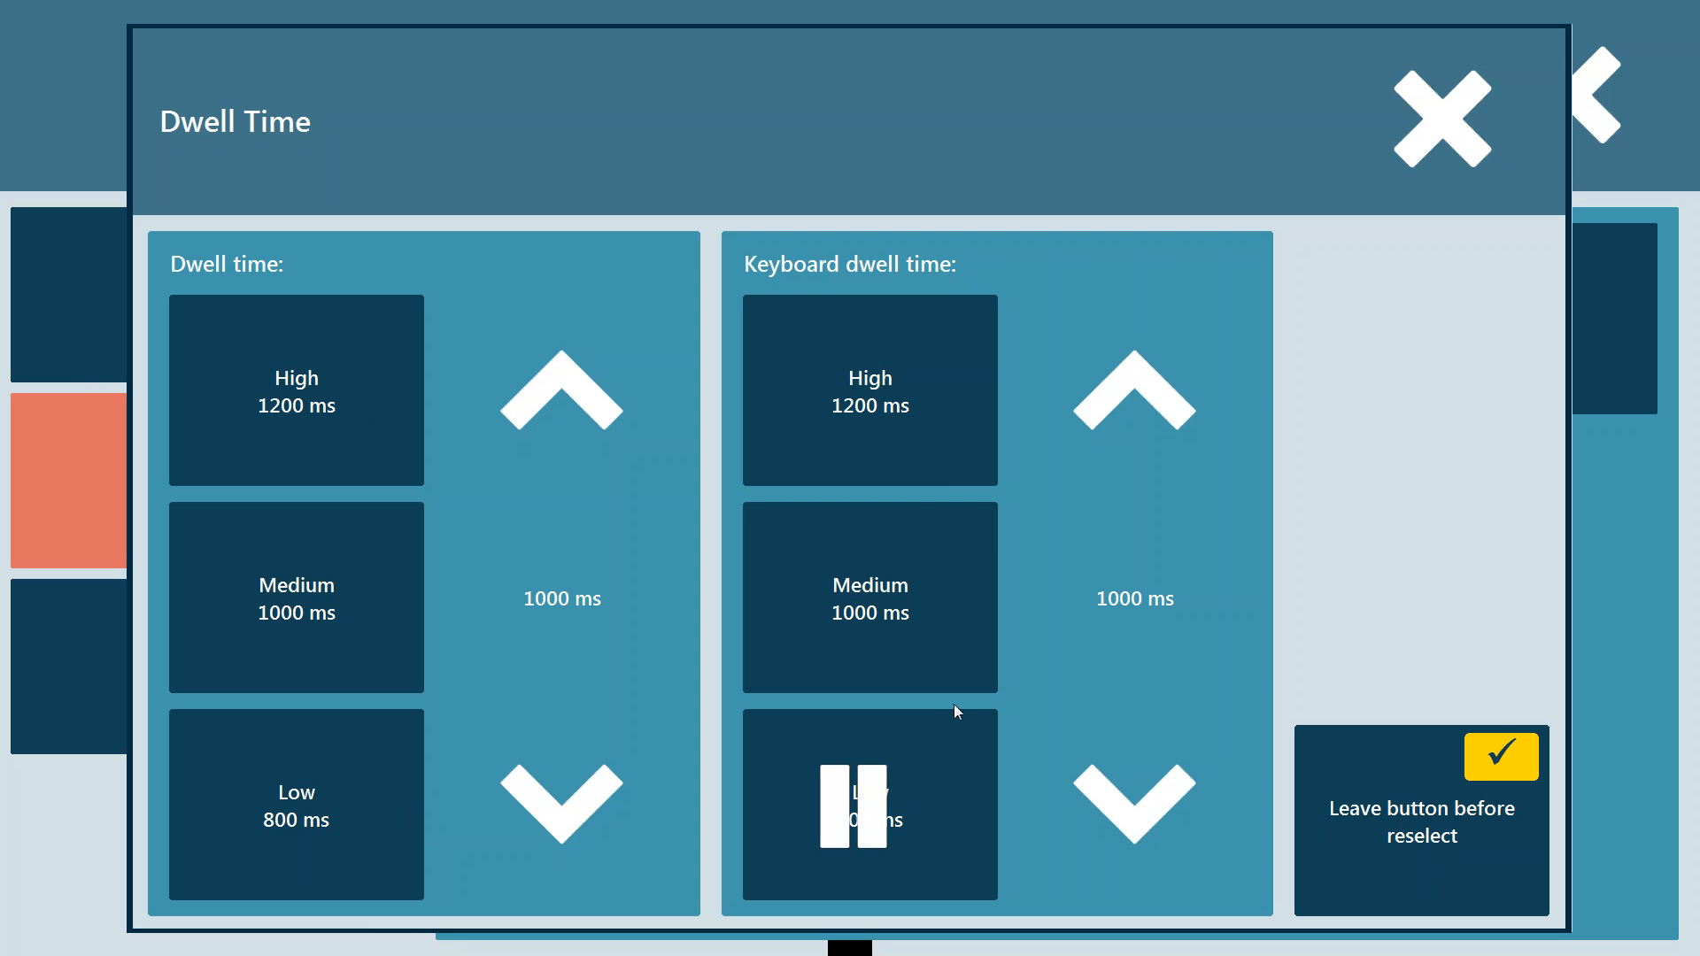
pyautogui.moveTo(1429, 897)
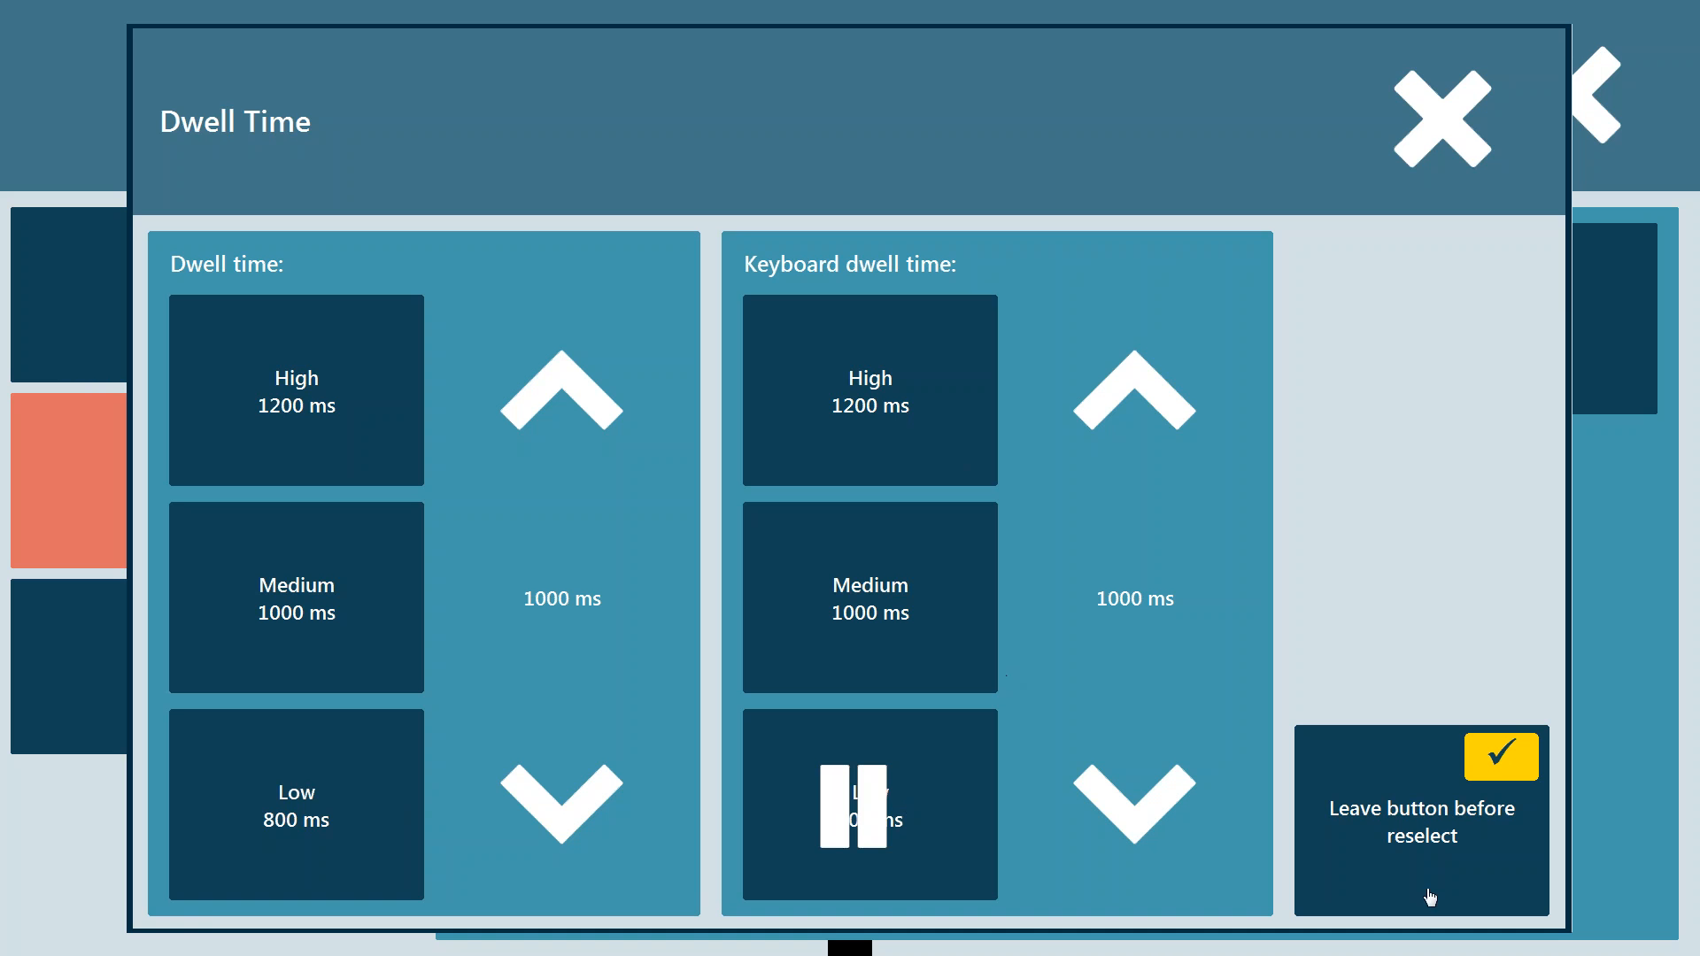
pyautogui.moveTo(1449, 132)
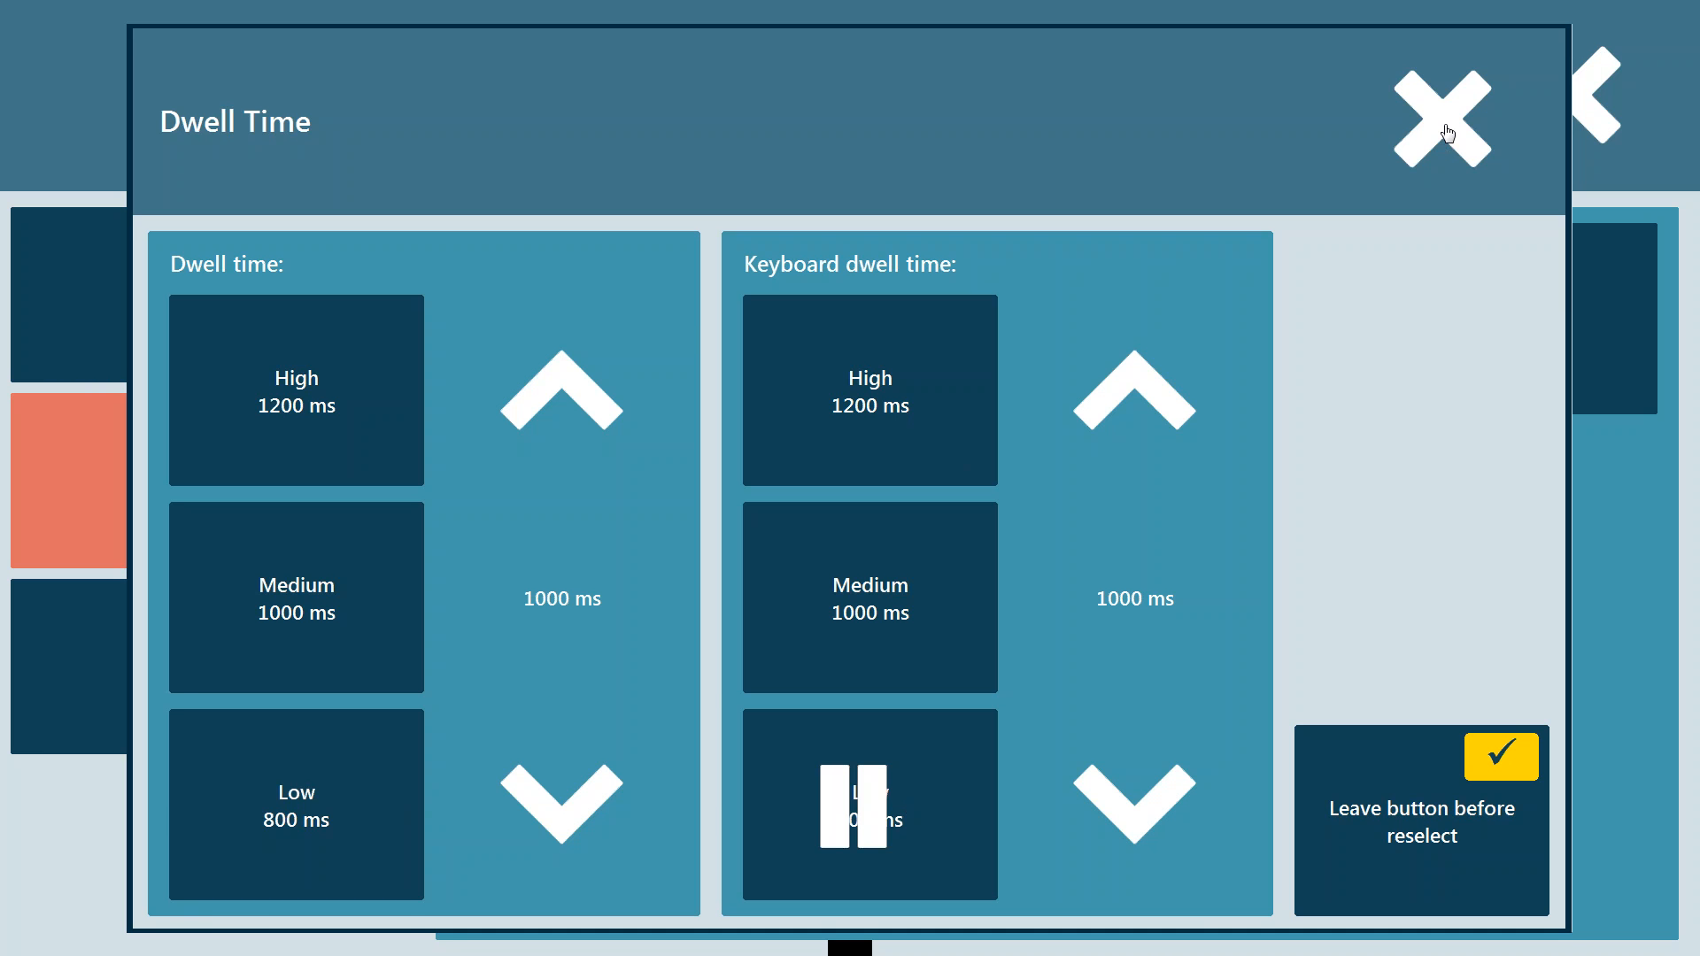
# Step: Close the Dwell Time dialog, leaving Dwell at 1000 ms on the Activation settings
pyautogui.click(1440, 119)
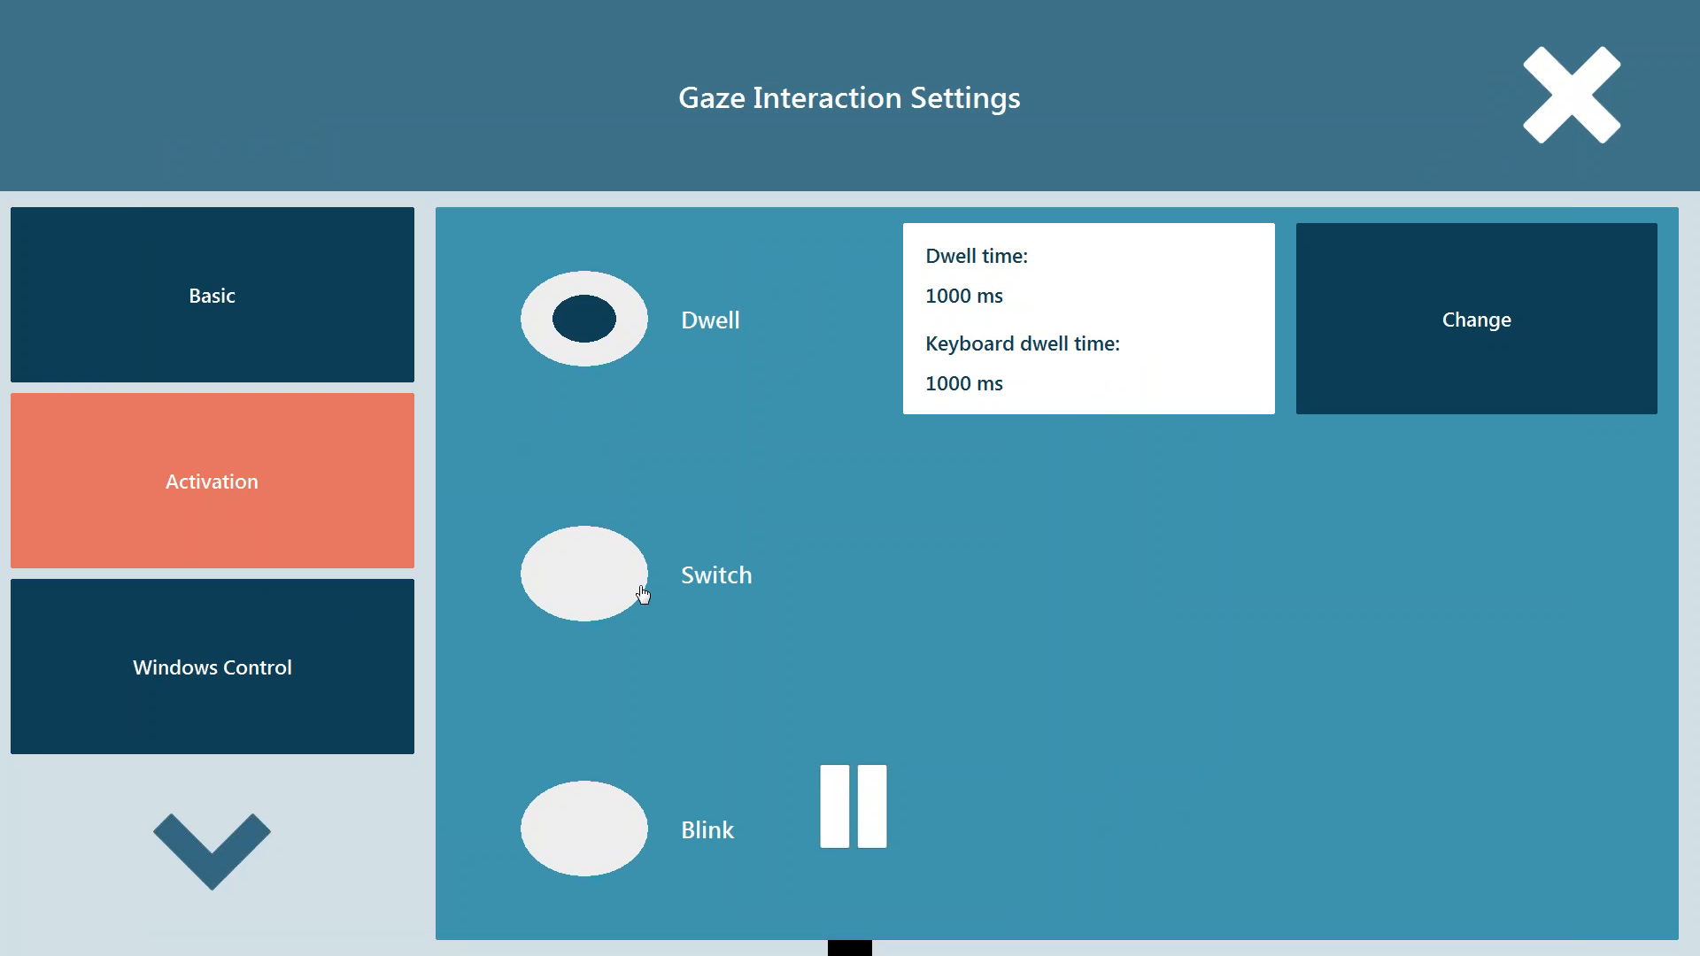
pyautogui.moveTo(621, 595)
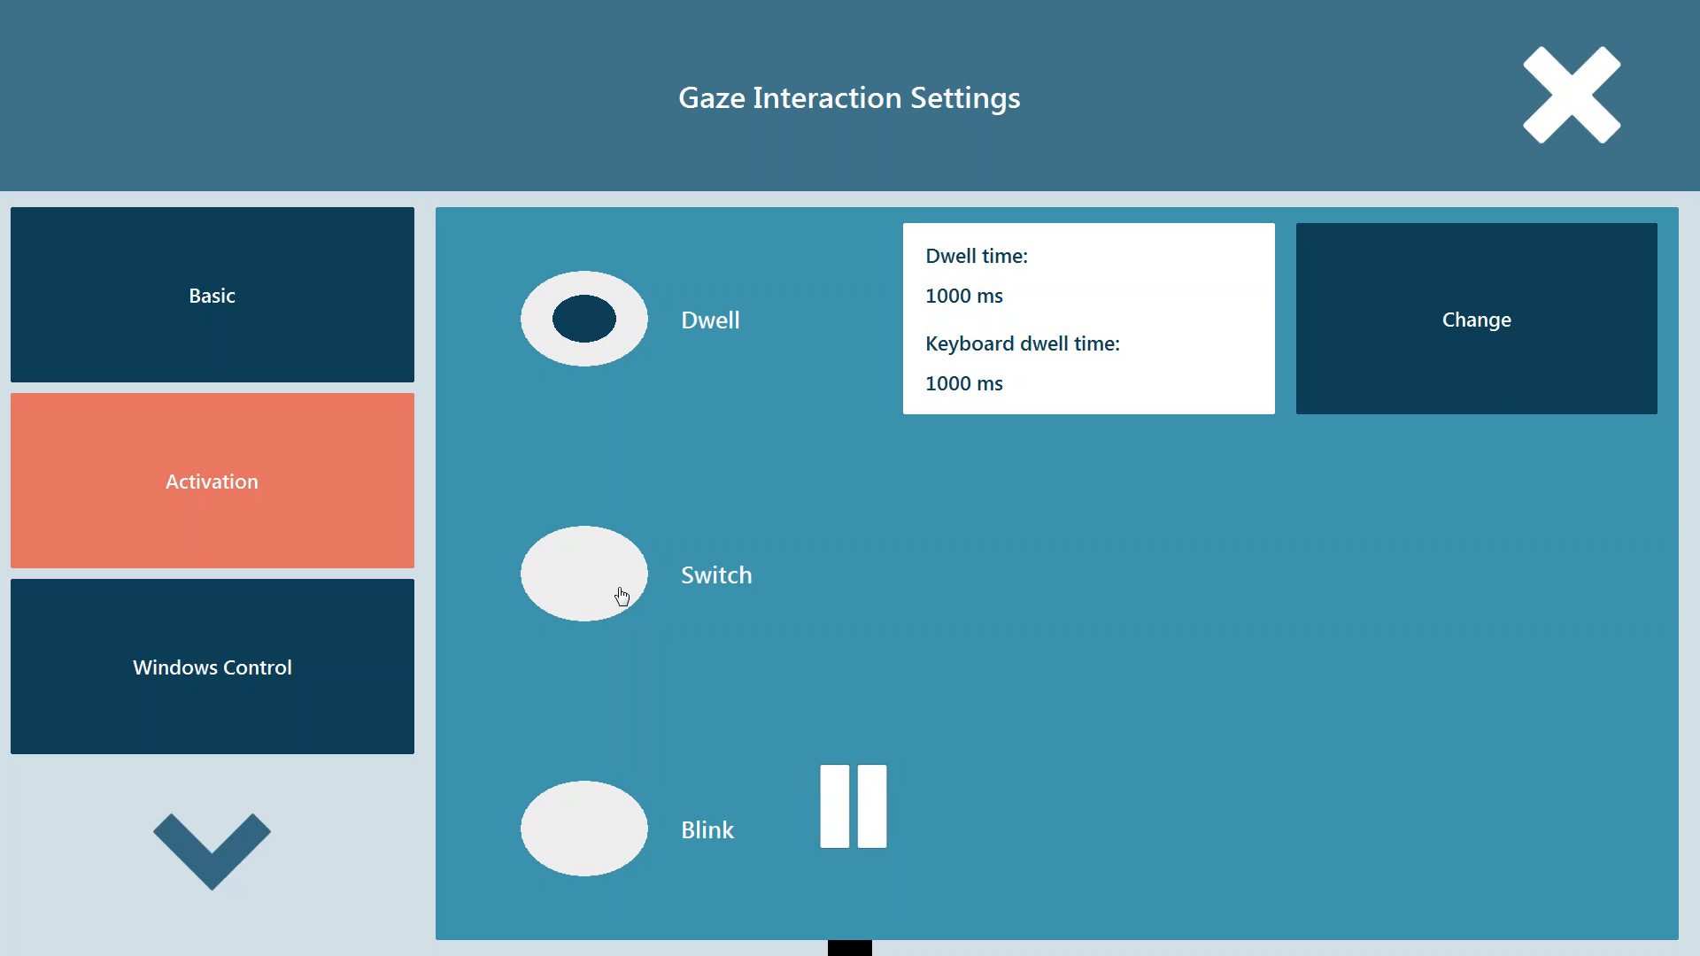
pyautogui.moveTo(609, 840)
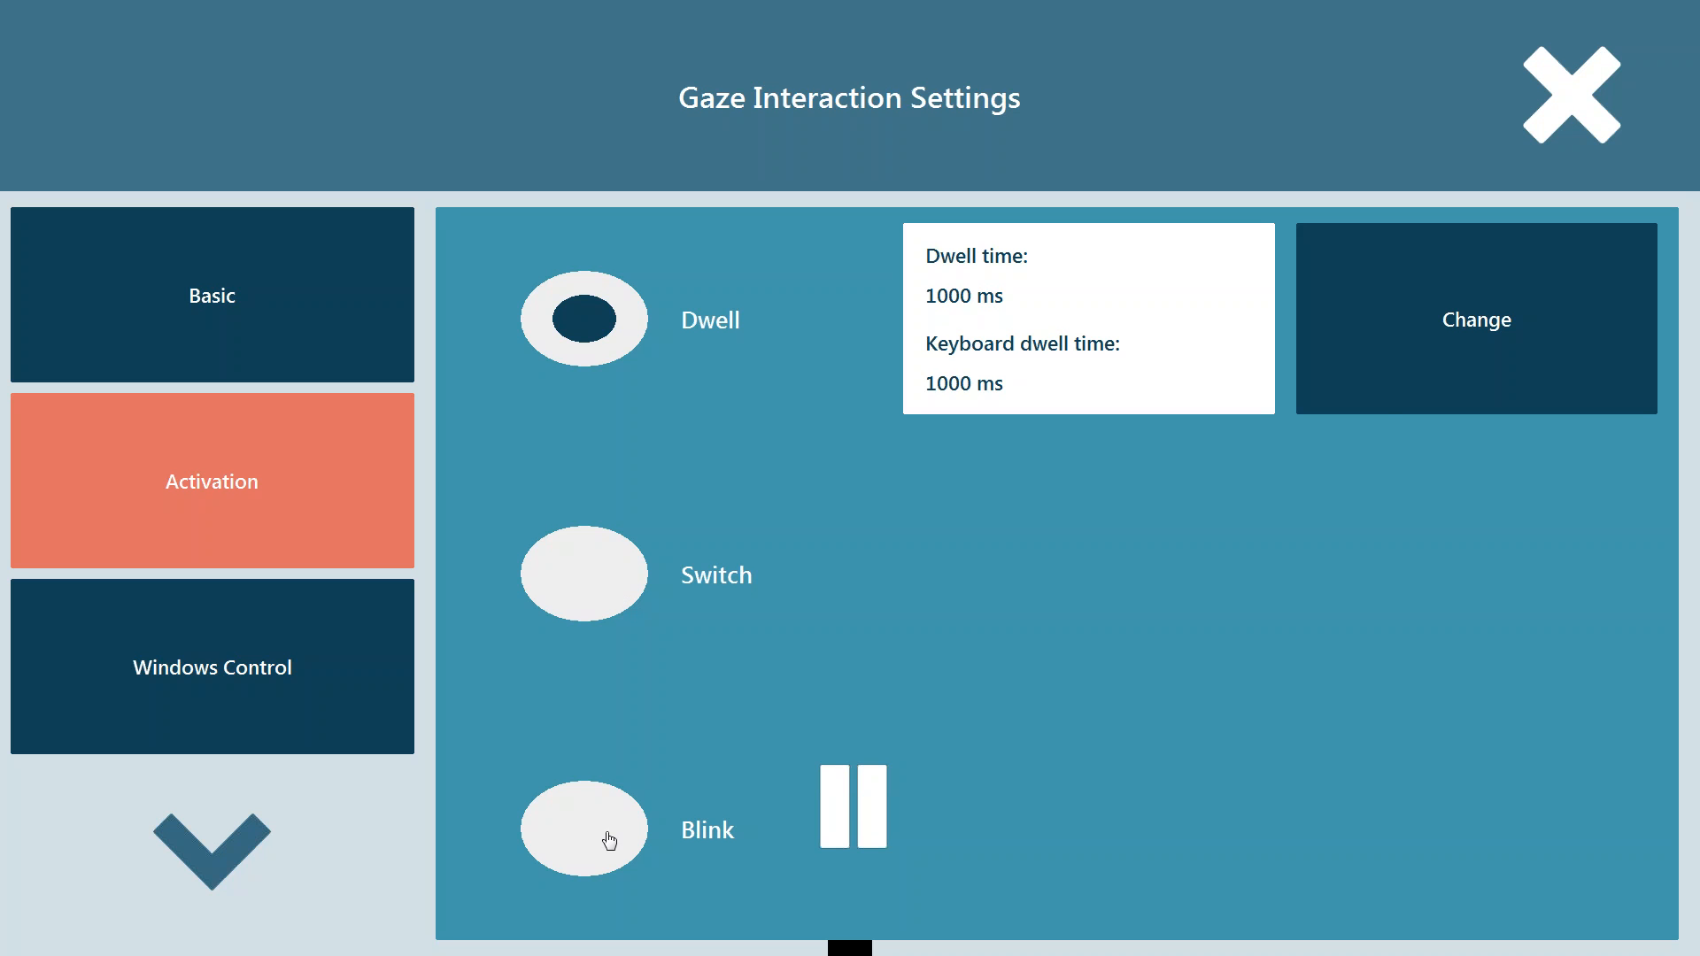
# Step: Make Blink the activation method and confirm, giving 200–1000 ms blink durations
pyautogui.click(583, 829)
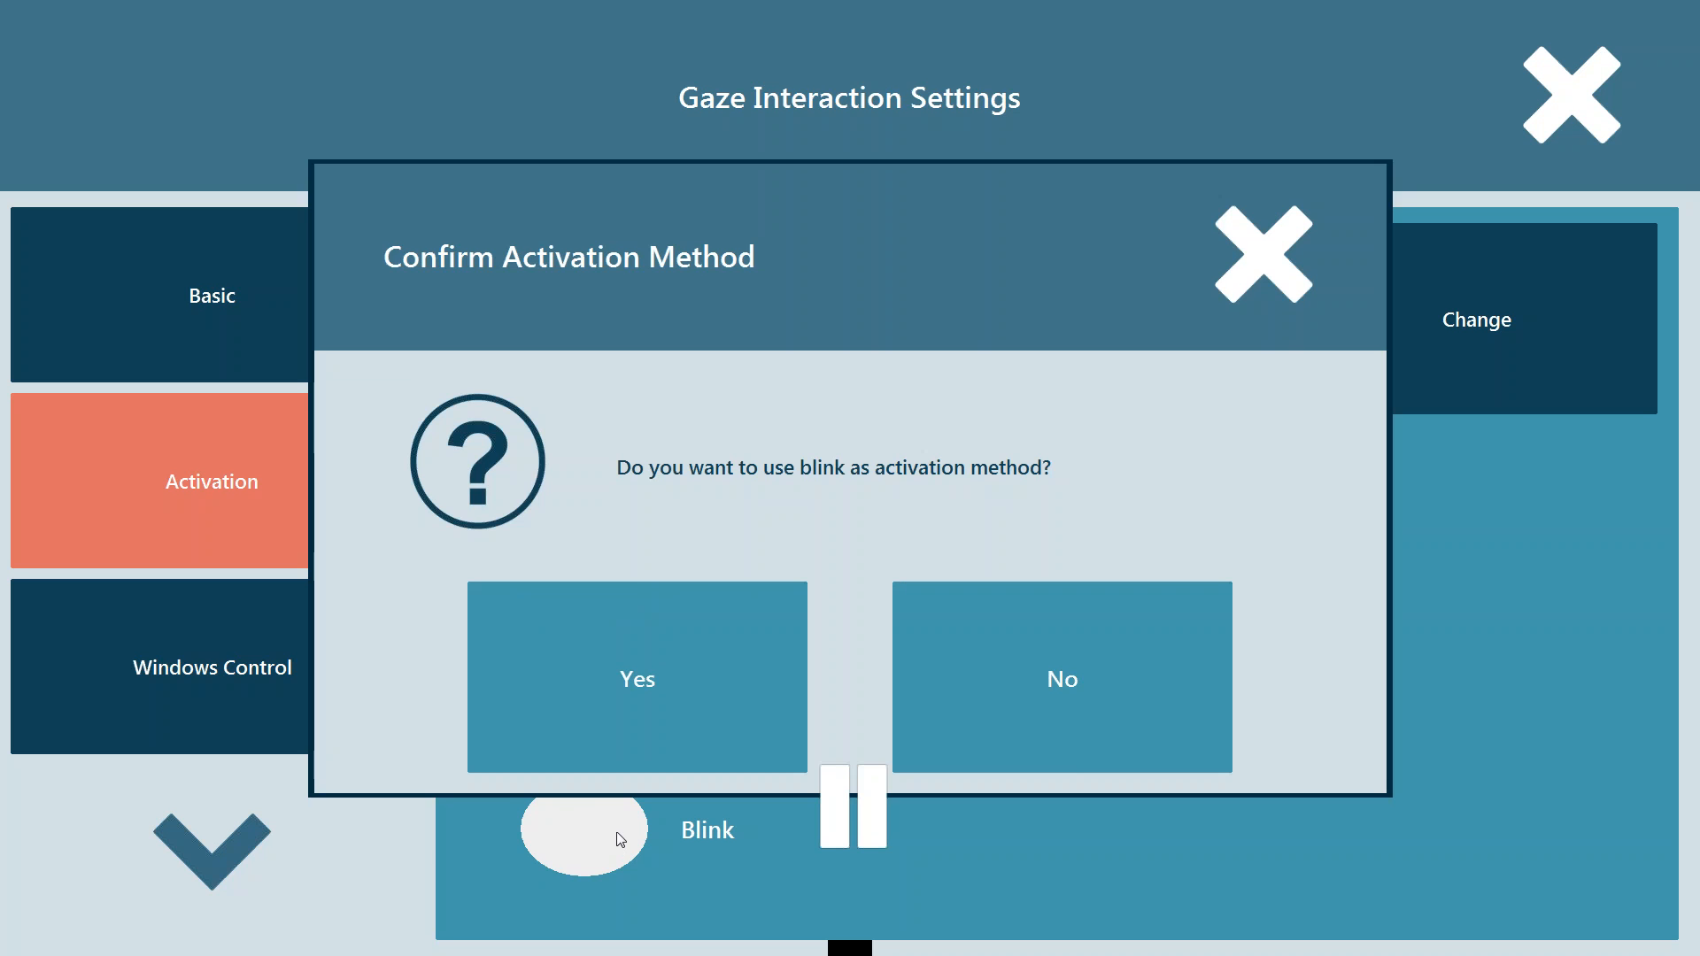
pyautogui.click(637, 679)
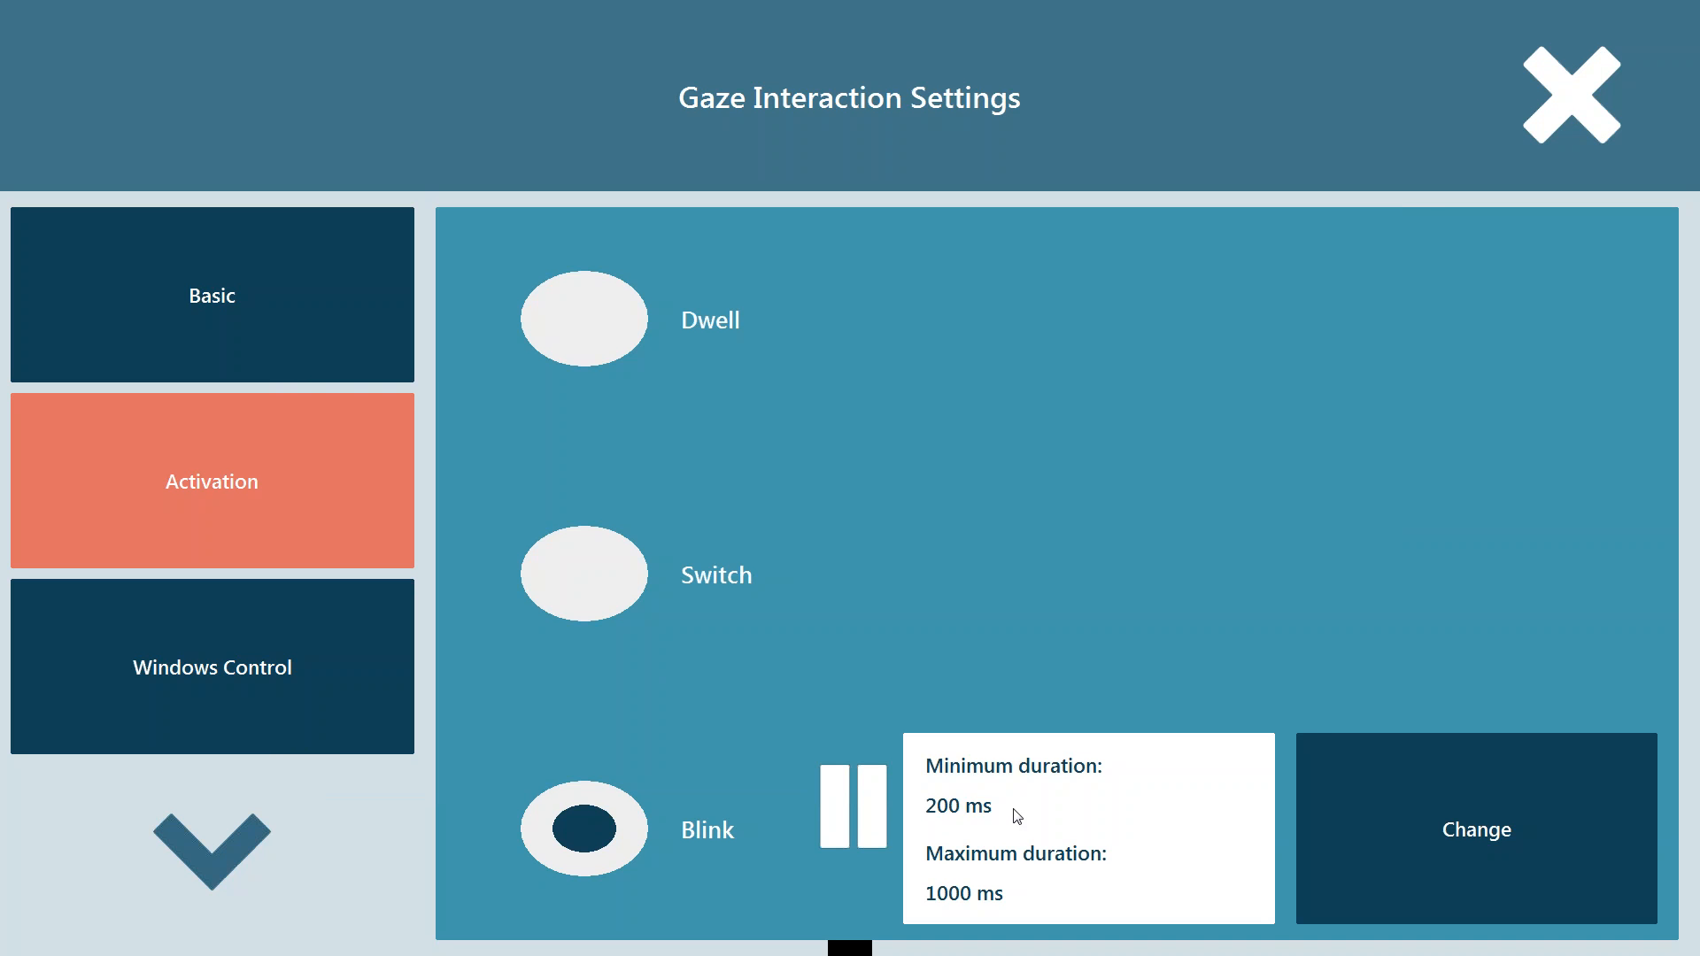
pyautogui.moveTo(935, 820)
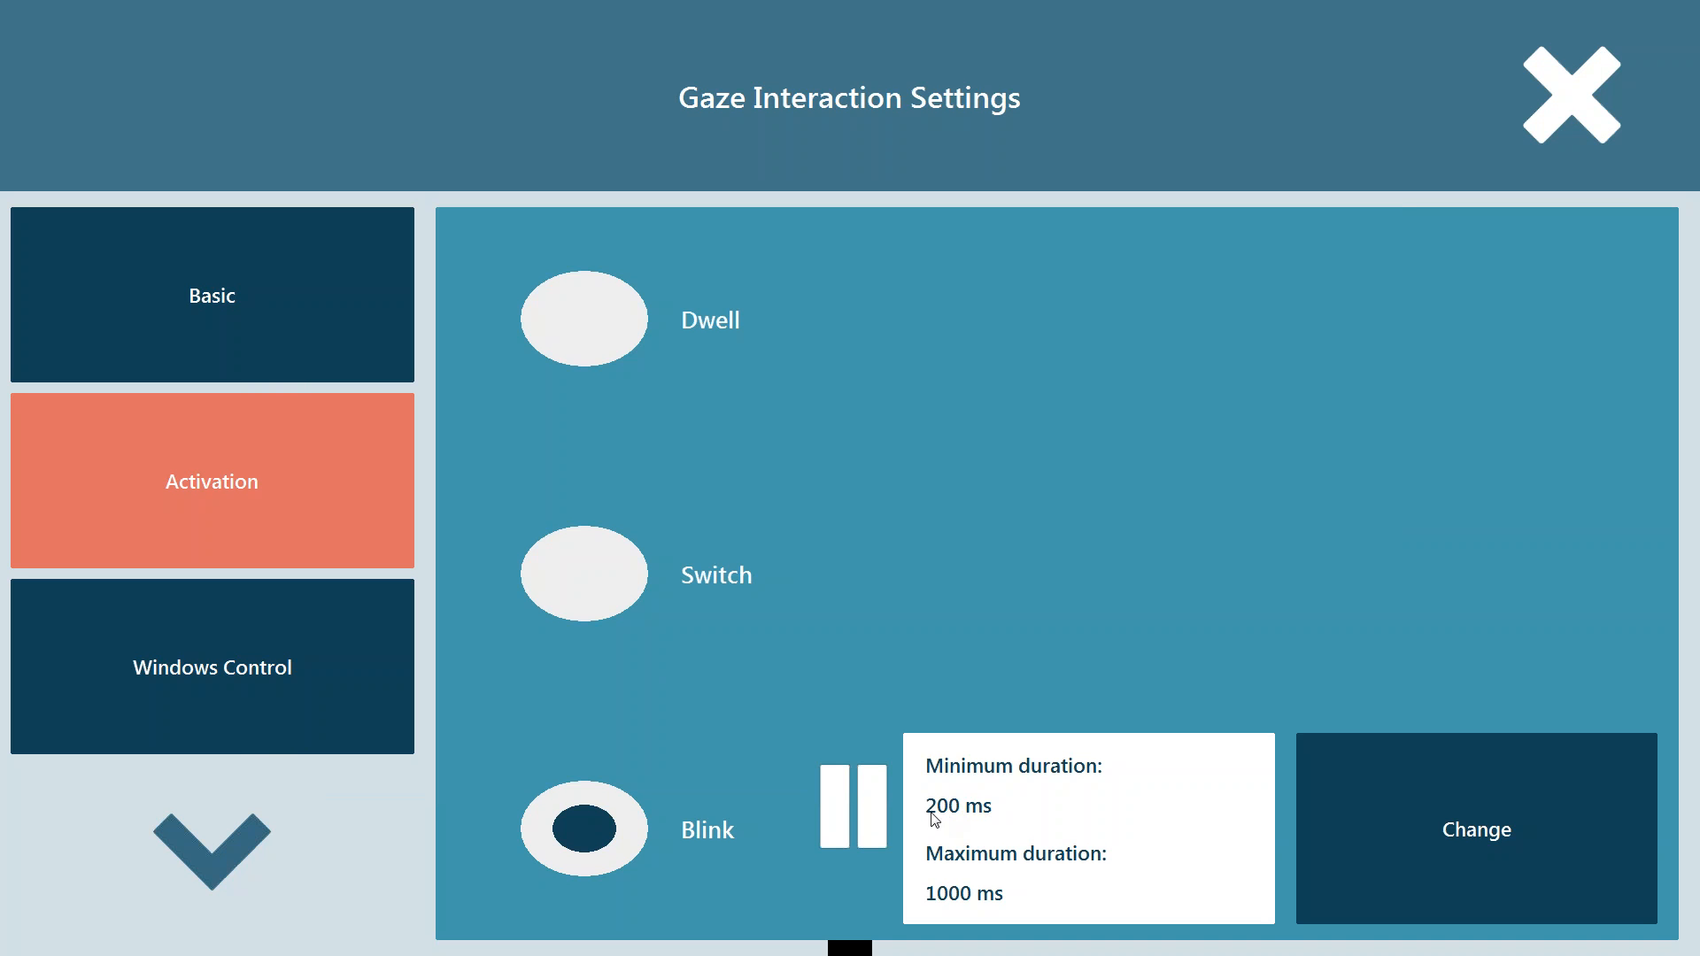
pyautogui.moveTo(1017, 858)
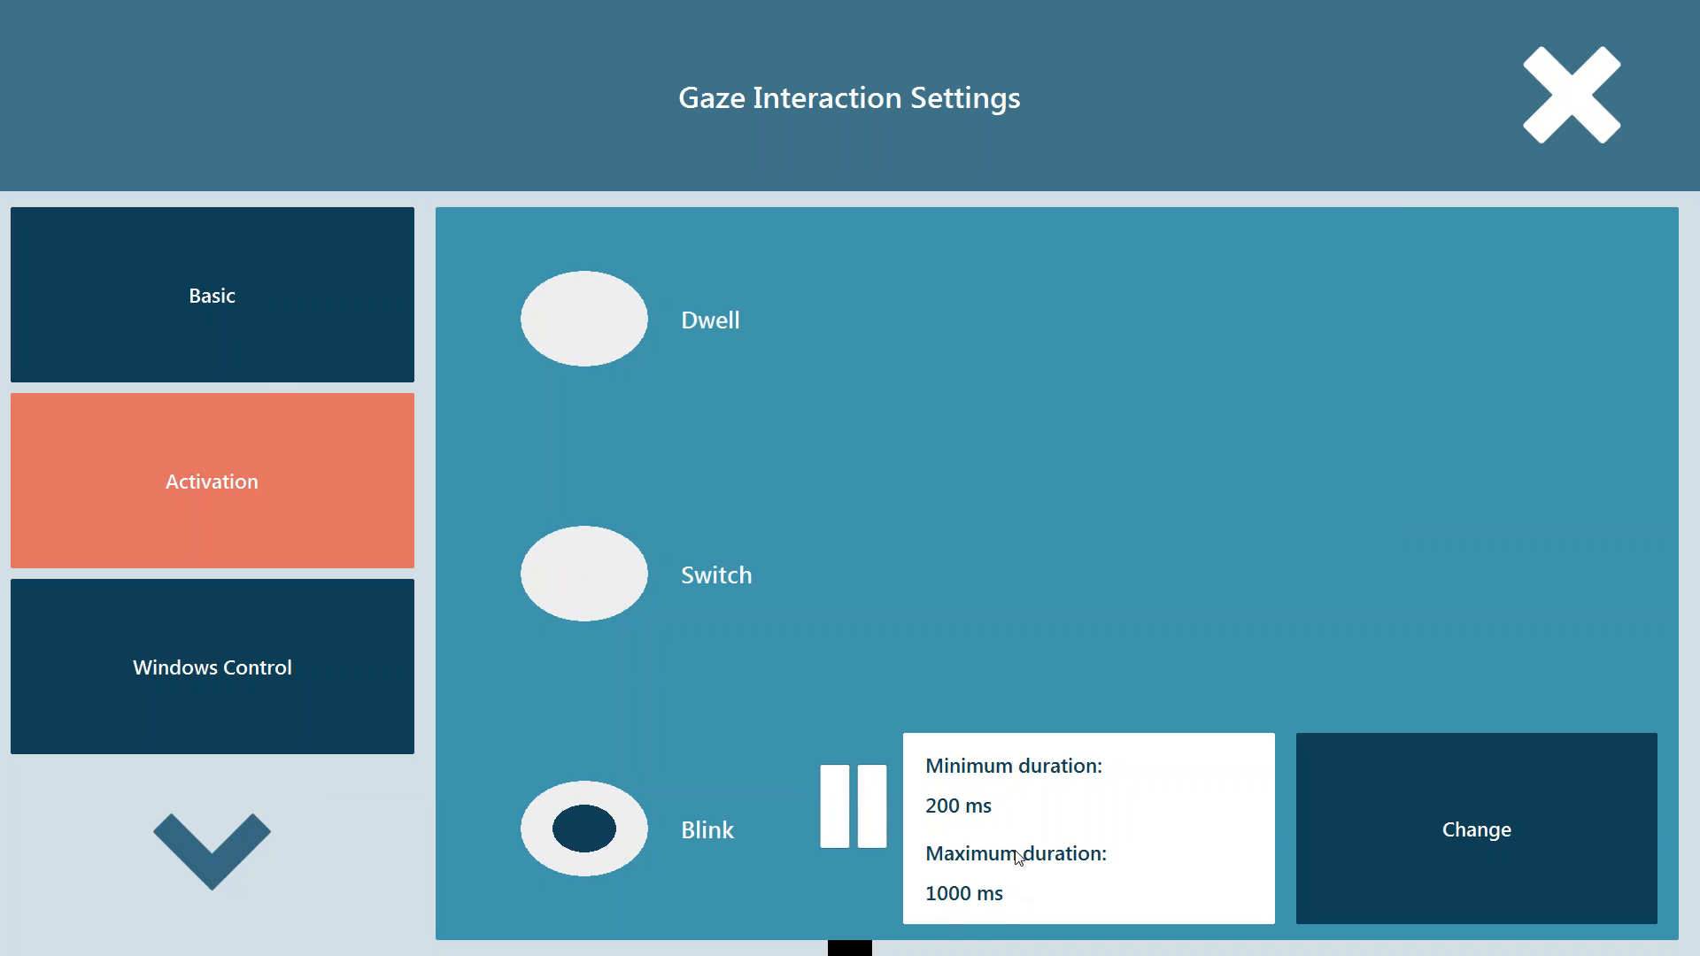
pyautogui.moveTo(990, 781)
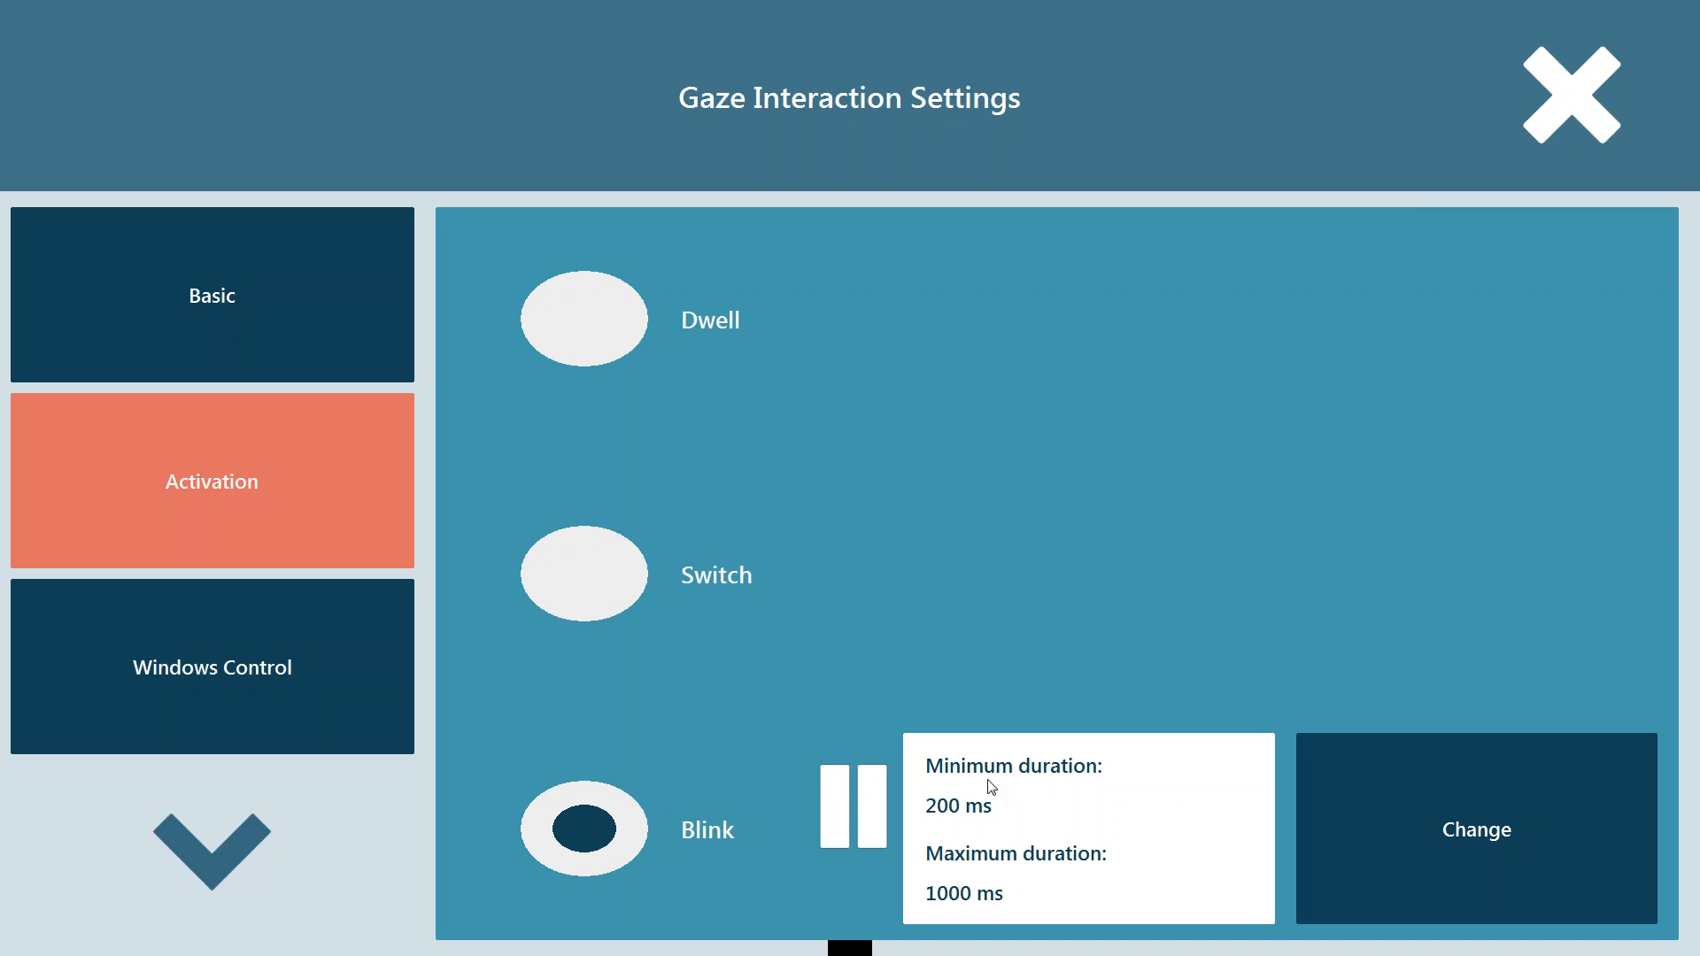
pyautogui.moveTo(934, 811)
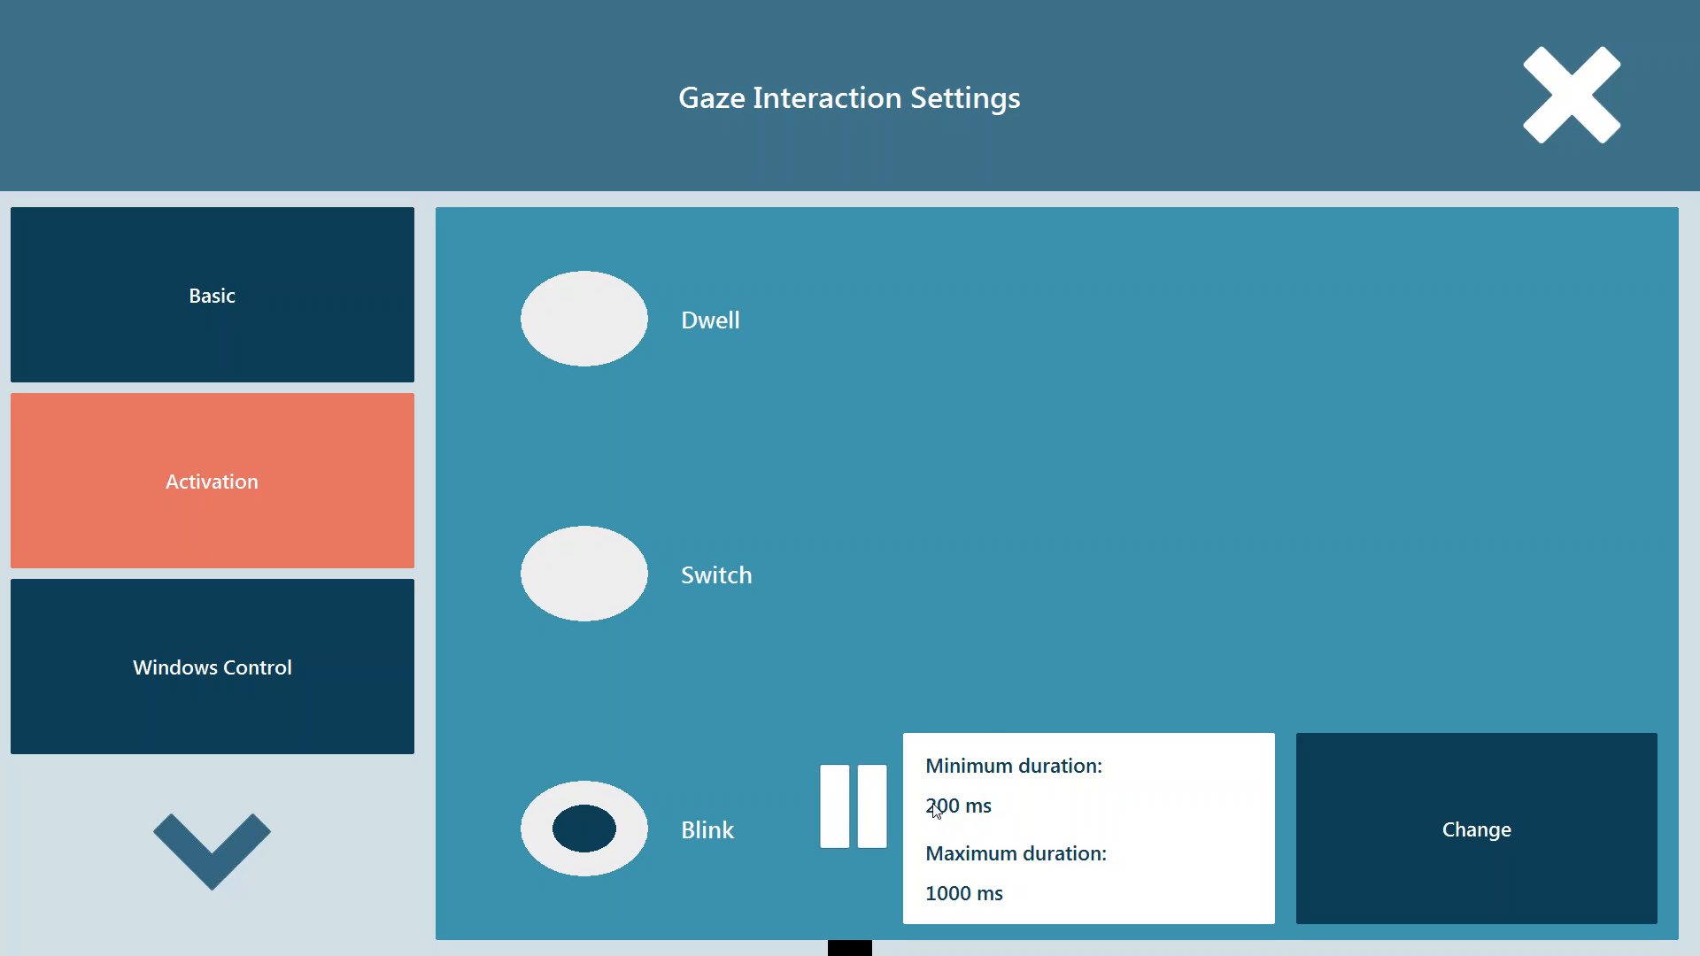
pyautogui.moveTo(1004, 738)
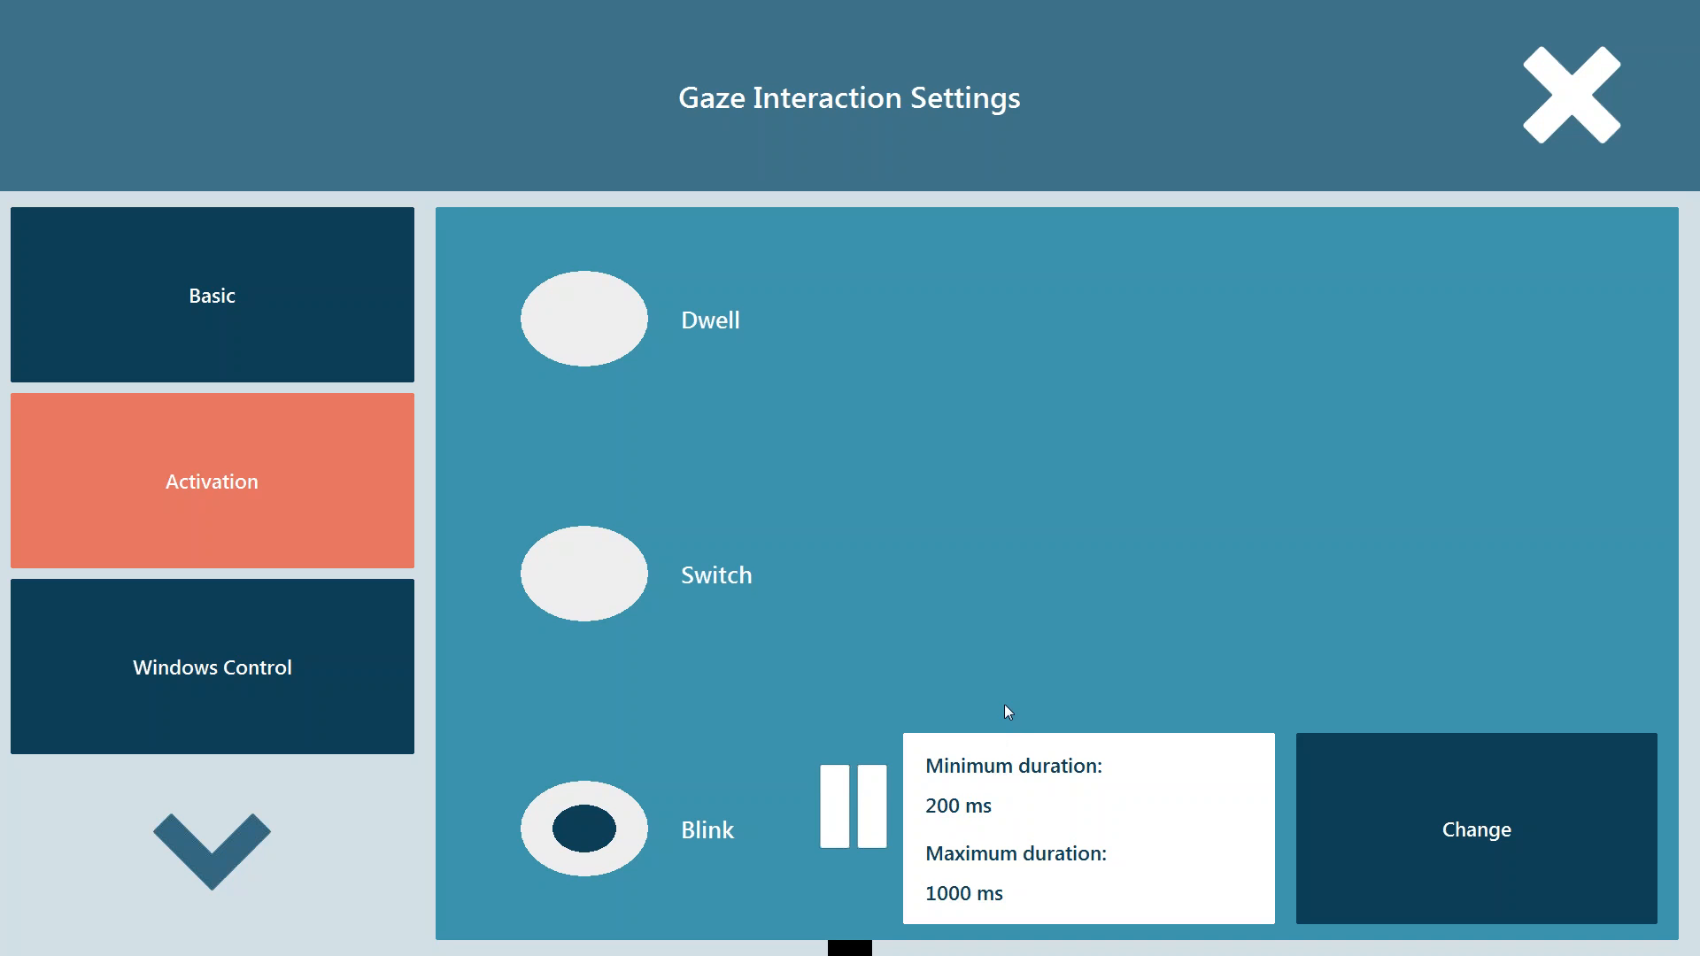
pyautogui.moveTo(633, 312)
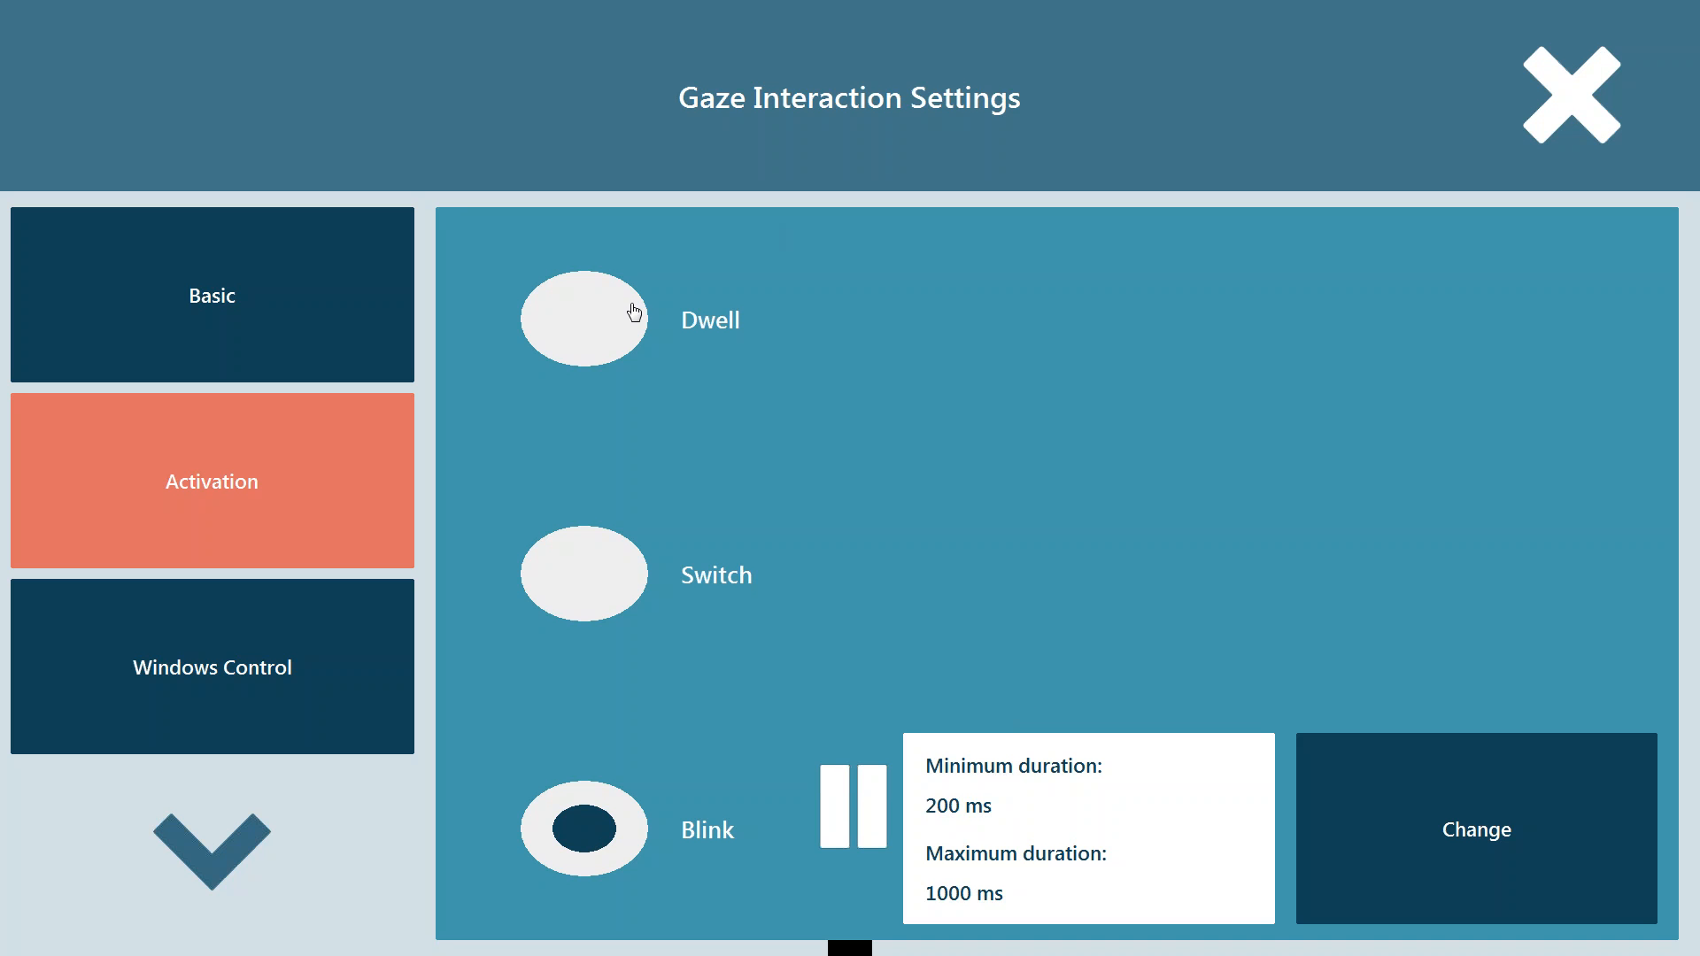
pyautogui.moveTo(629, 279)
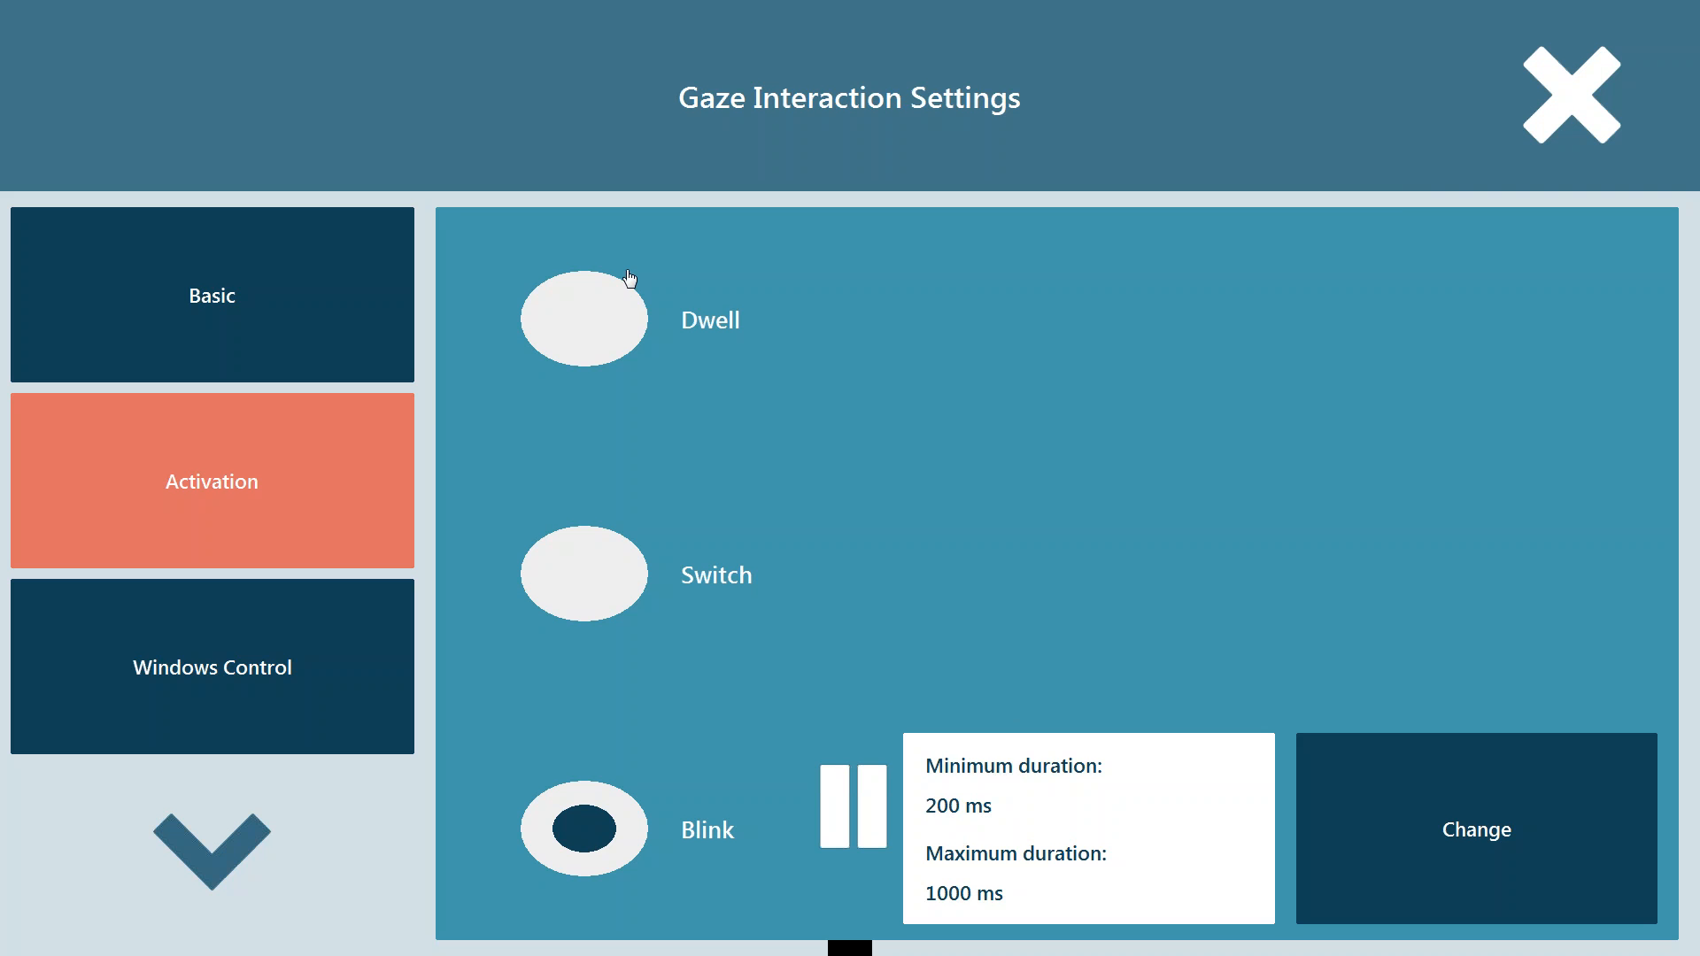
# Step: Reselect Dwell as the activation method, keeping 1000 ms dwell times
pyautogui.click(583, 319)
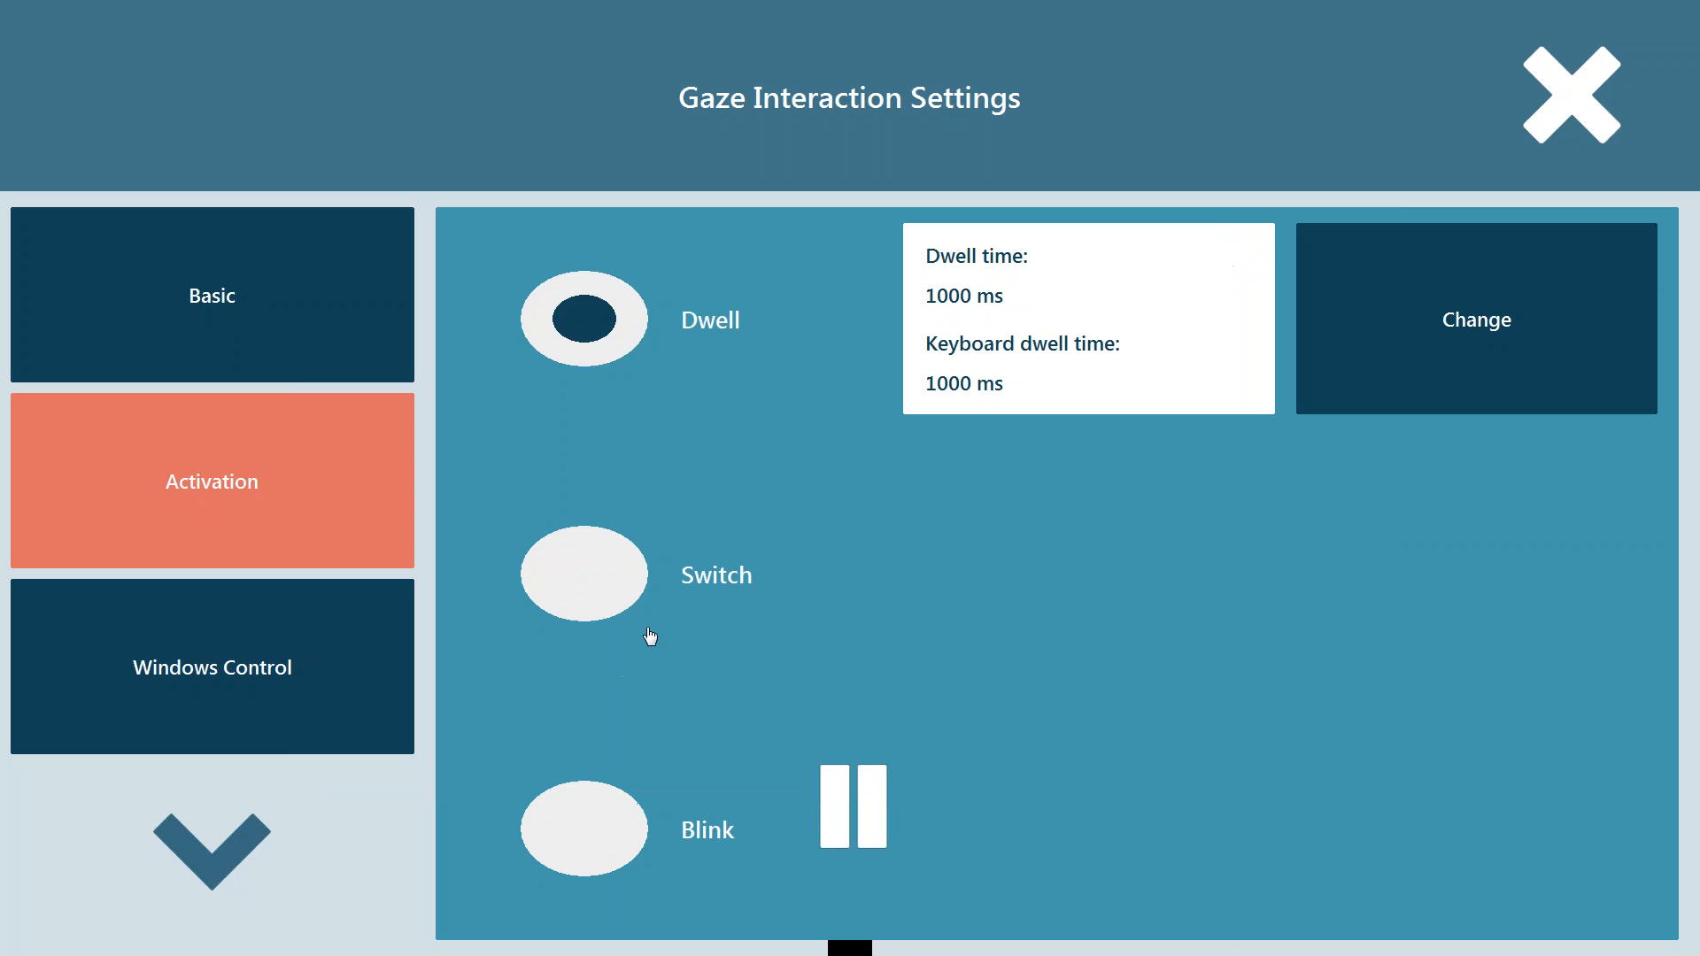
pyautogui.moveTo(938, 517)
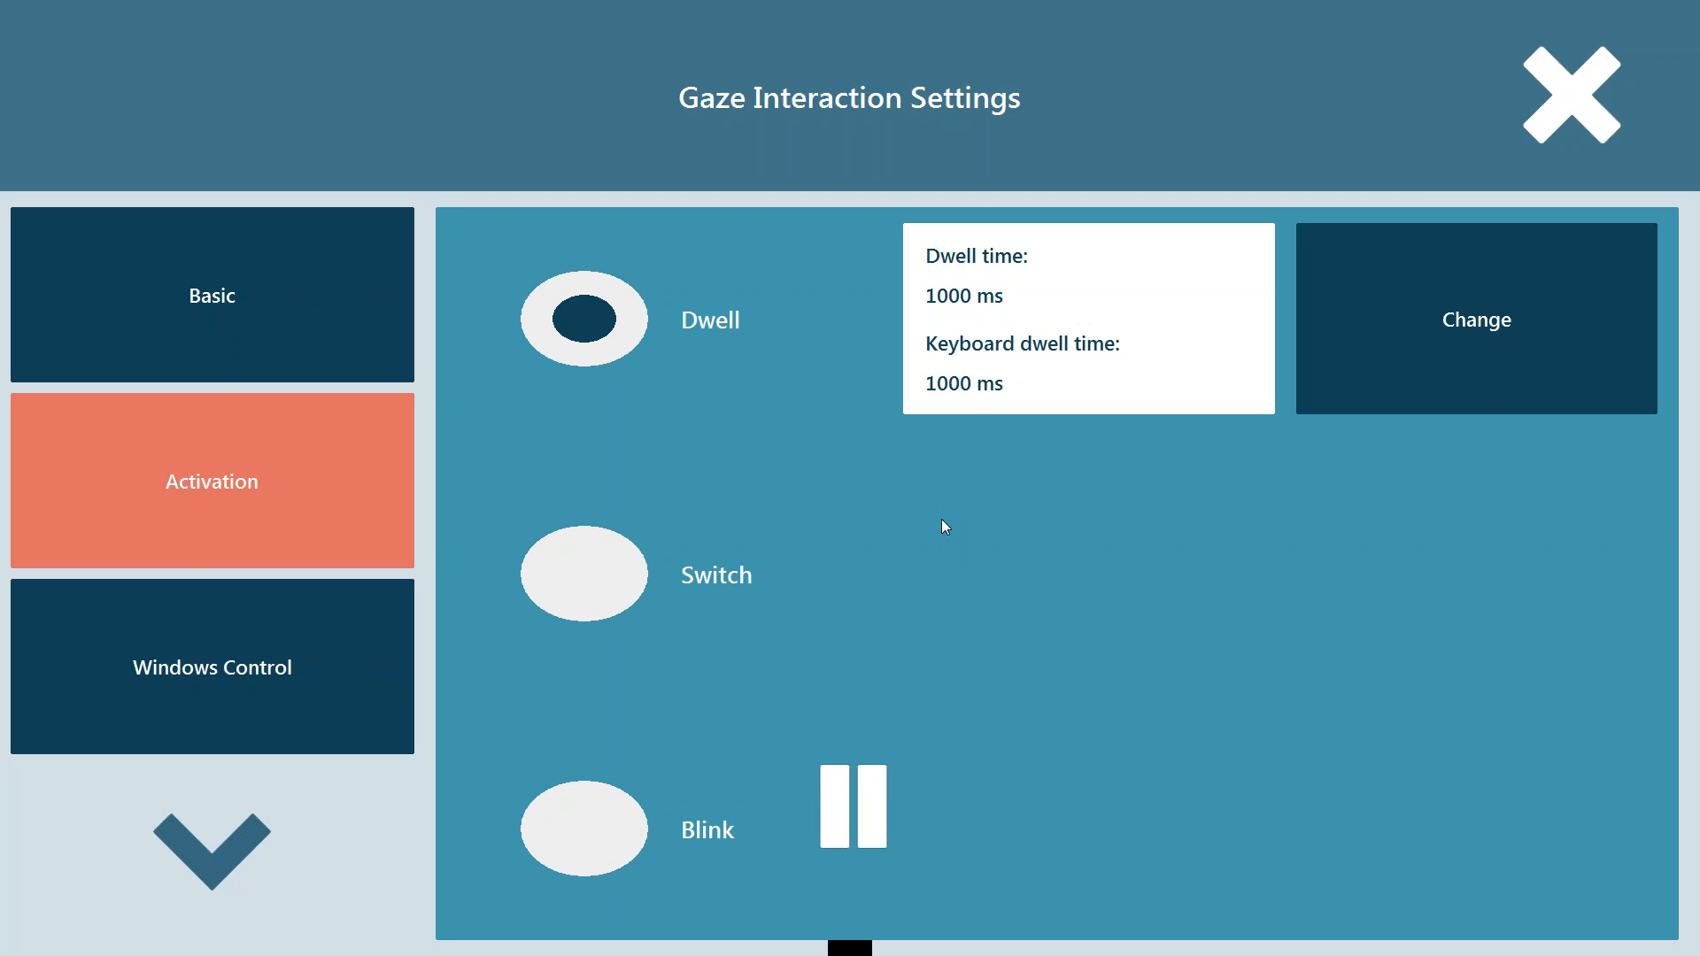
pyautogui.moveTo(1001, 518)
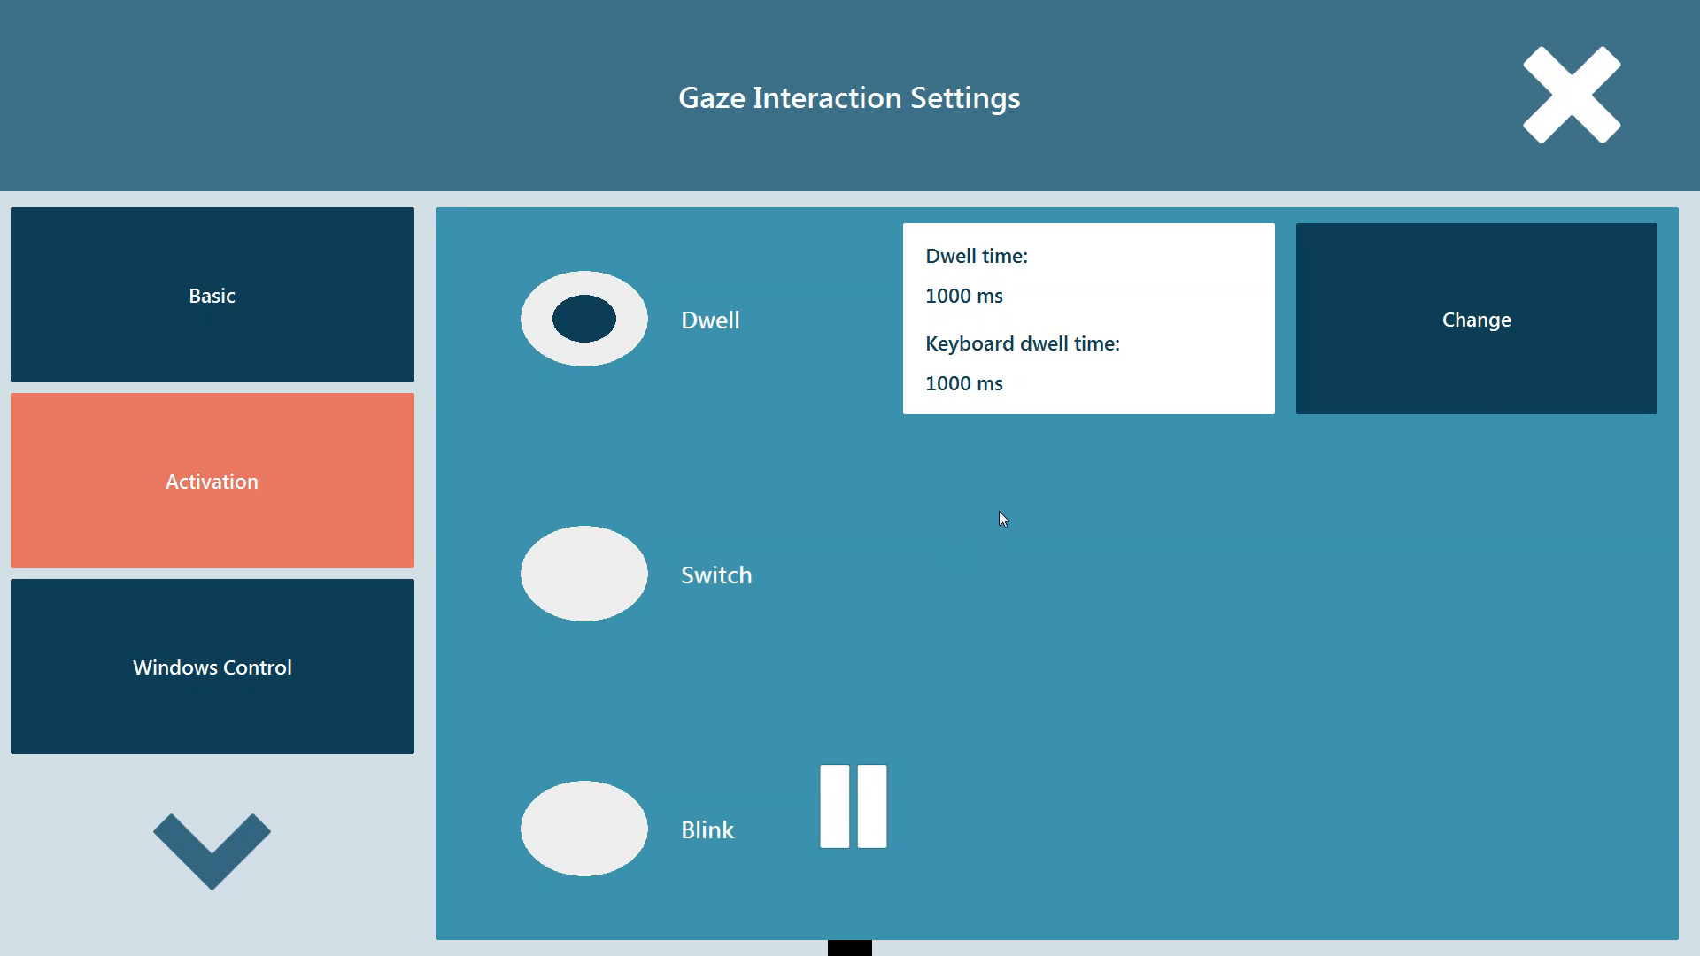
pyautogui.moveTo(908, 484)
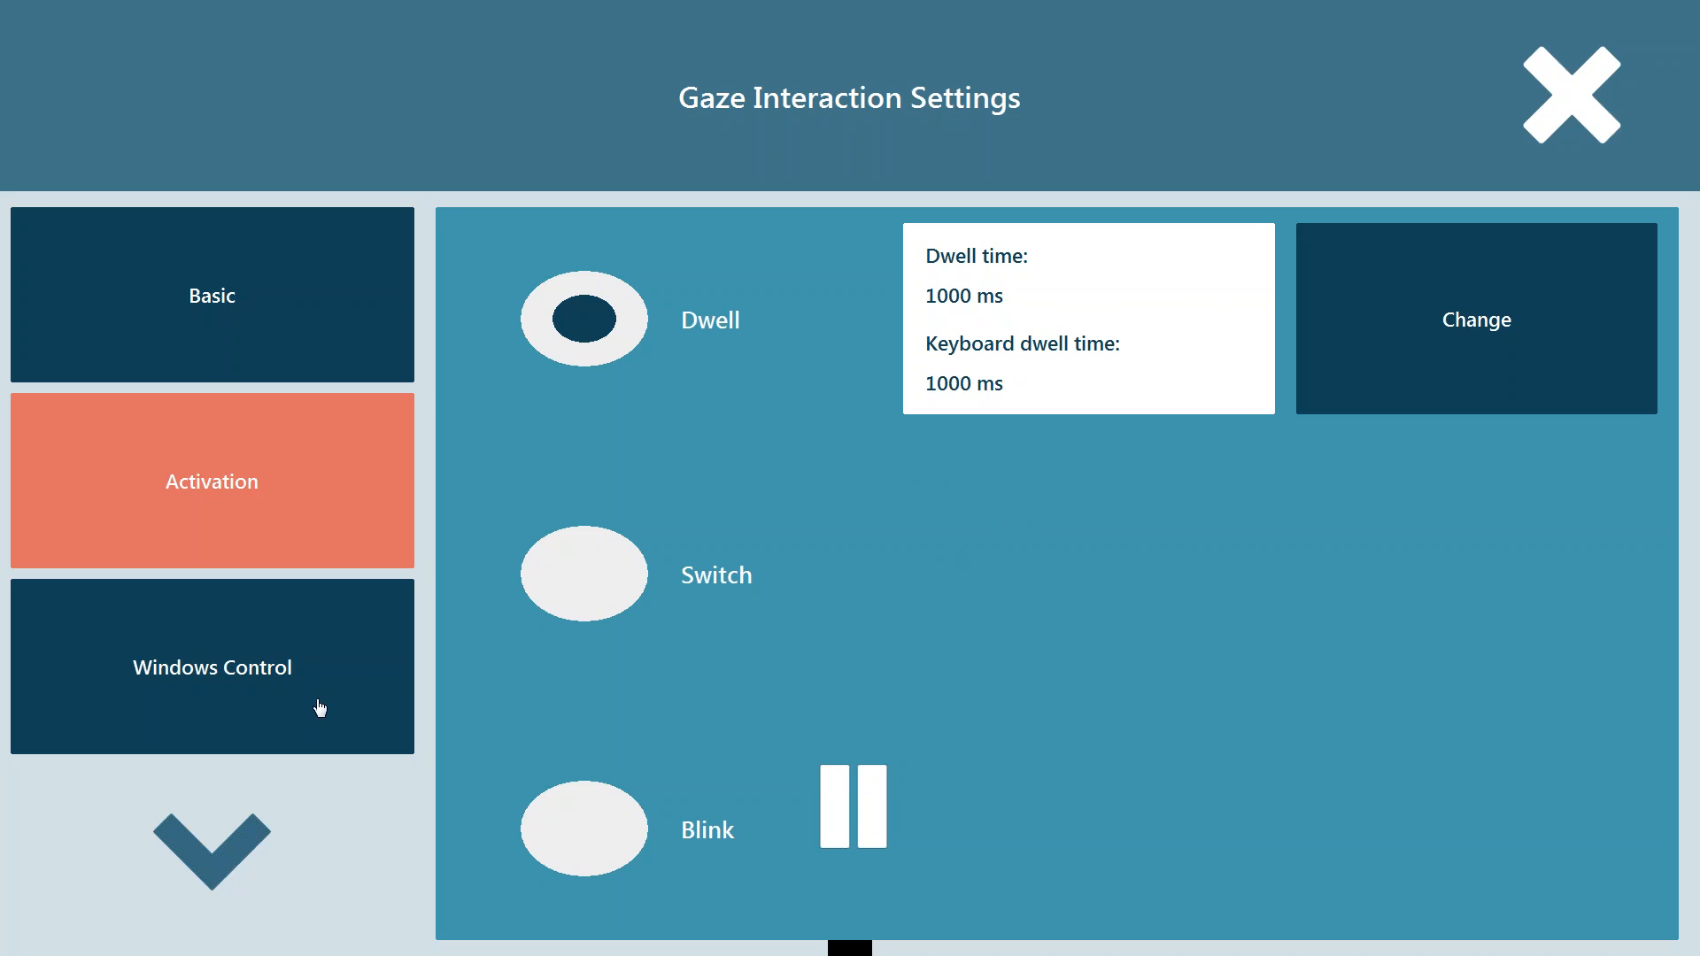
# Step: Show the Windows Control settings, with Gaze Selection chosen over Mouse Emulation
pyautogui.click(212, 666)
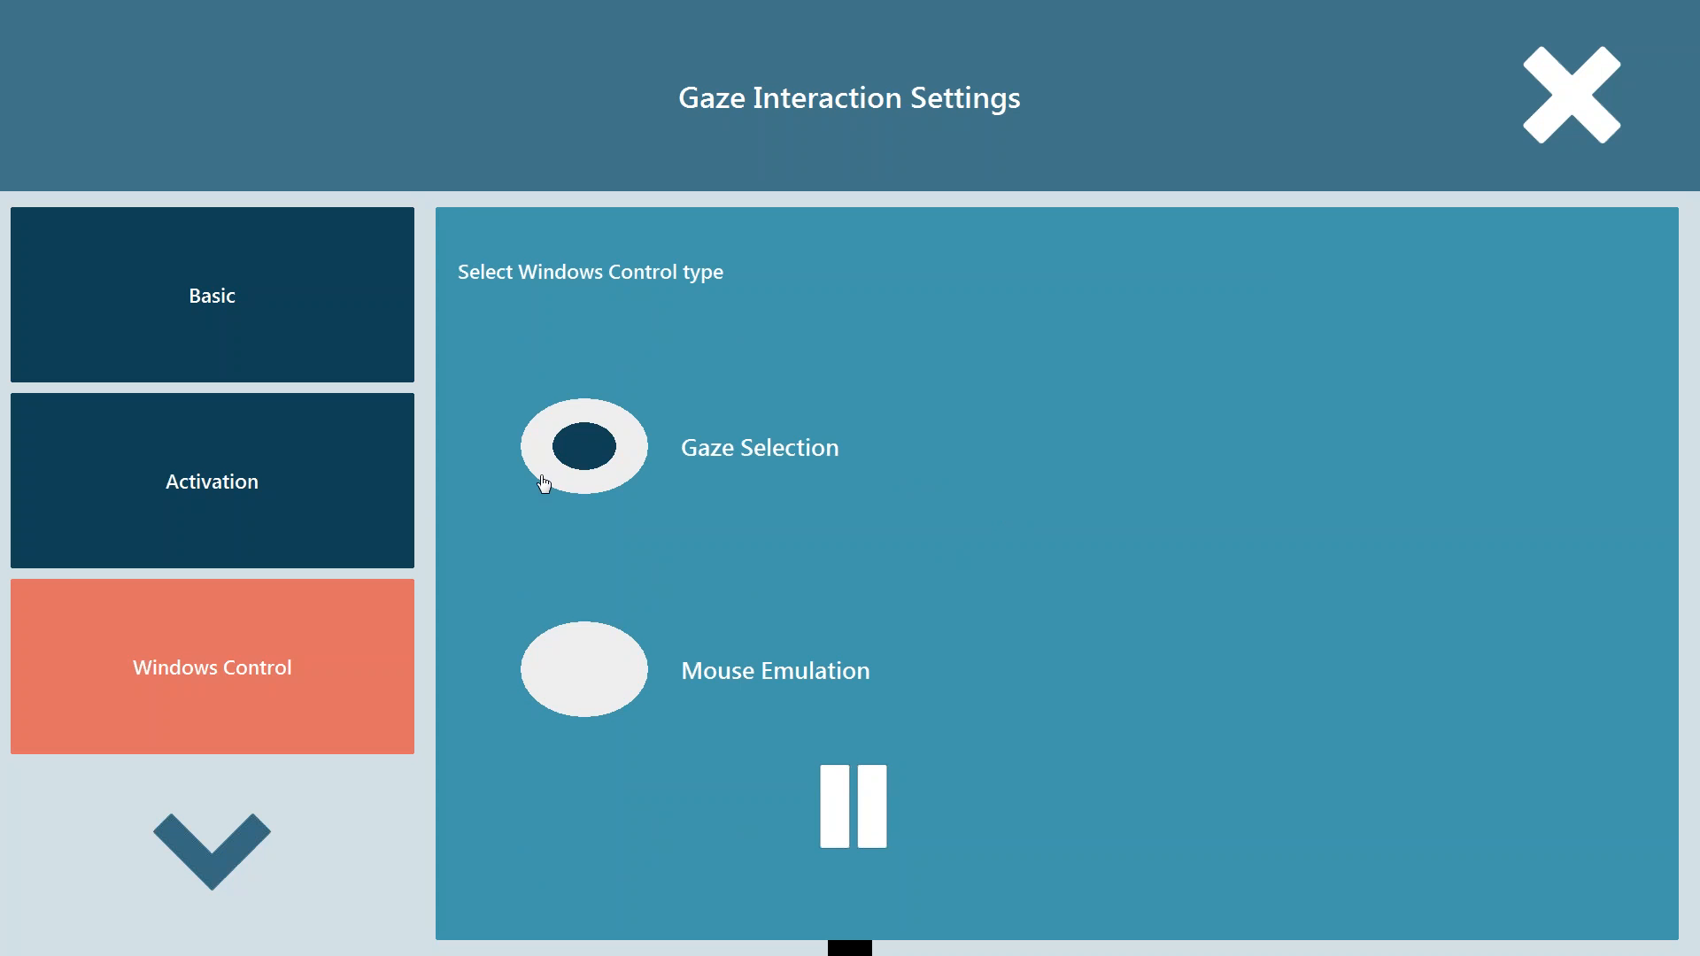
pyautogui.moveTo(565, 706)
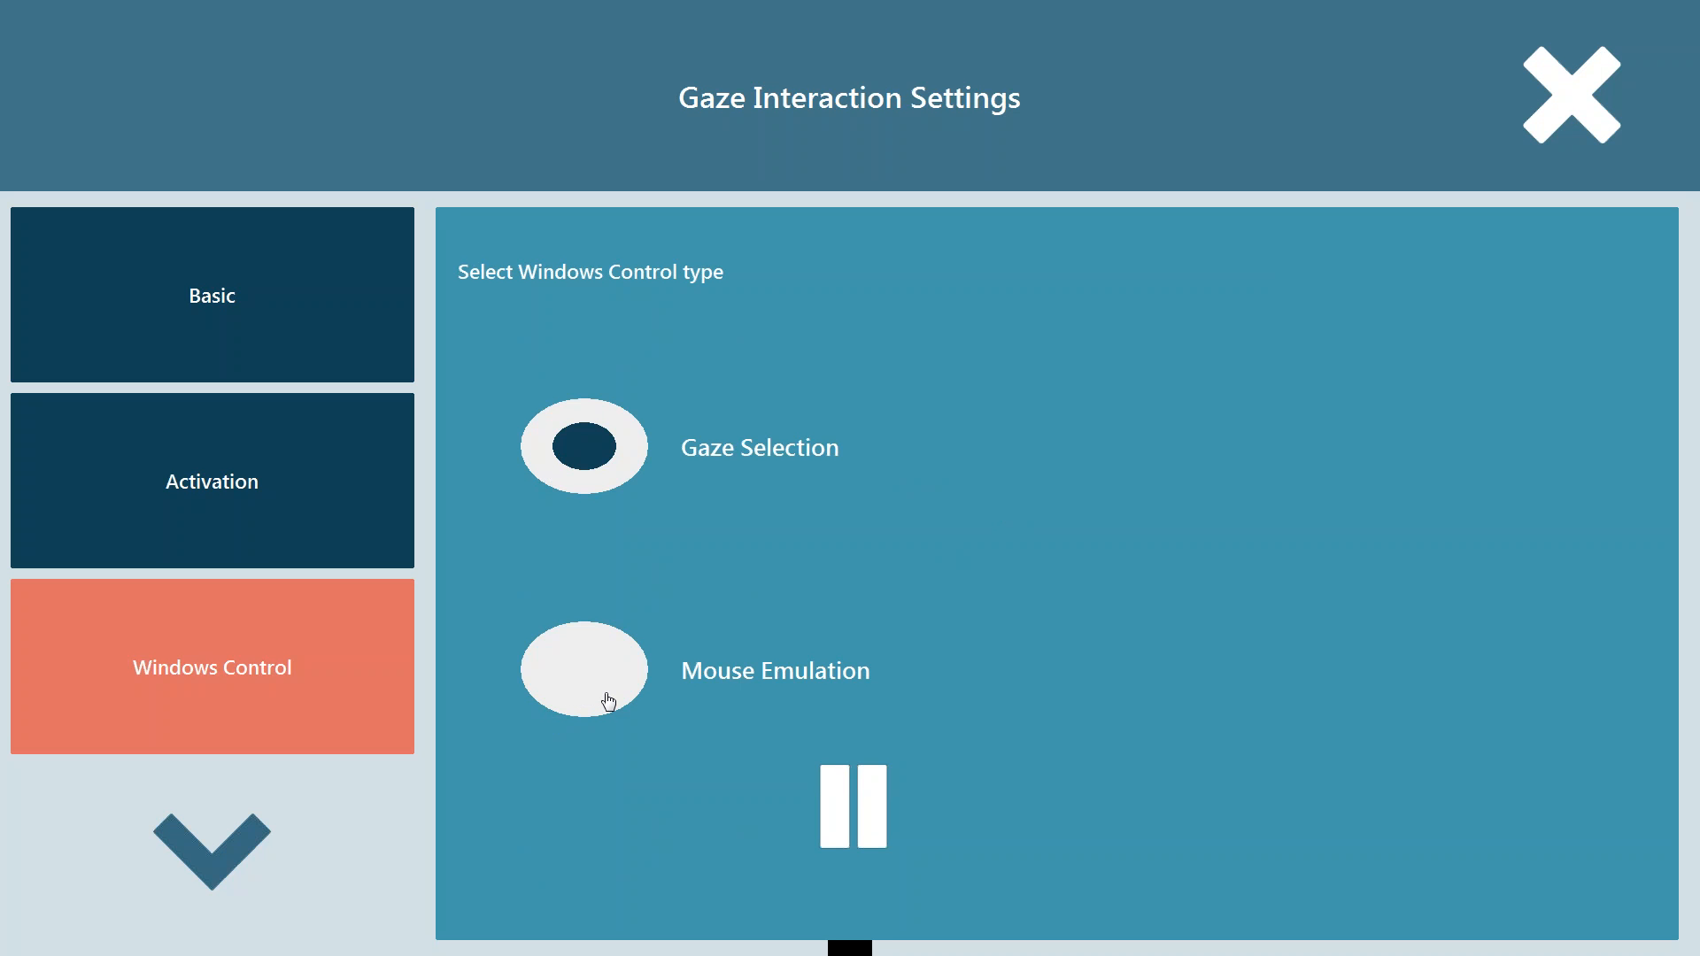
pyautogui.moveTo(609, 497)
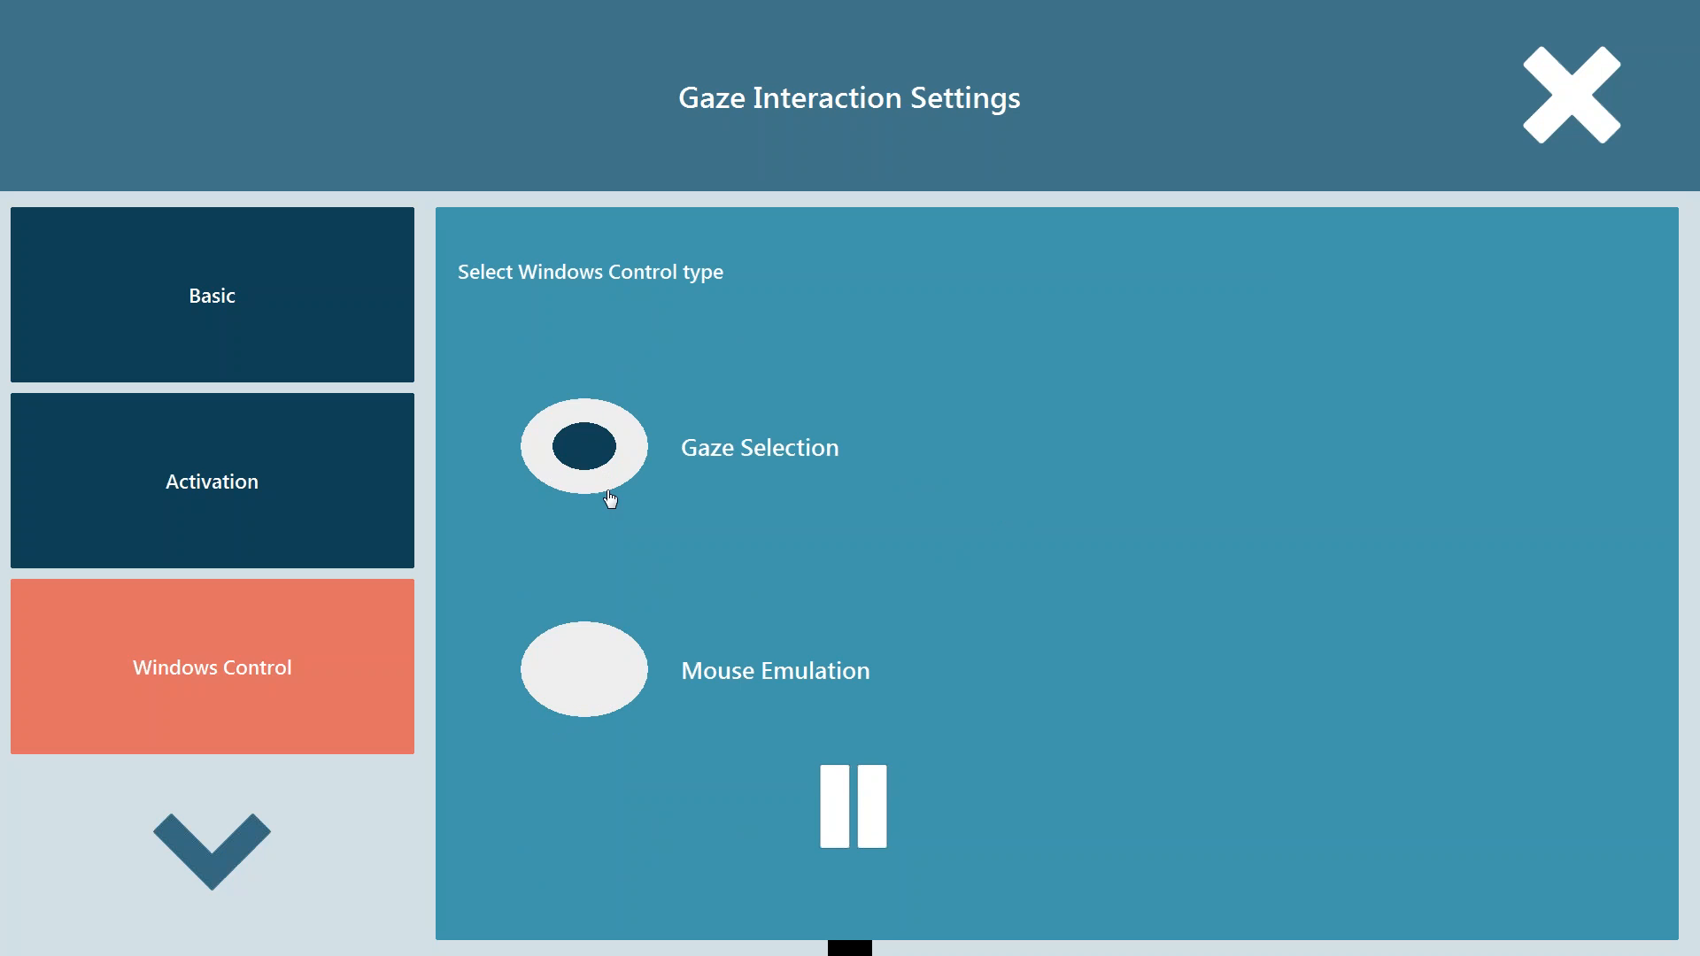
pyautogui.moveTo(614, 662)
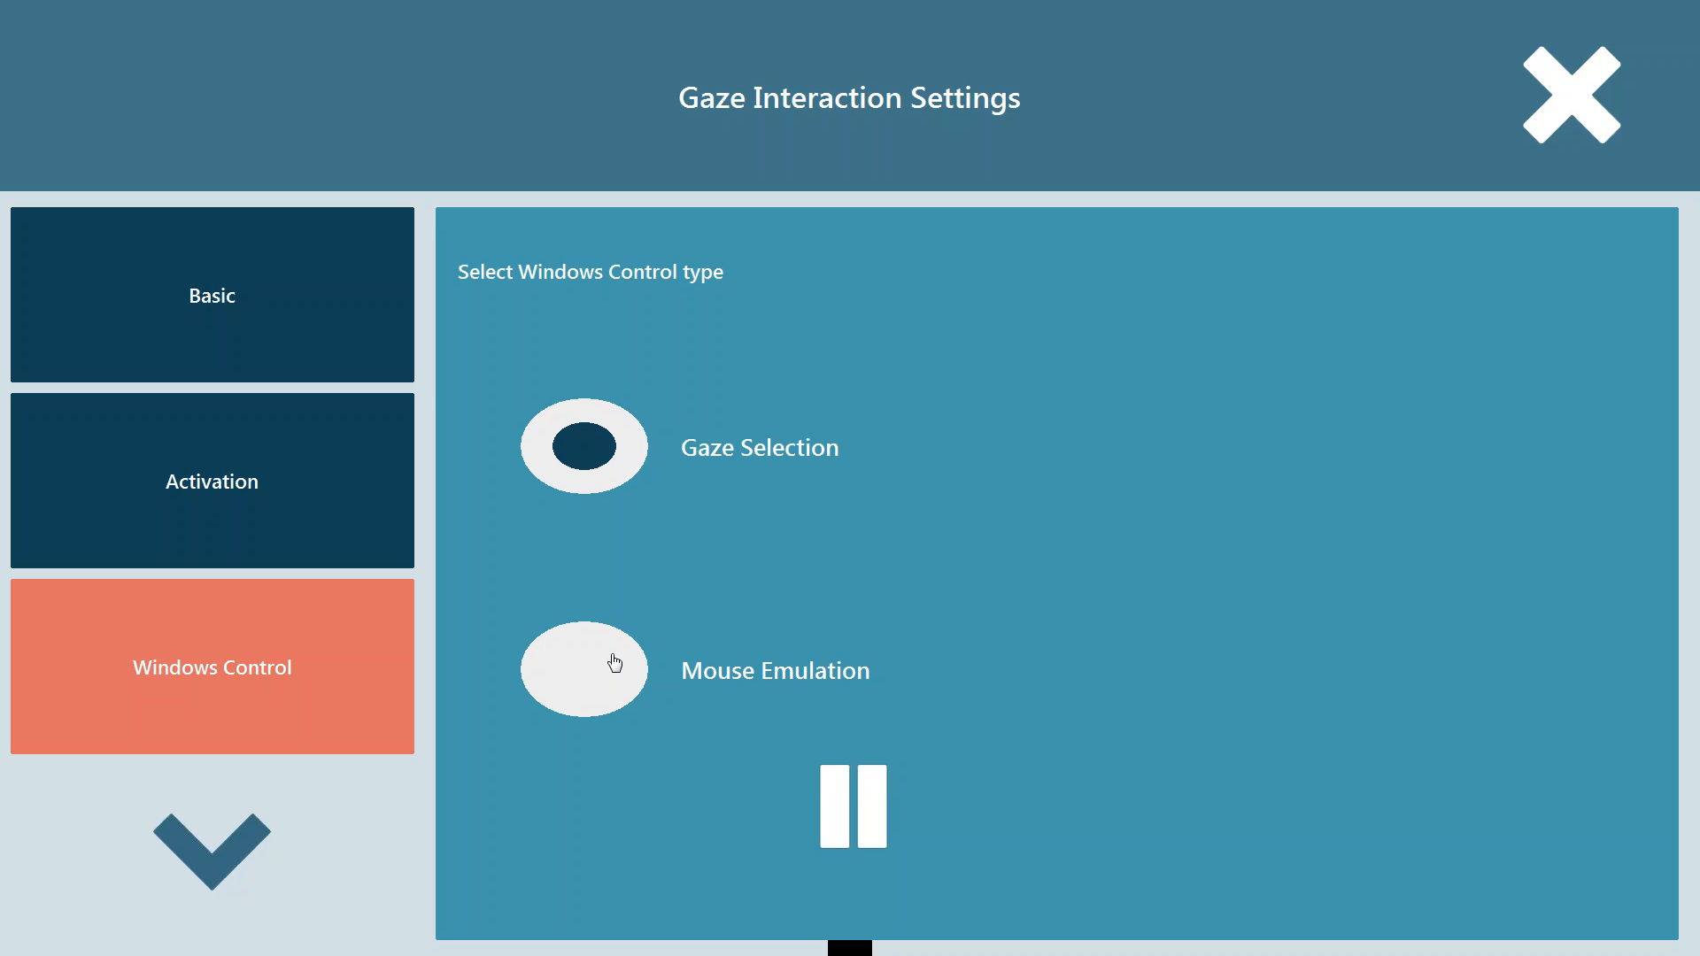
pyautogui.moveTo(633, 655)
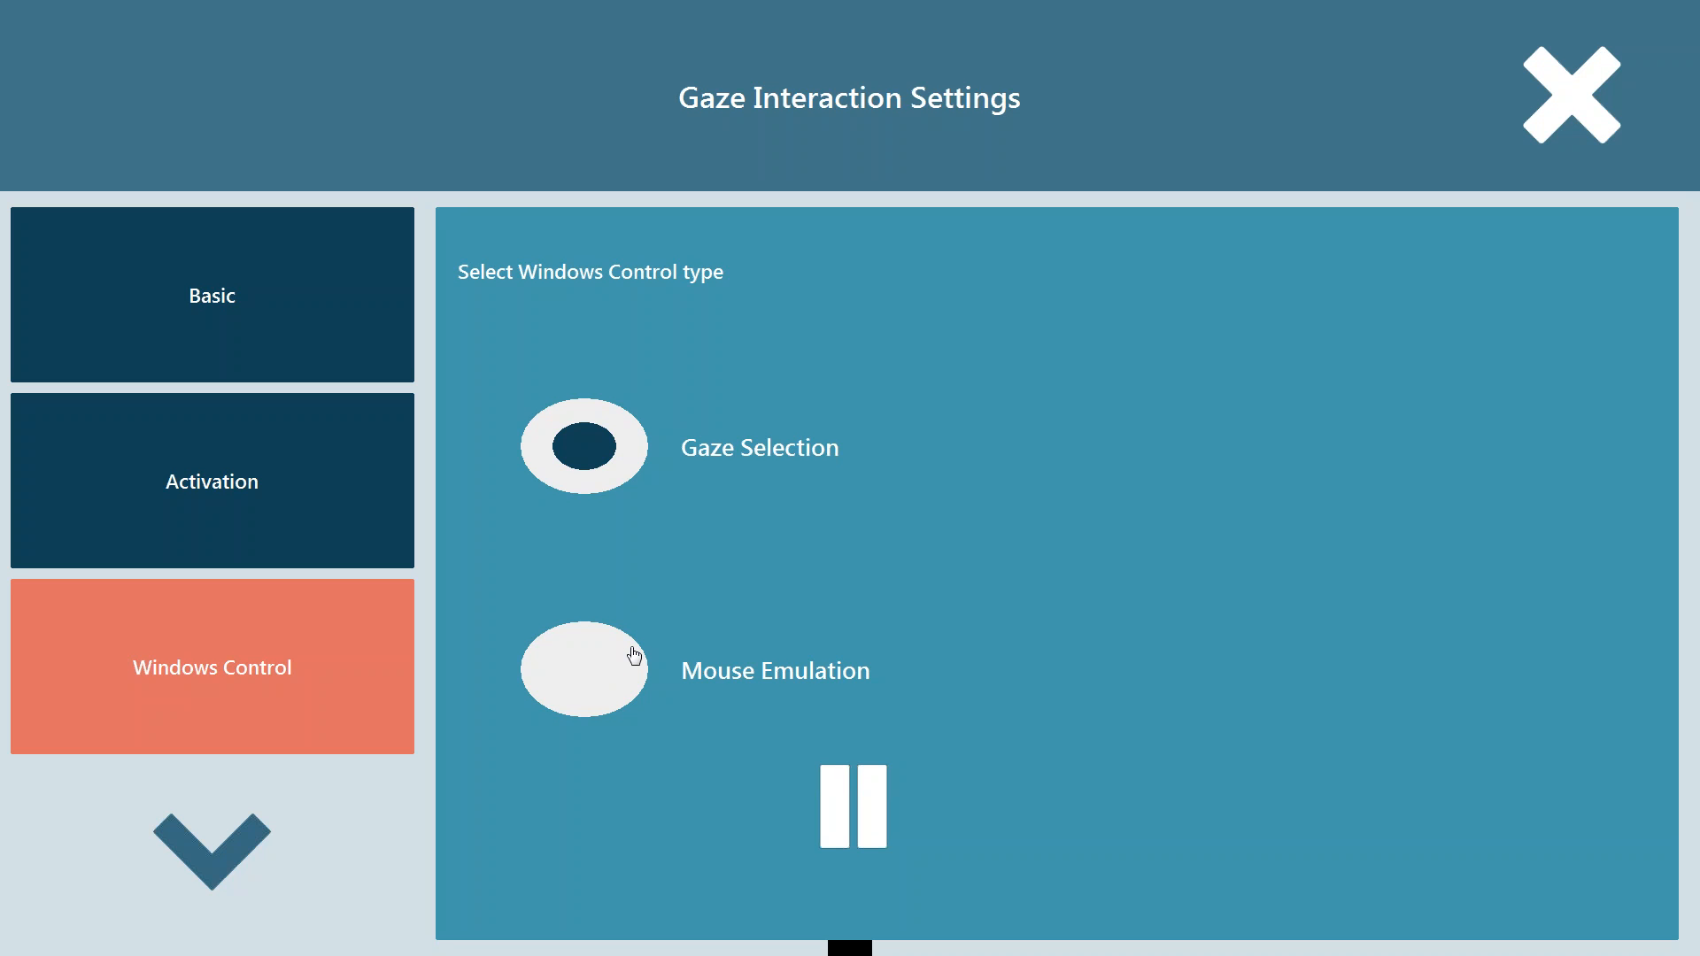
pyautogui.moveTo(285, 803)
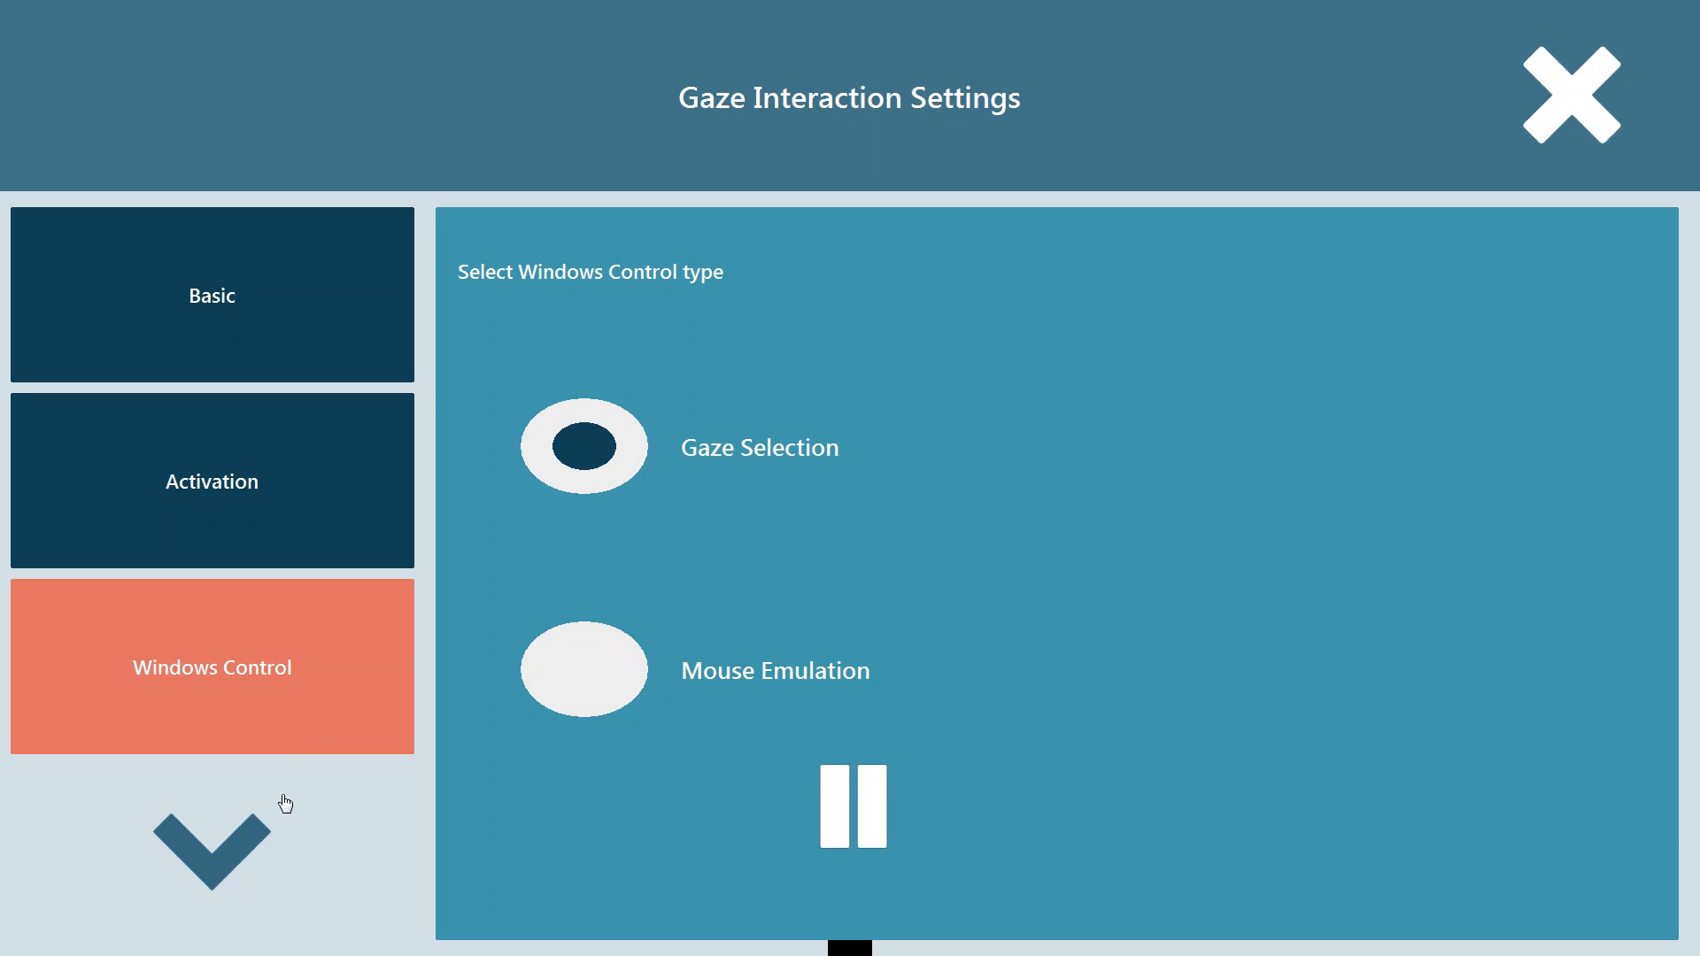
pyautogui.click(211, 840)
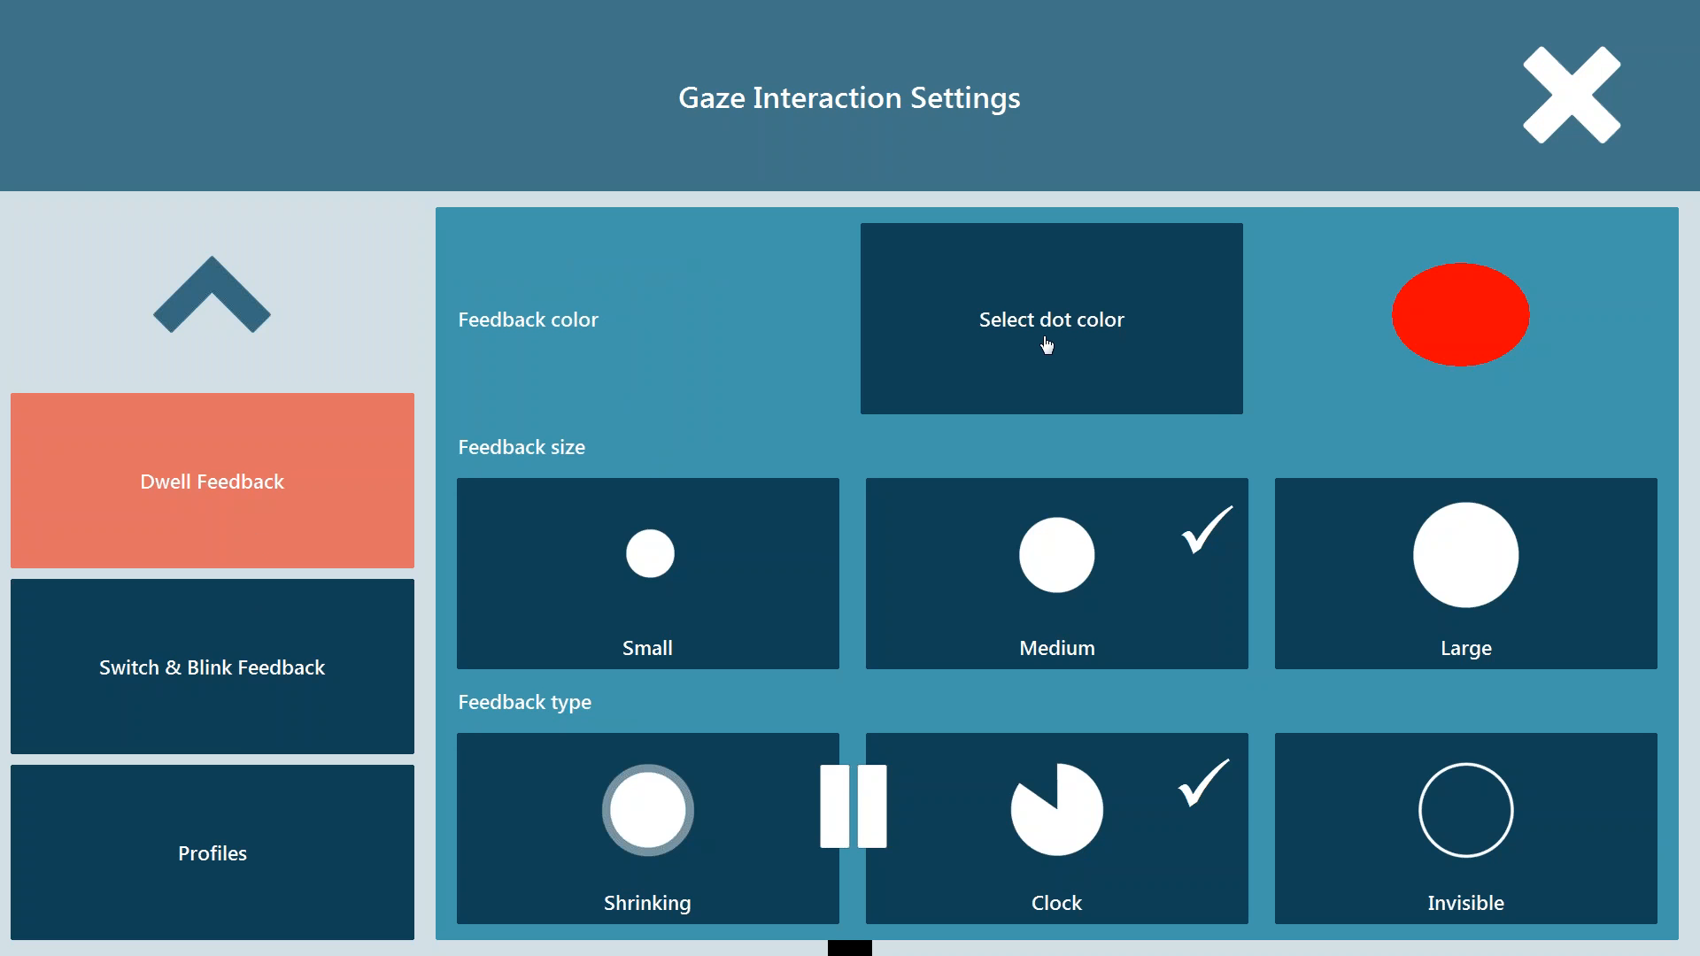
pyautogui.moveTo(1107, 337)
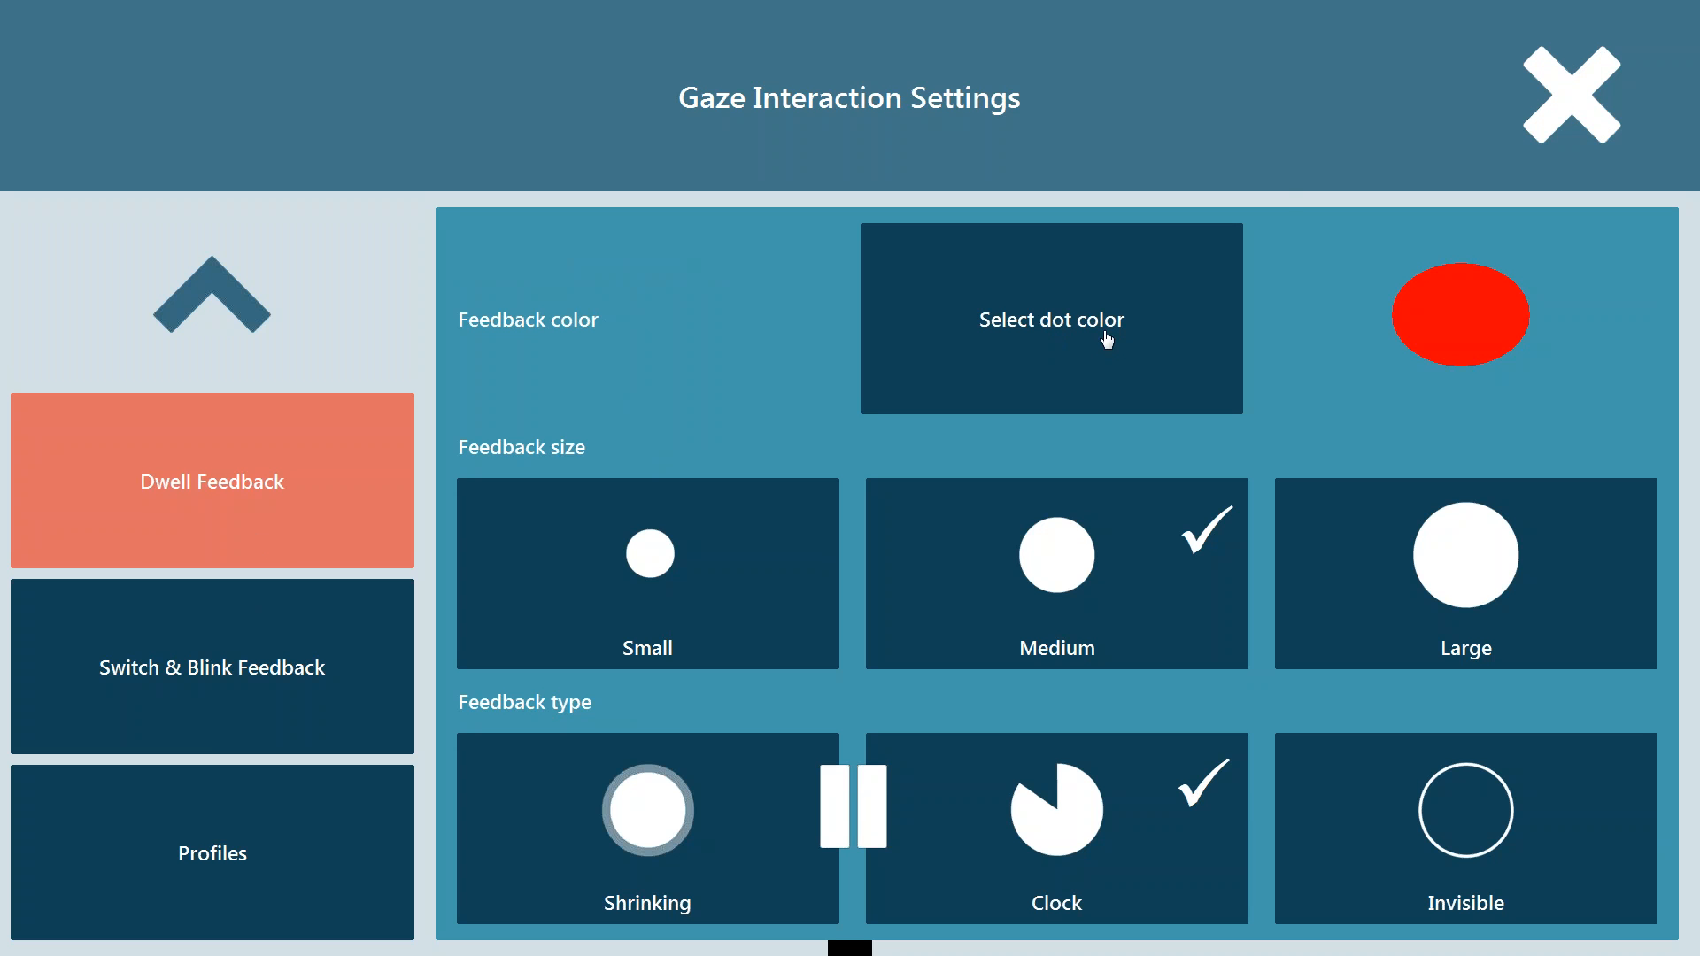
pyautogui.click(1051, 318)
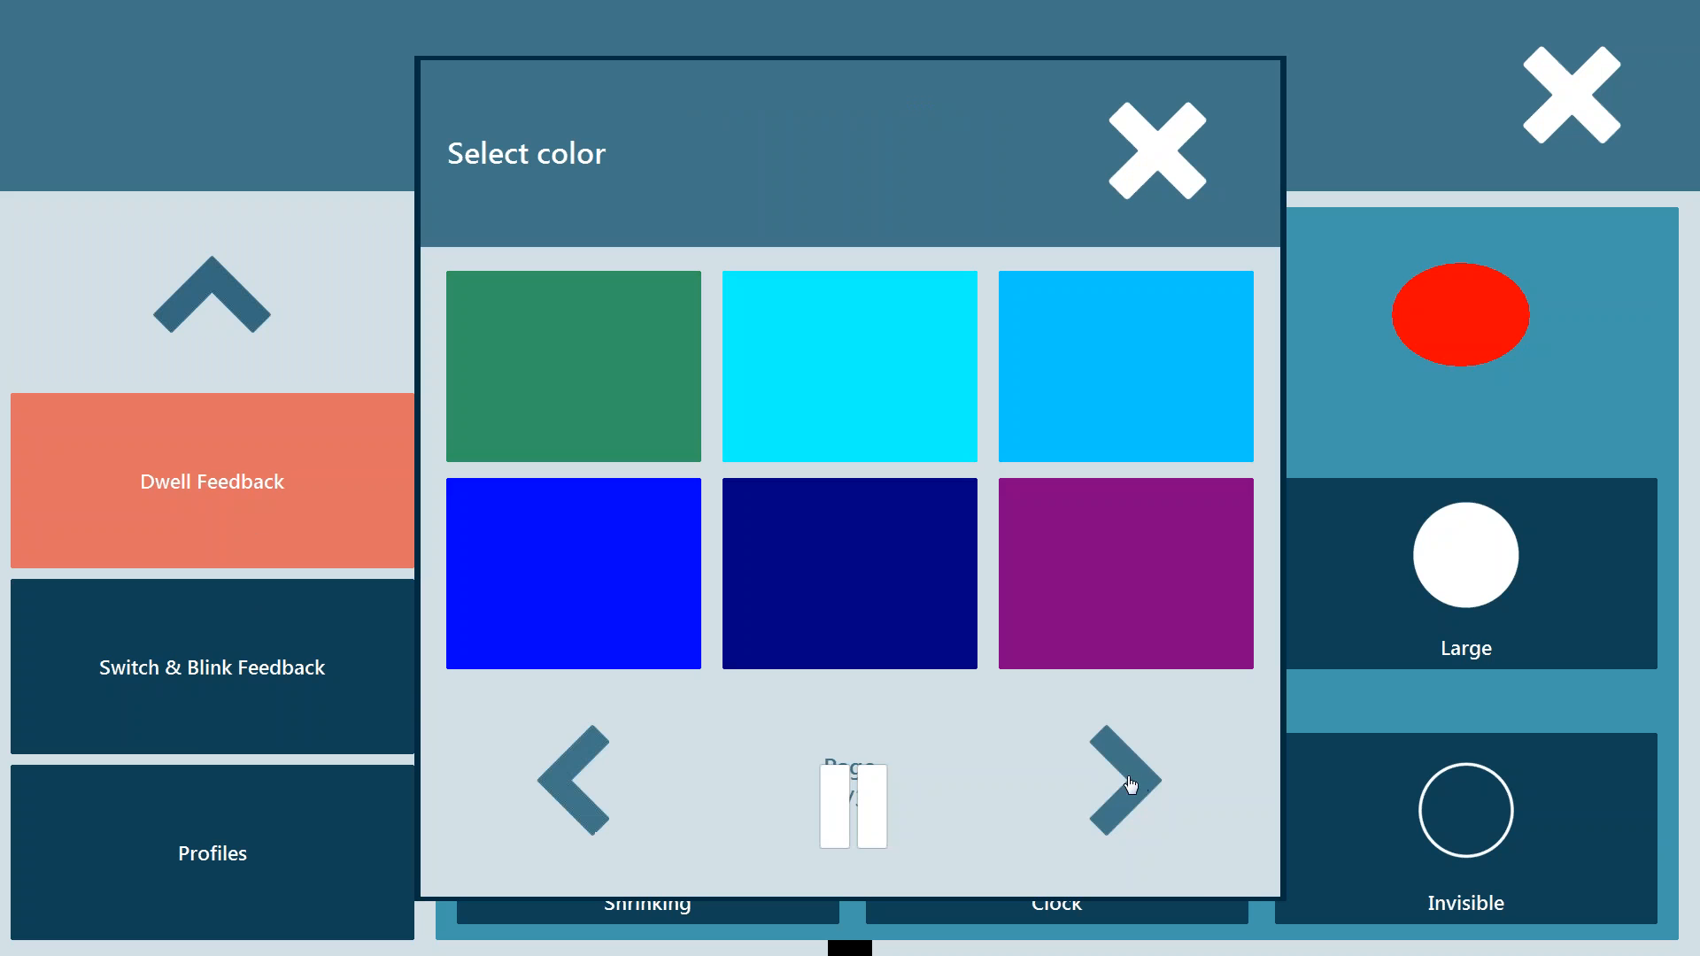
pyautogui.click(1124, 781)
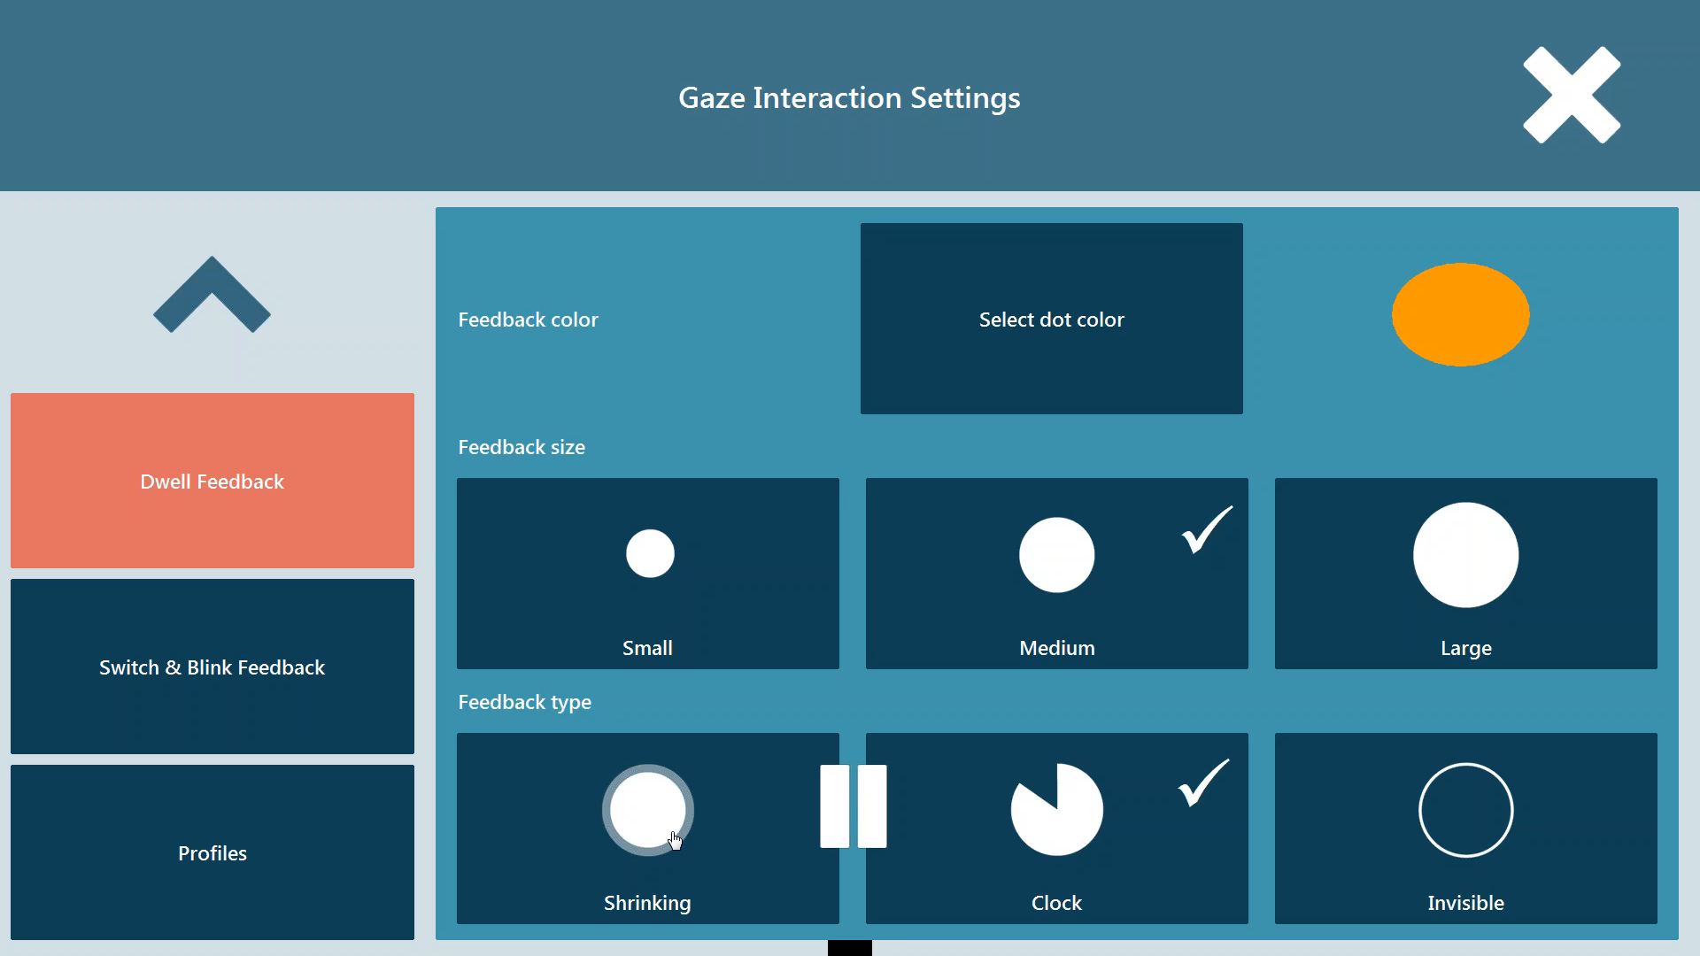
pyautogui.moveTo(1041, 837)
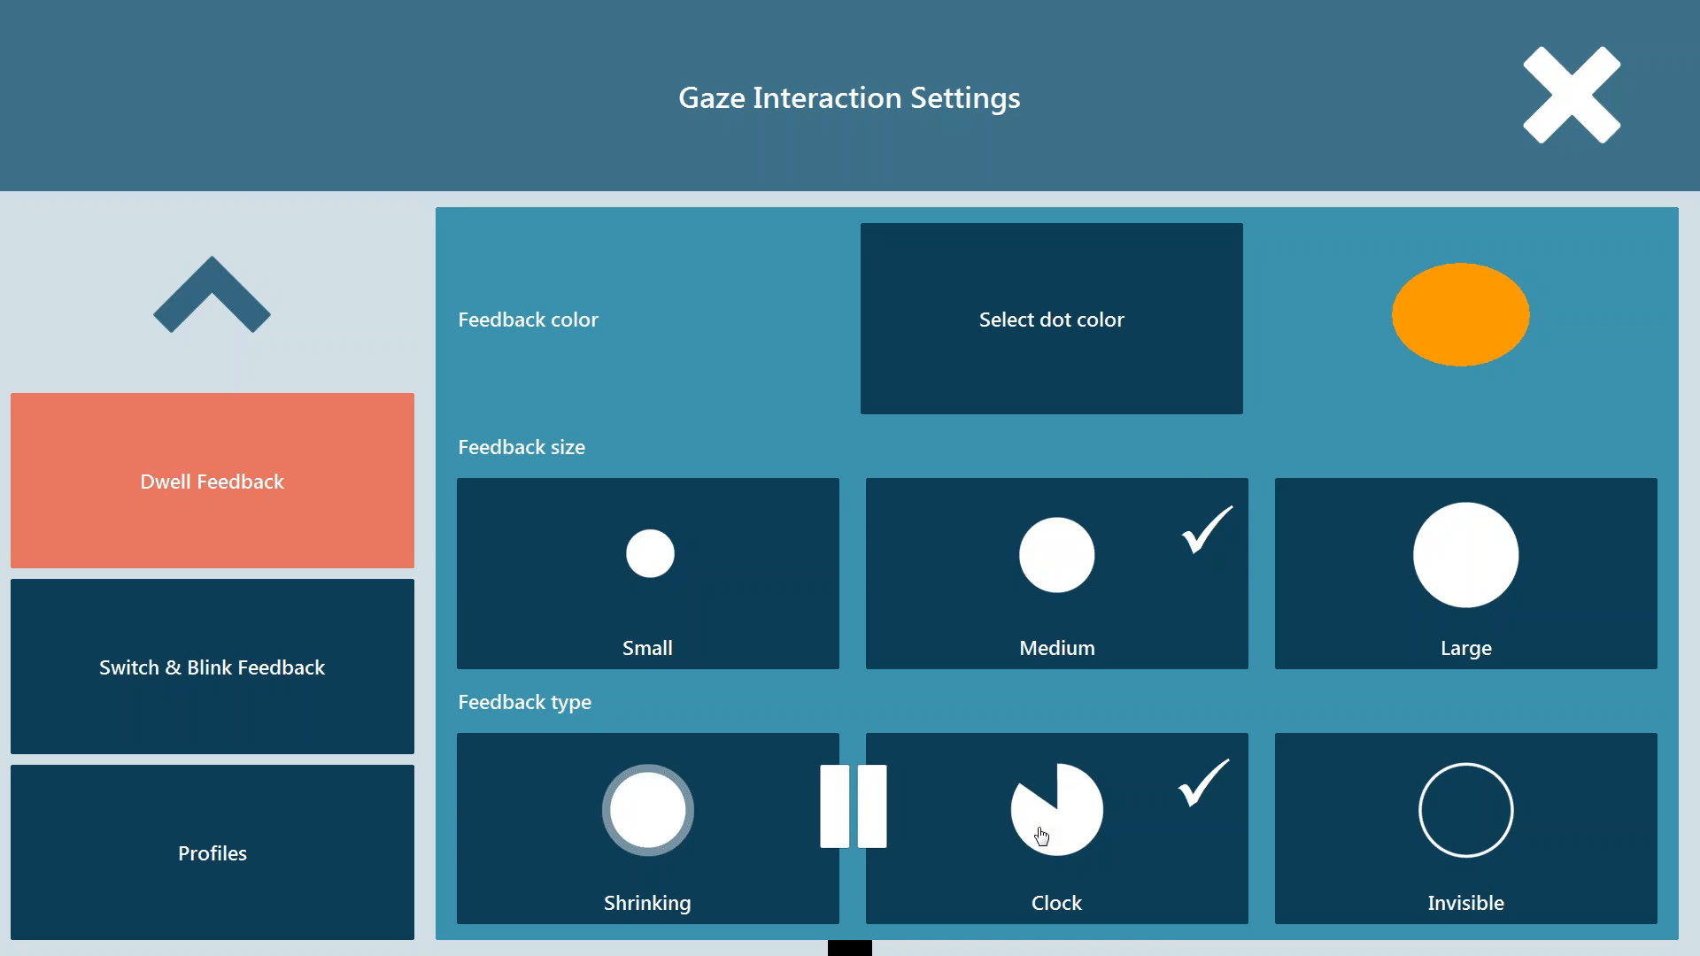
pyautogui.moveTo(1074, 793)
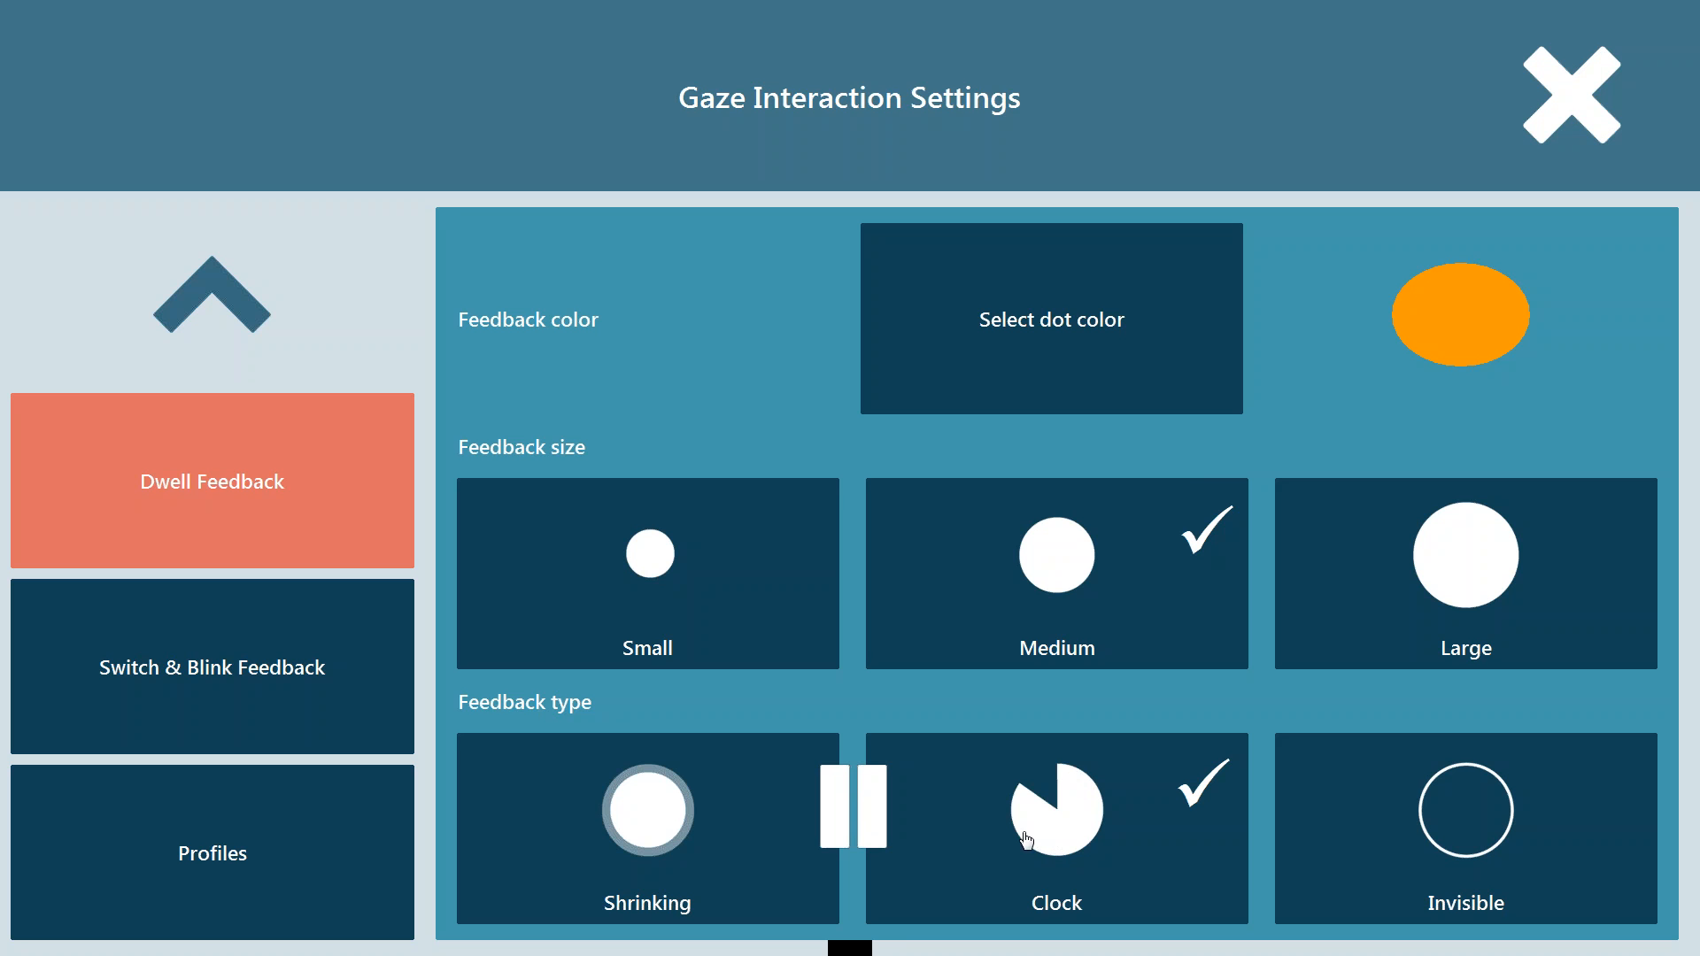
pyautogui.moveTo(1069, 777)
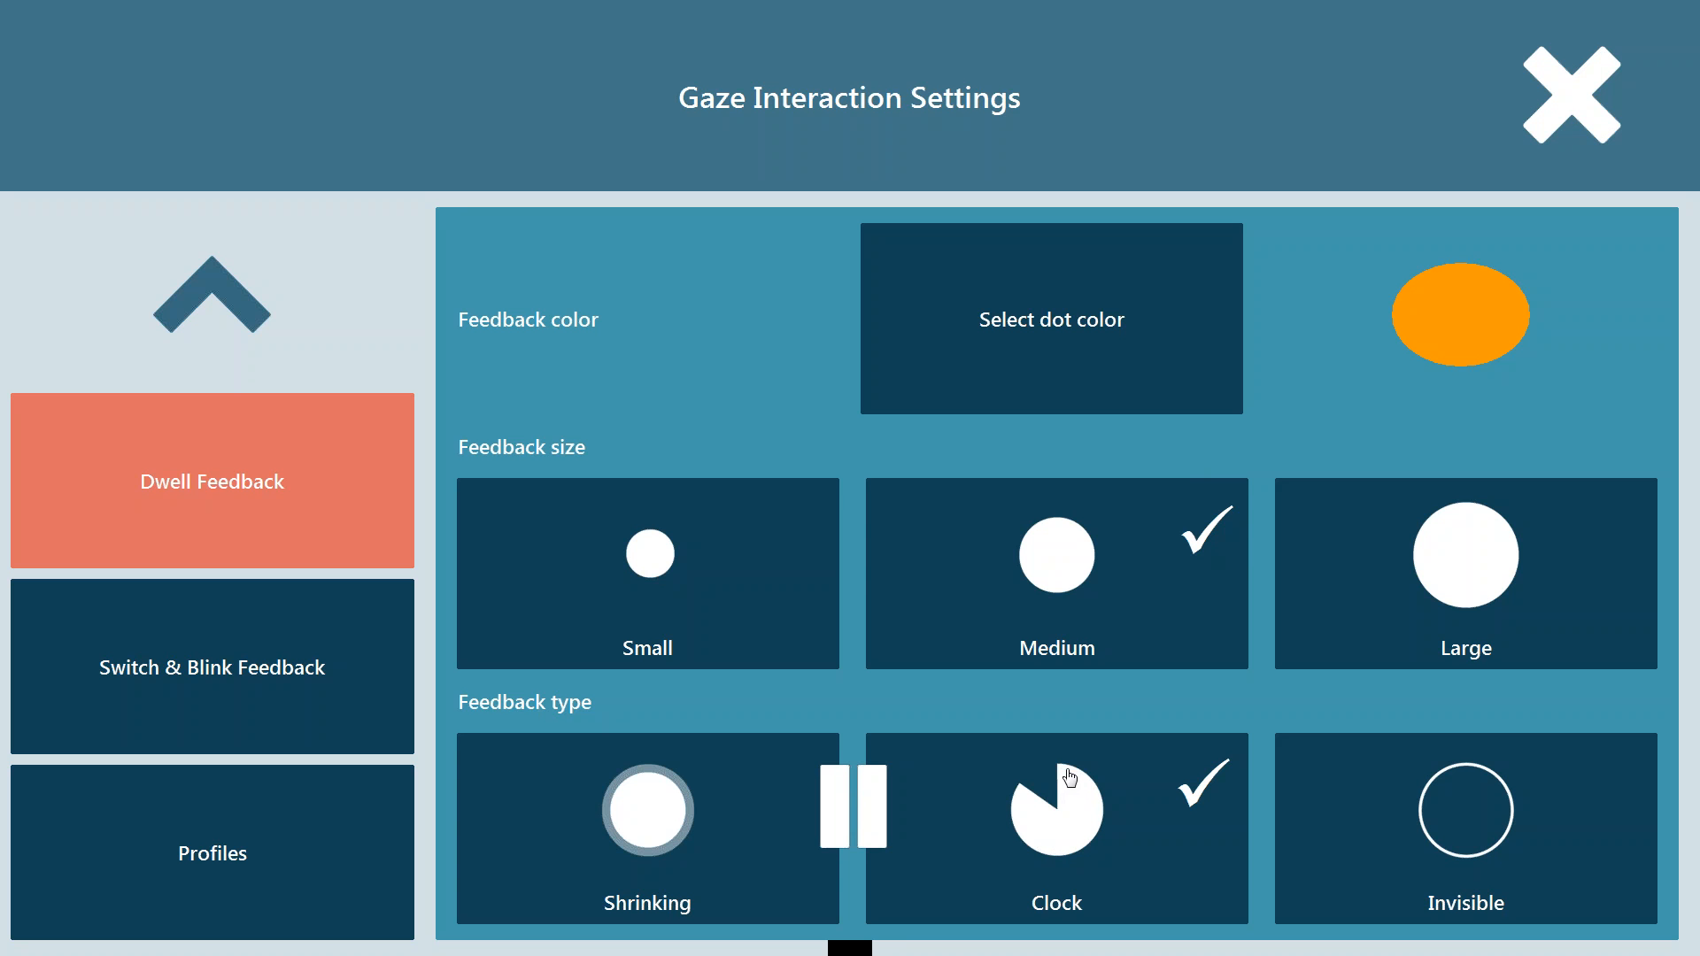
pyautogui.moveTo(1062, 779)
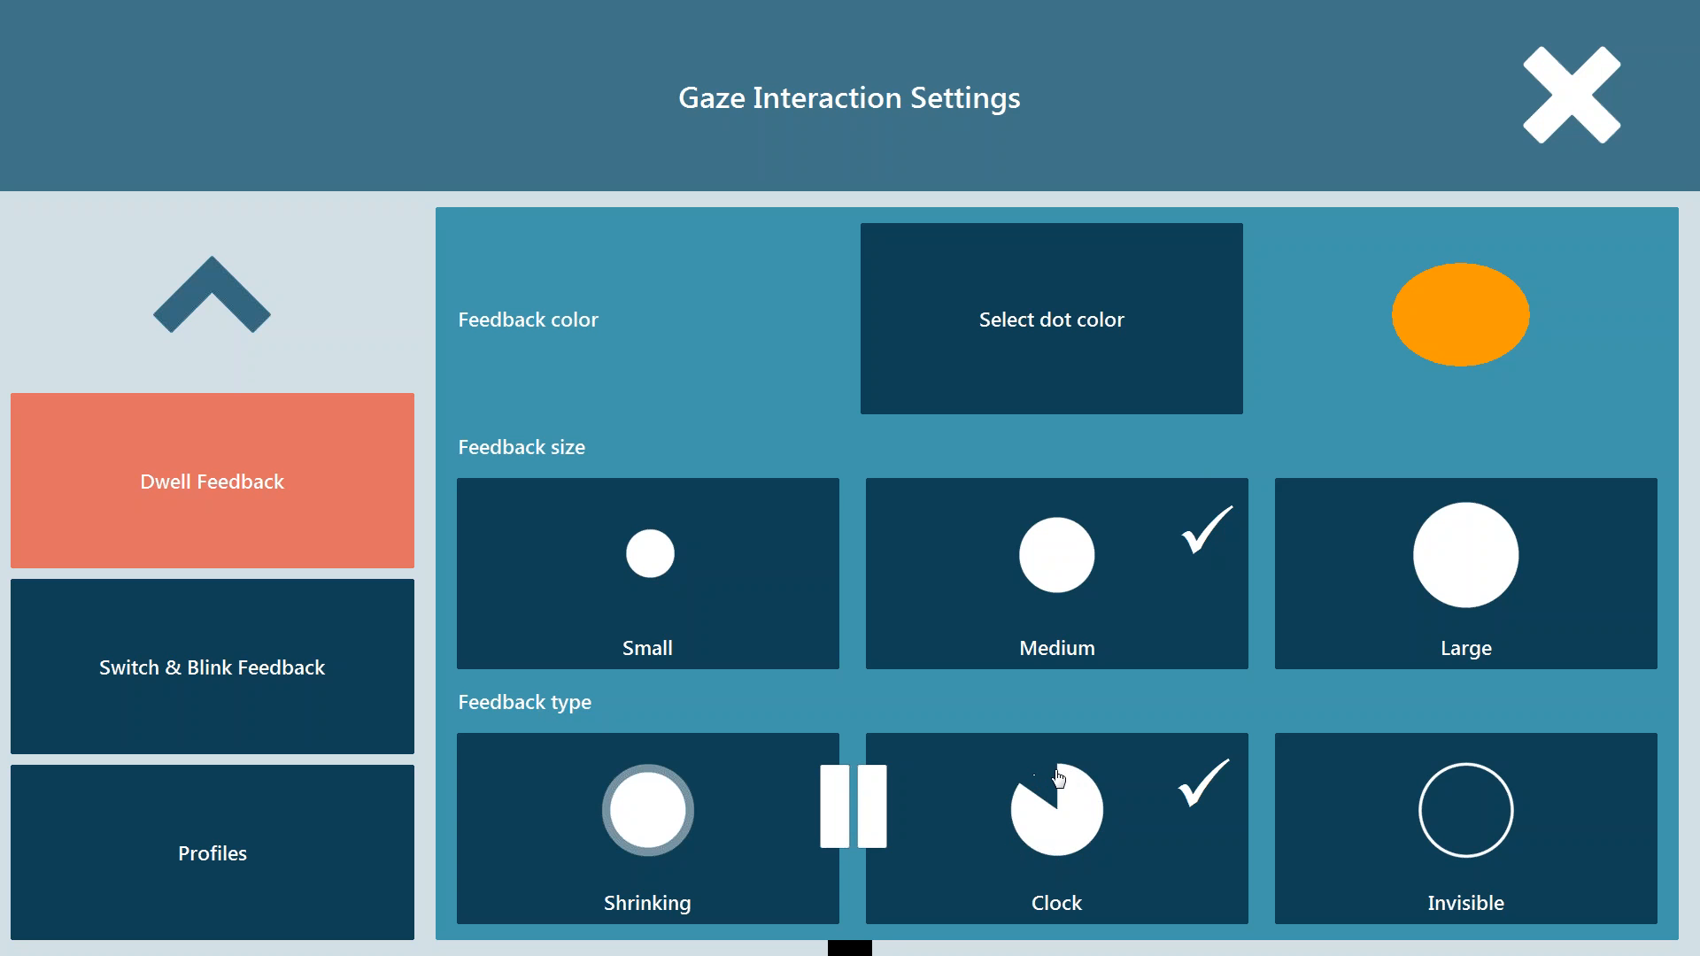
pyautogui.moveTo(1073, 782)
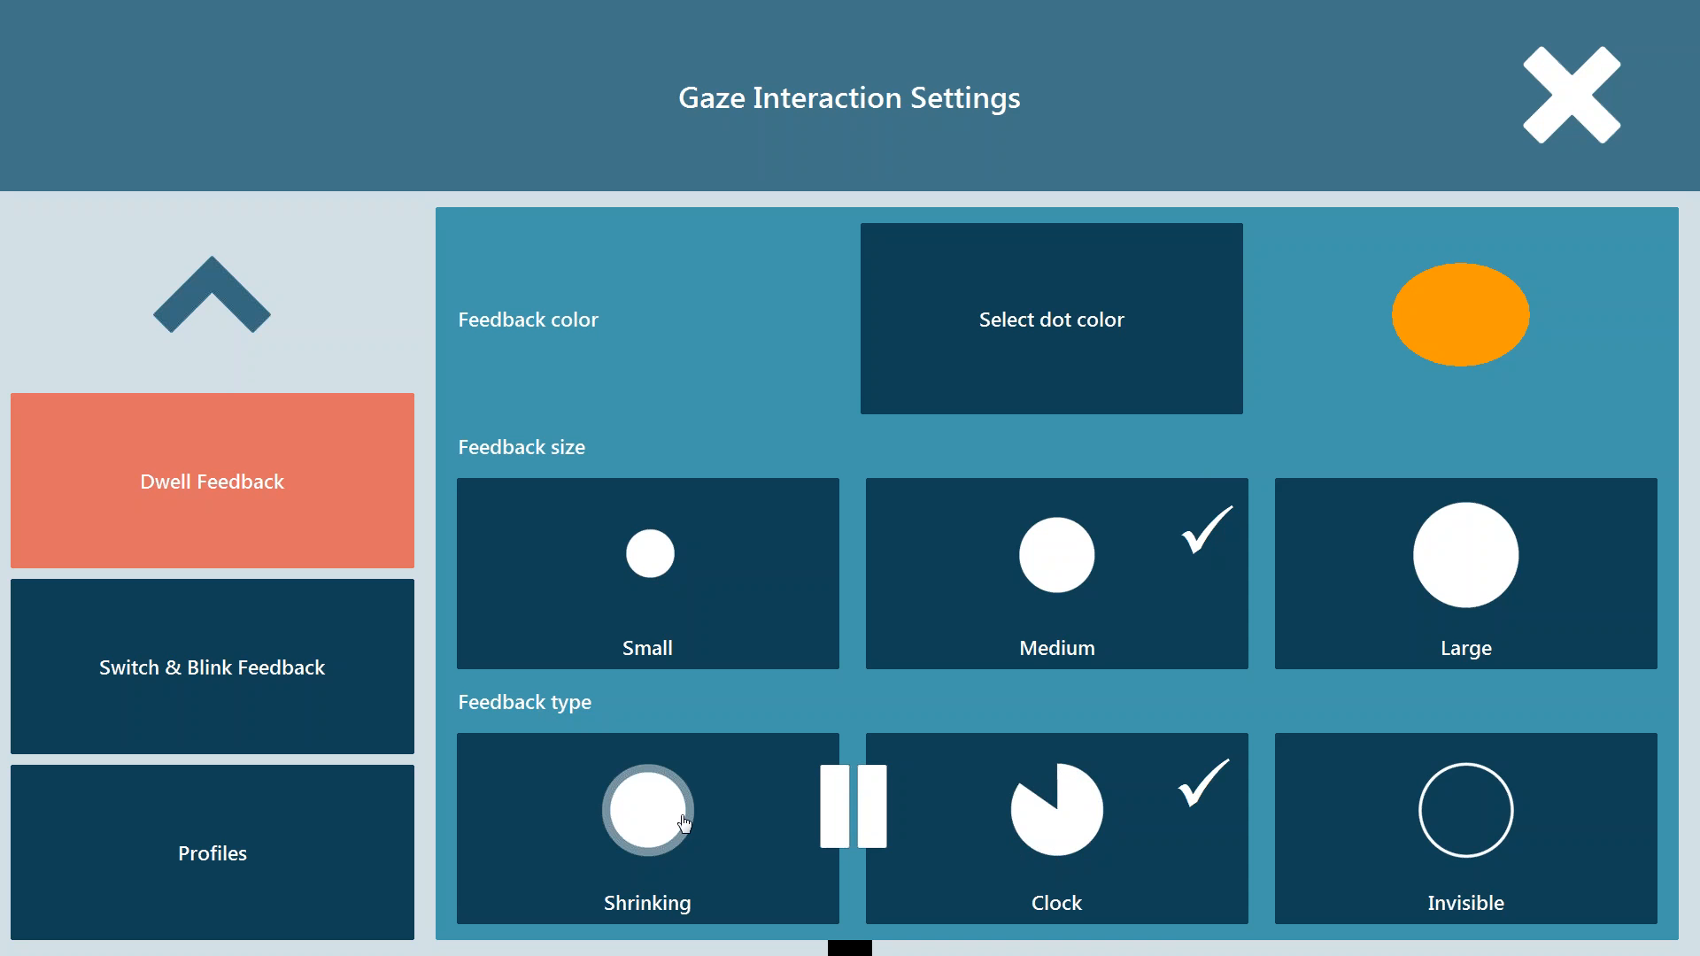
pyautogui.moveTo(1540, 821)
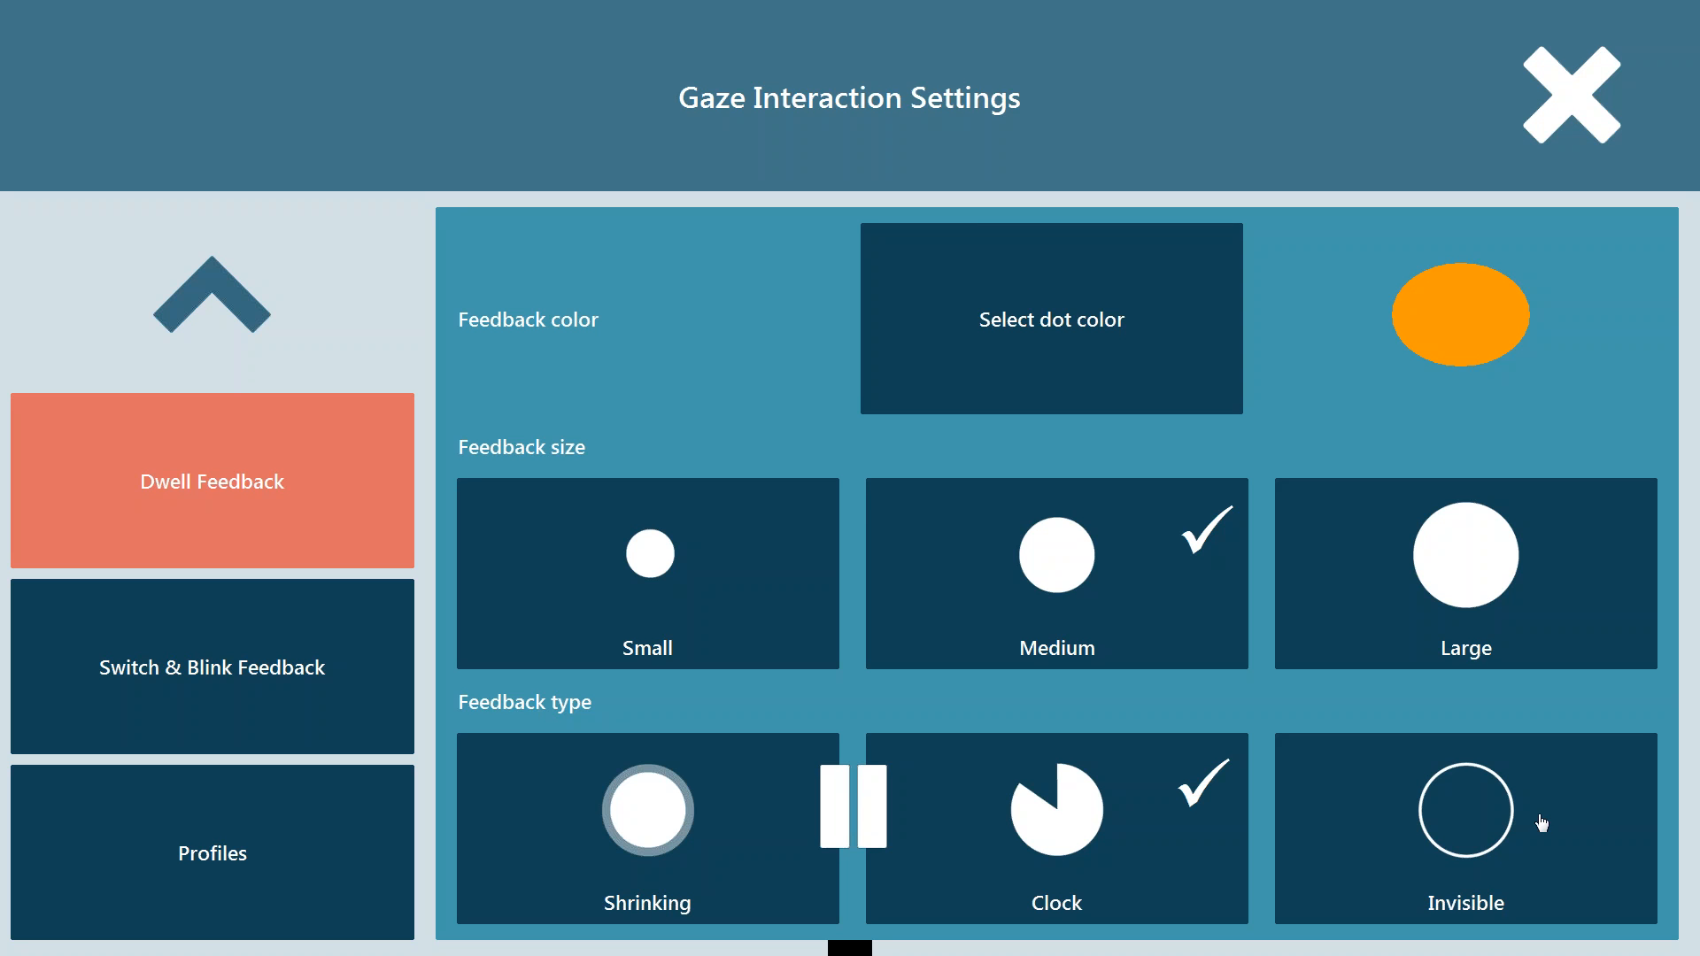
pyautogui.moveTo(1305, 783)
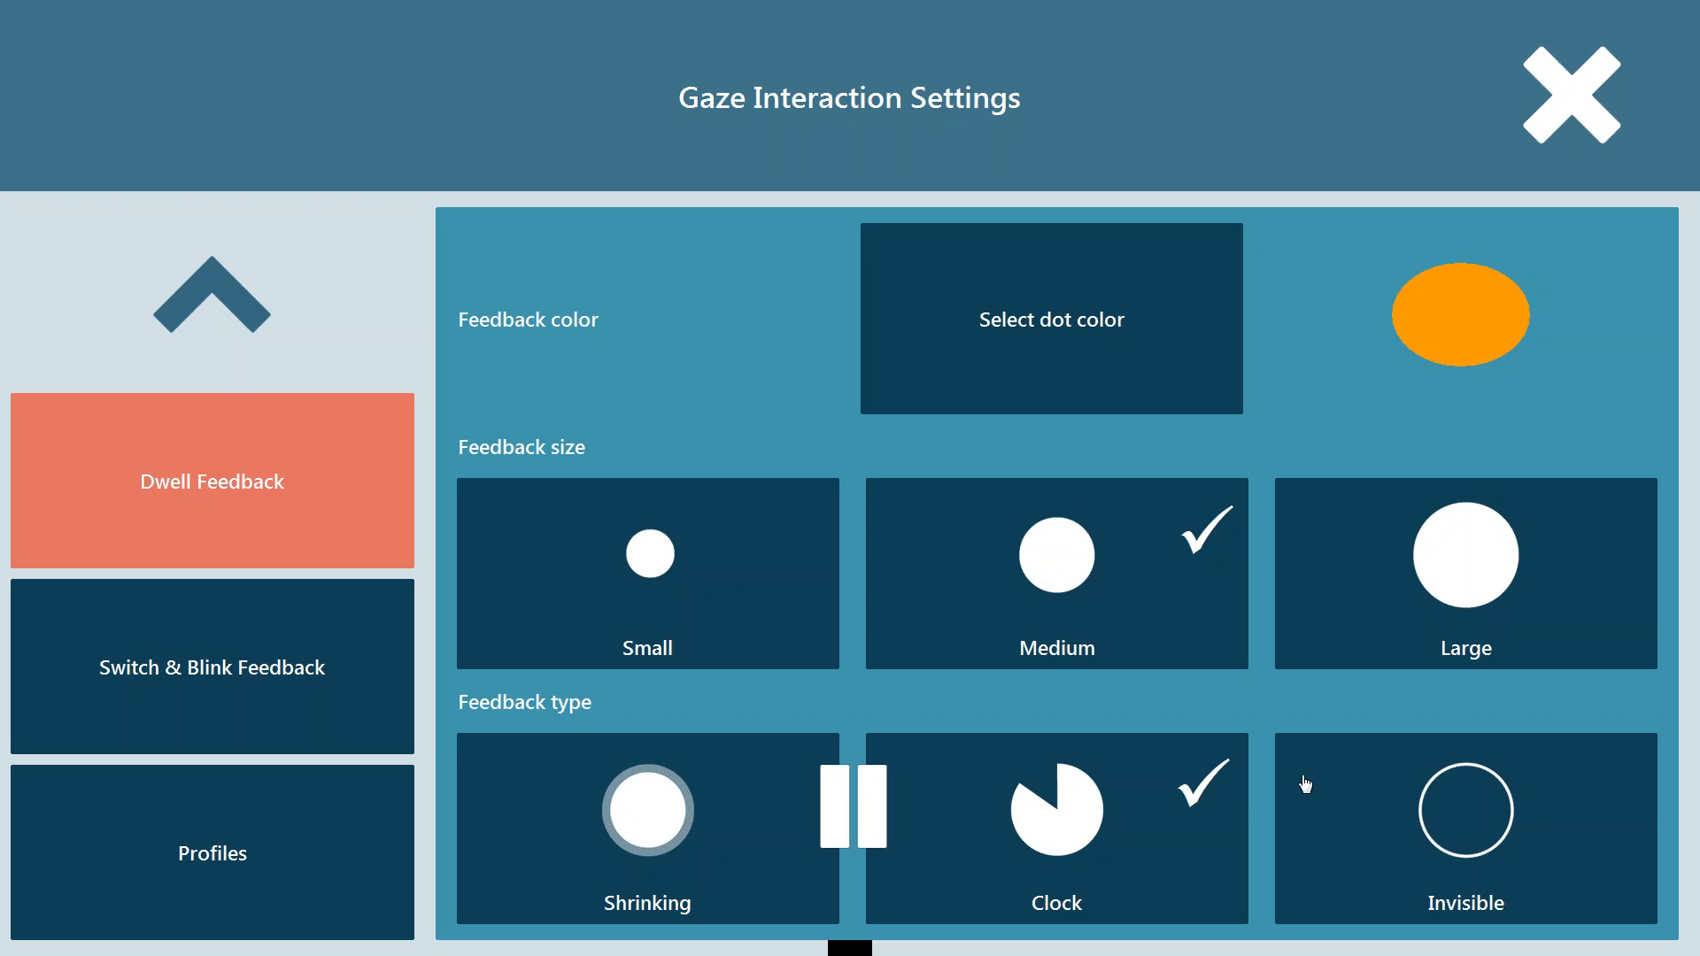
# Step: Review Switch & Blink Feedback, glance at Dwell Feedback, try Small size, then restore Medium
pyautogui.click(212, 667)
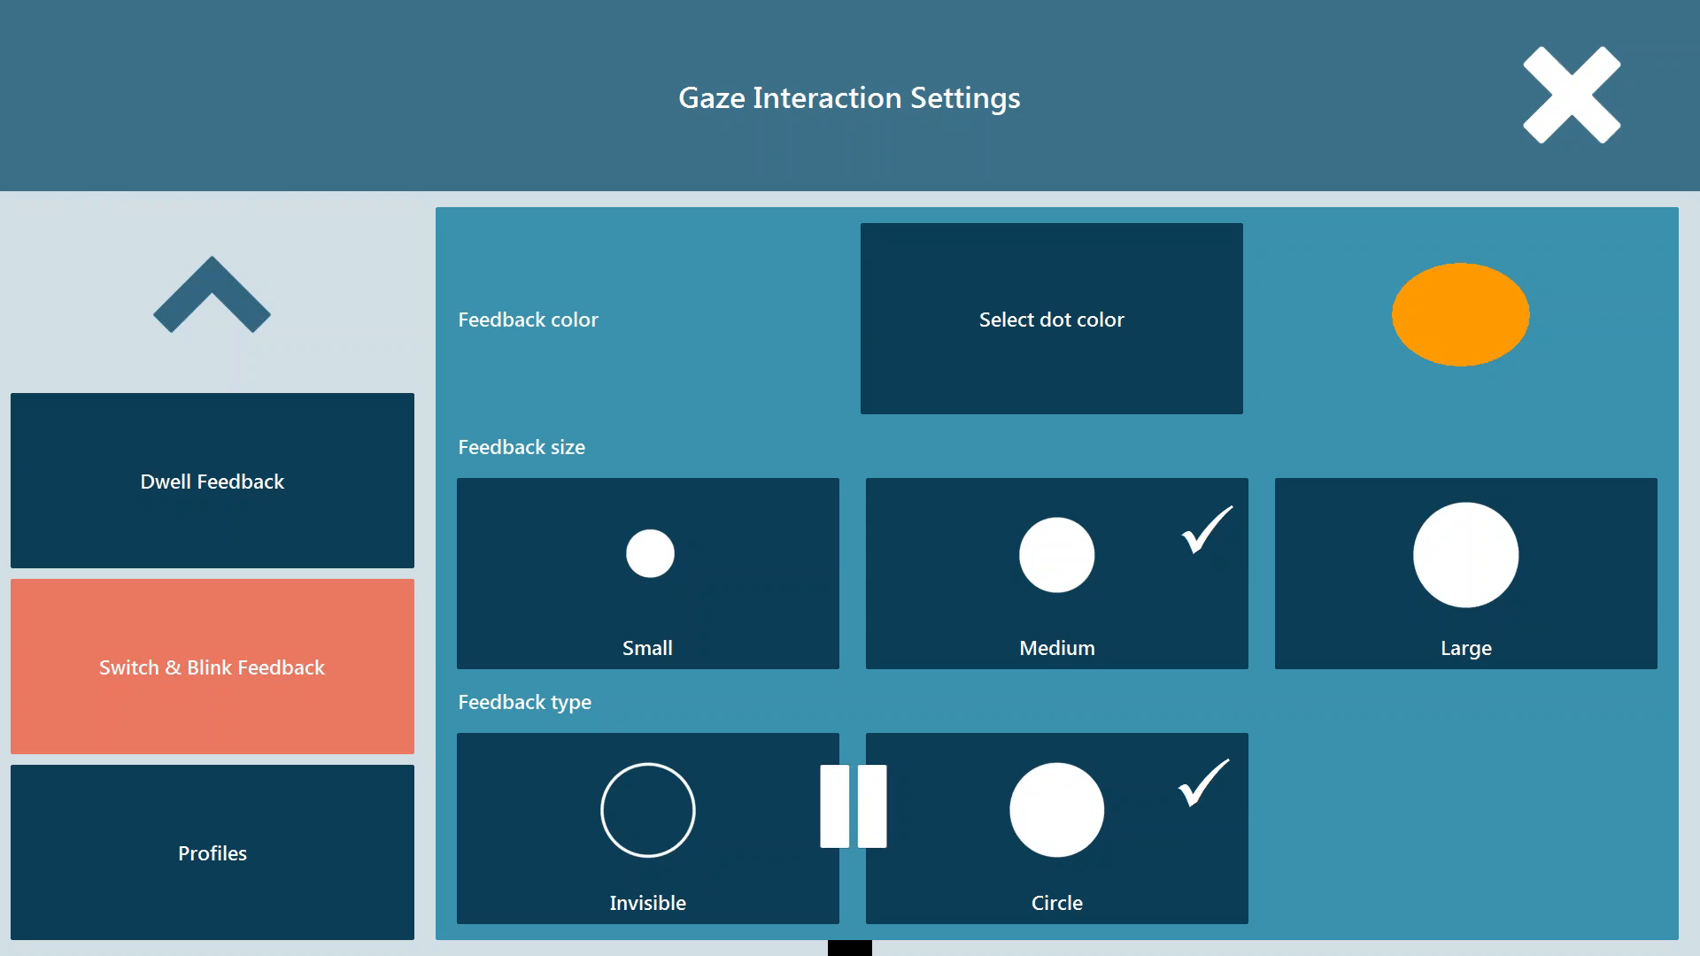
pyautogui.click(212, 482)
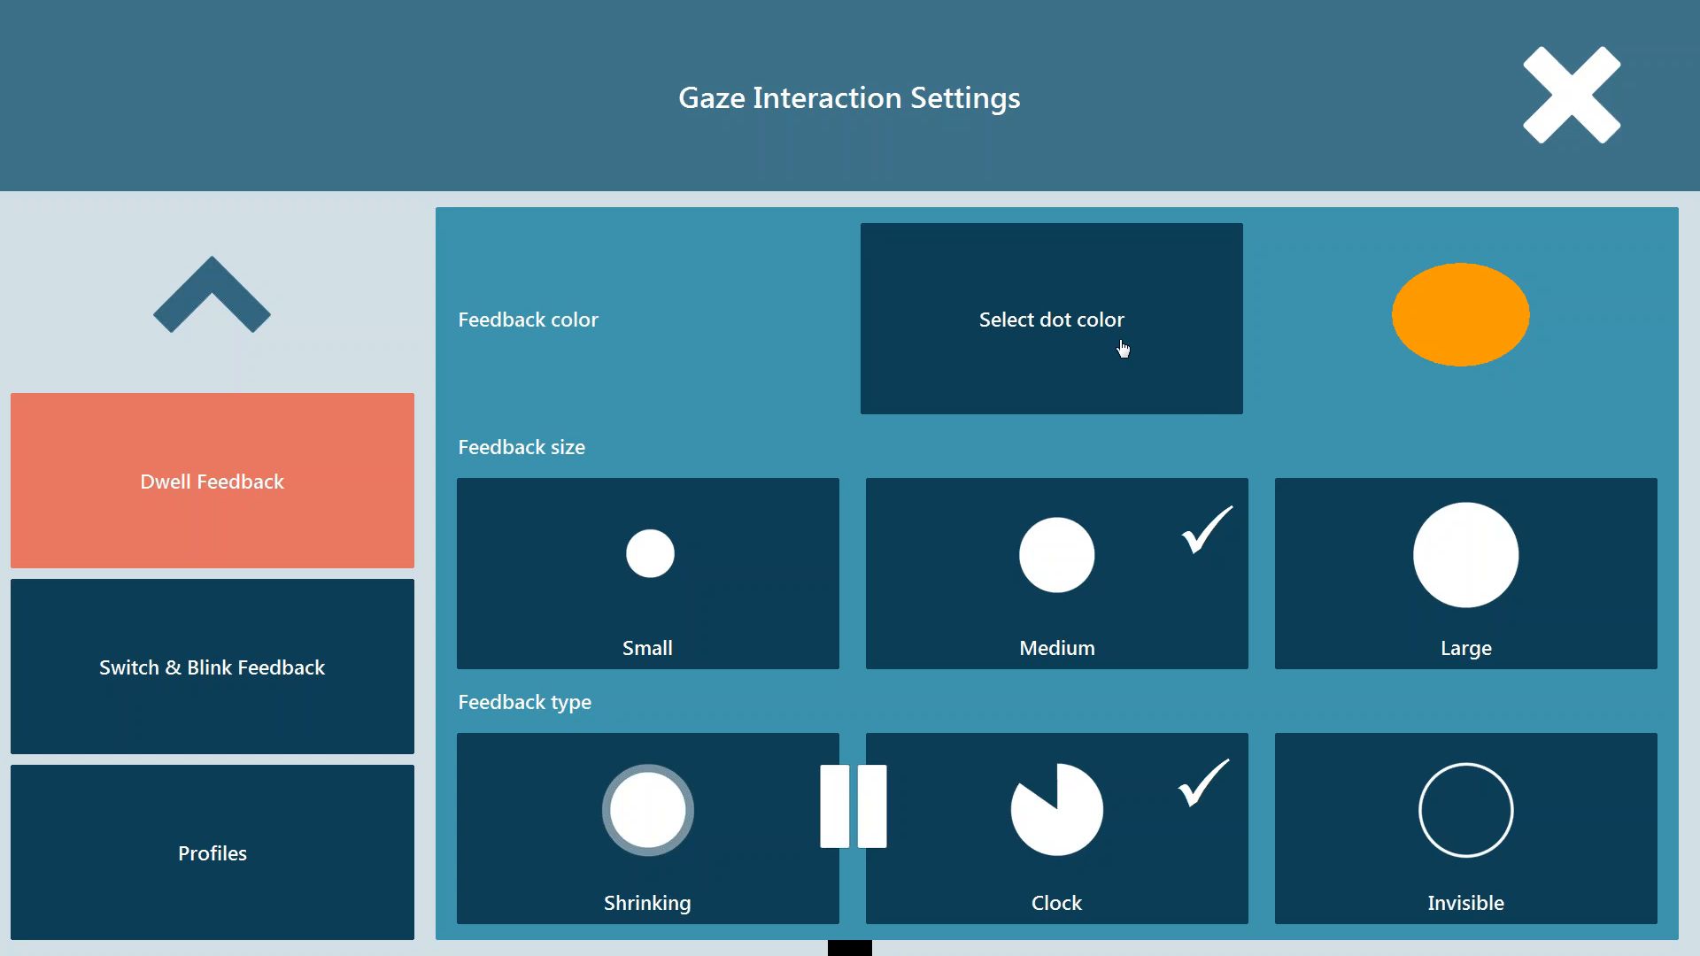
pyautogui.click(211, 667)
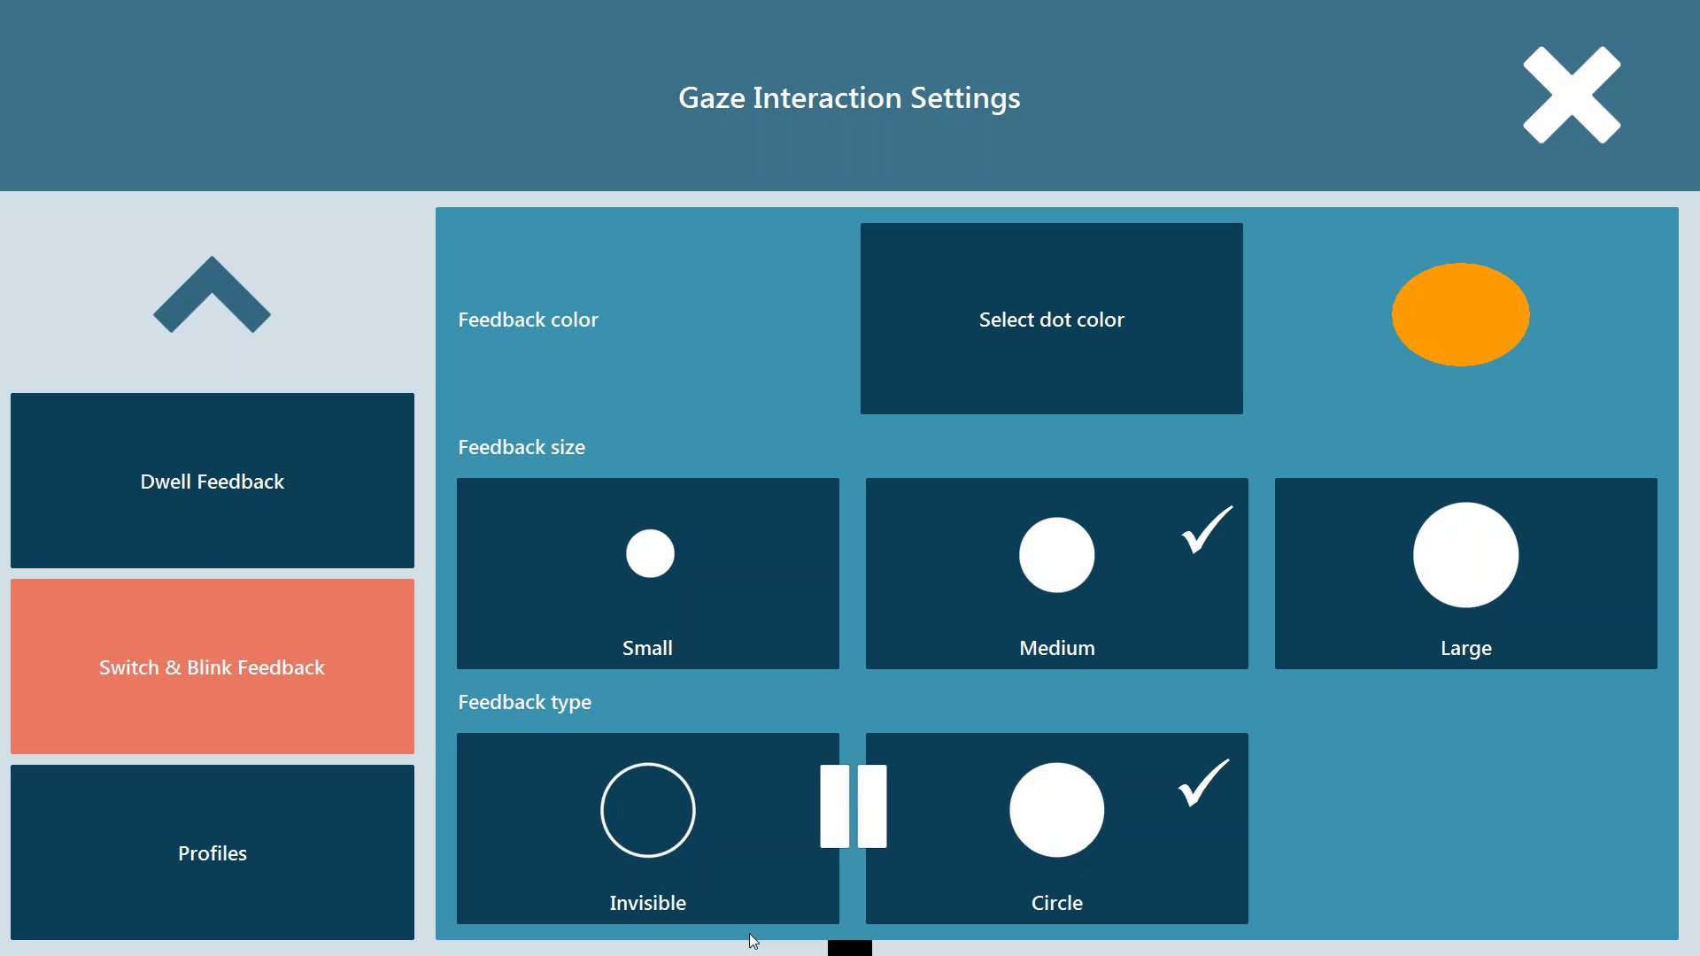
pyautogui.moveTo(1119, 371)
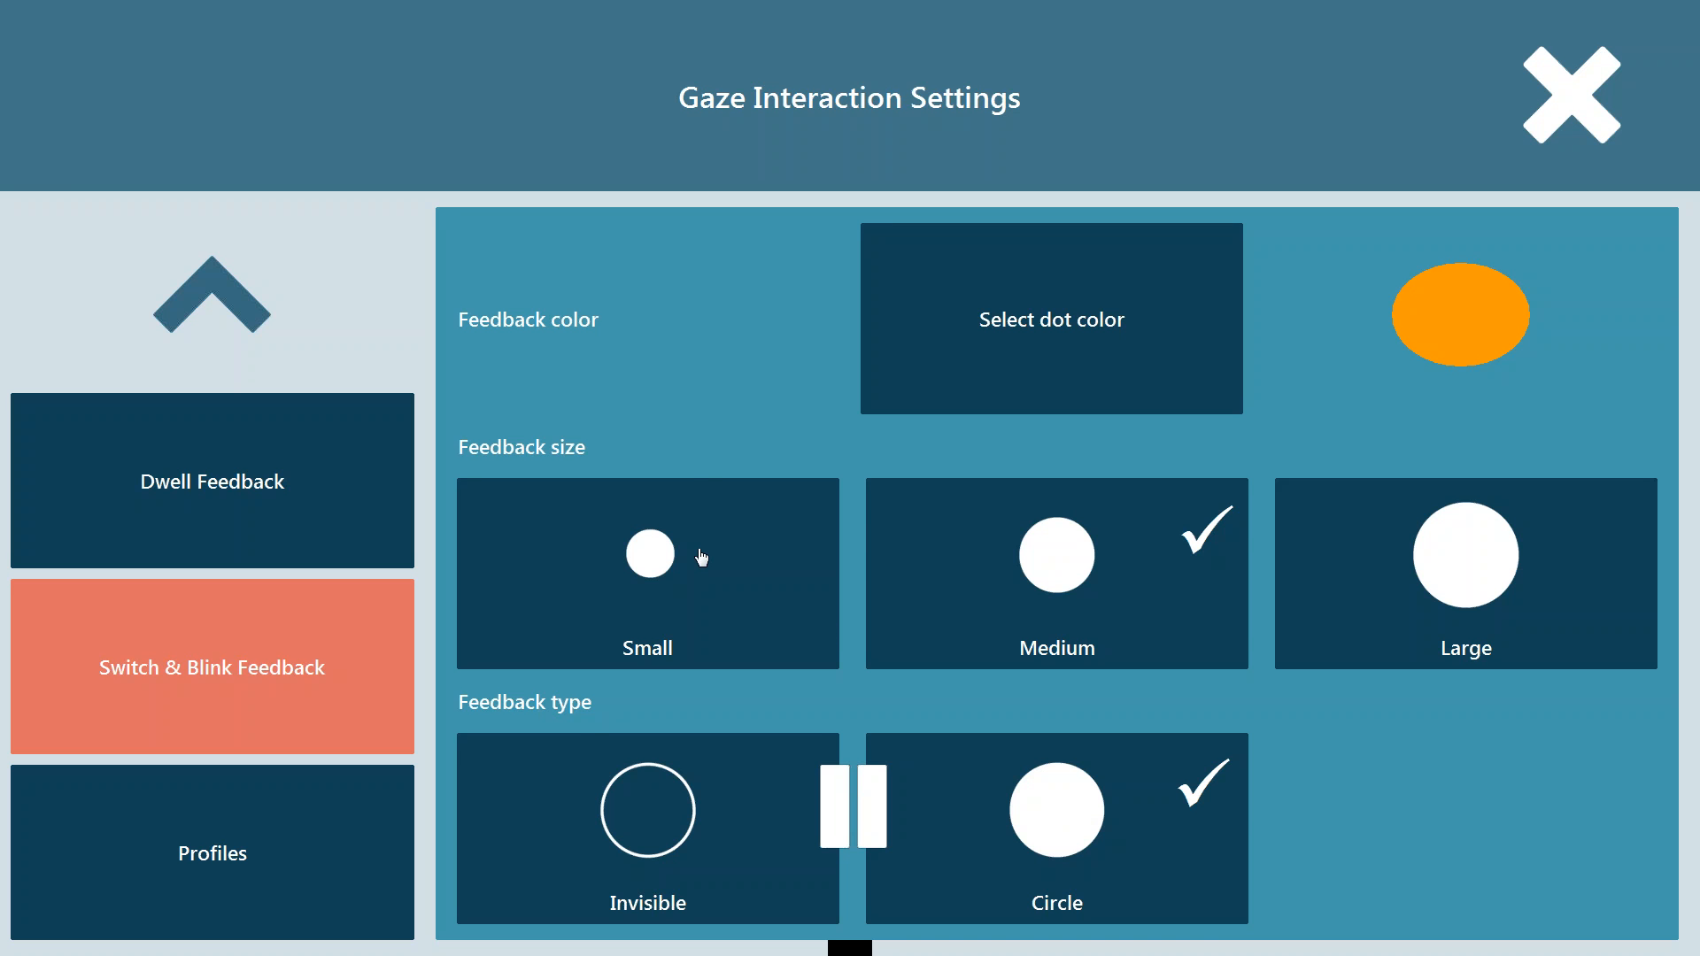
pyautogui.click(647, 572)
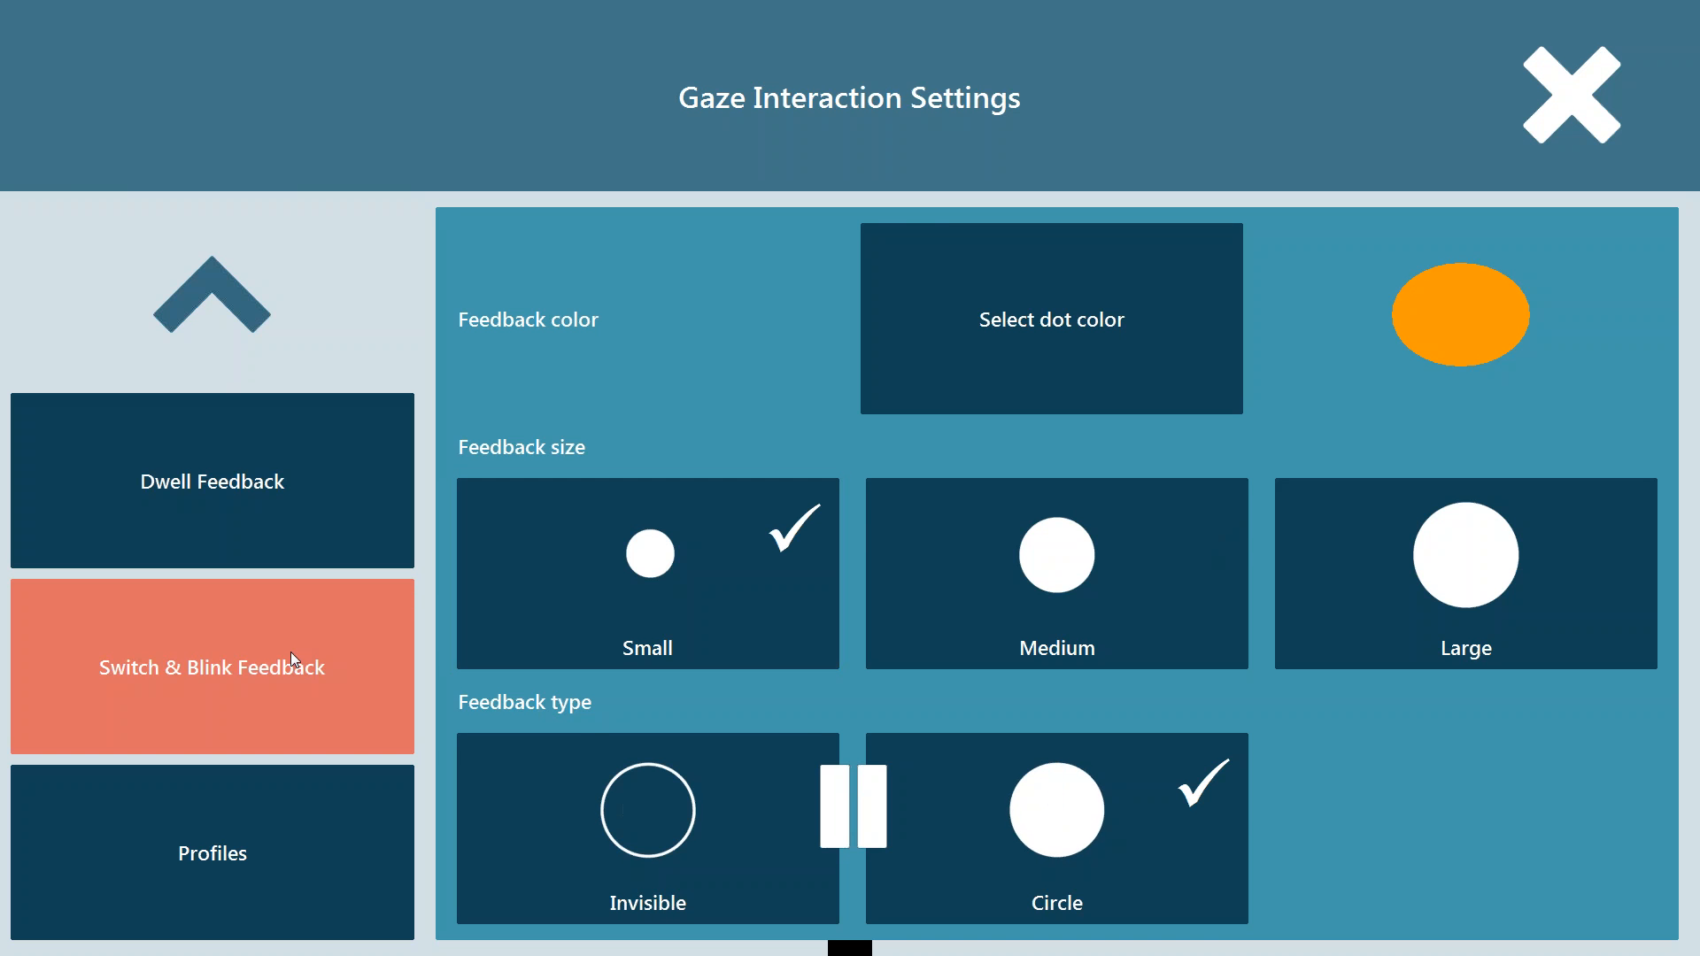
pyautogui.click(1056, 573)
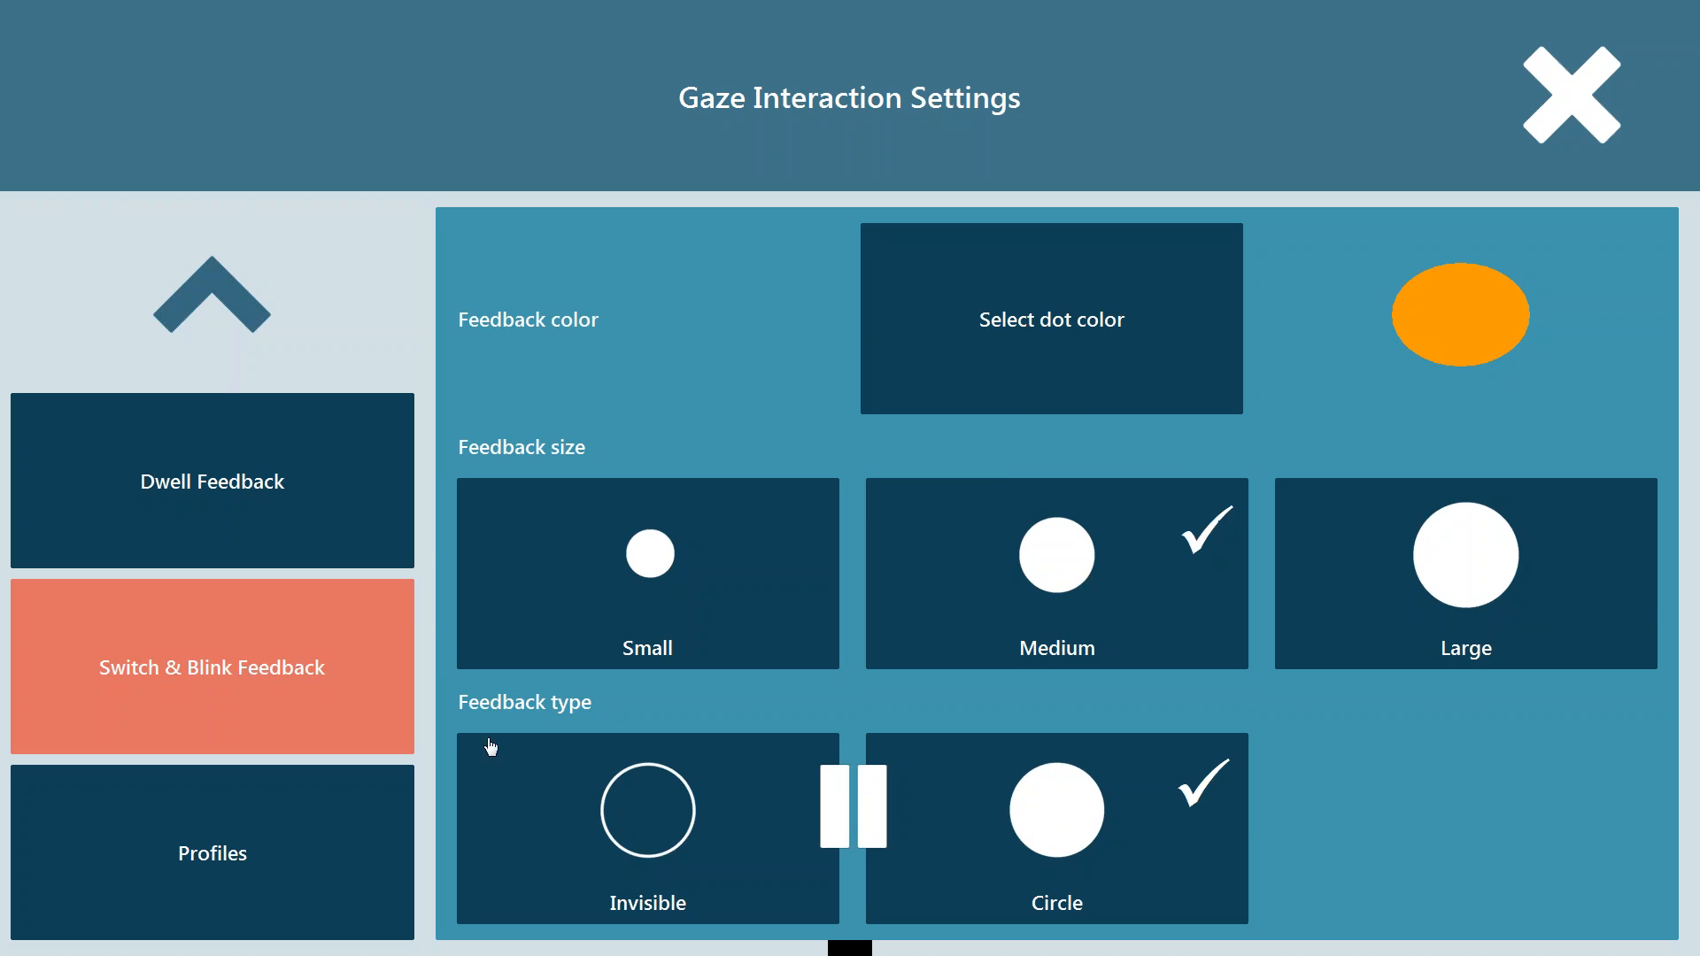
pyautogui.click(211, 851)
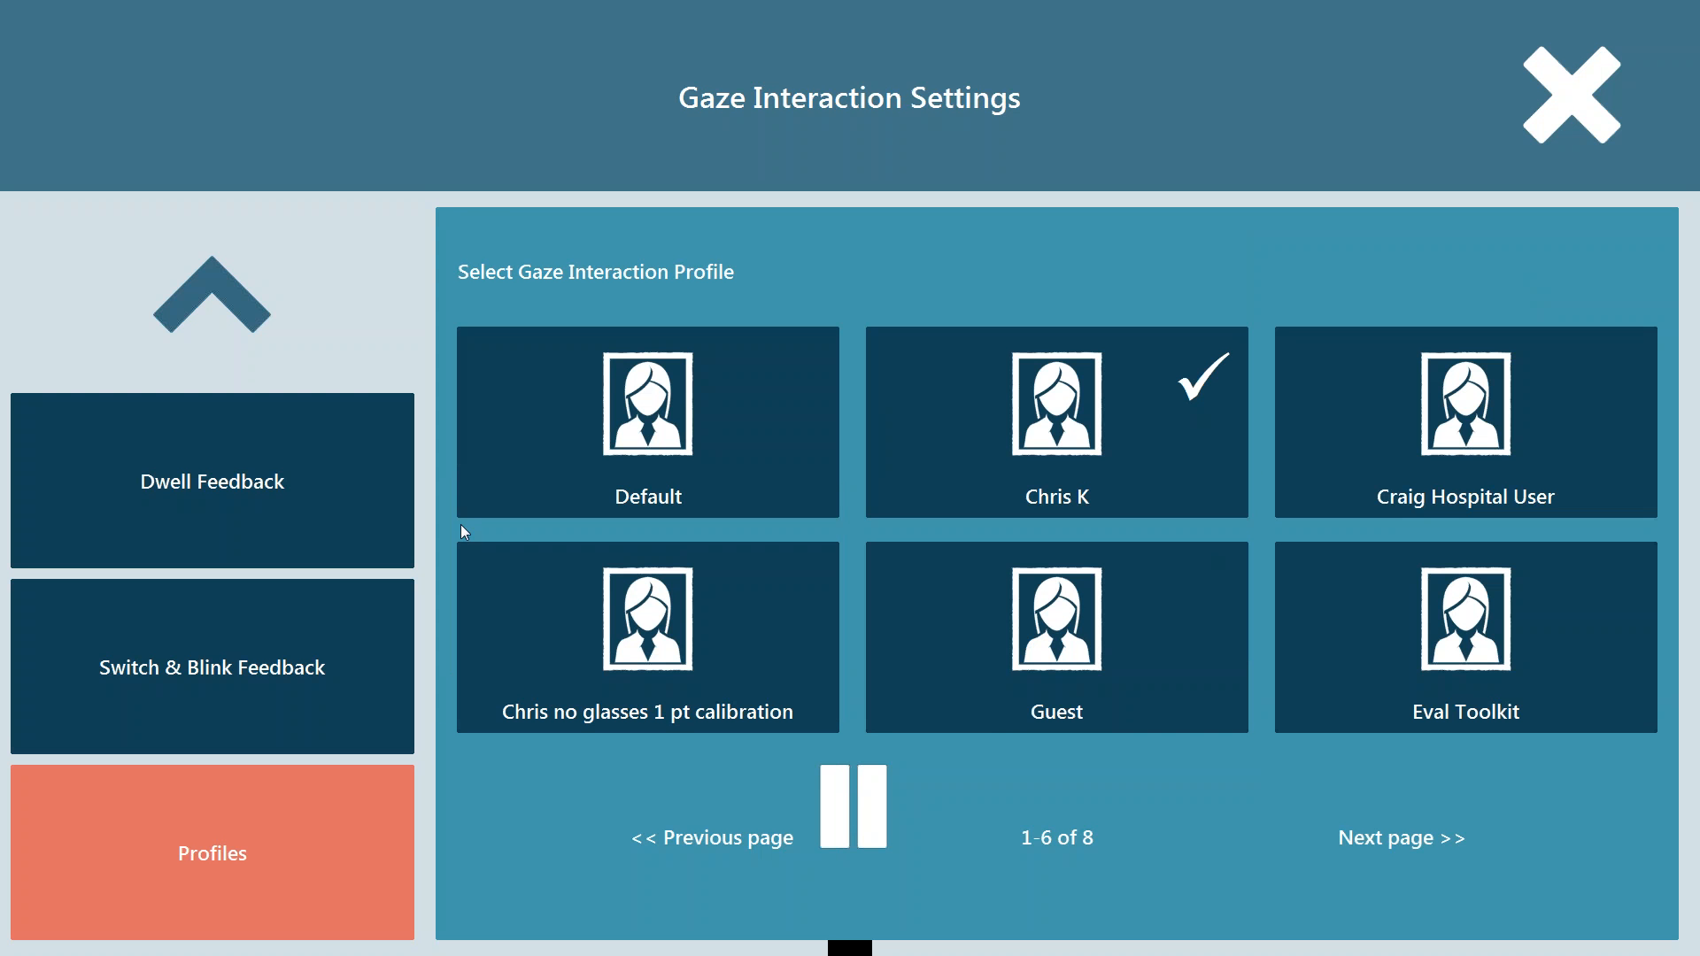
pyautogui.moveTo(1367, 436)
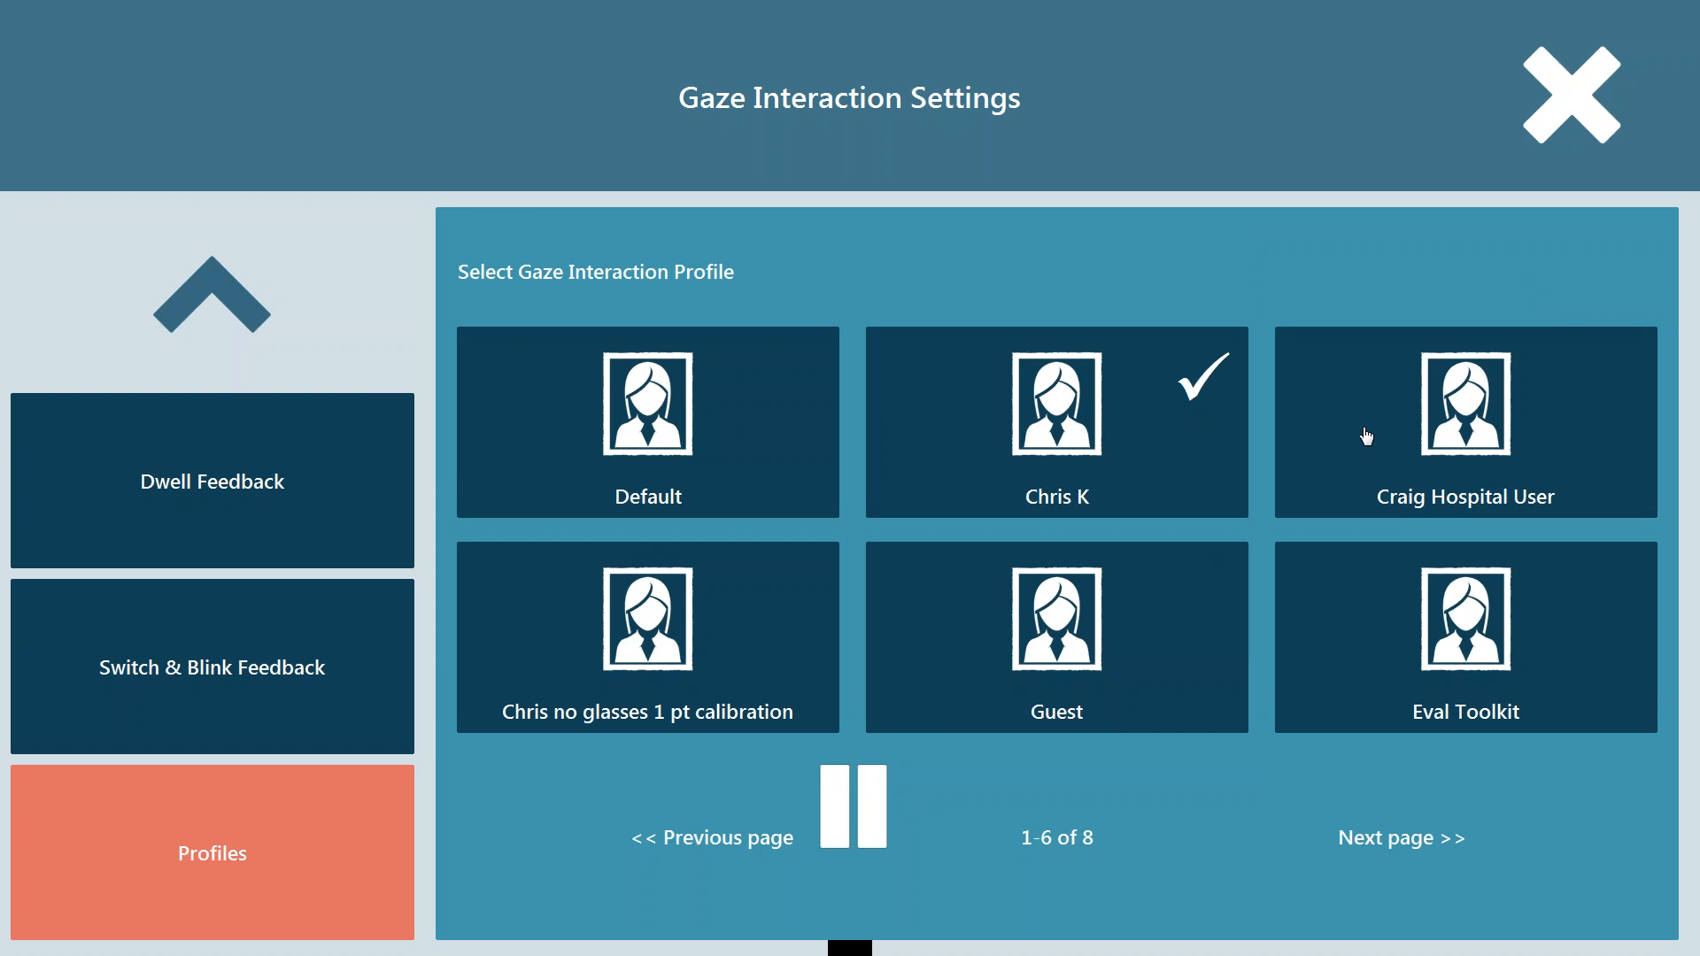
pyautogui.moveTo(1061, 502)
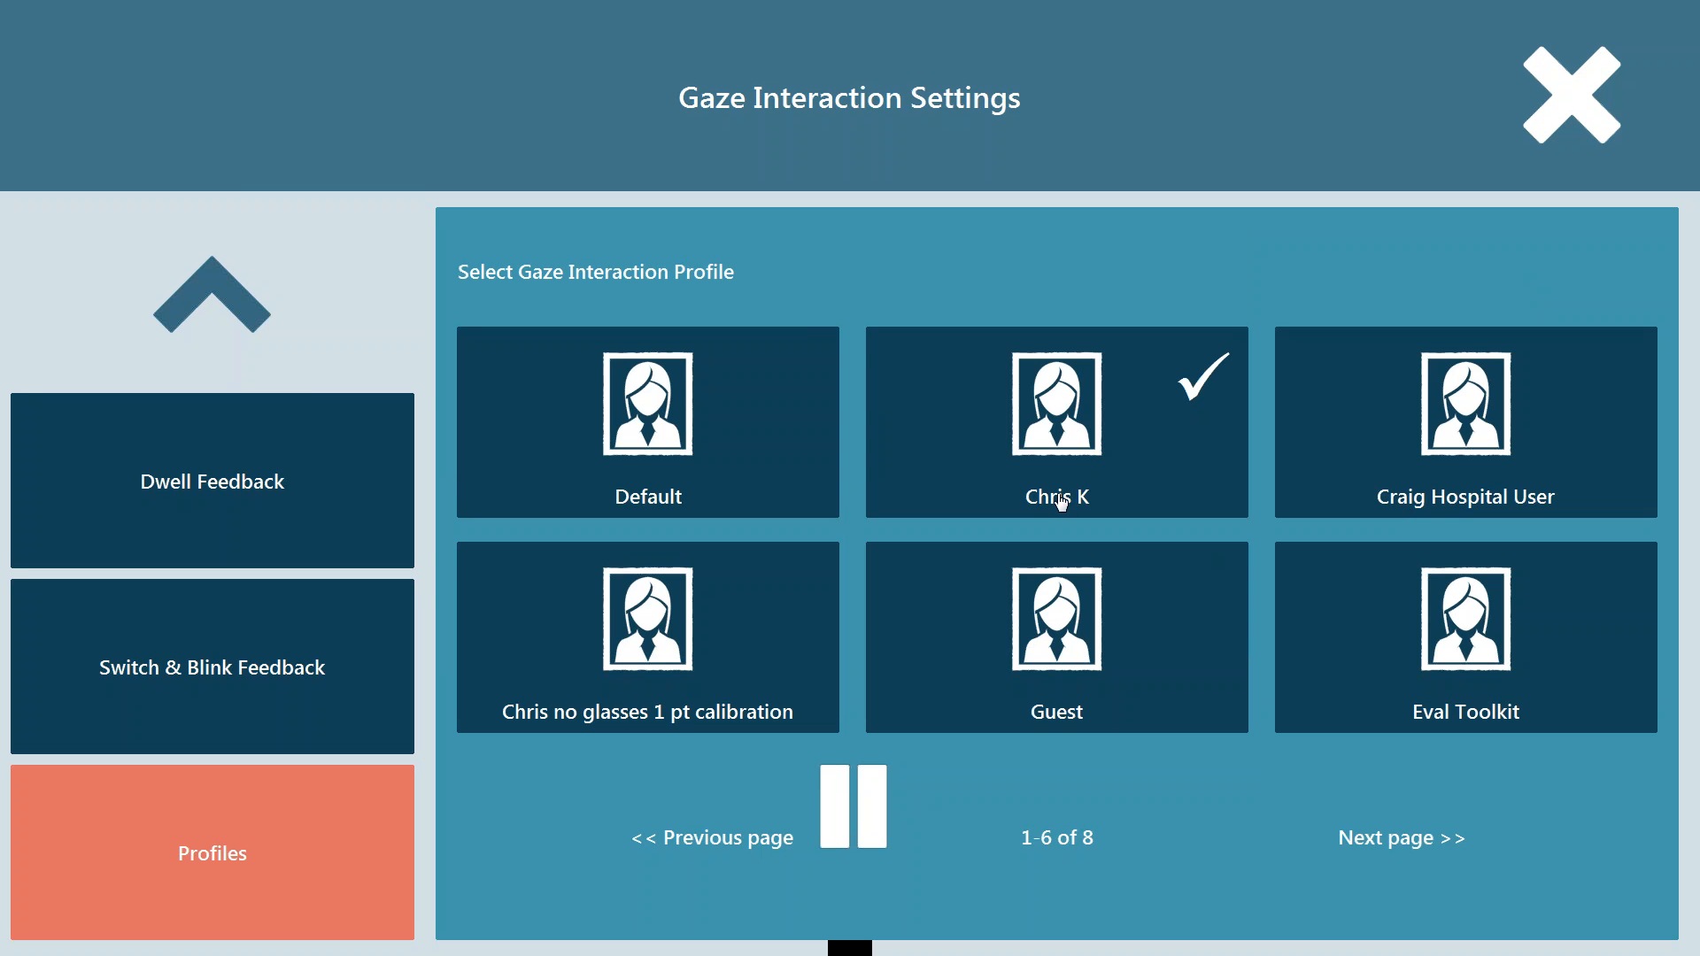
pyautogui.moveTo(1066, 480)
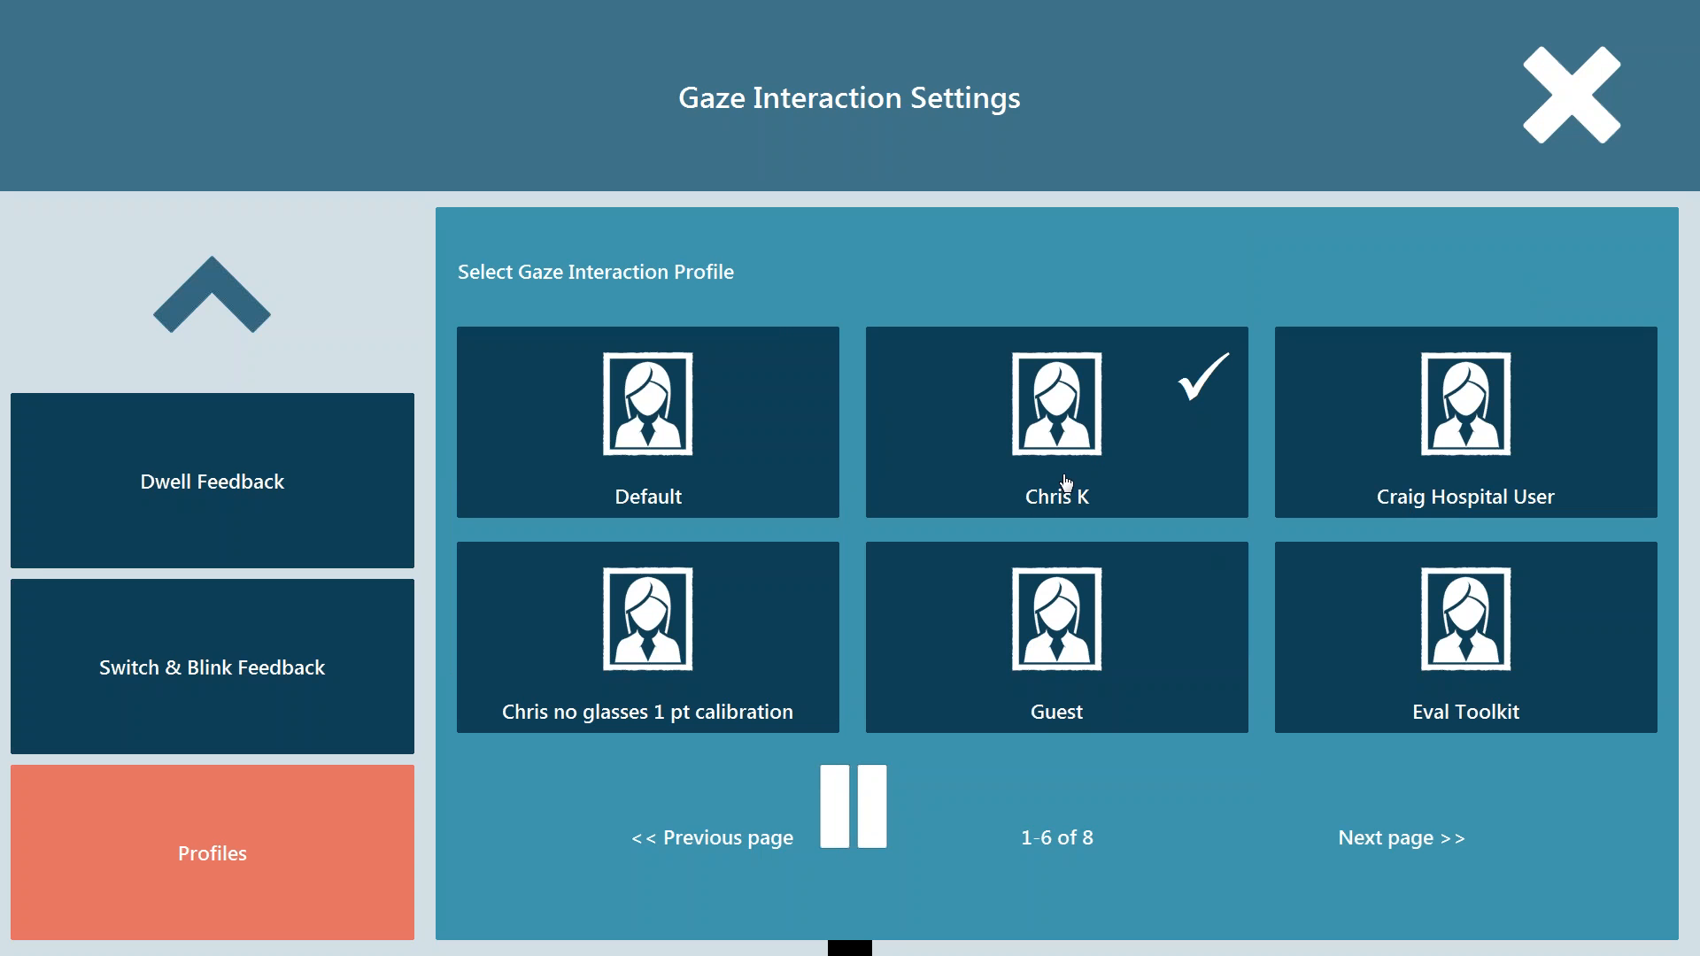
pyautogui.moveTo(1559, 105)
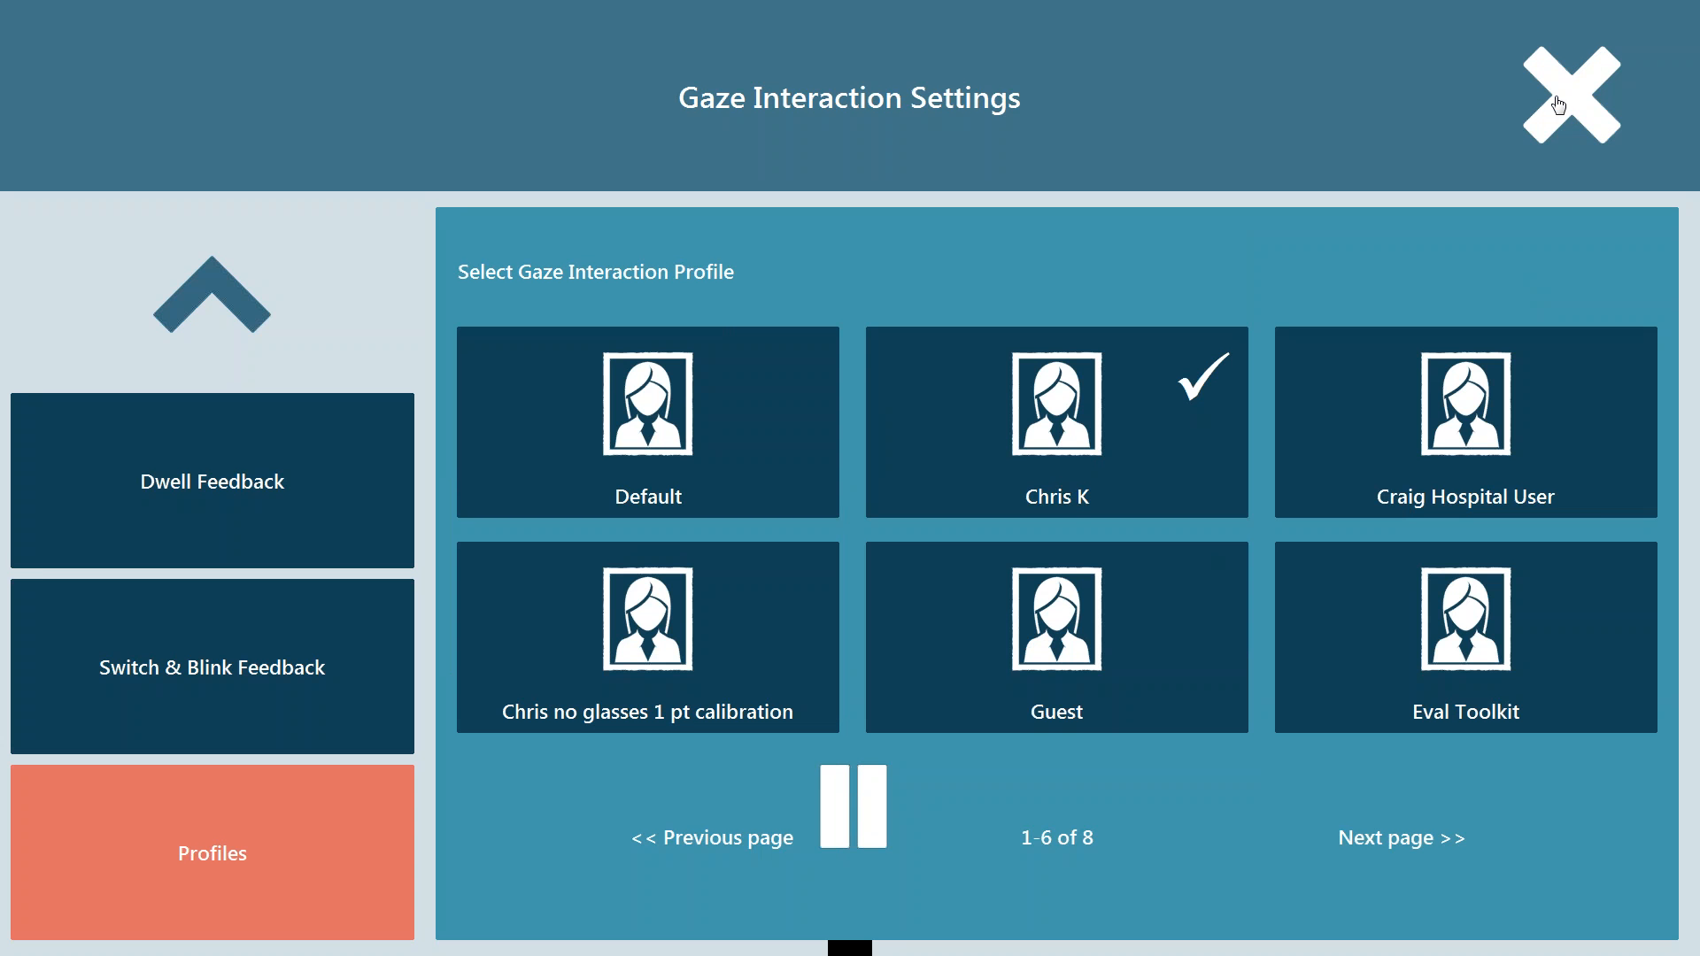
# Step: Resume paused gaze interaction in Gaze Interaction Settings and close back to the home boards
pyautogui.click(1568, 93)
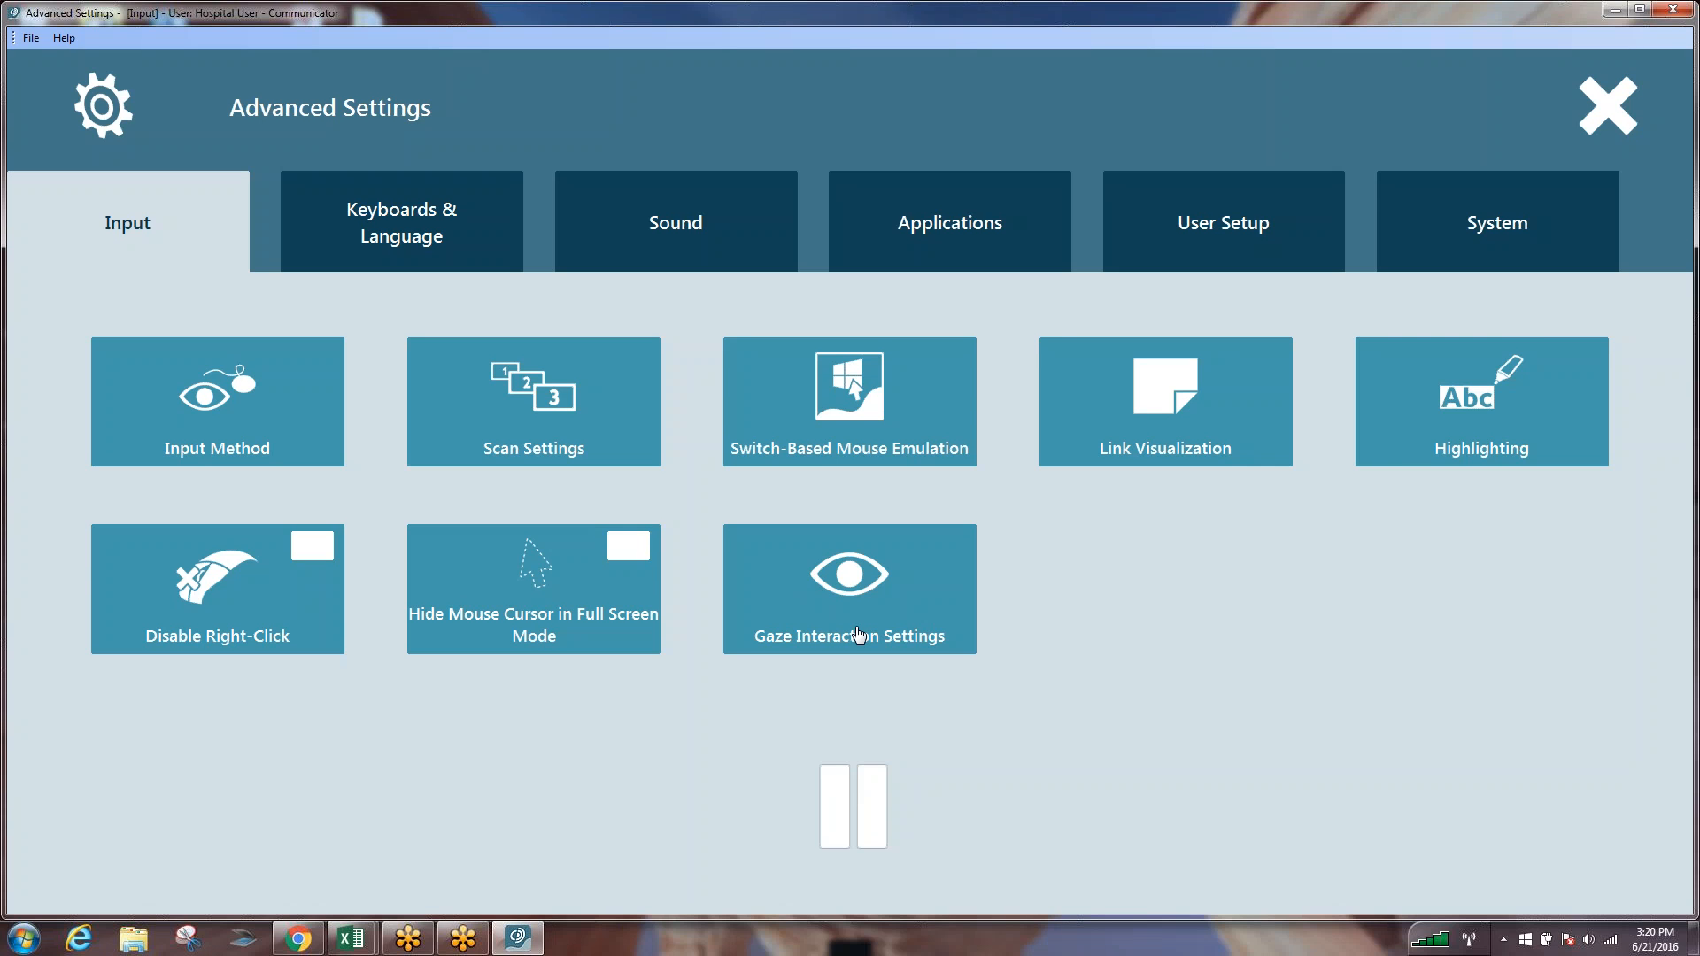
pyautogui.click(849, 589)
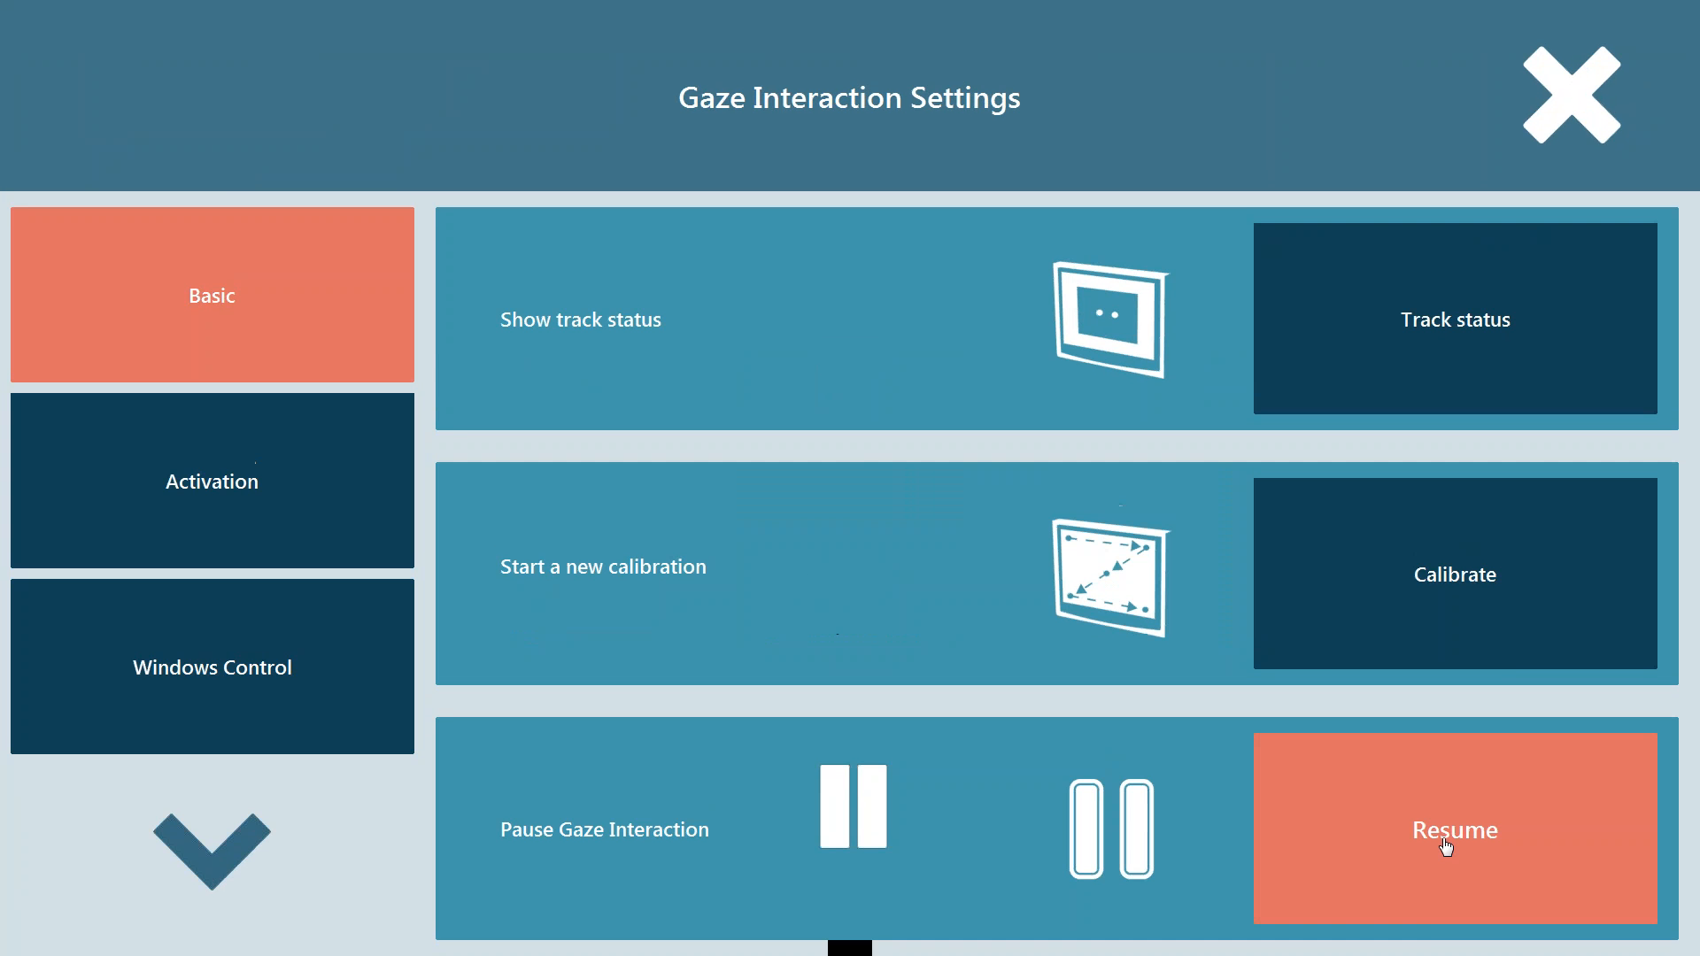
pyautogui.click(1454, 829)
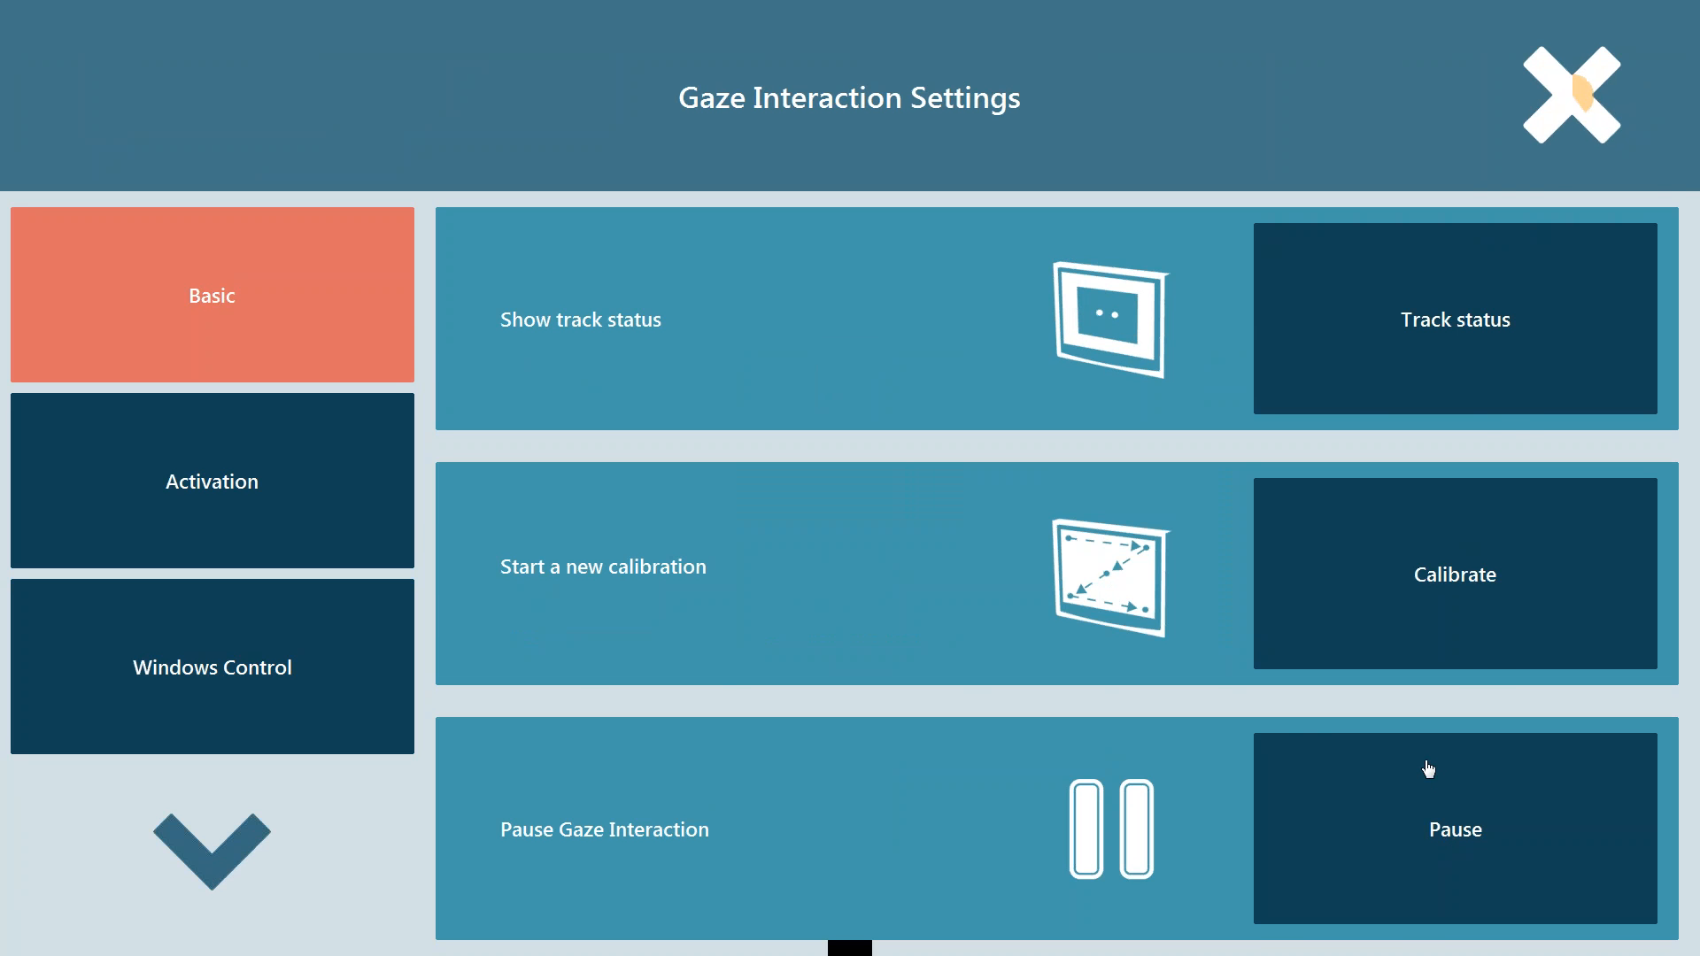
pyautogui.click(1568, 95)
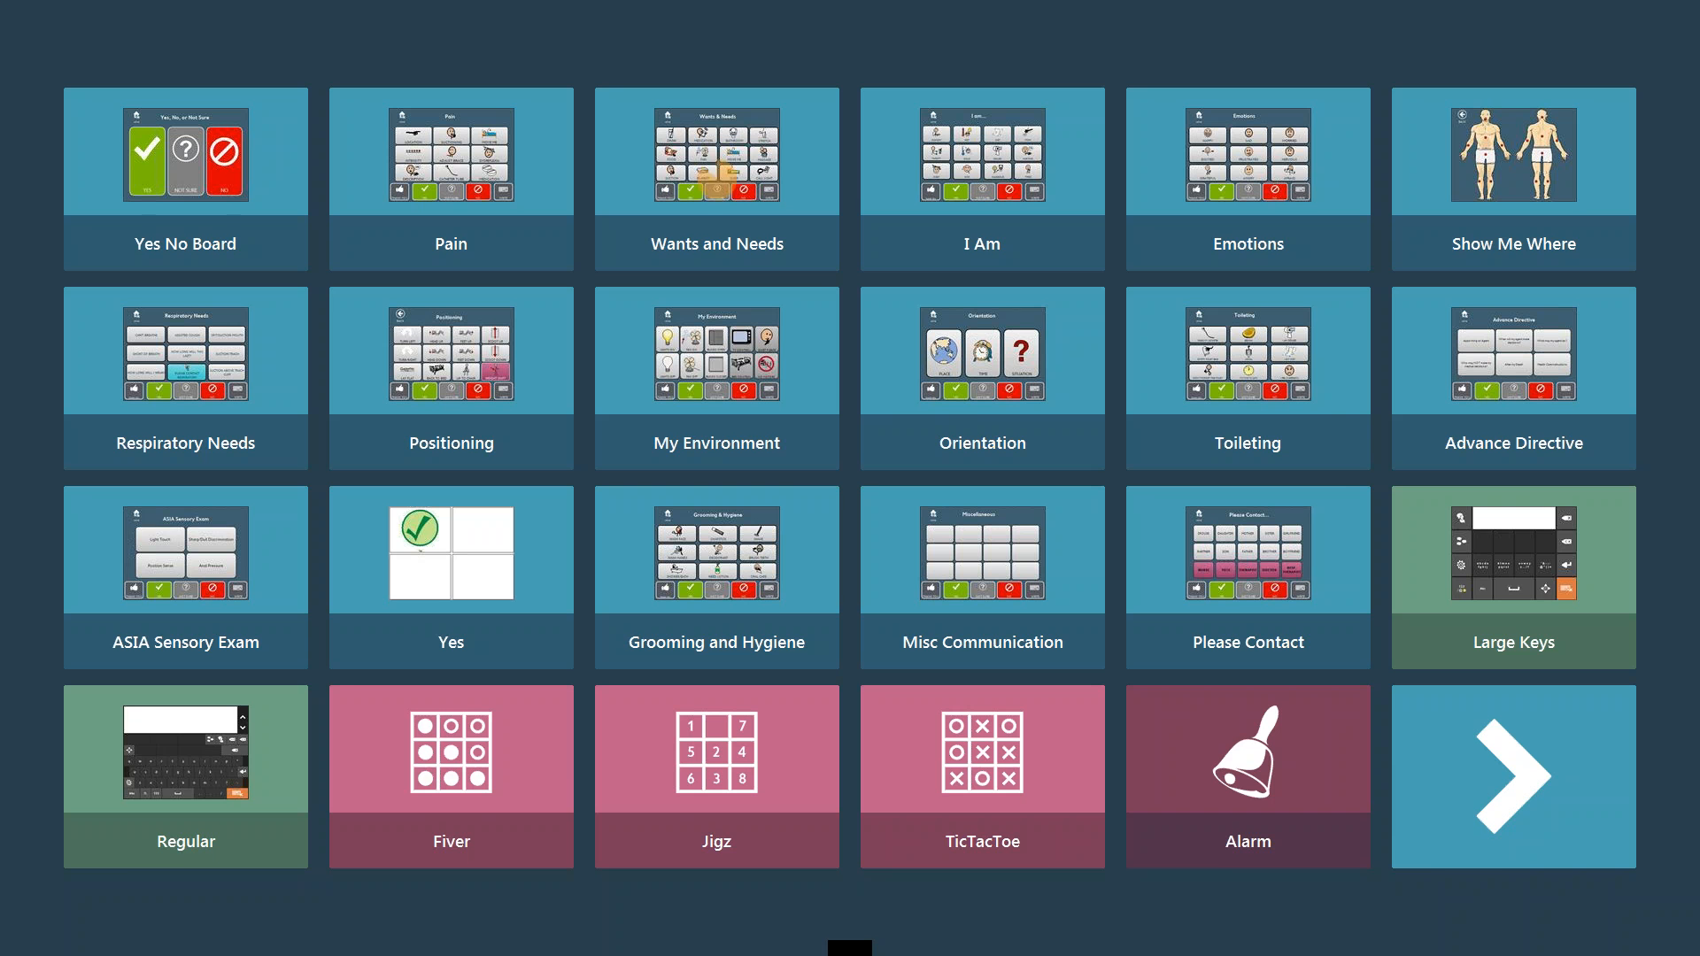
# Step: Open the Pain board, go HOME, and bring up the Home Page menu
pyautogui.click(450, 177)
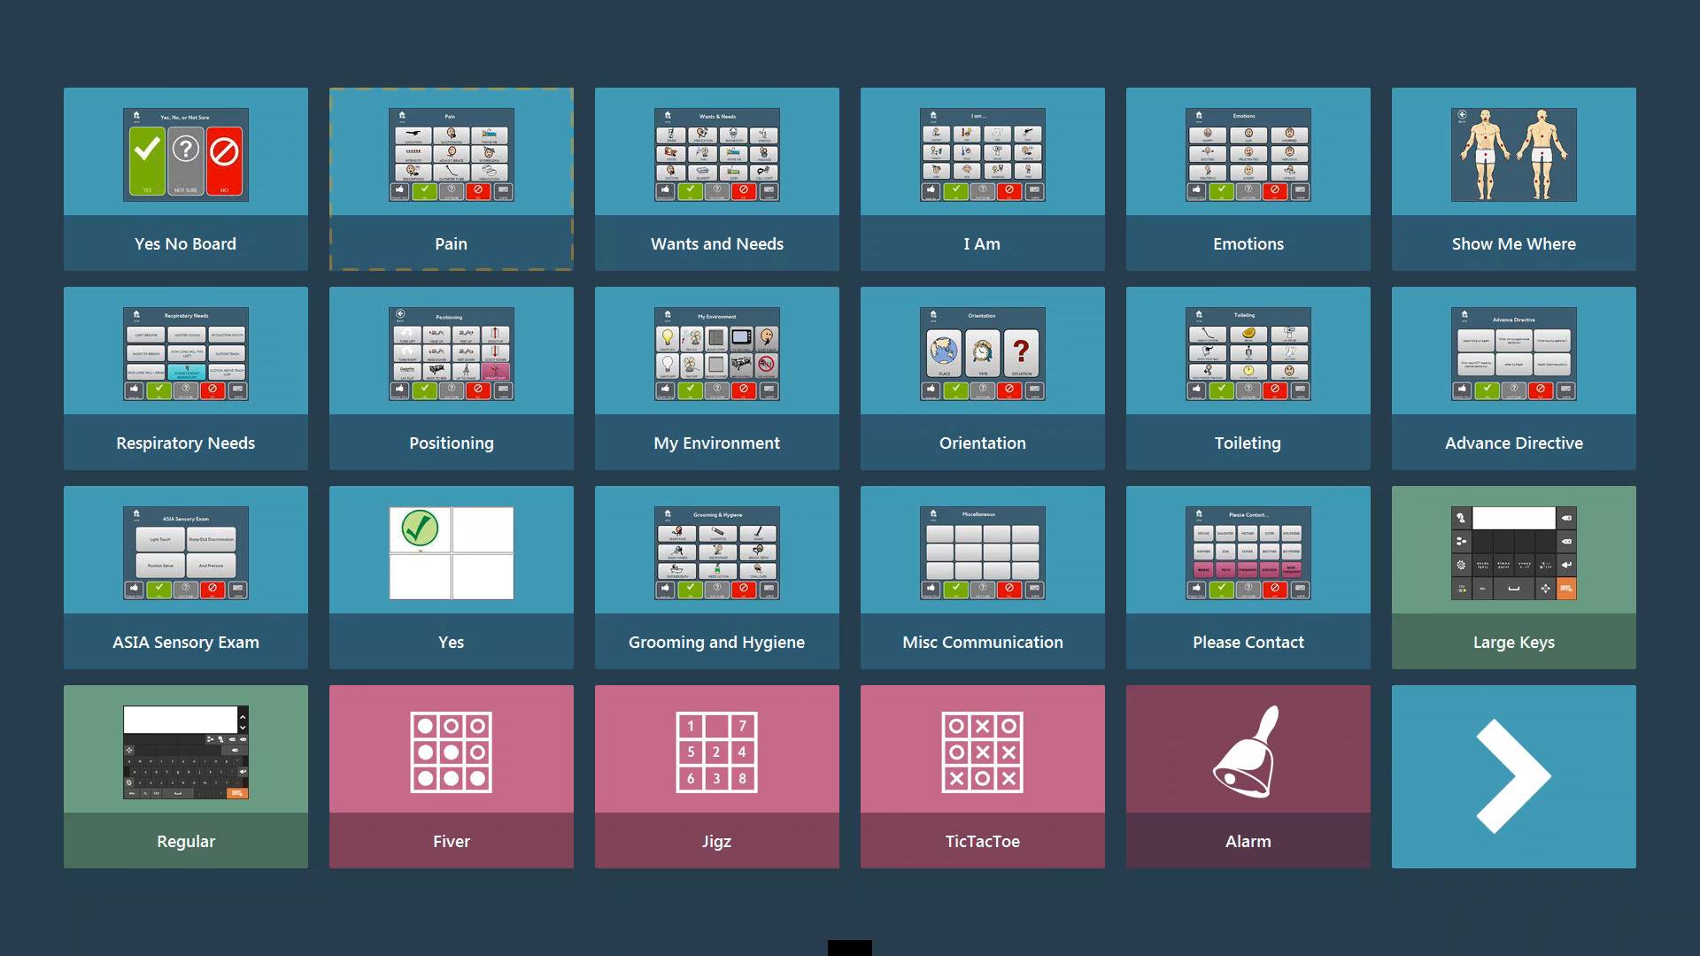
pyautogui.click(450, 151)
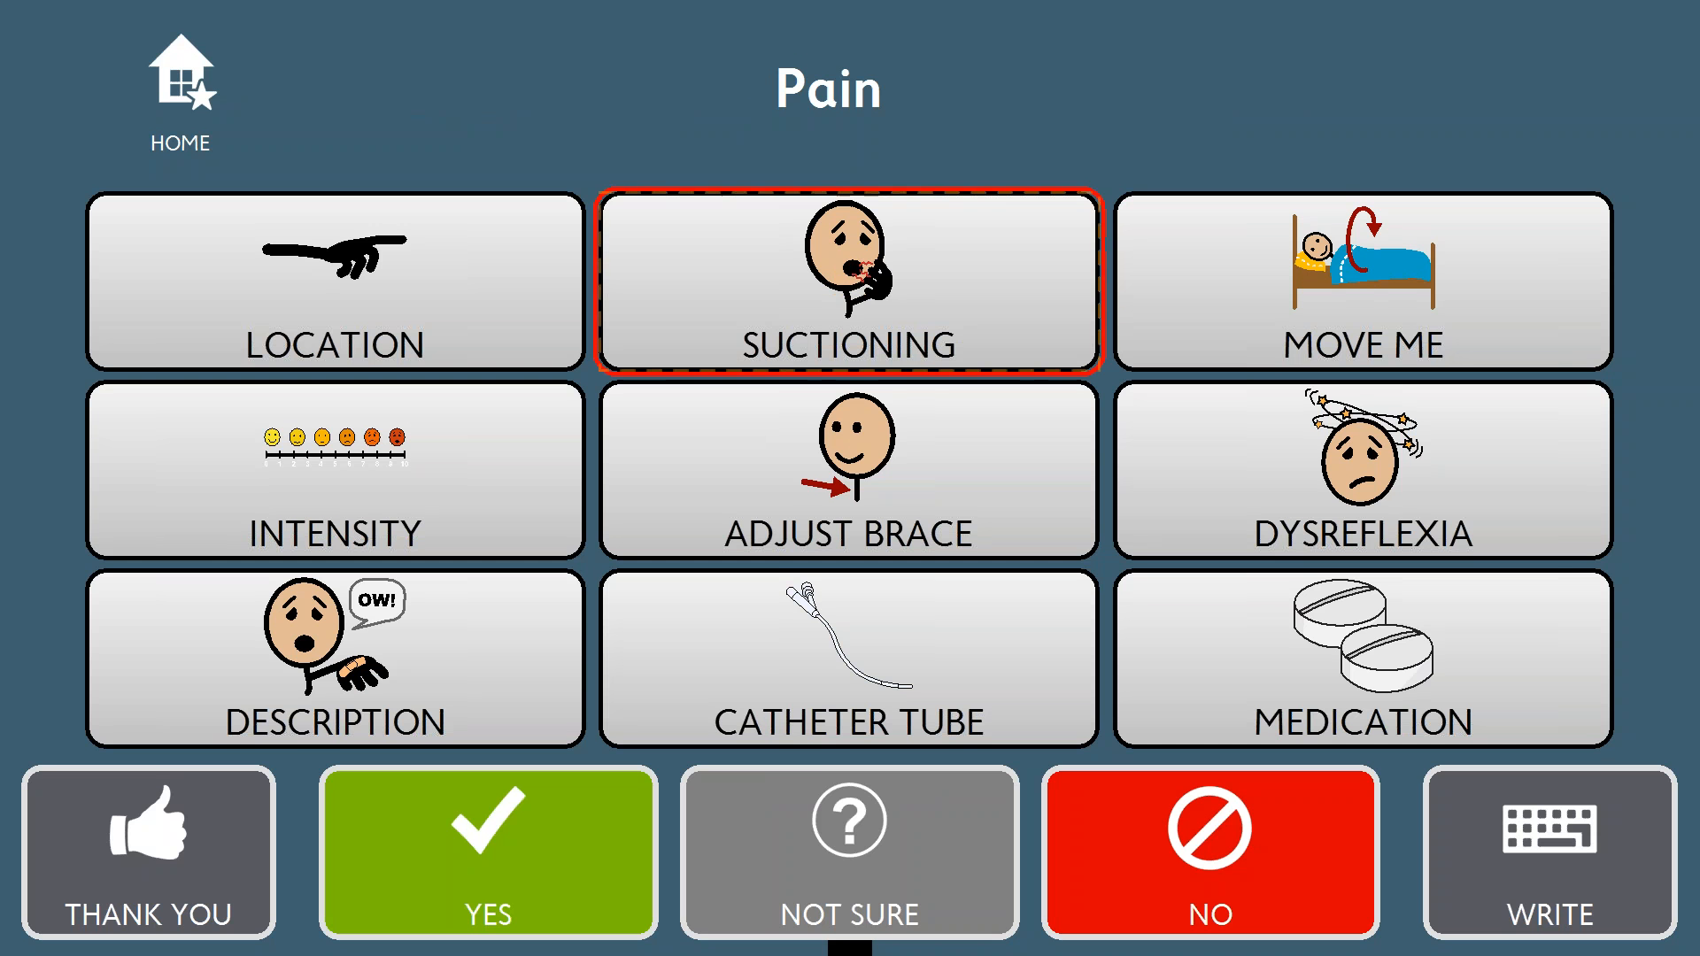
pyautogui.click(851, 282)
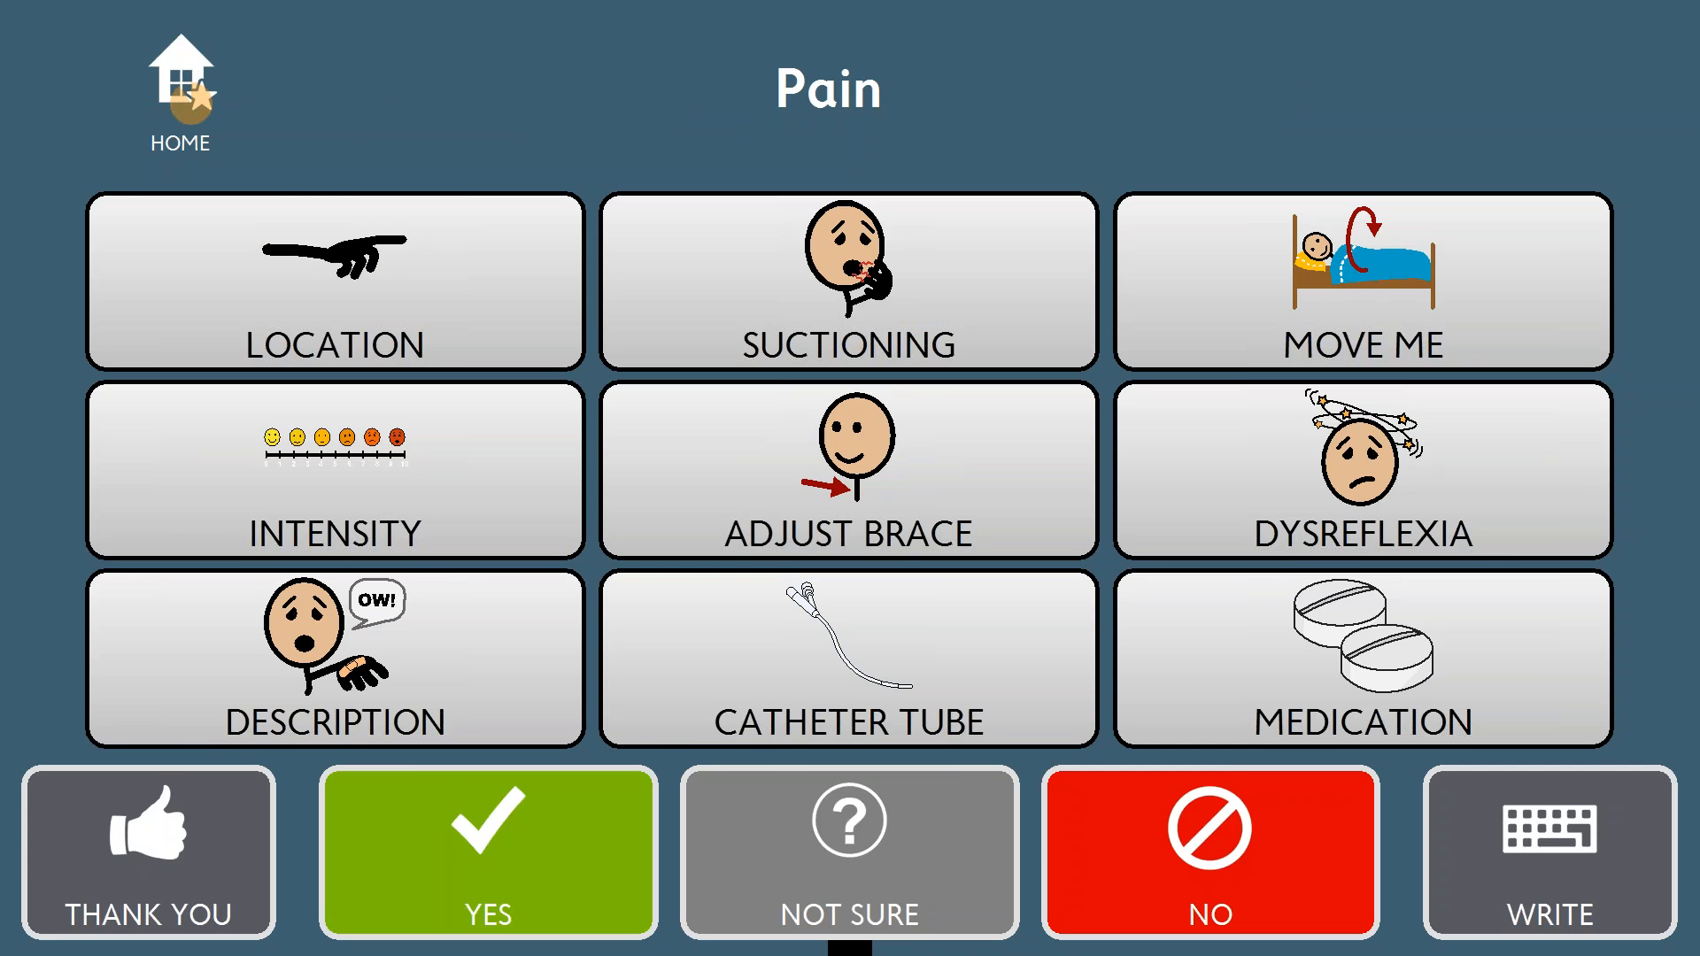
pyautogui.click(179, 79)
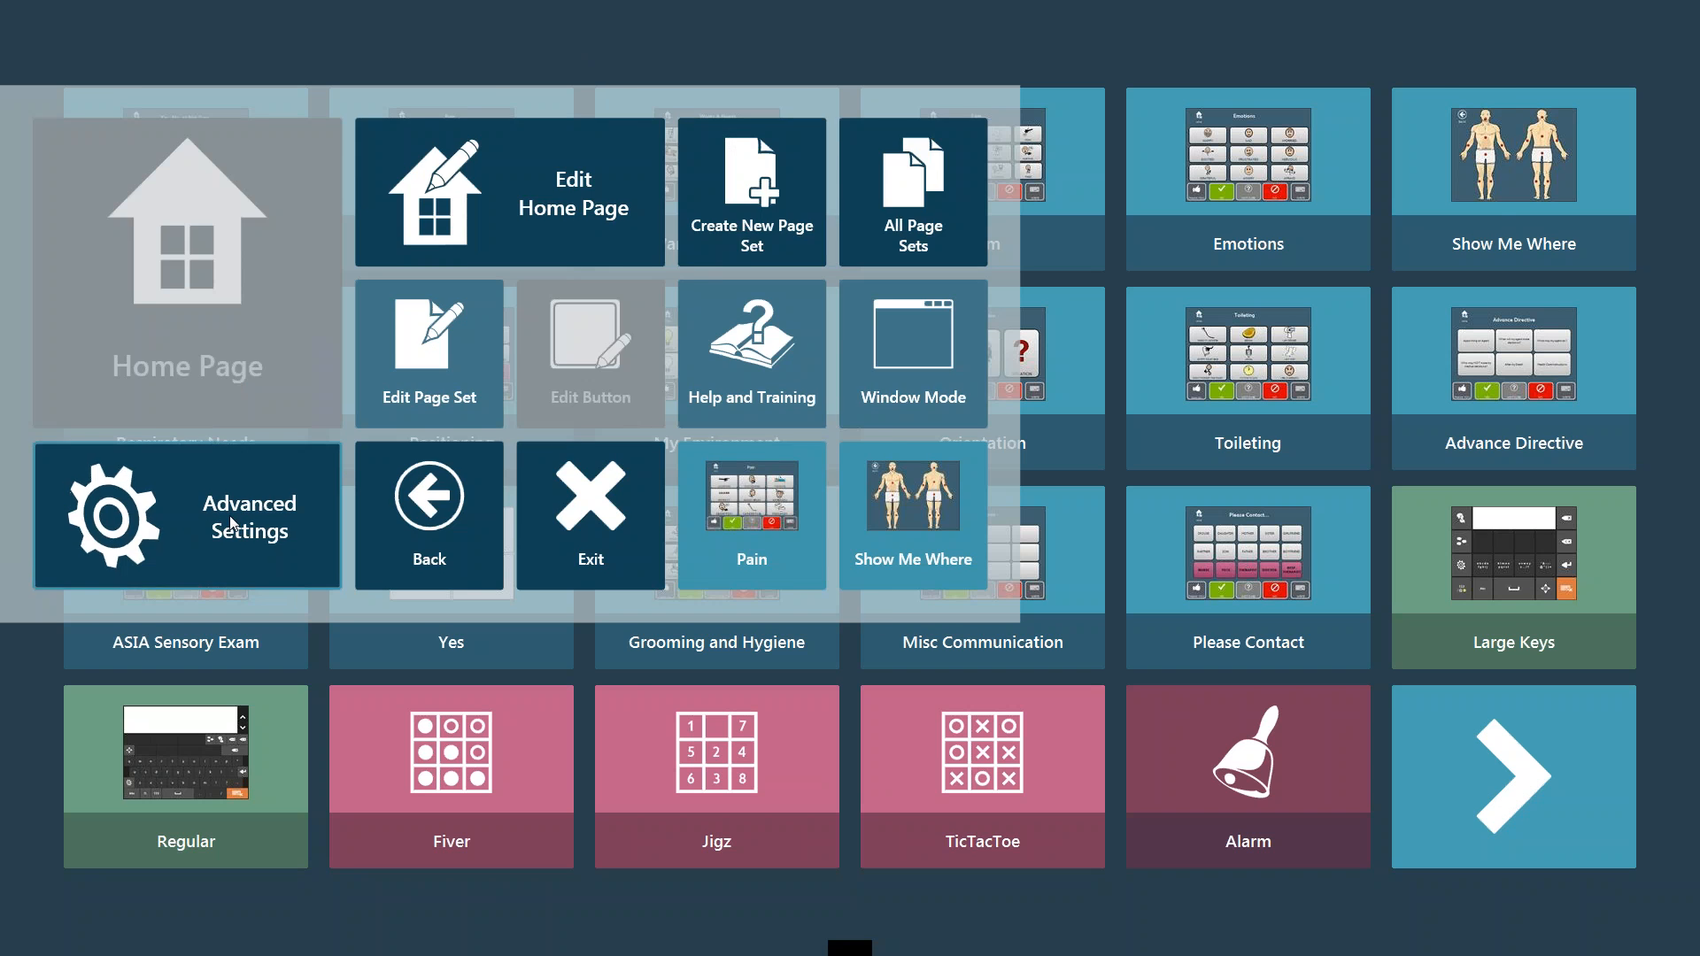
# Step: Confirm dwell and keyboard dwell times at 1400 ms and close Gaze Interaction Settings
pyautogui.click(185, 517)
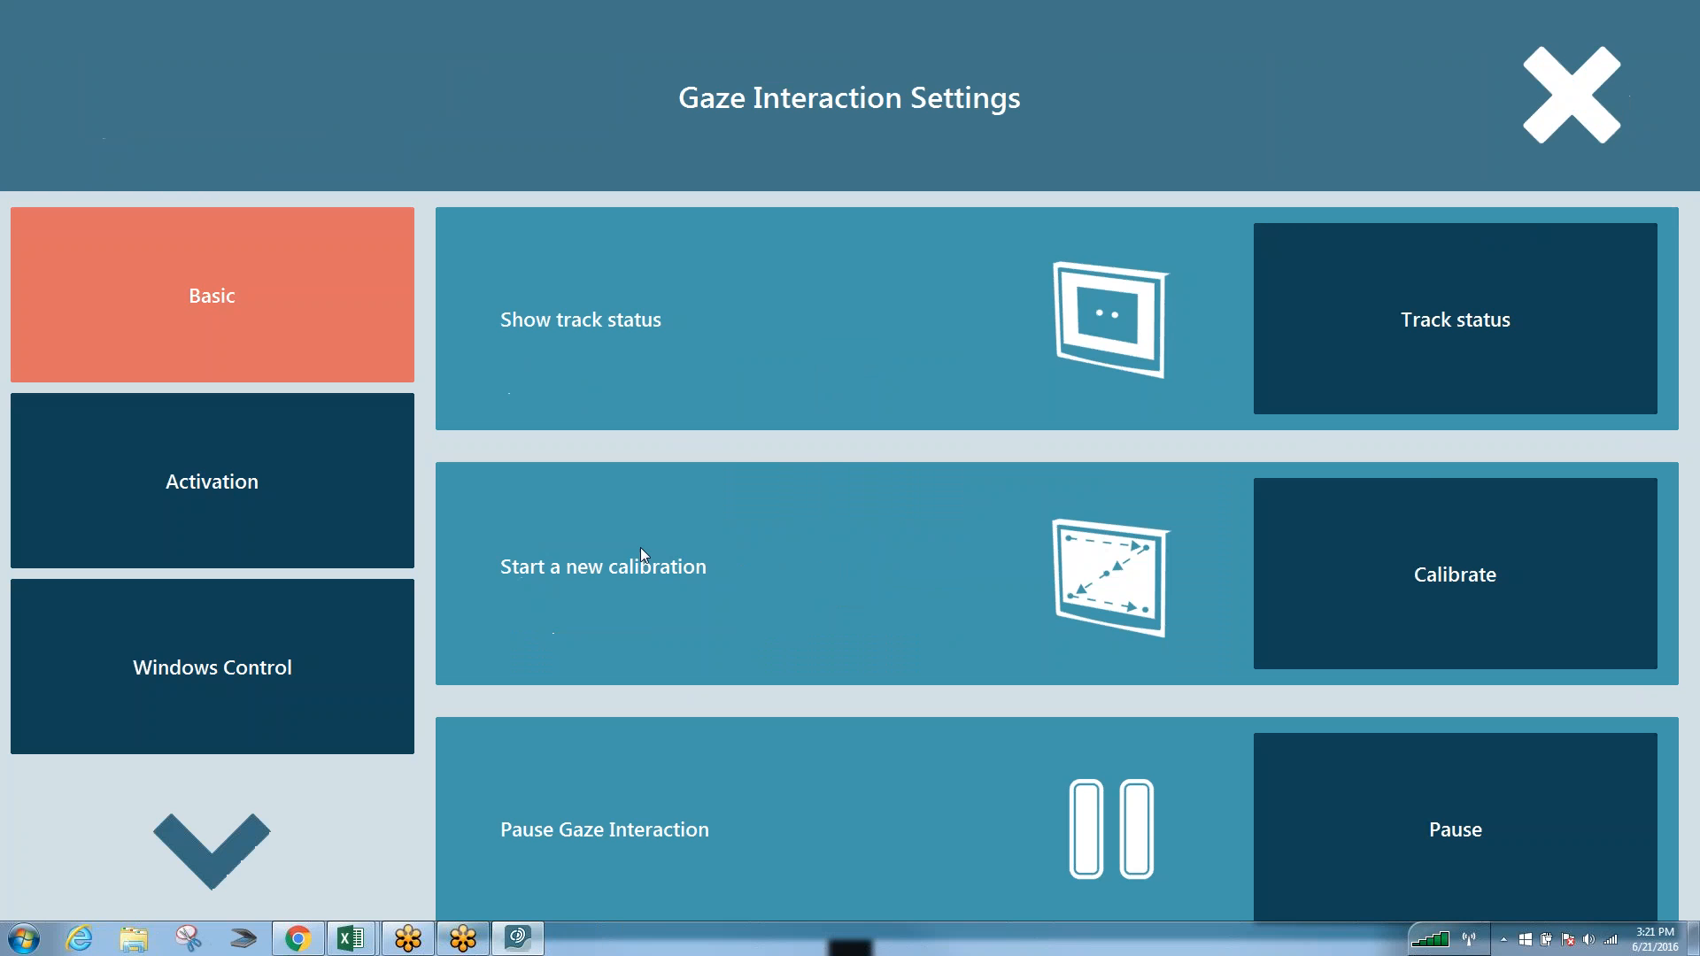
pyautogui.click(211, 480)
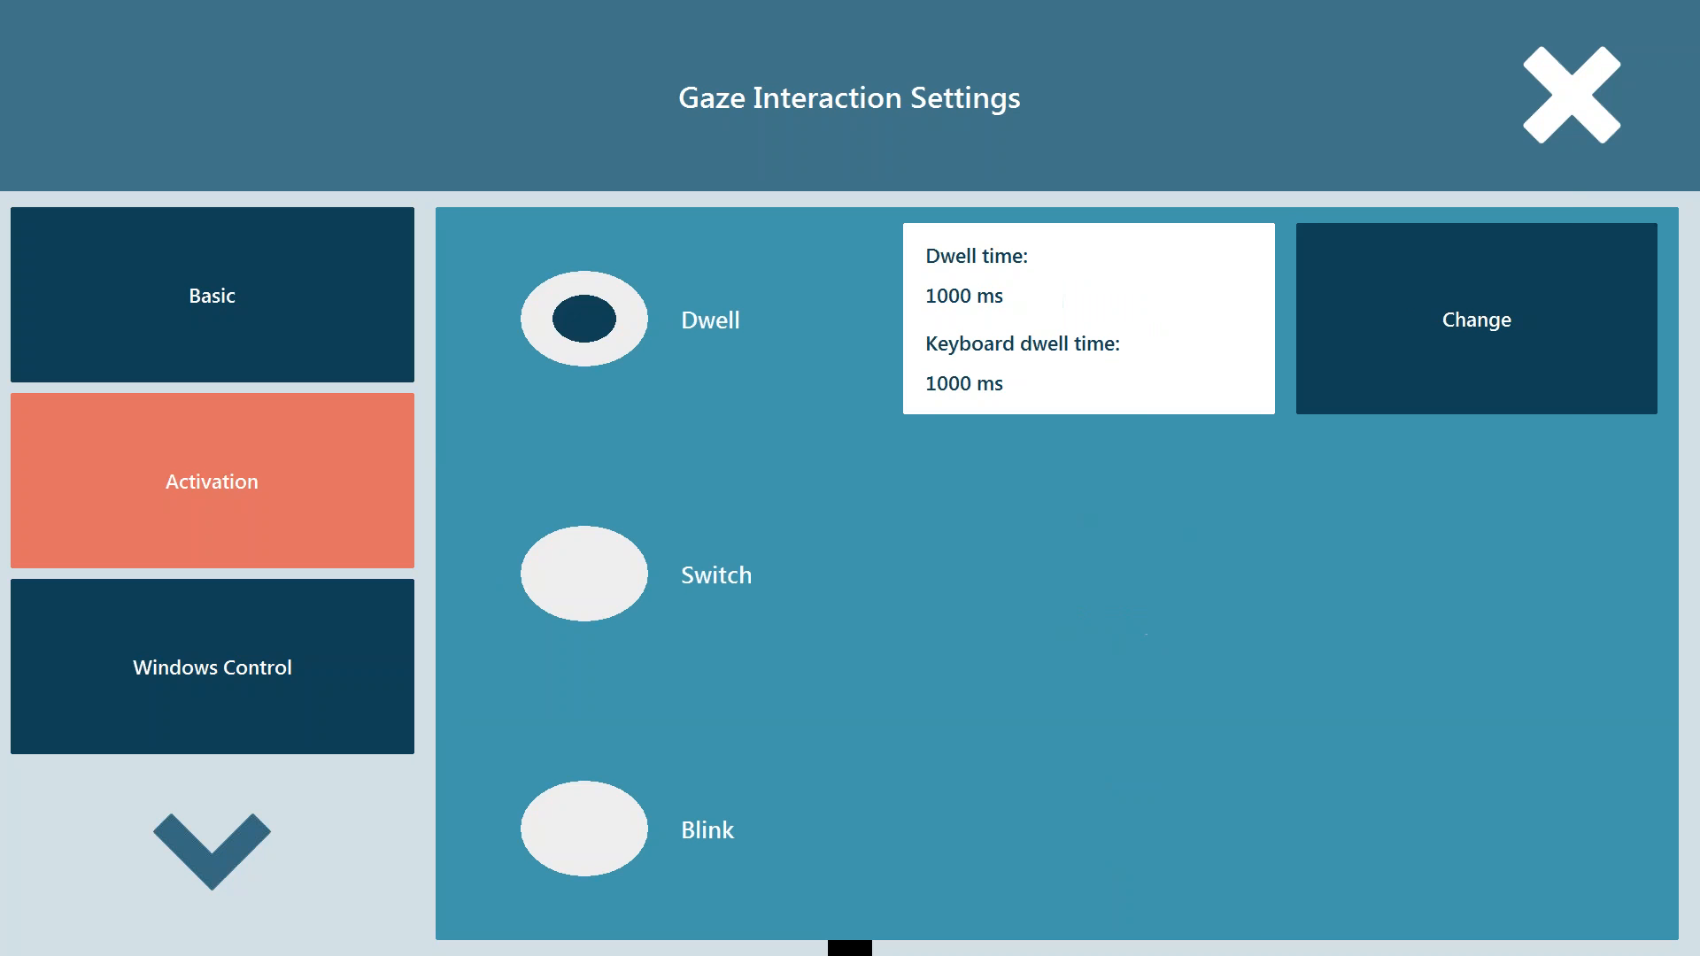
pyautogui.moveTo(1098, 300)
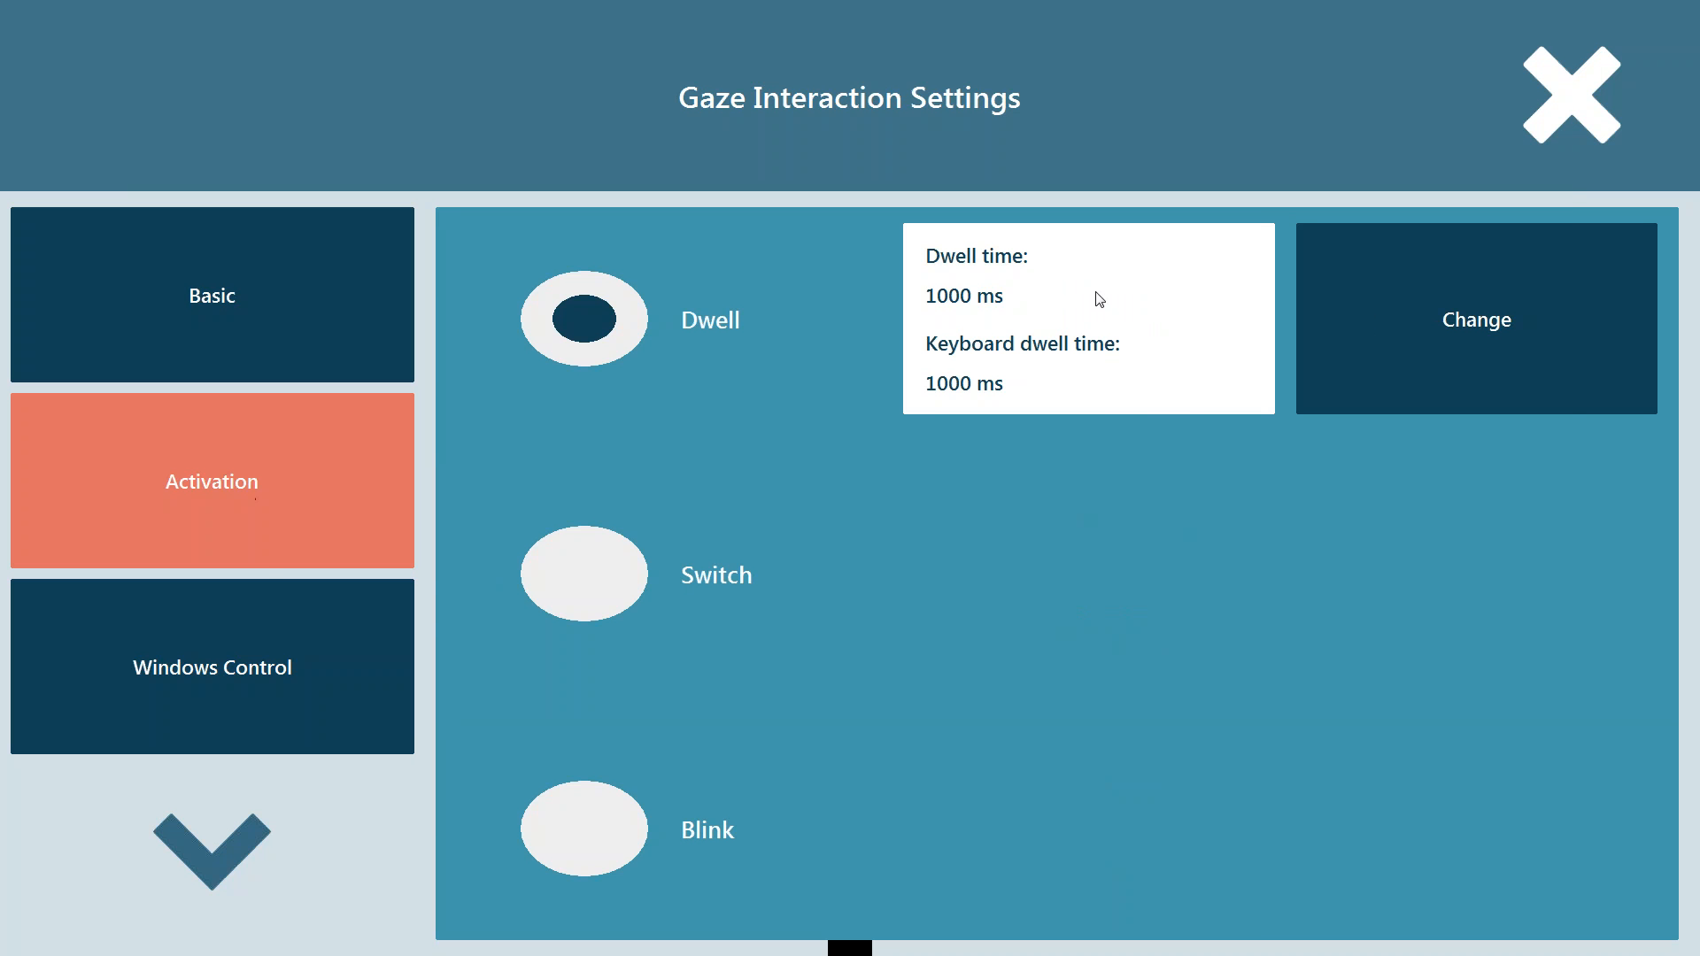
pyautogui.click(1474, 319)
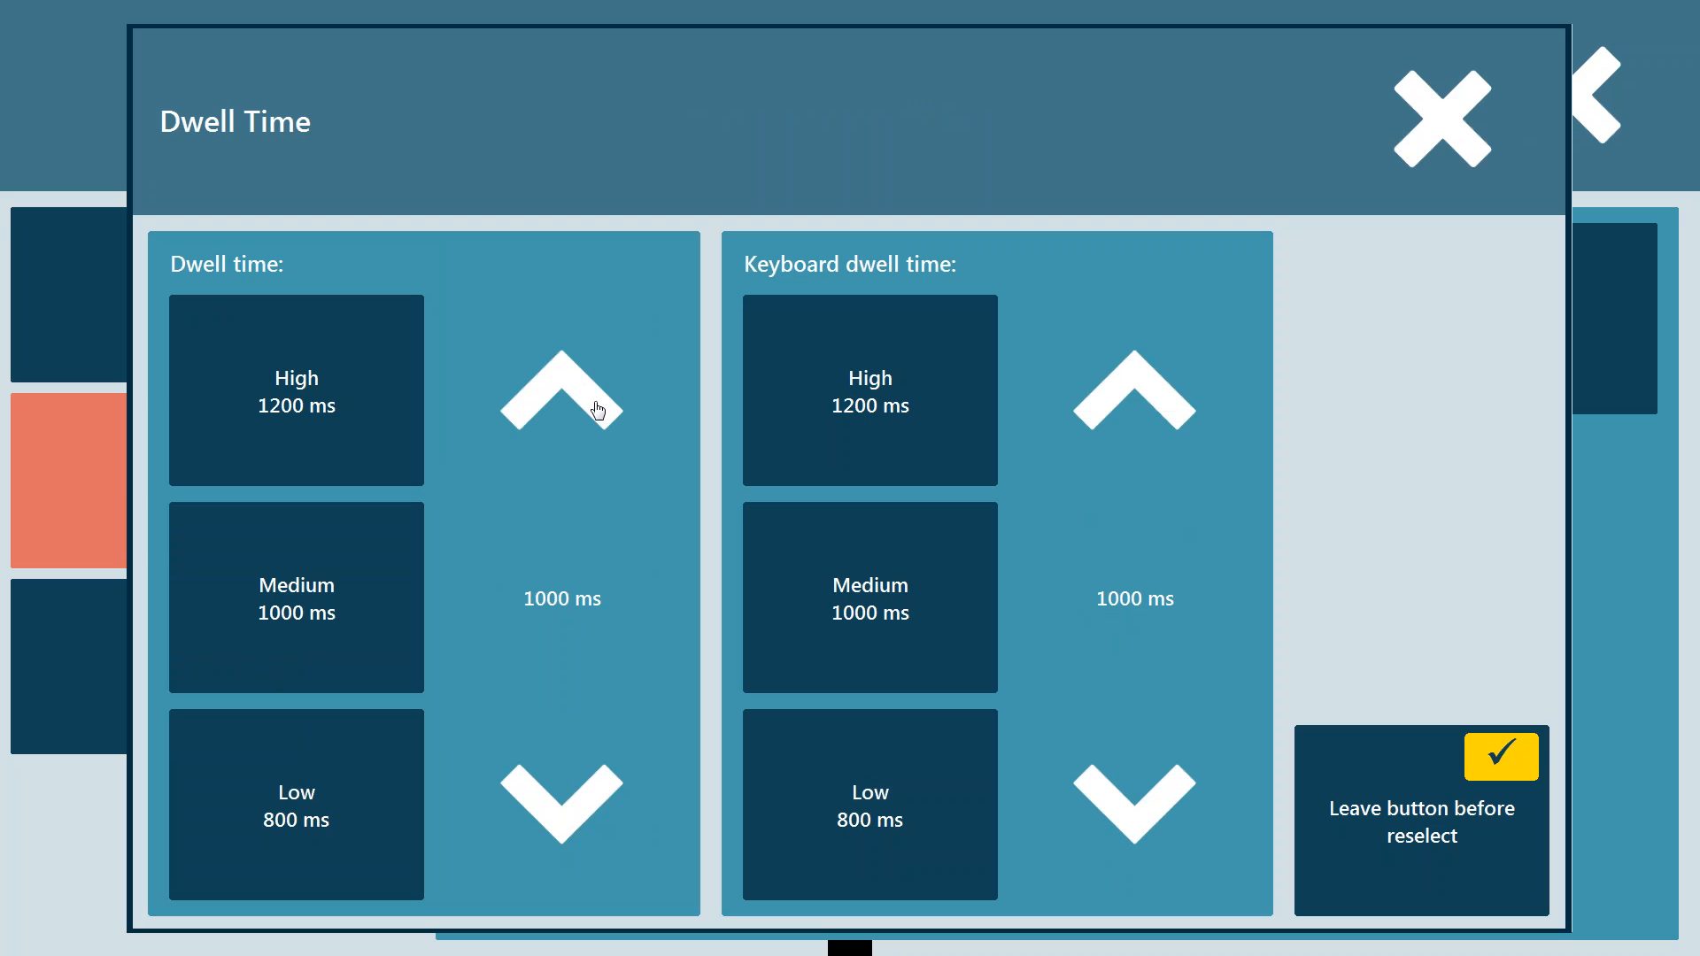
pyautogui.click(561, 392)
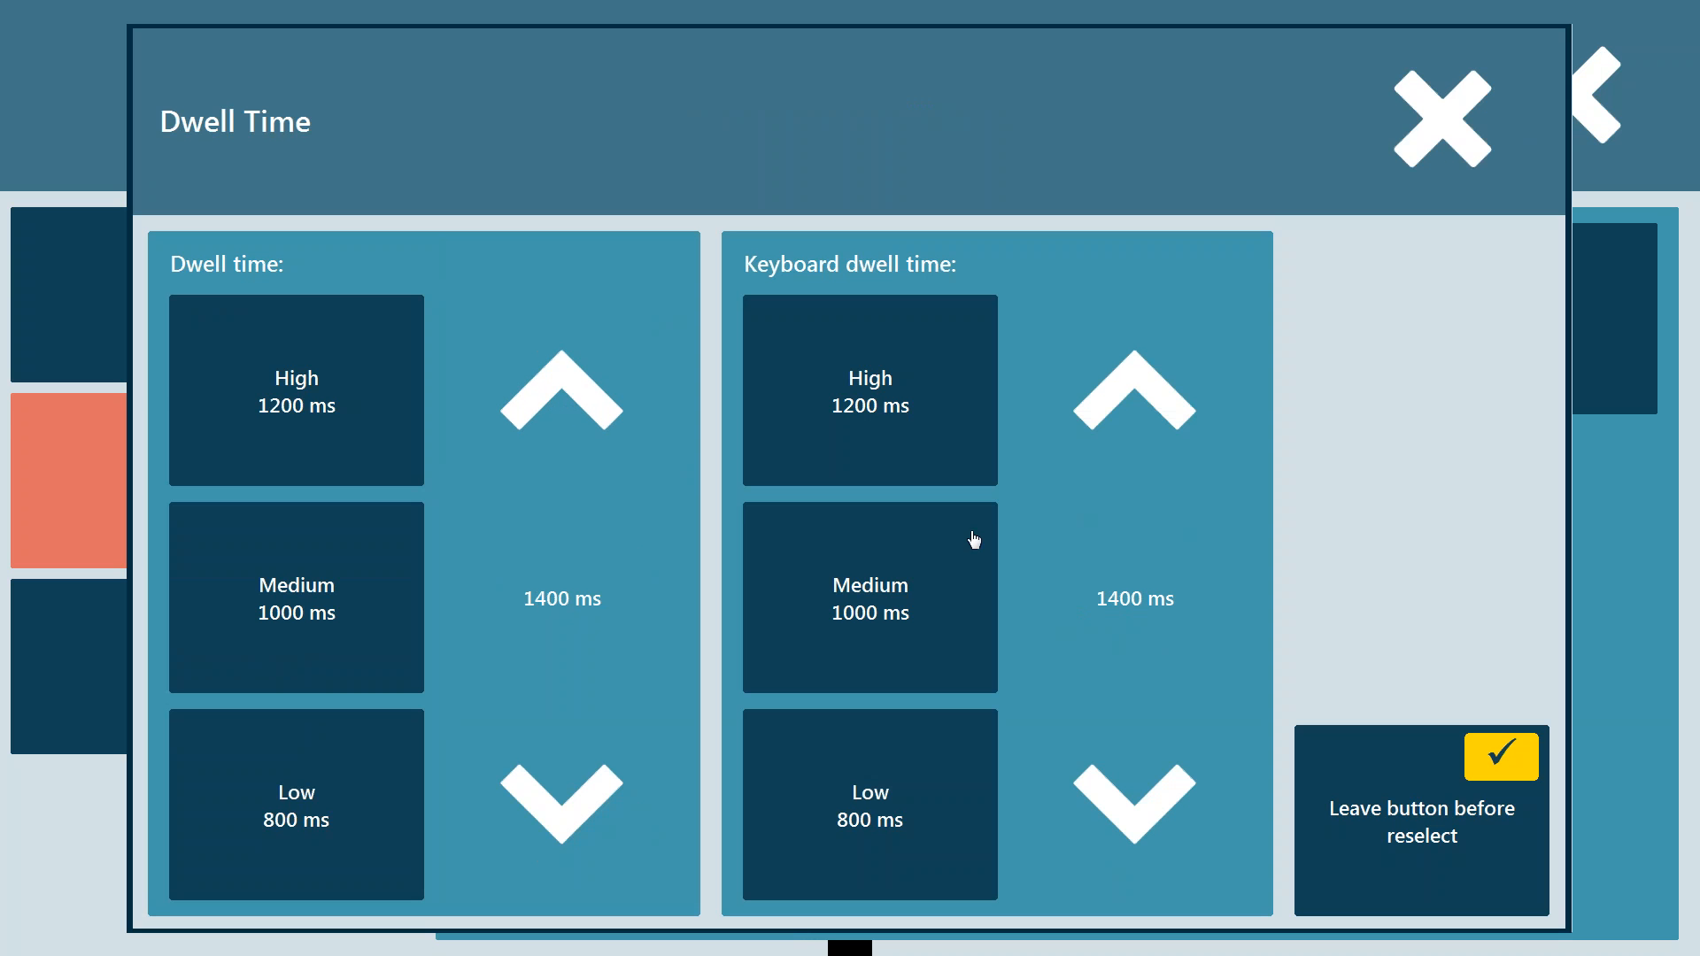
pyautogui.click(1440, 117)
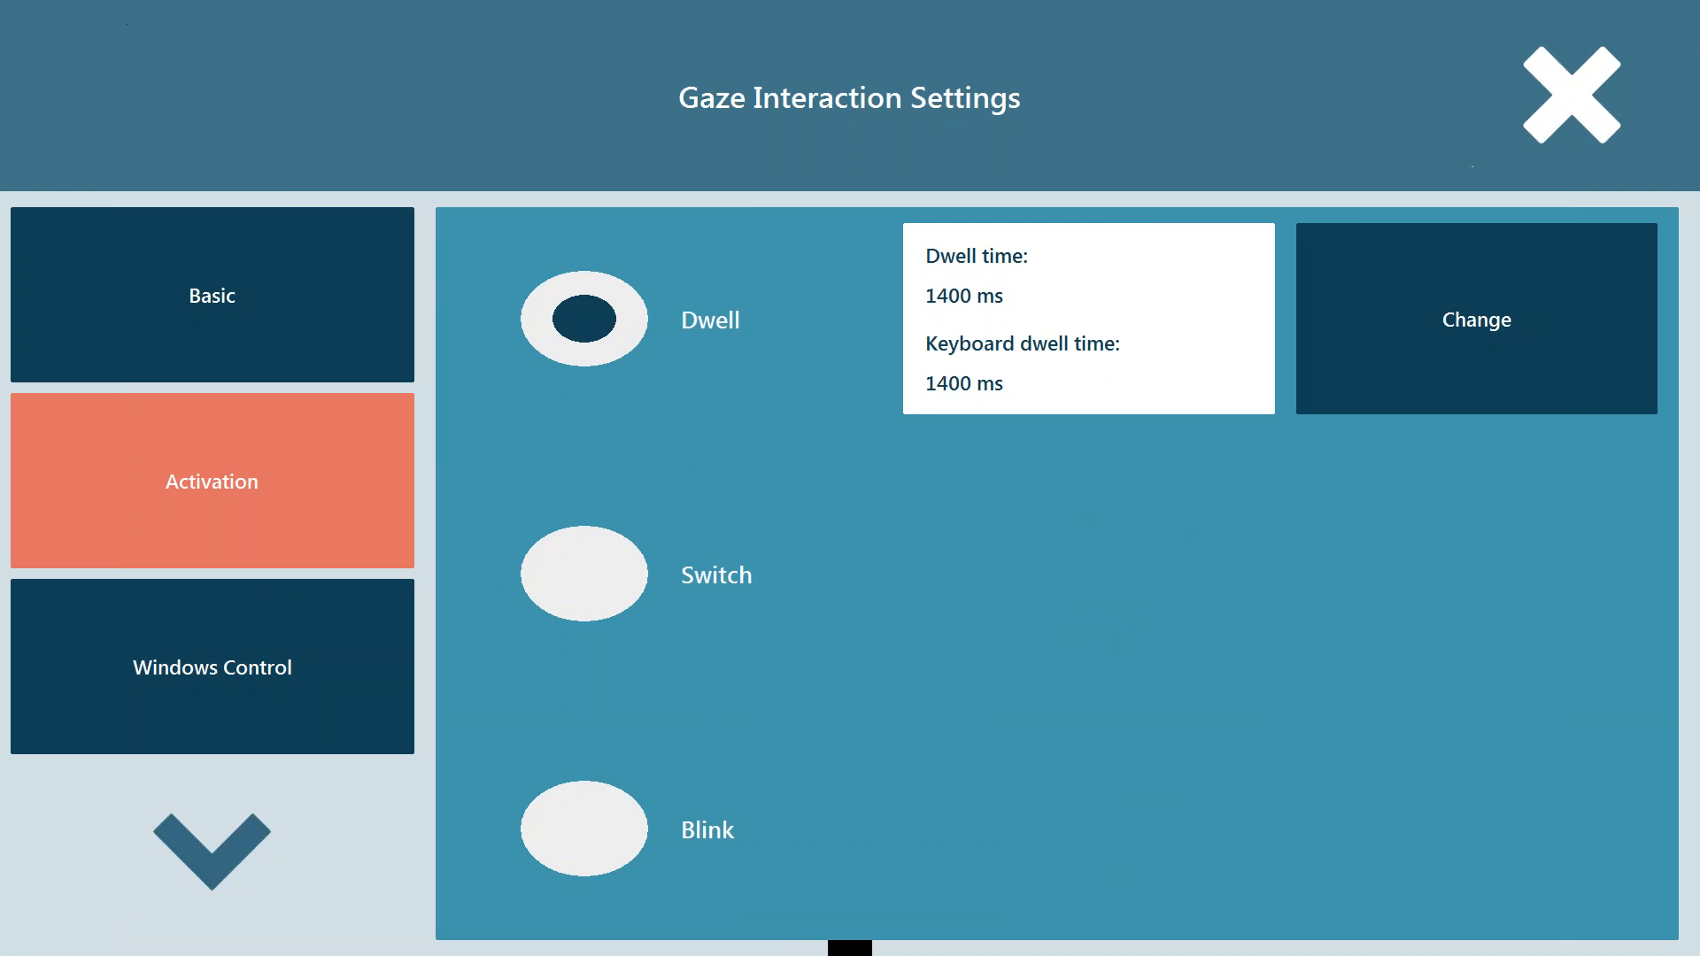
pyautogui.click(1569, 92)
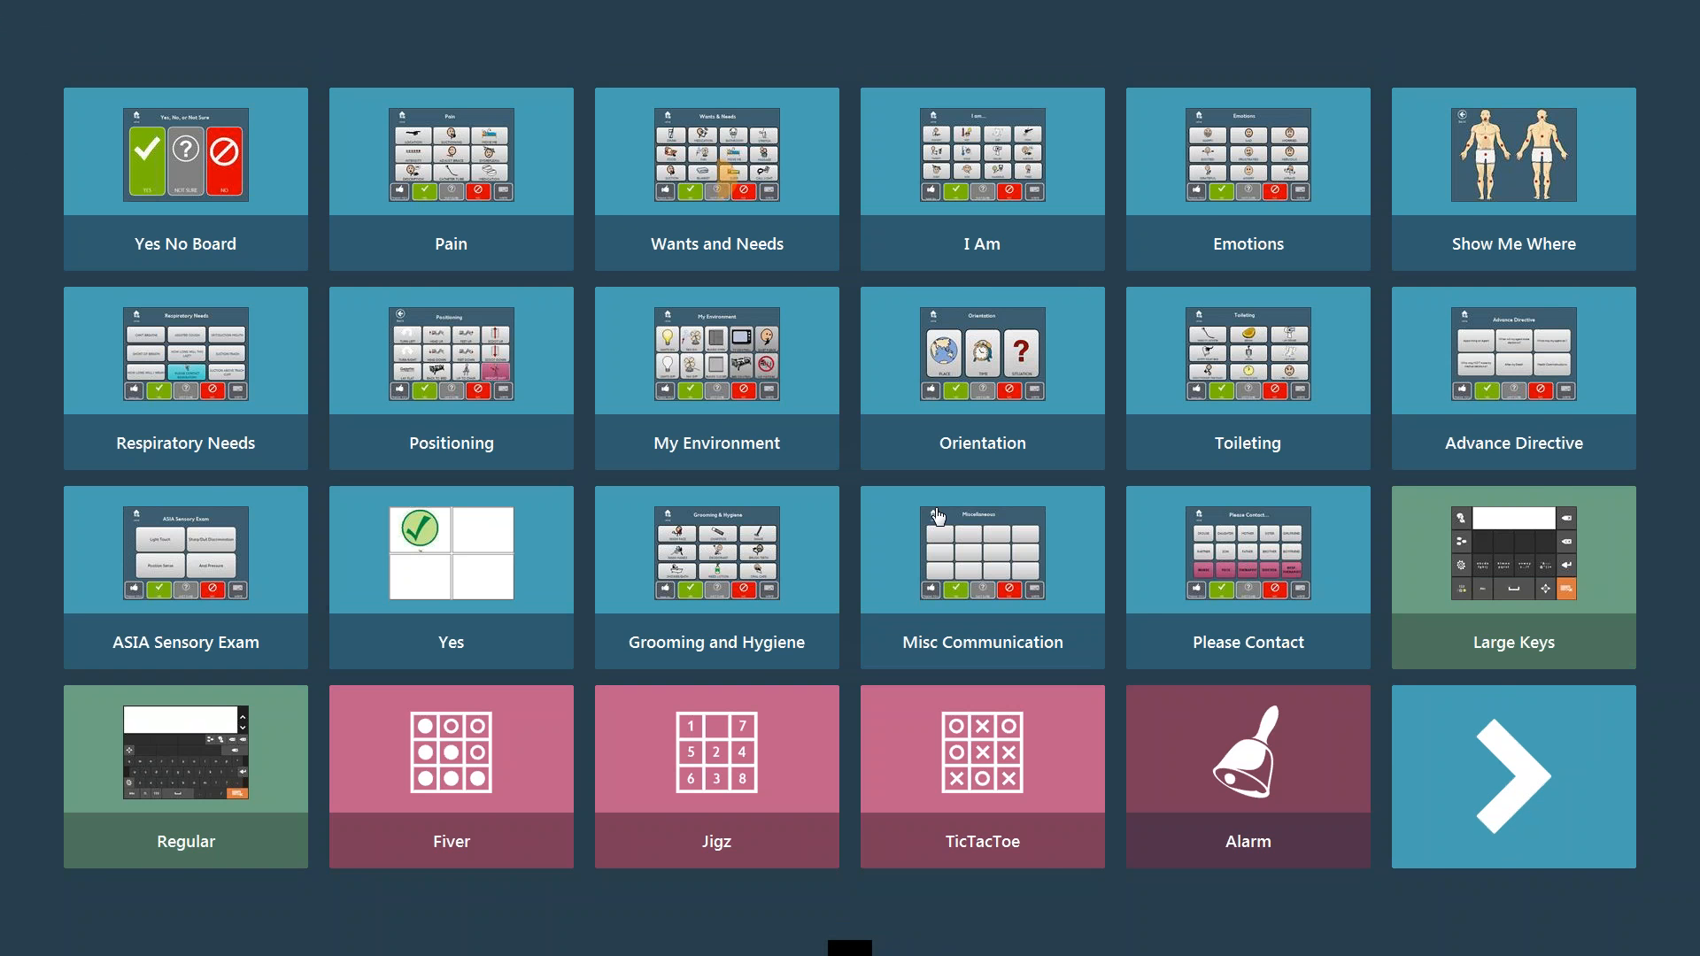
# Step: Open the Wants & Needs board, go HOME, and bring up the main menu
pyautogui.click(715, 178)
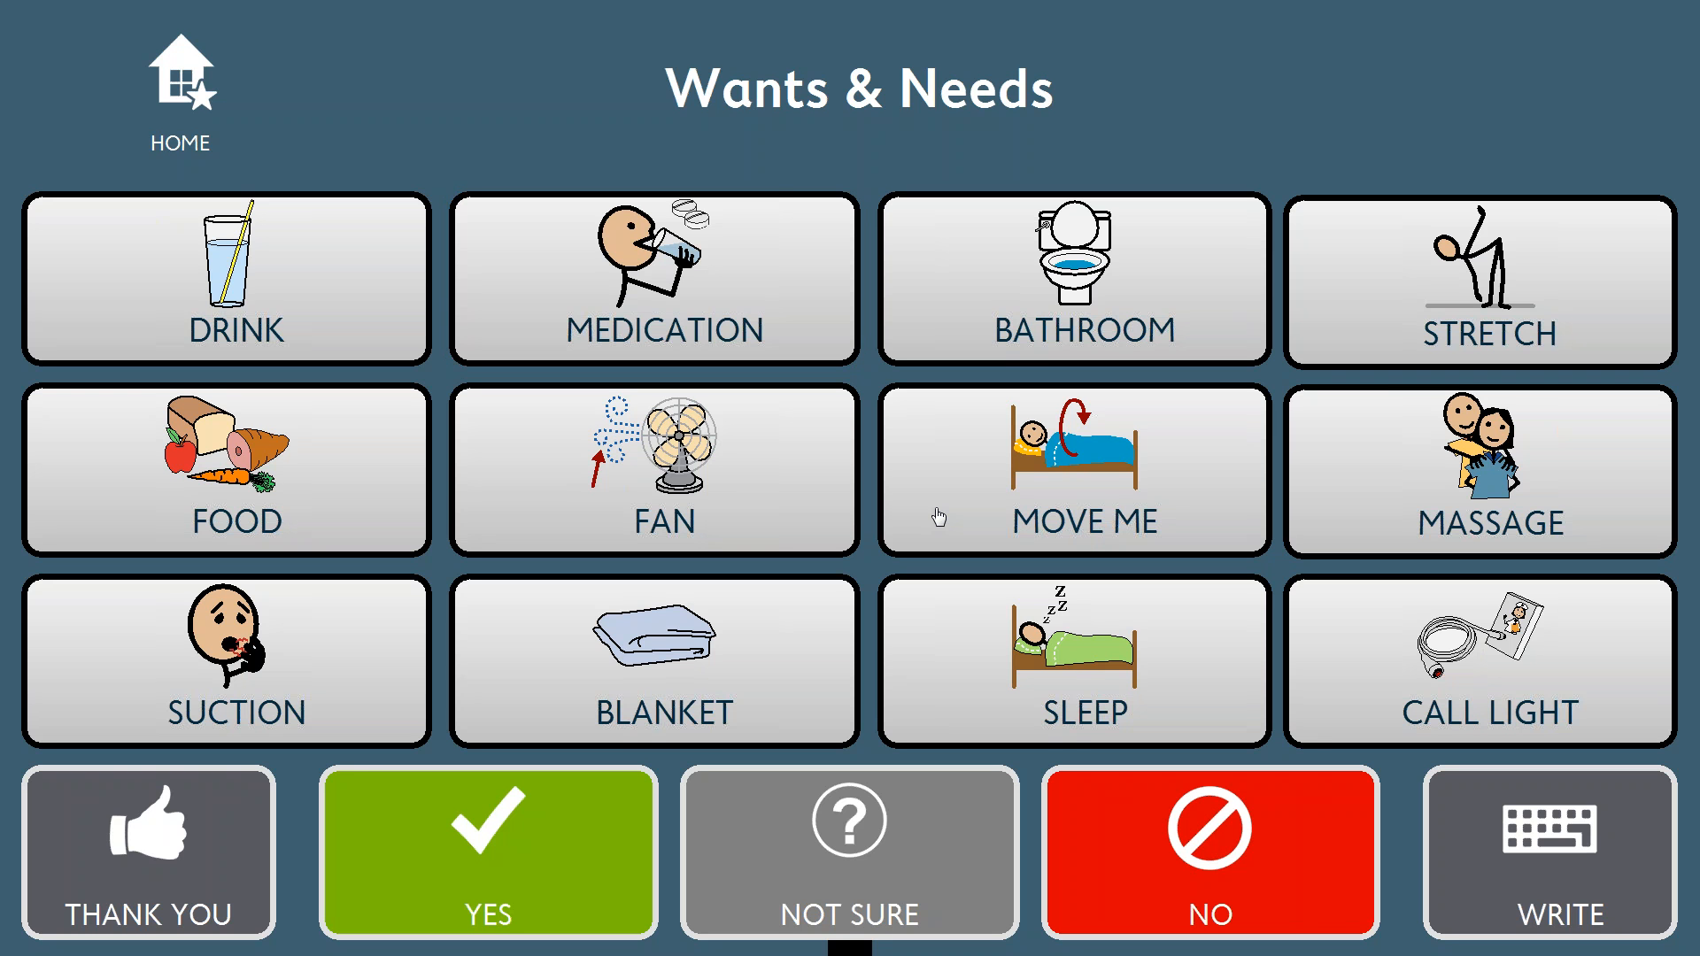
pyautogui.click(146, 854)
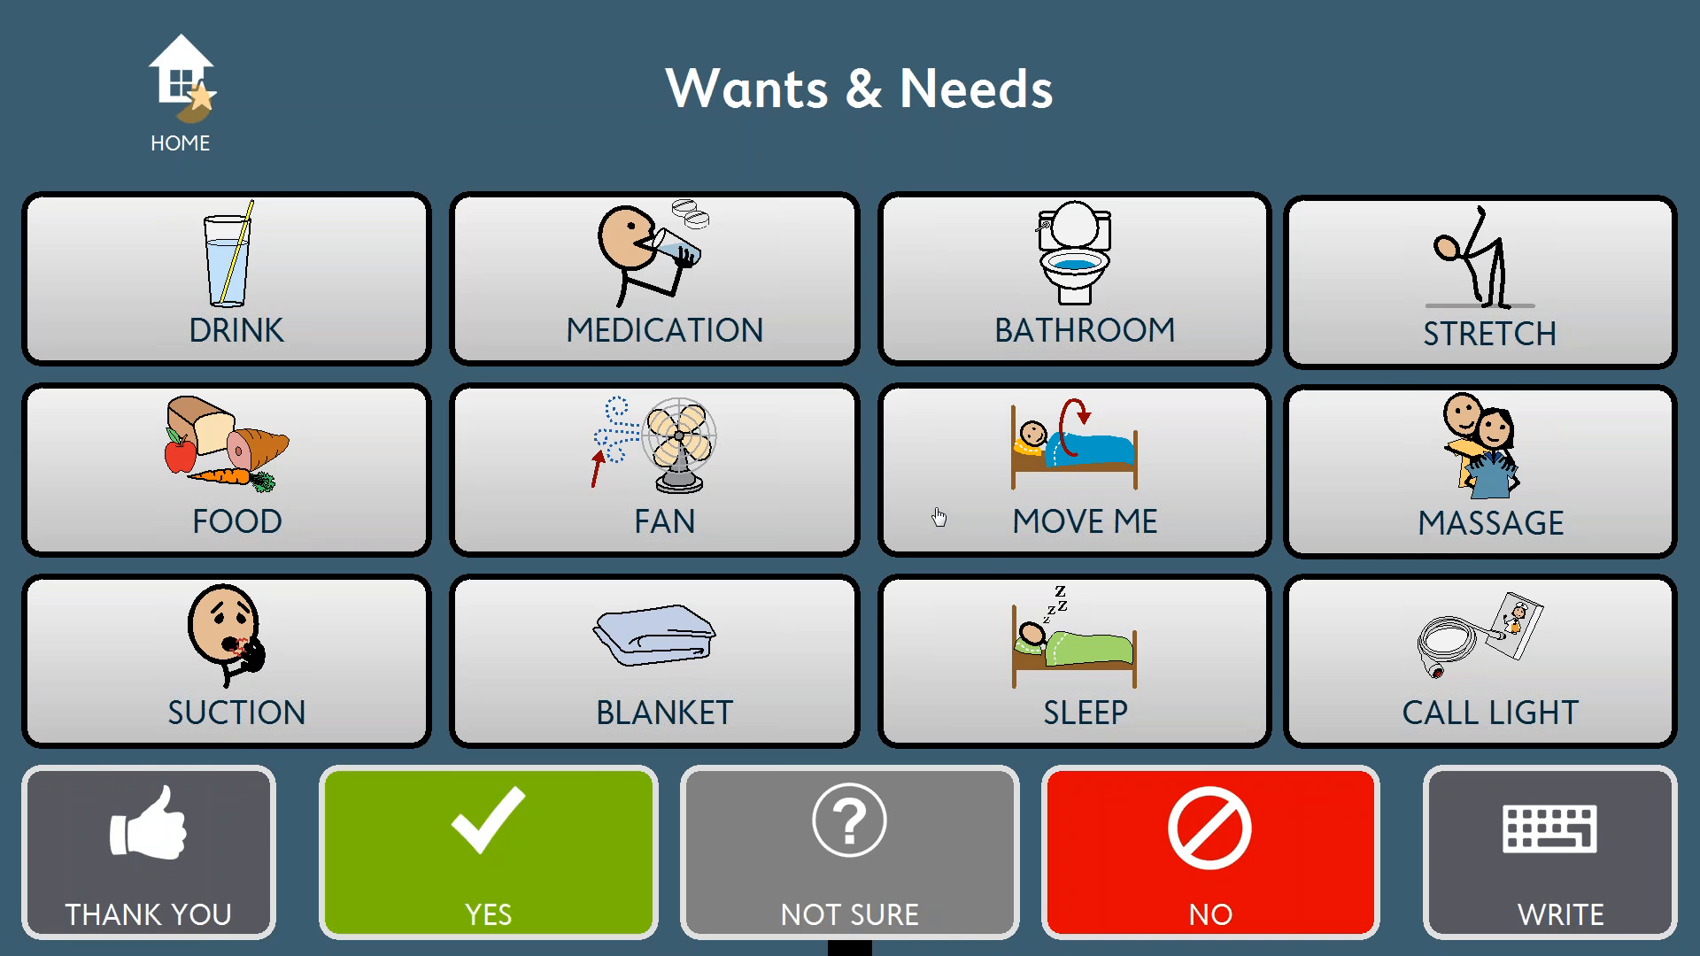
pyautogui.click(180, 86)
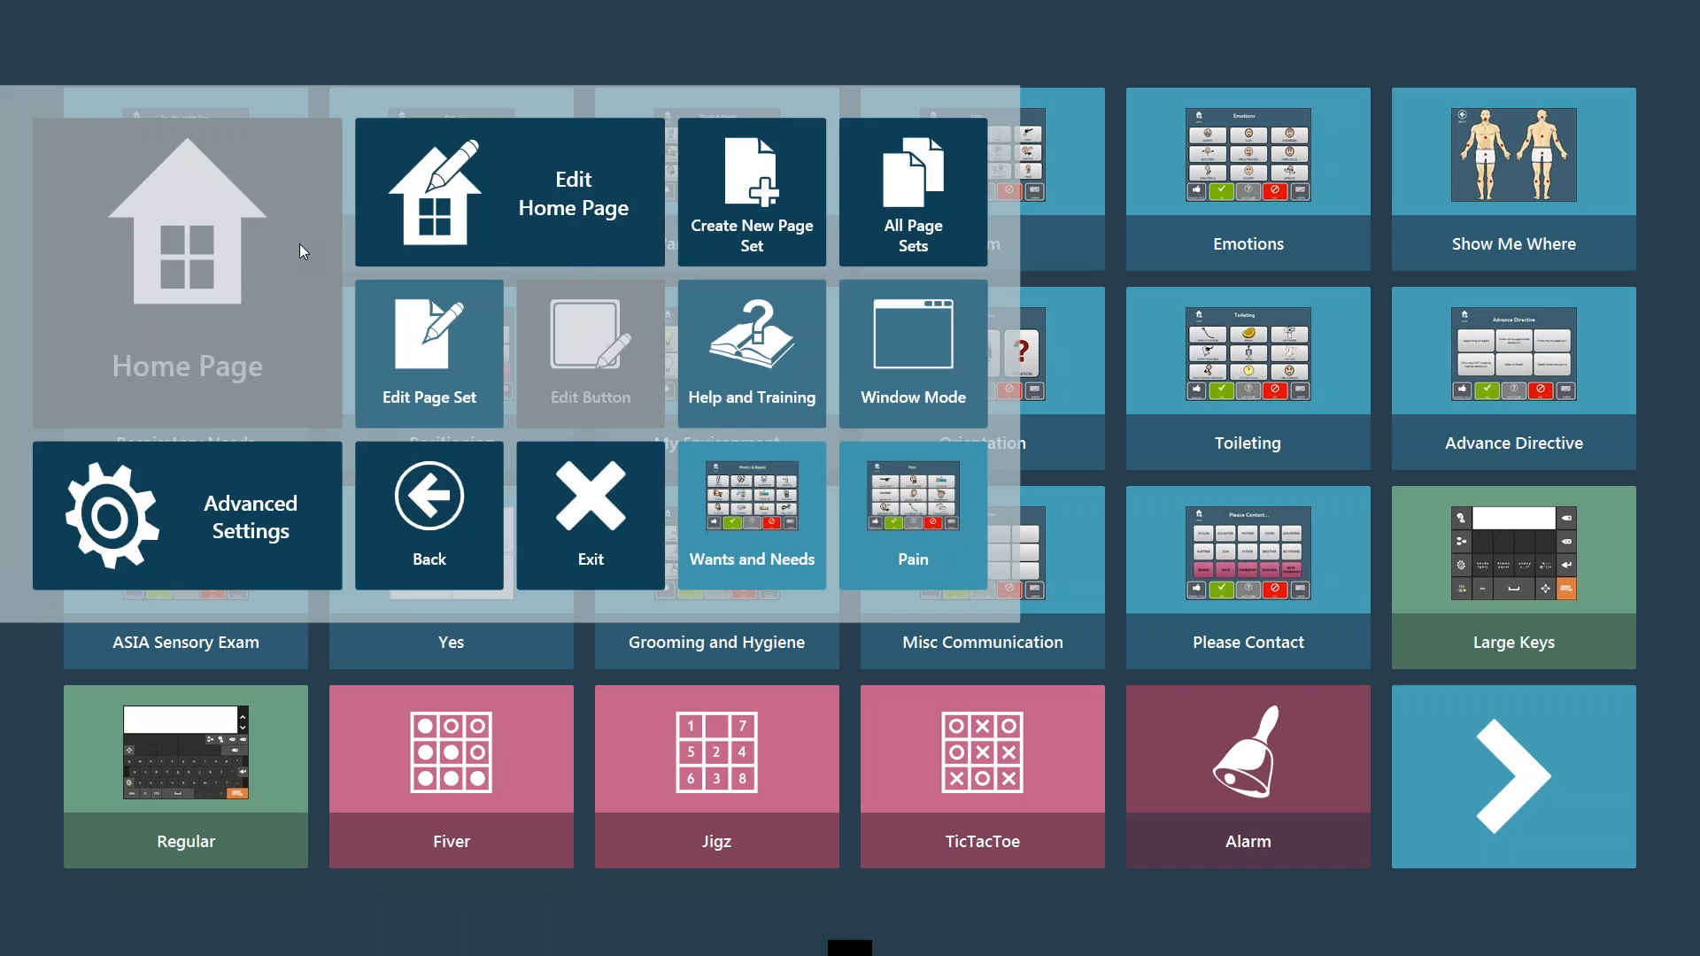
# Step: In Advanced Settings' Gaze Interaction Settings, set the activation method to Blink
pyautogui.click(186, 516)
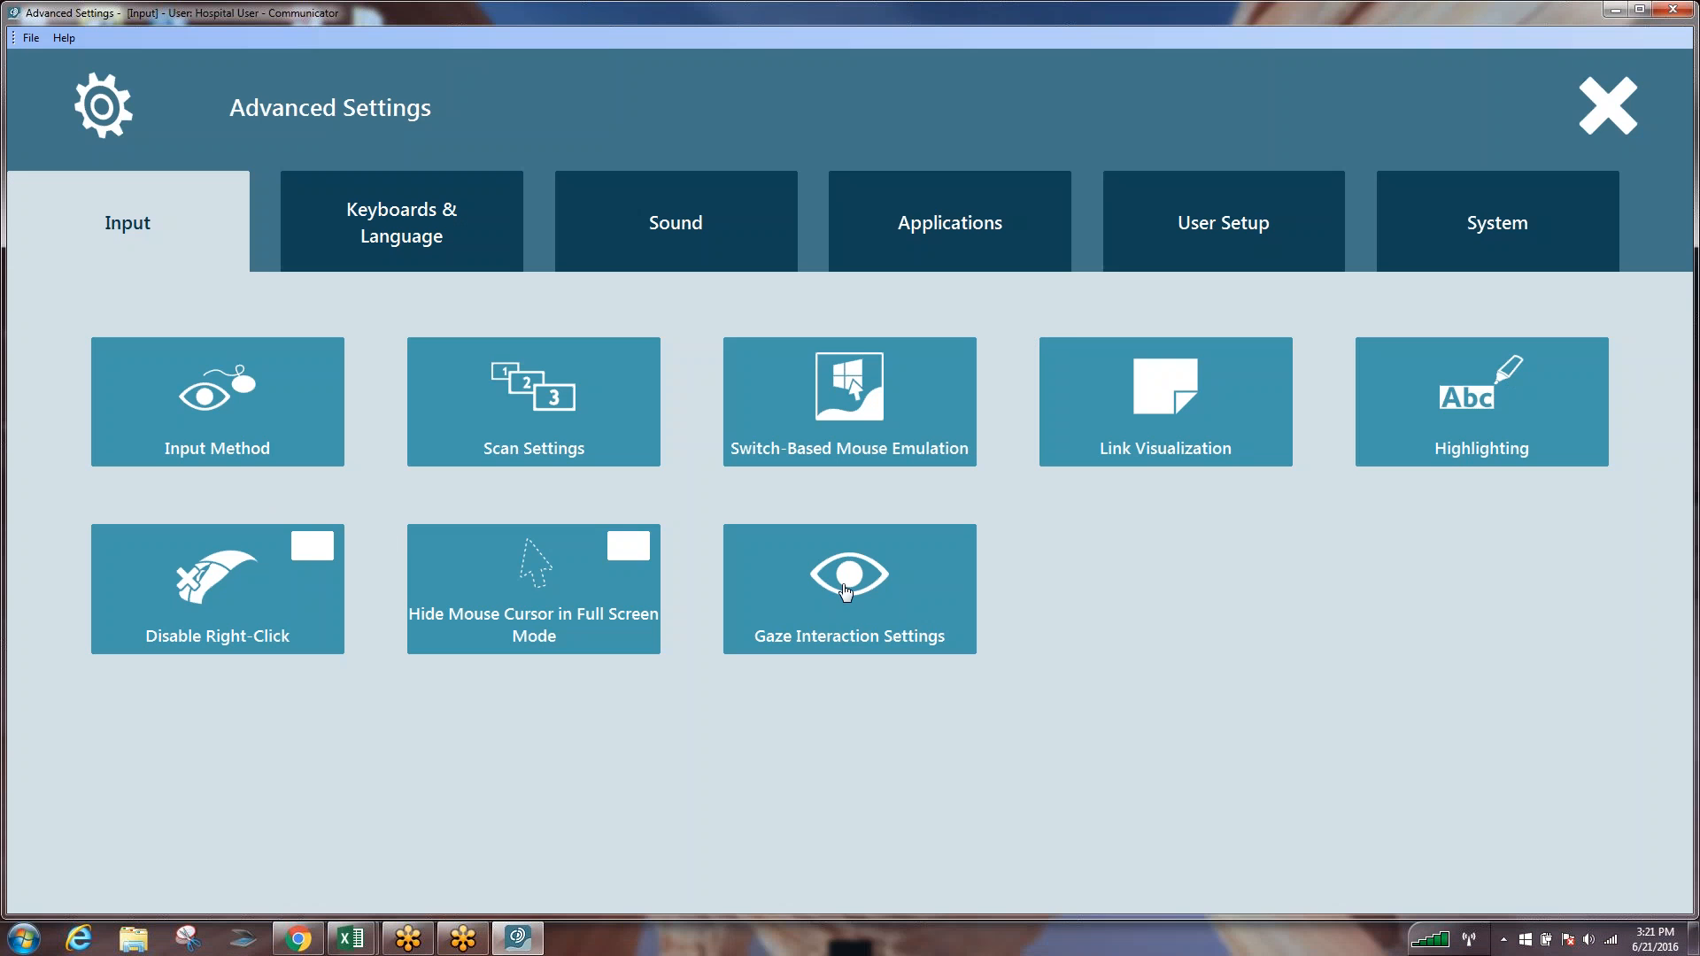
pyautogui.click(849, 589)
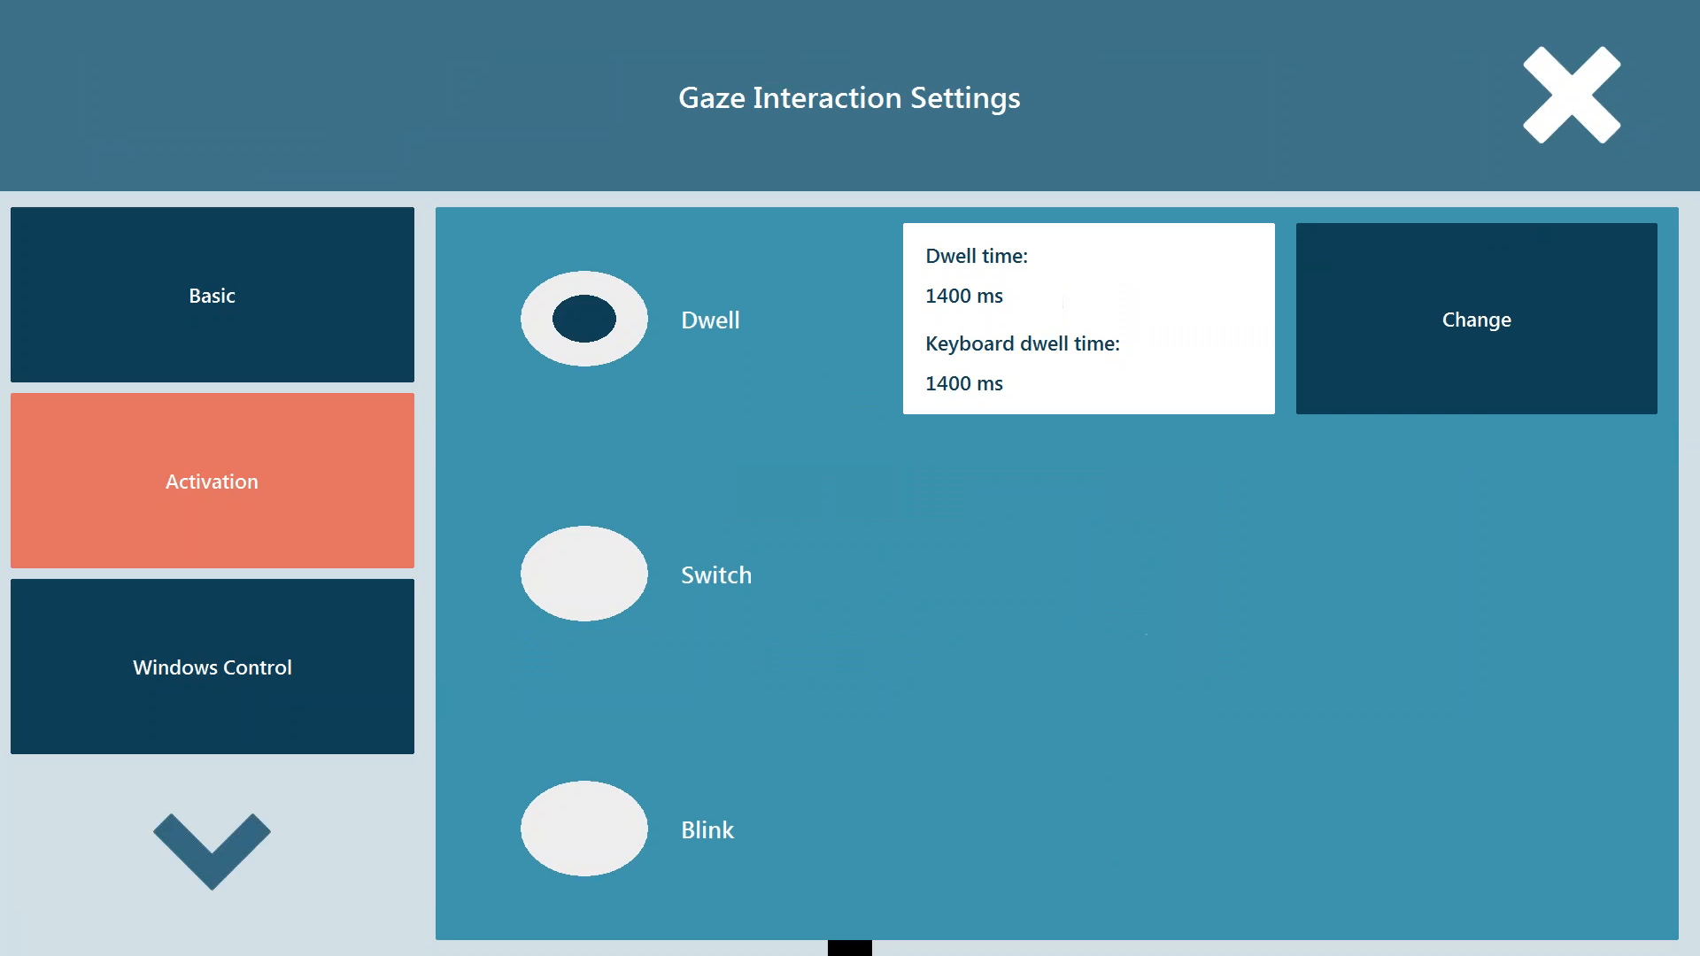
pyautogui.click(584, 829)
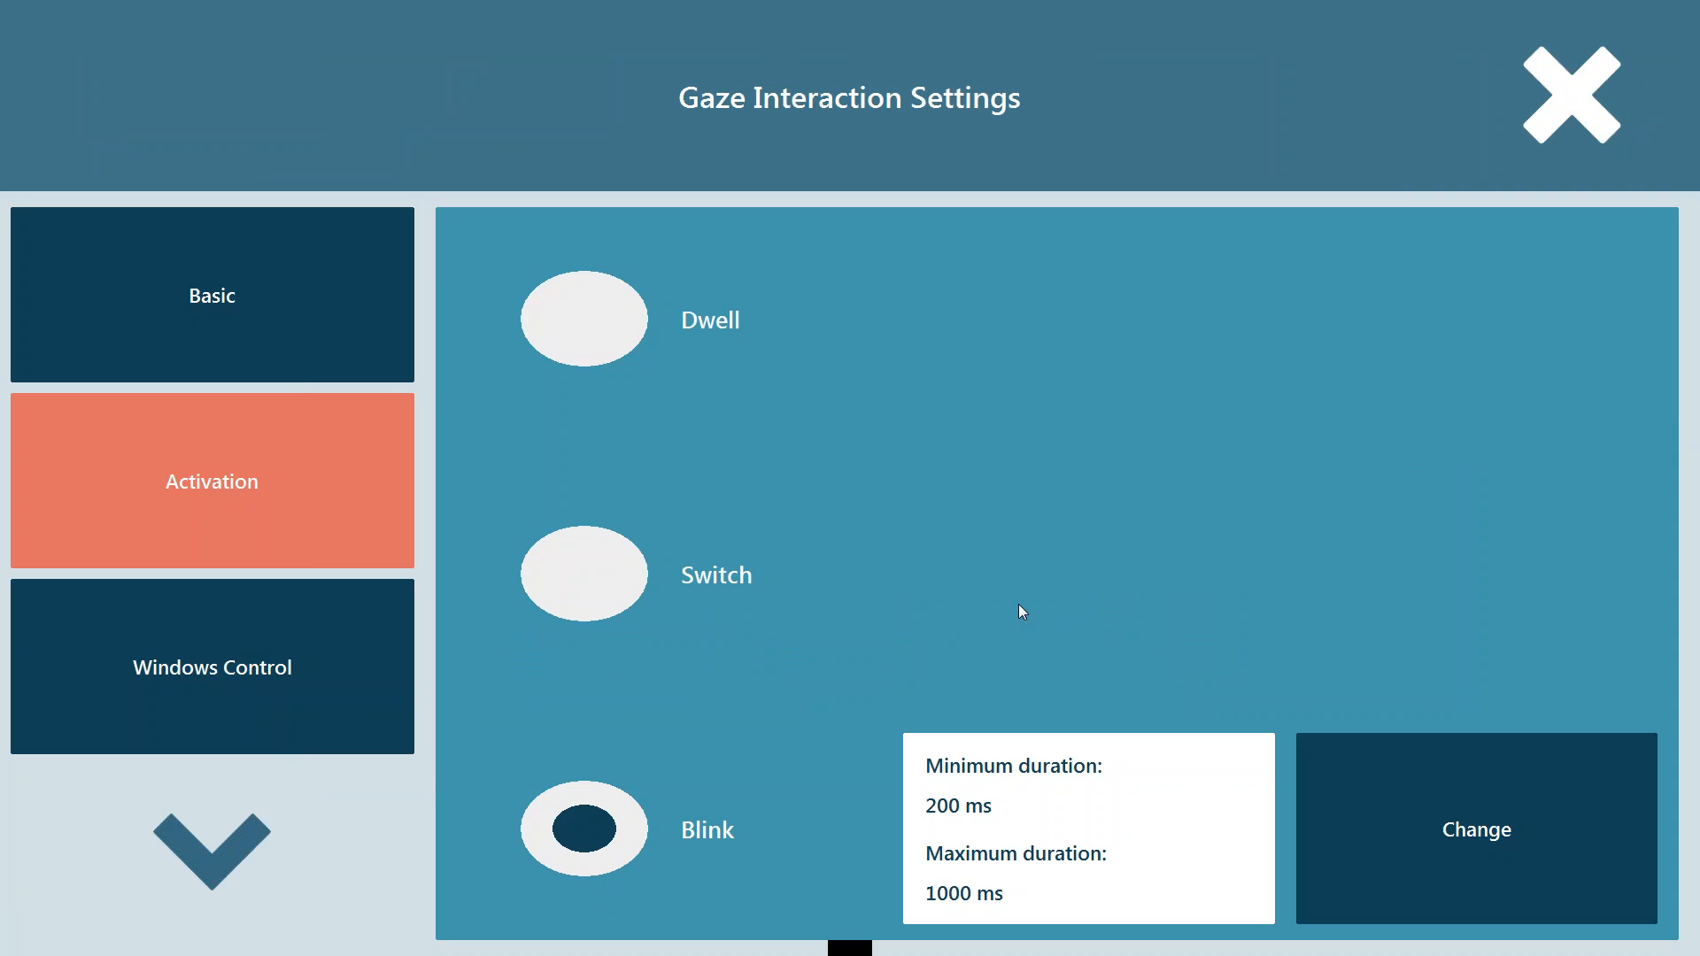
pyautogui.moveTo(1010, 897)
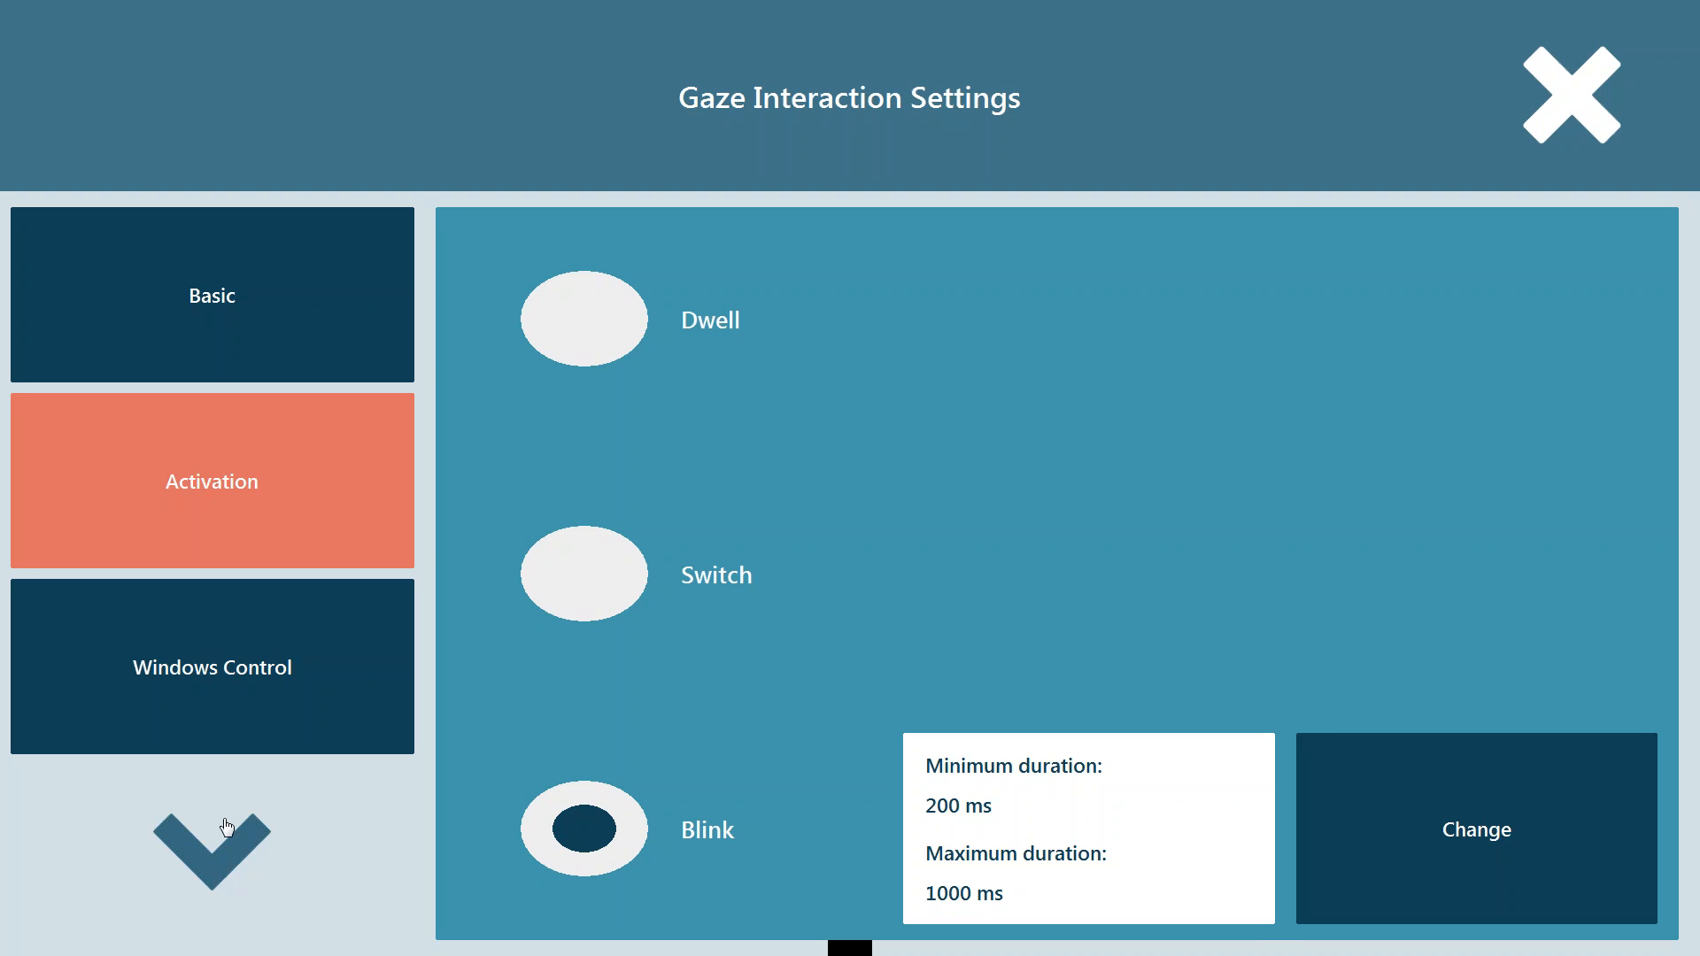
# Step: Set Dwell Feedback and Switch & Blink Feedback size to Large, then close
pyautogui.click(1474, 830)
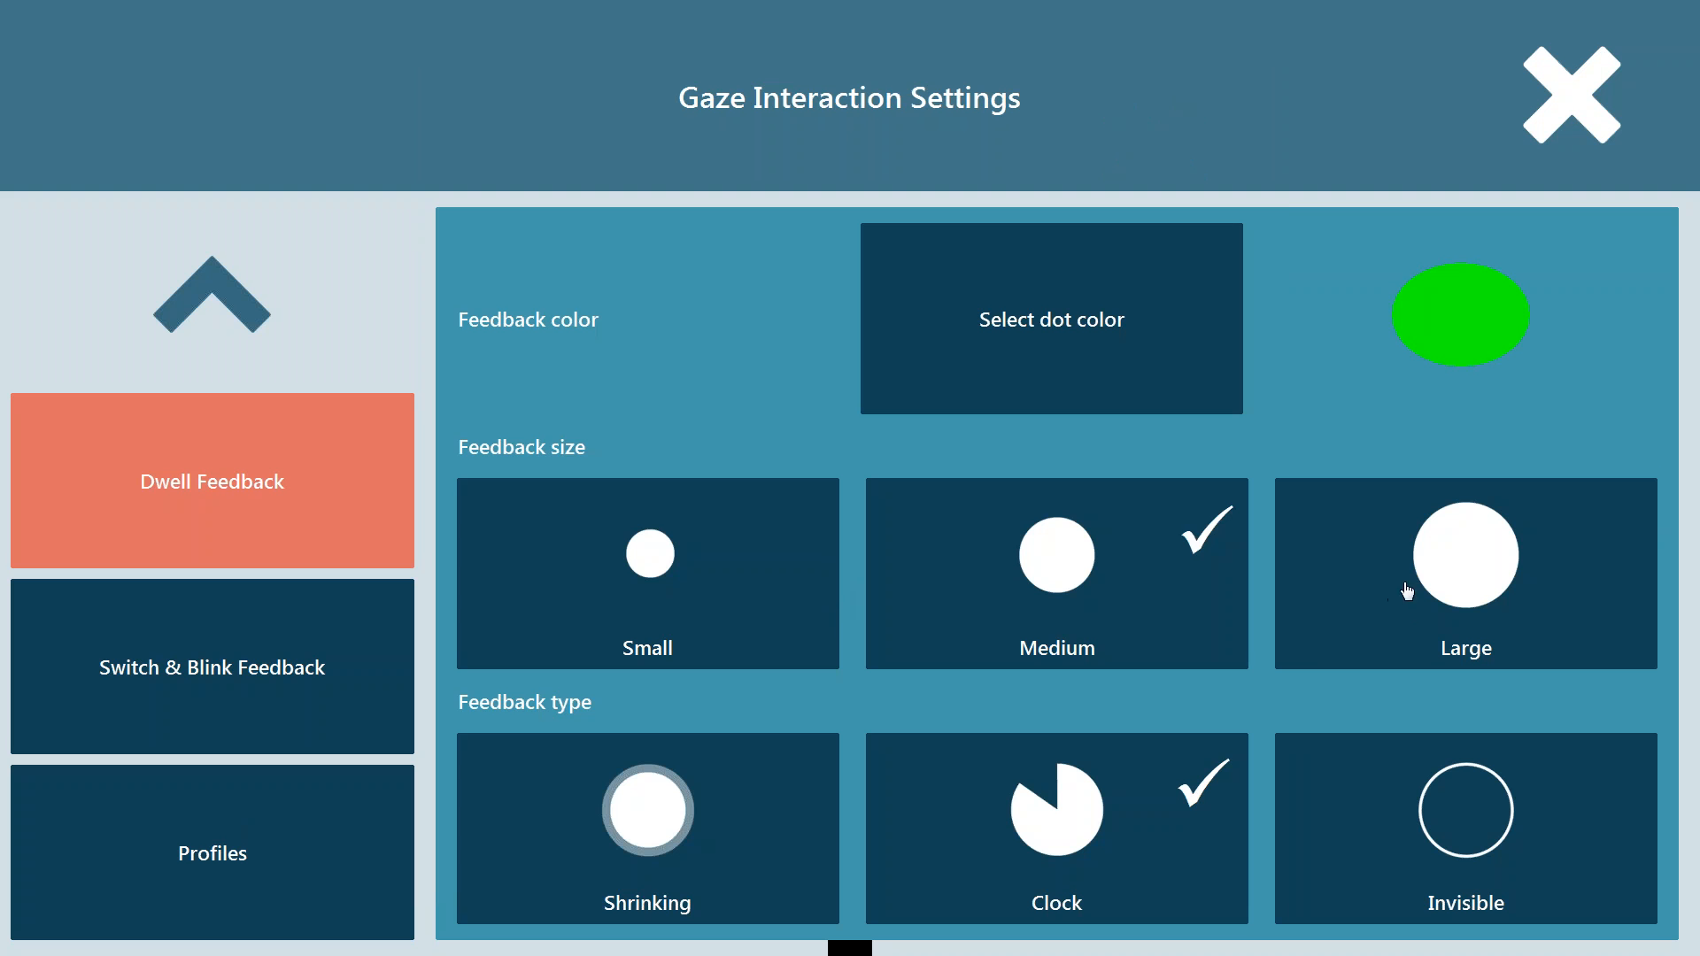
pyautogui.click(1464, 573)
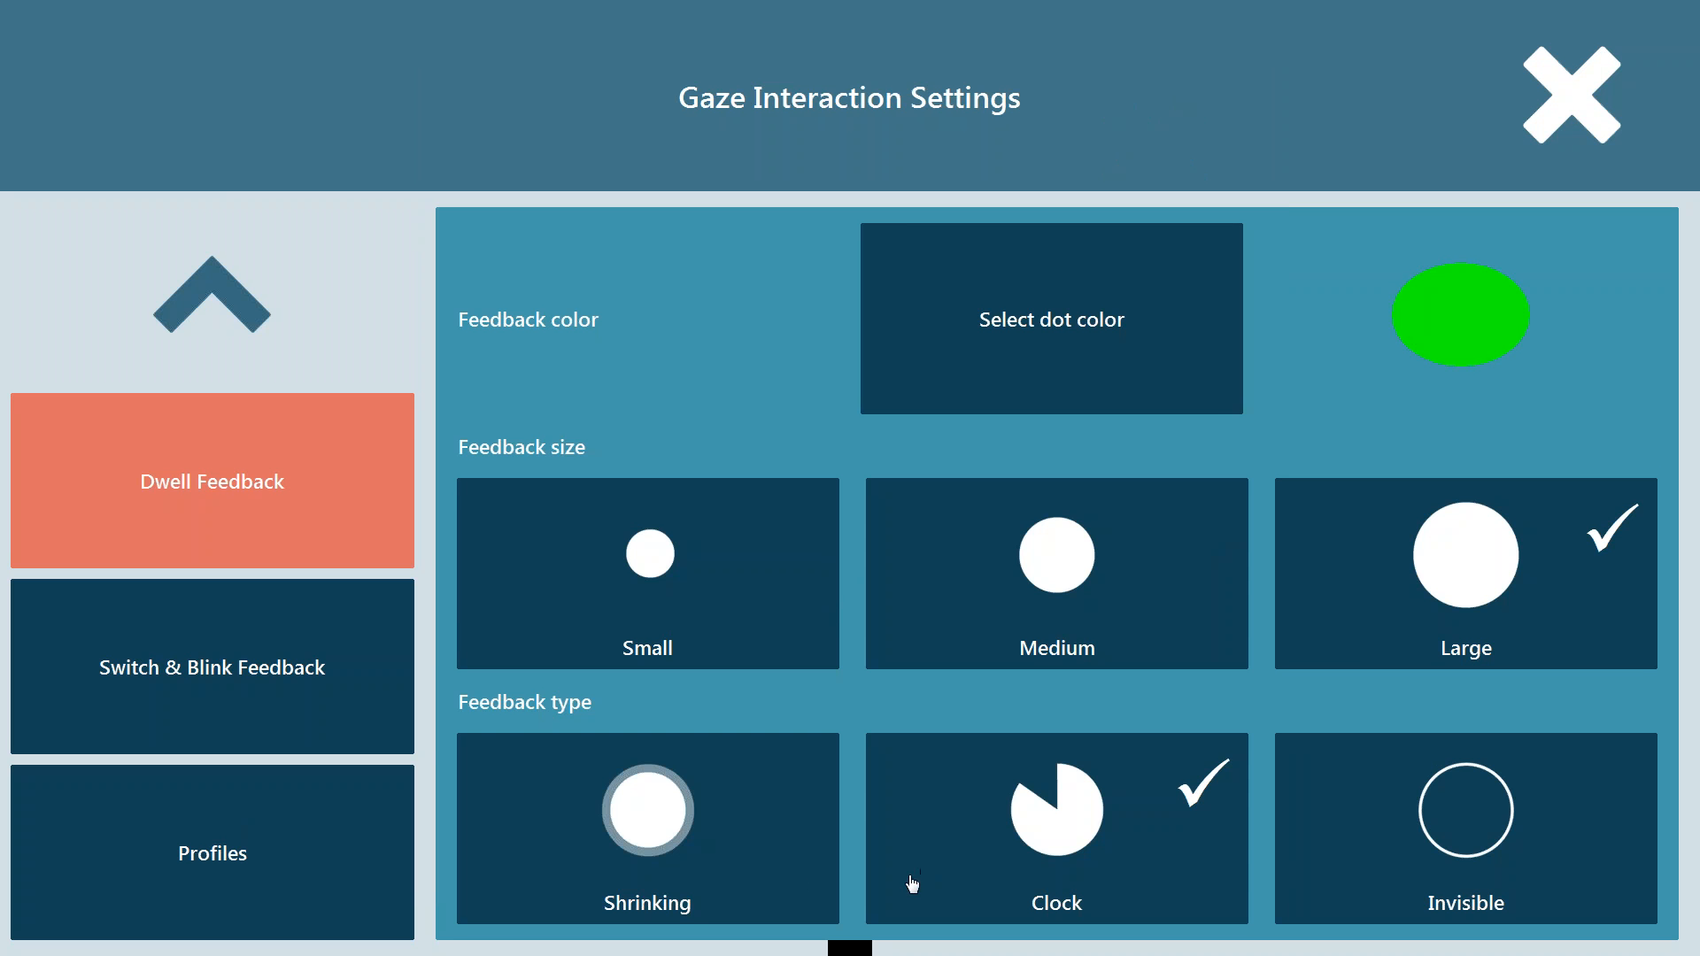
pyautogui.click(212, 667)
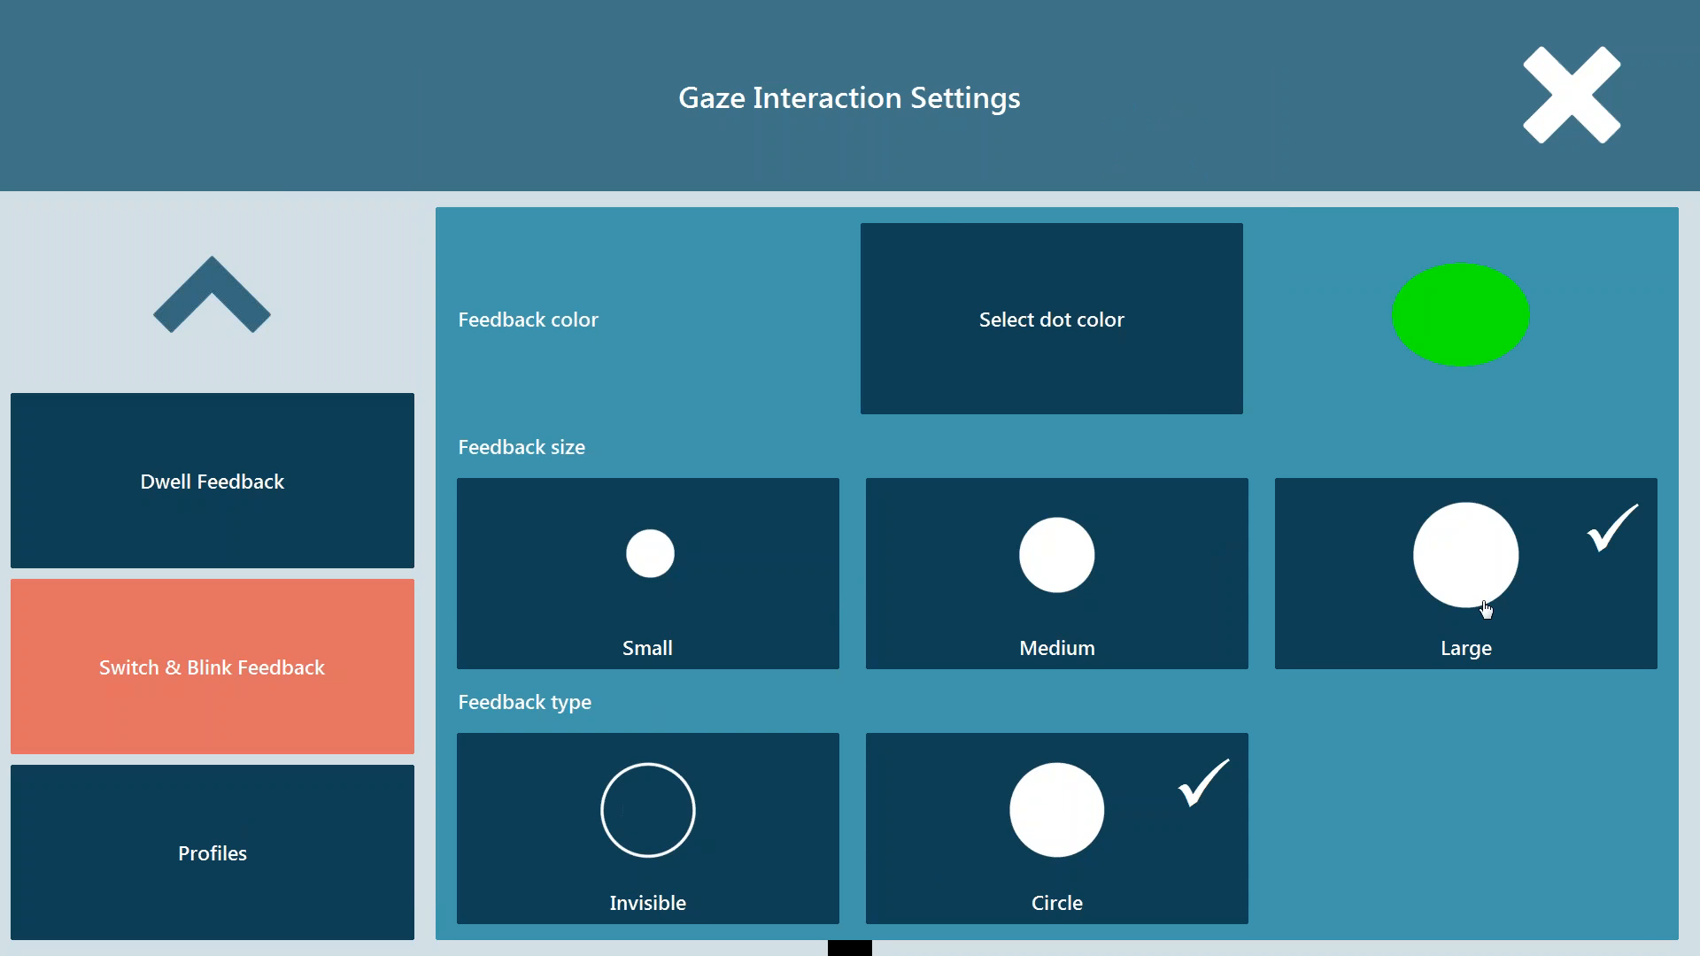
pyautogui.click(1569, 91)
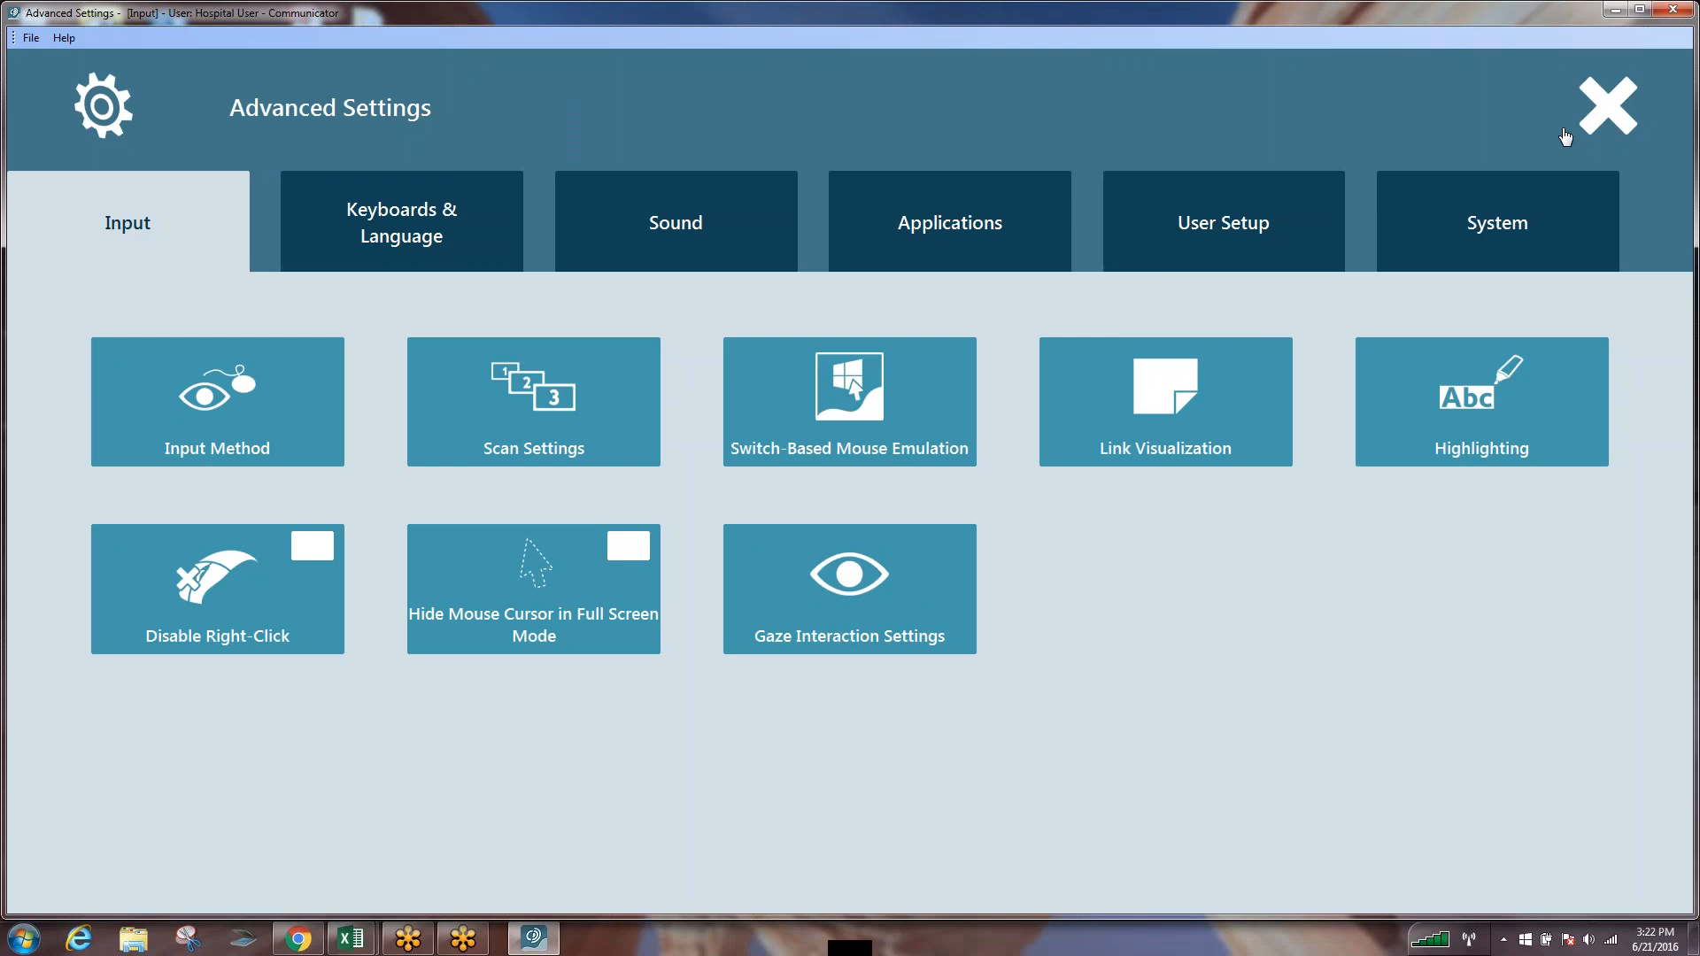
# Step: Exit Advanced Settings to the home boards and open the Positioning board
pyautogui.click(1605, 106)
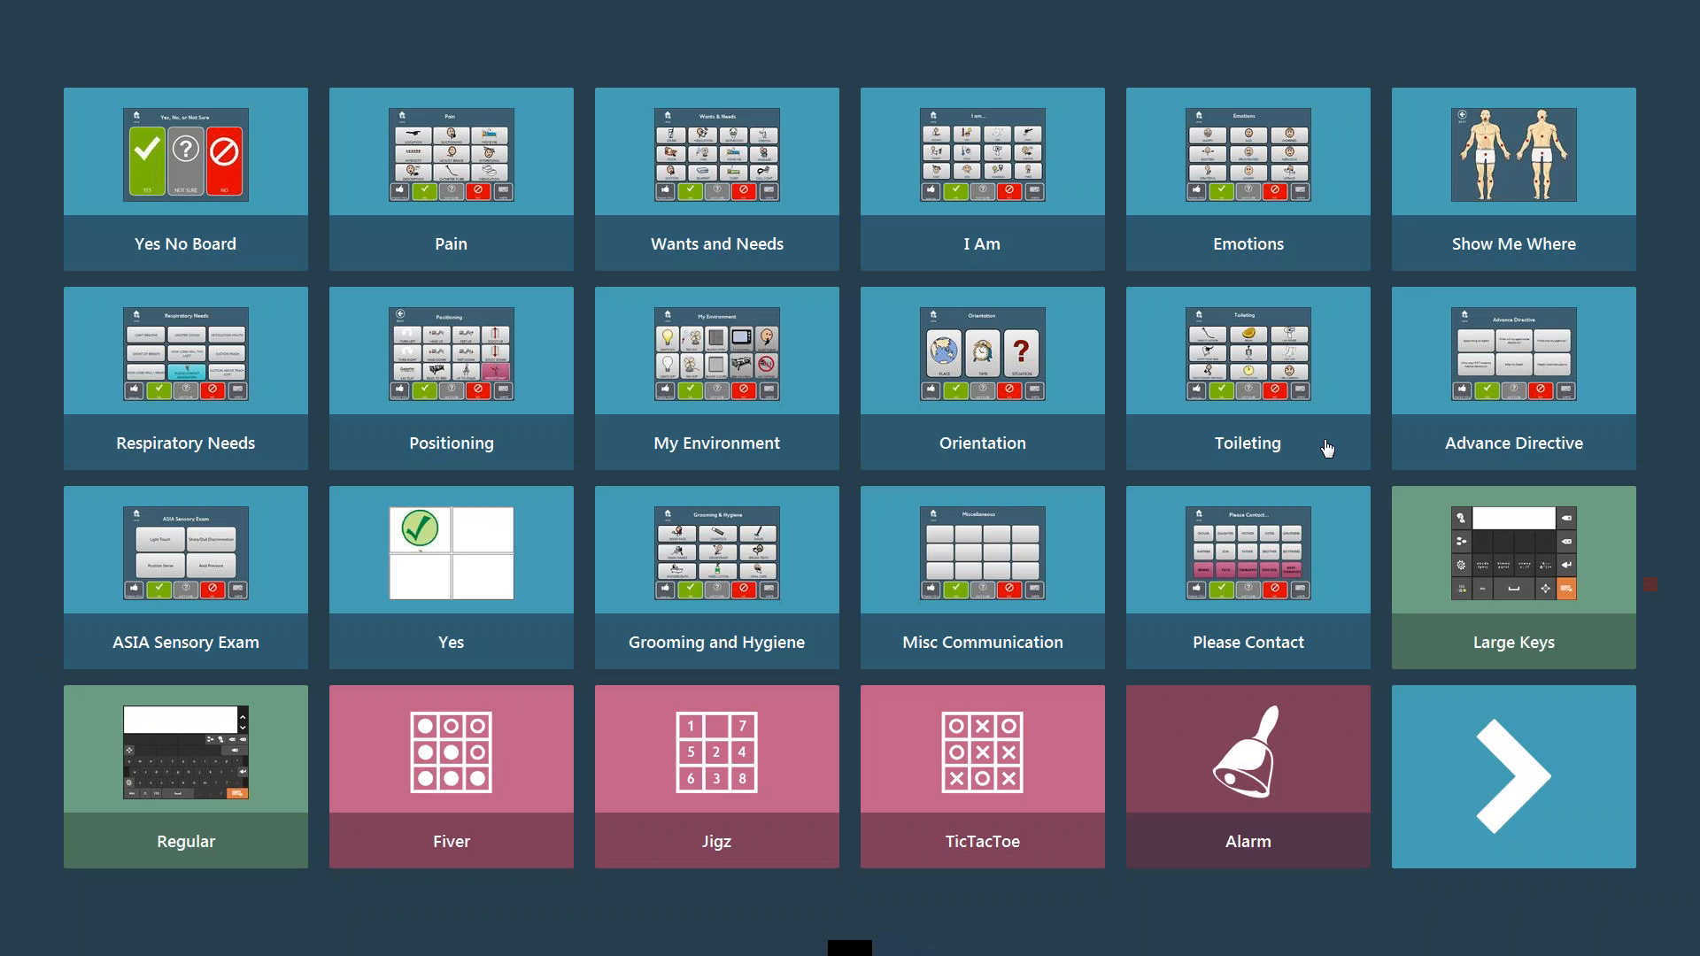
pyautogui.click(450, 155)
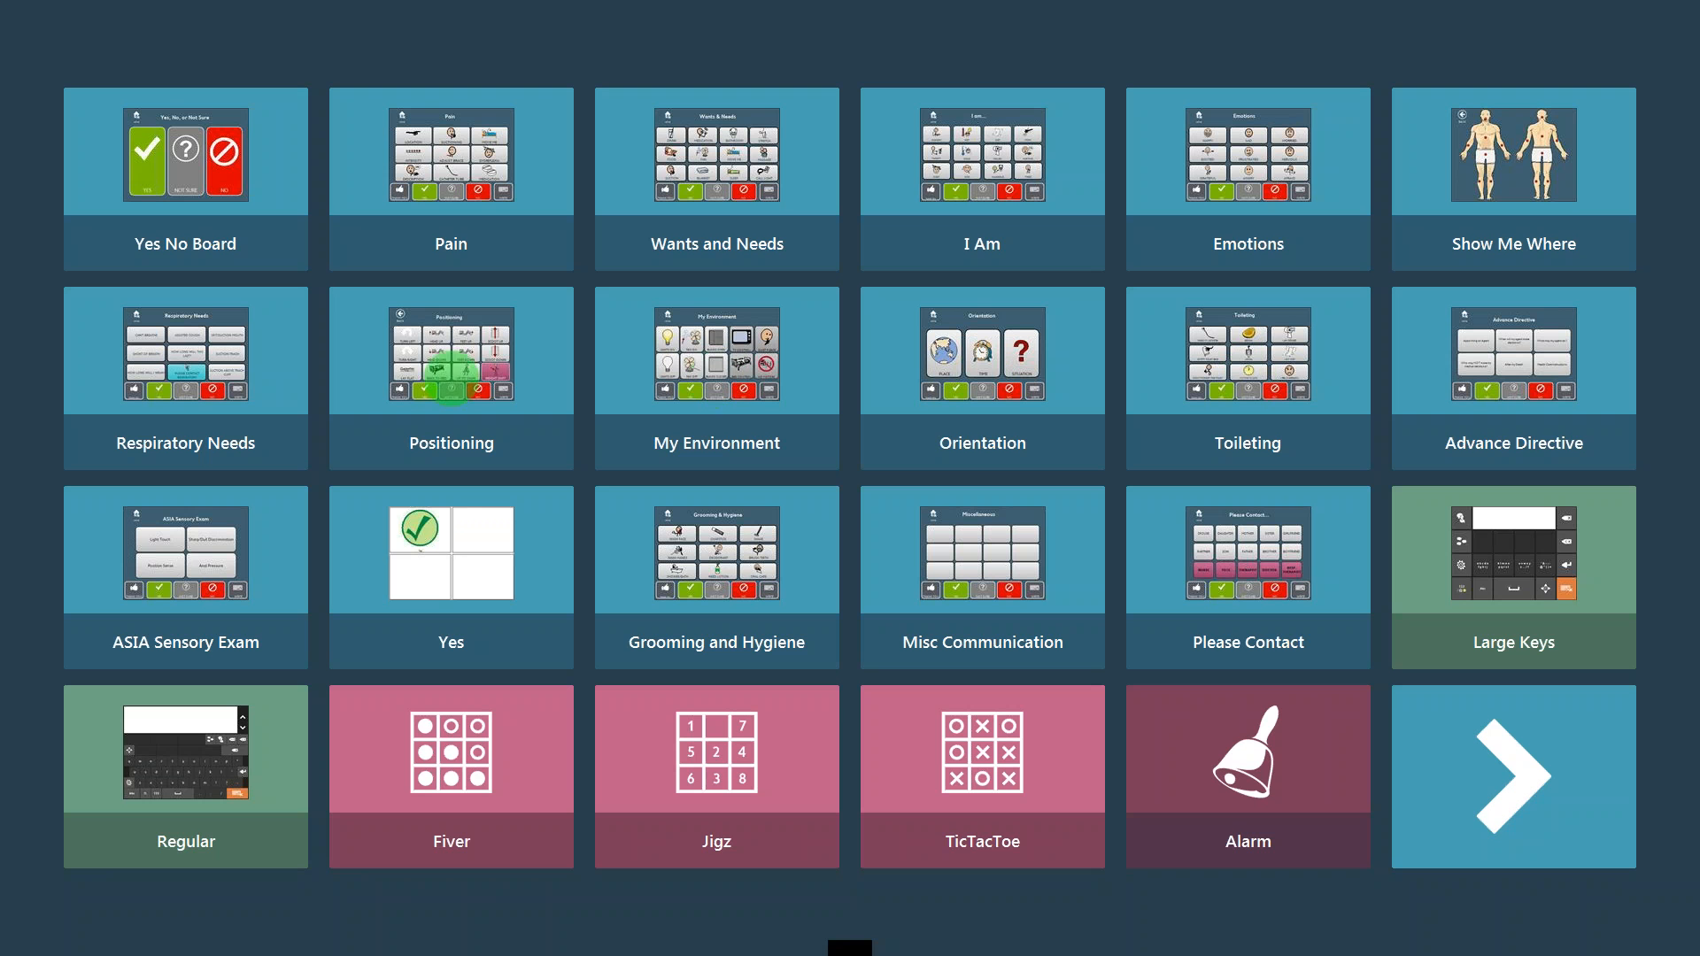
pyautogui.click(715, 777)
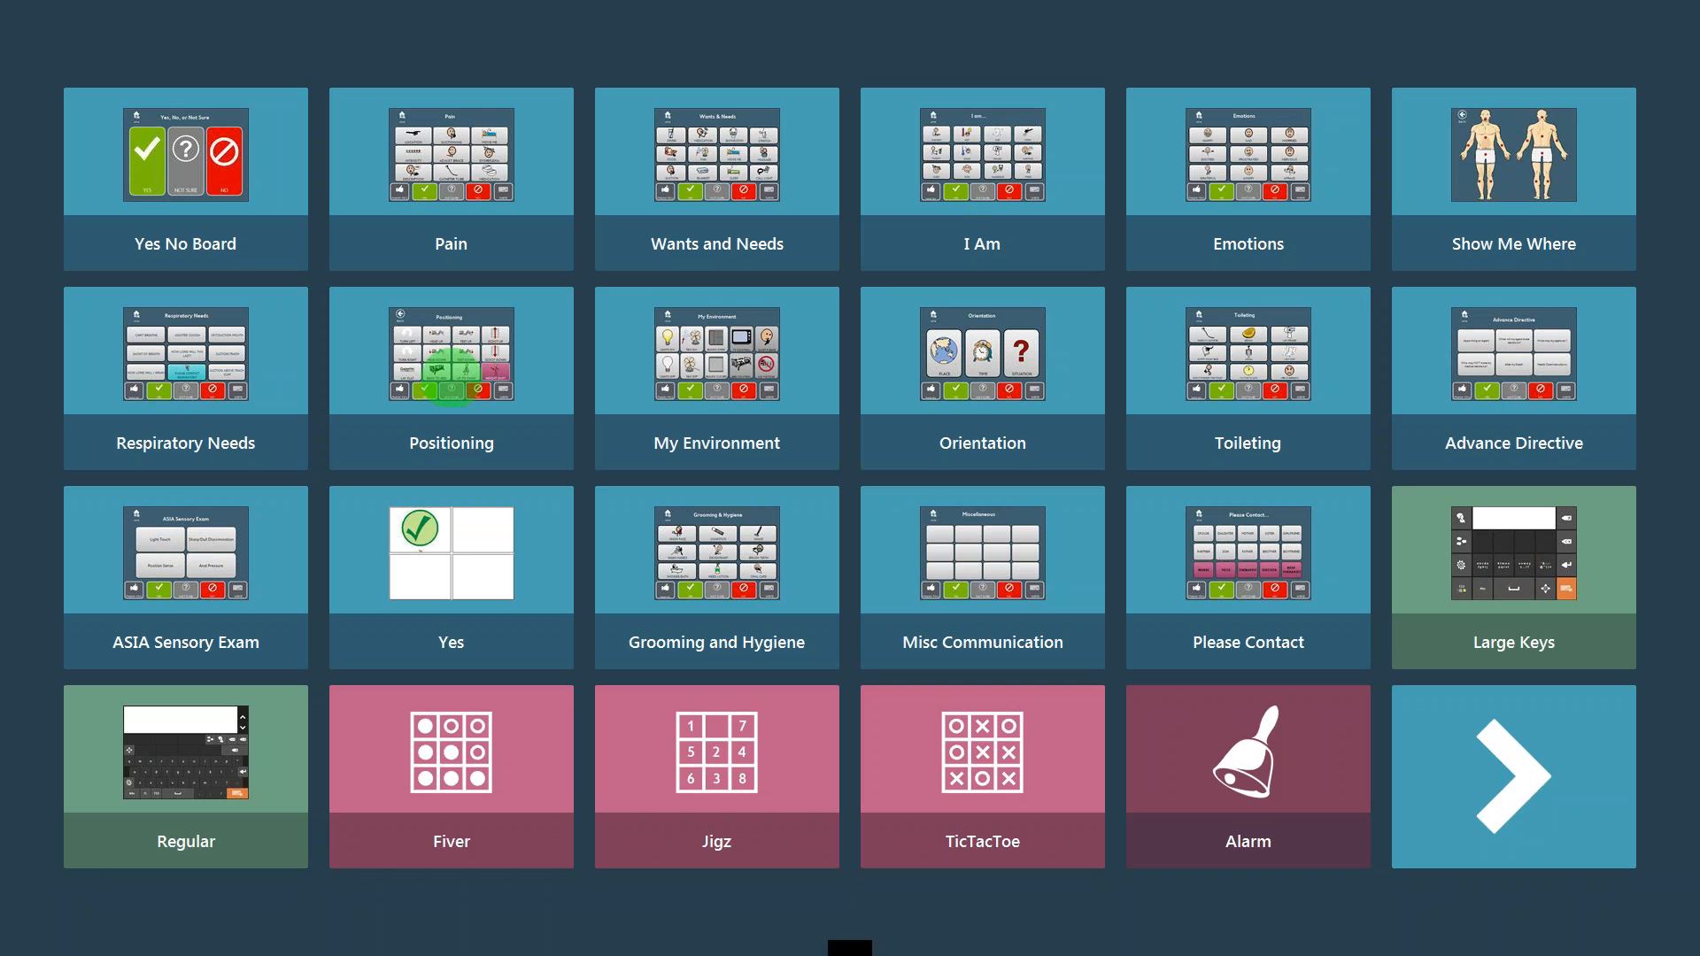
pyautogui.click(450, 350)
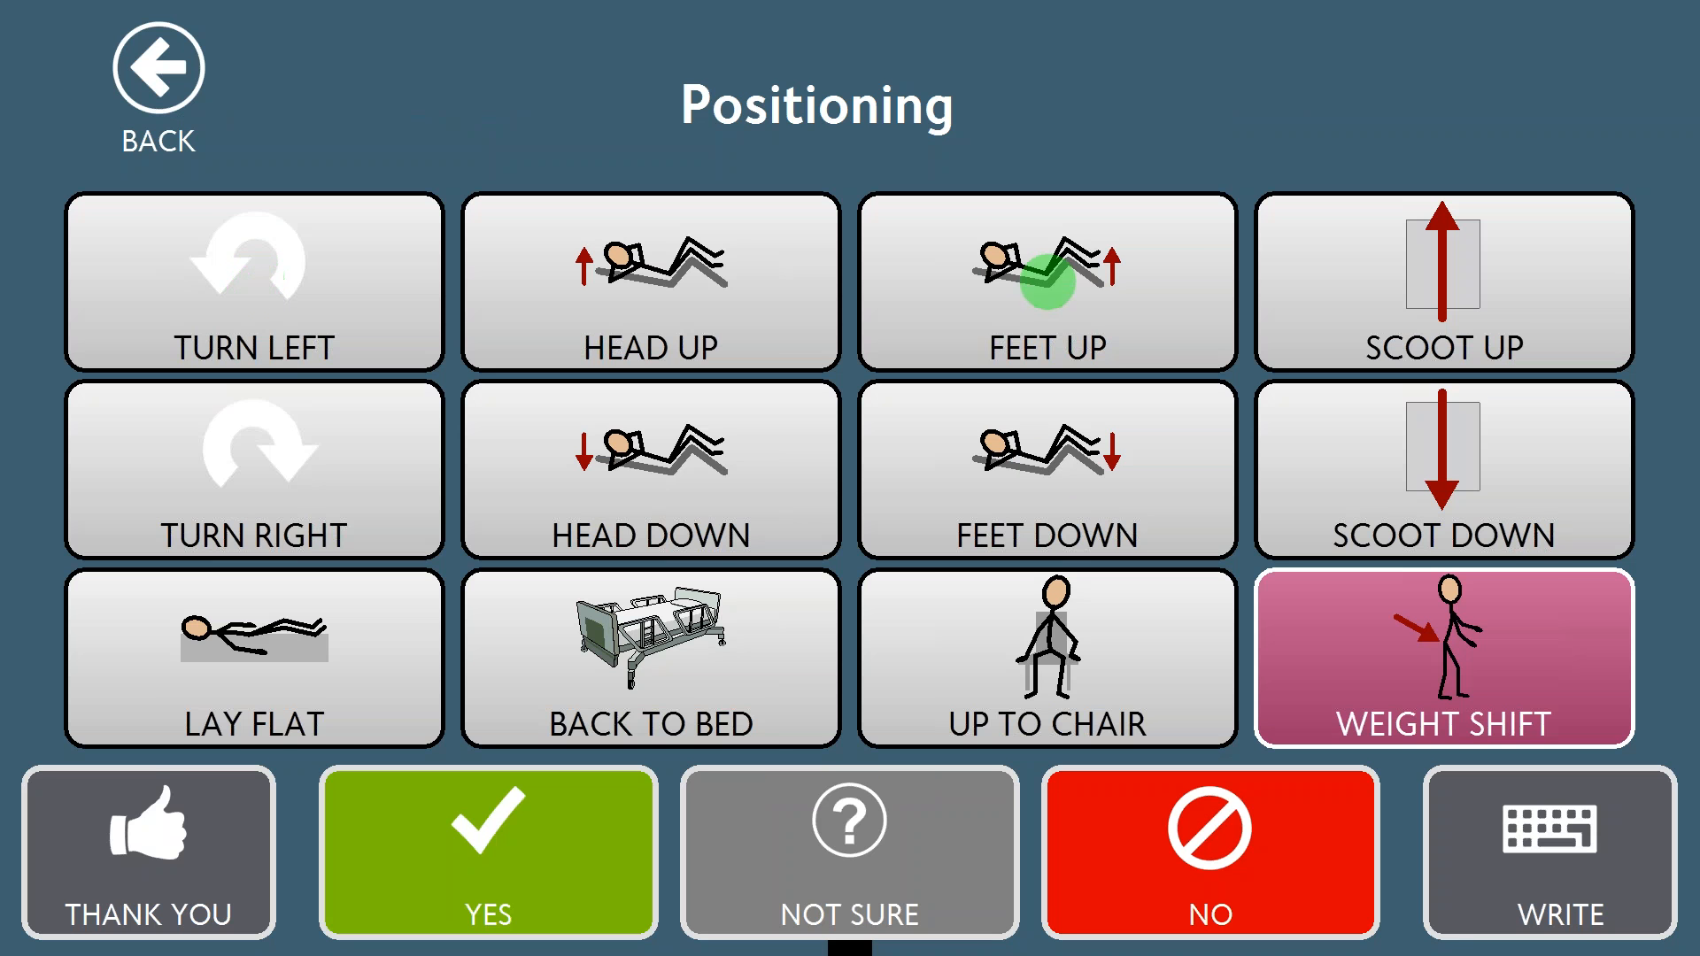
# Step: Select FEET UP, LAY FLAT, HEAD UP and TURN LEFT, then go back home
pyautogui.click(254, 657)
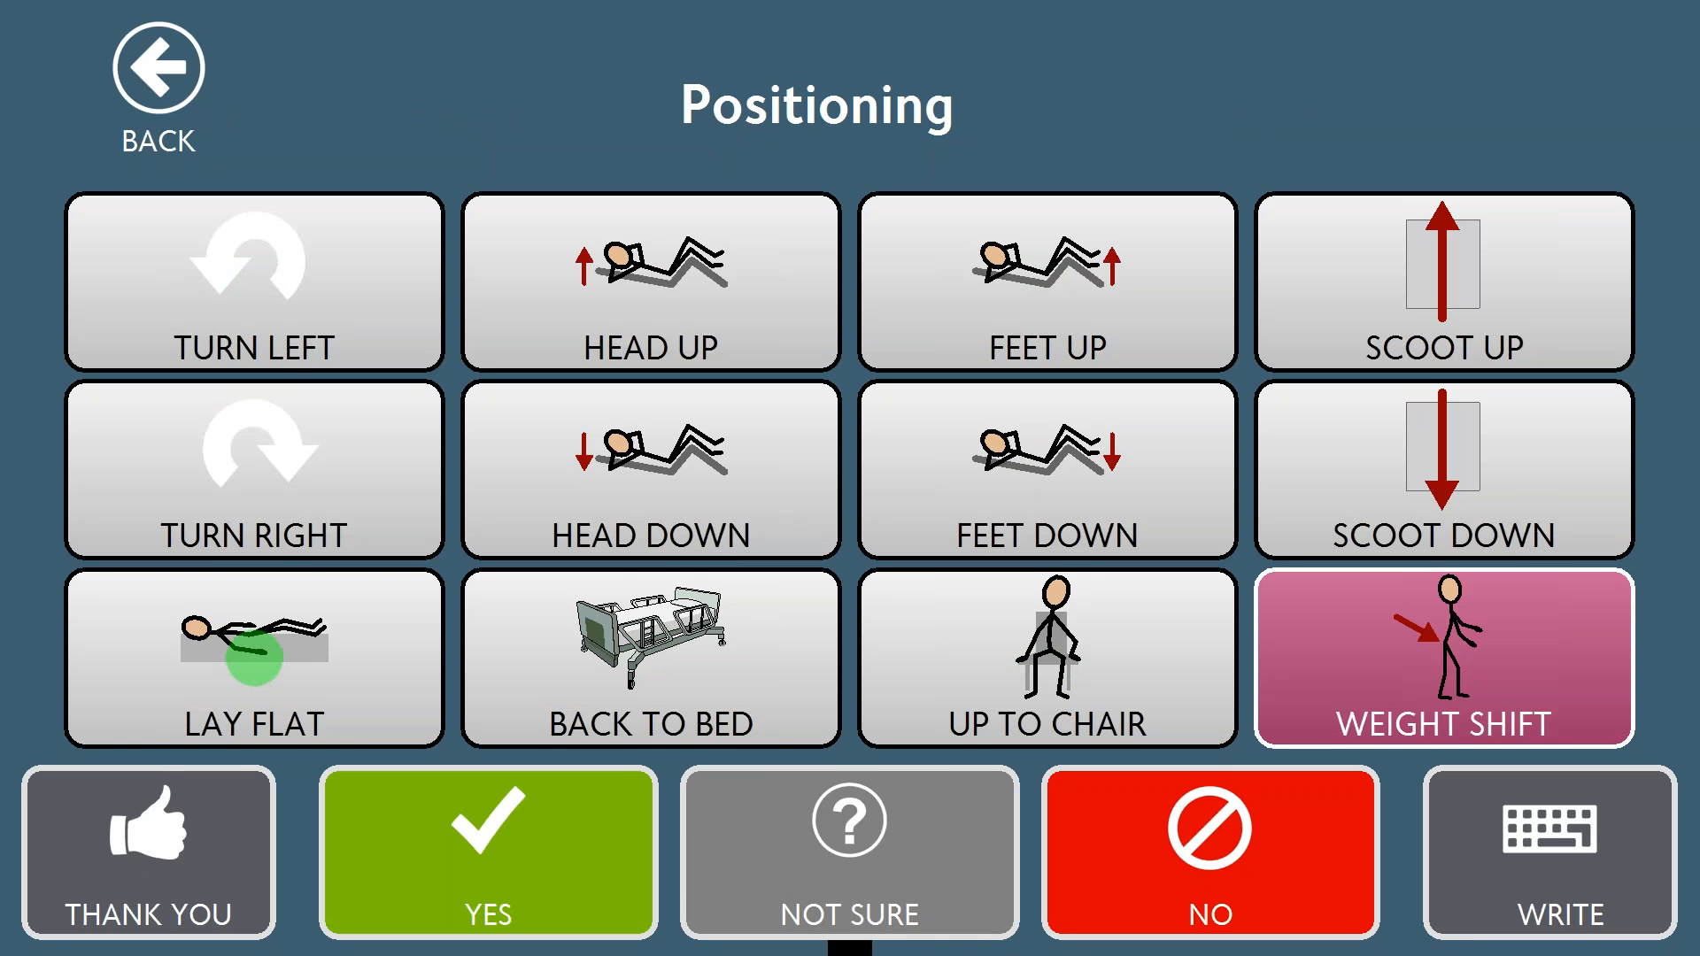
pyautogui.click(648, 282)
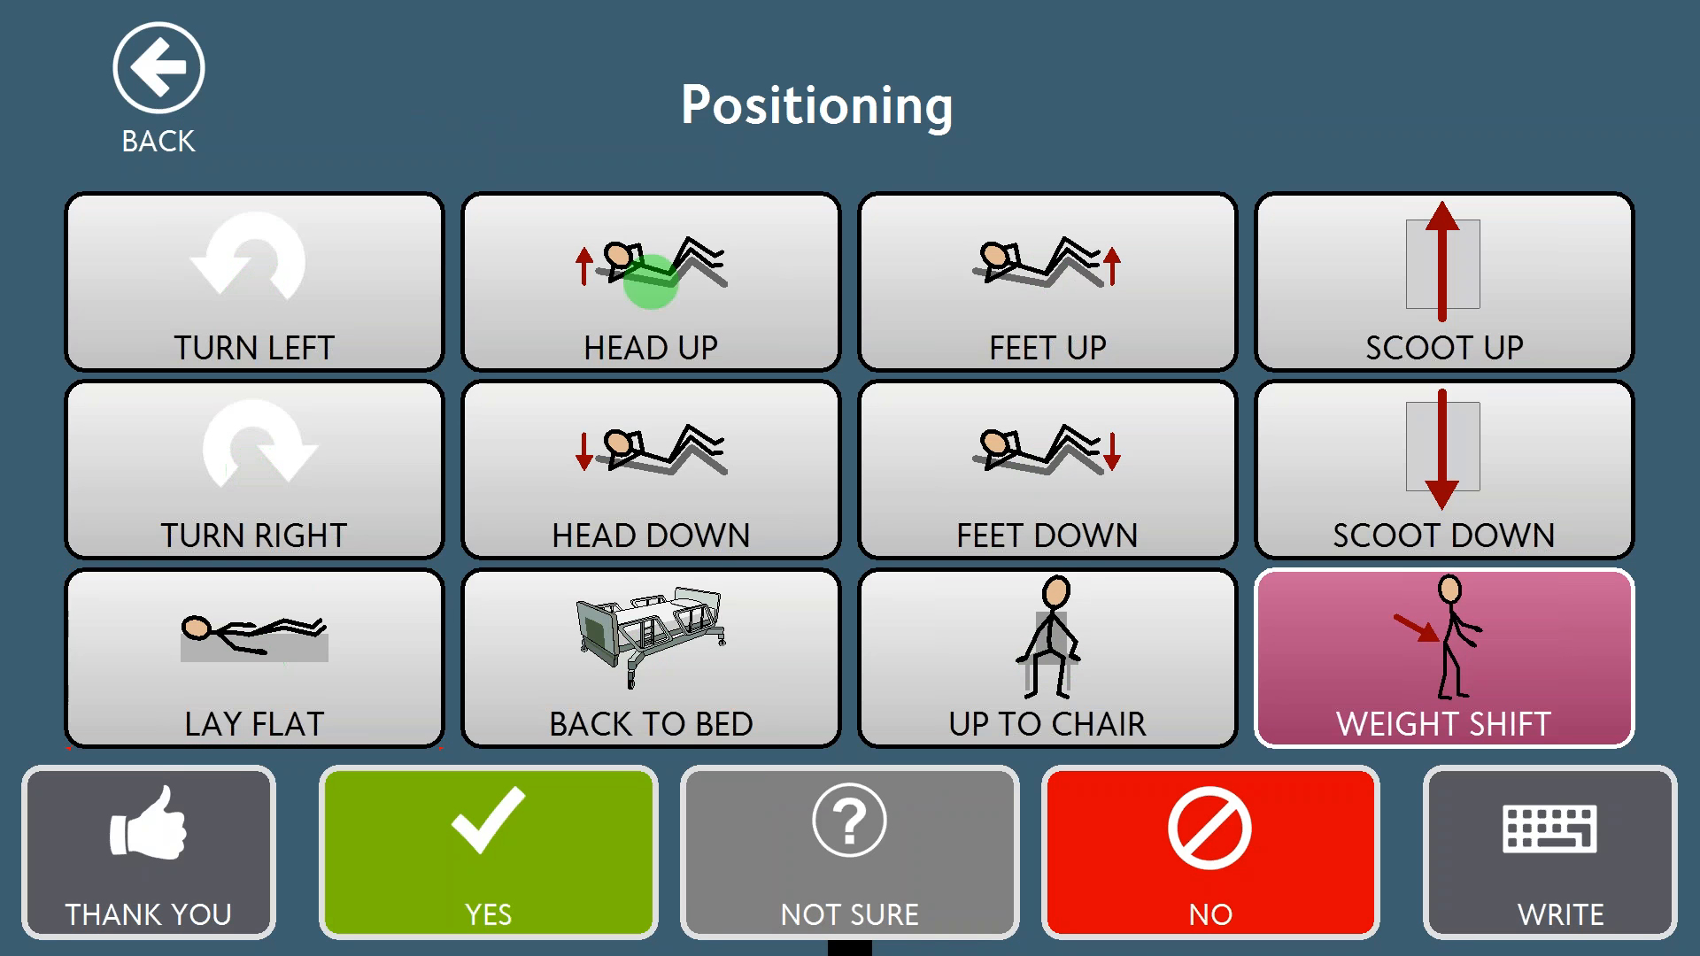
pyautogui.click(254, 282)
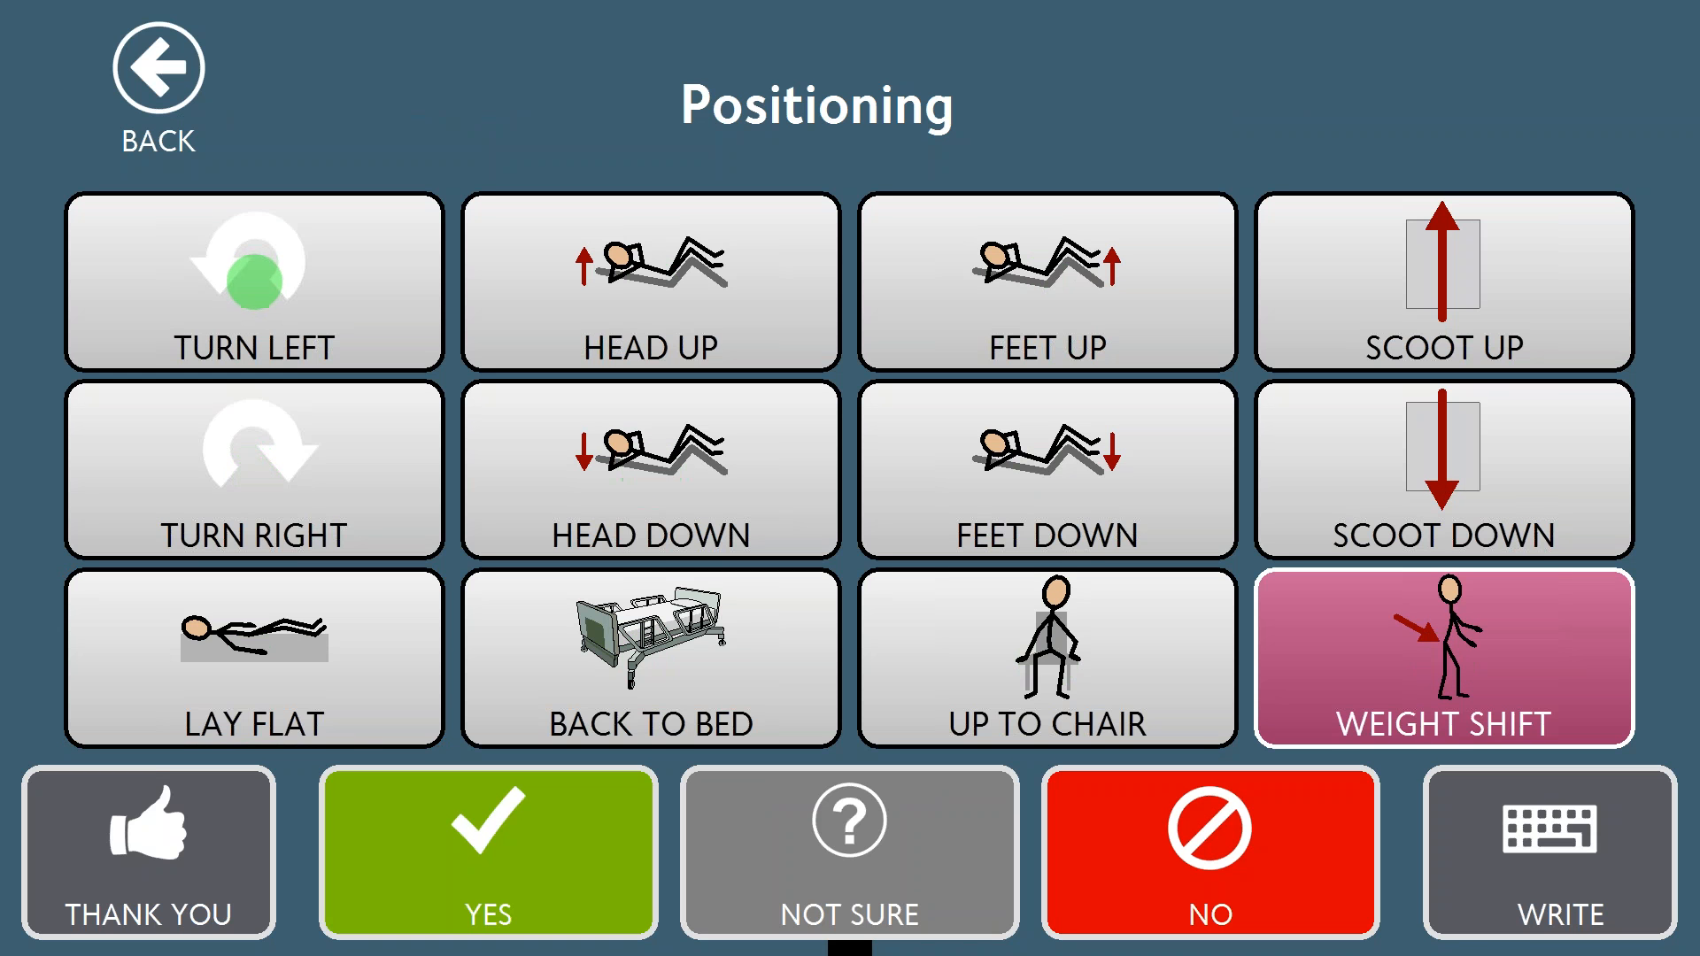
pyautogui.click(1048, 470)
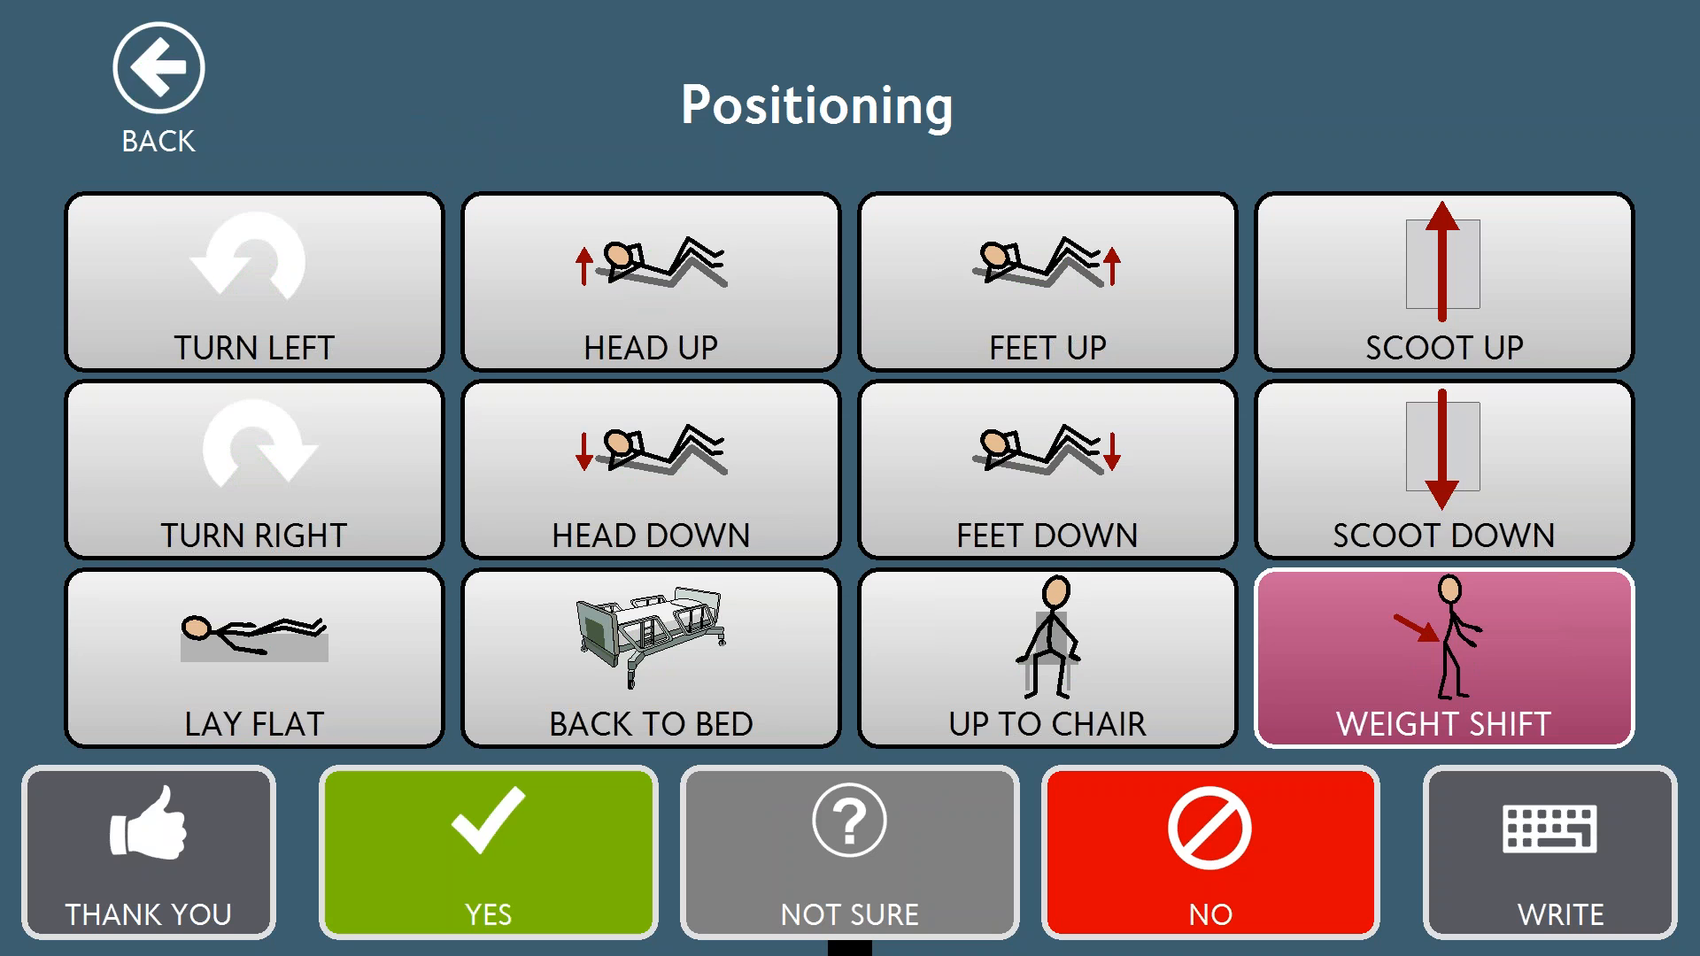
pyautogui.click(159, 67)
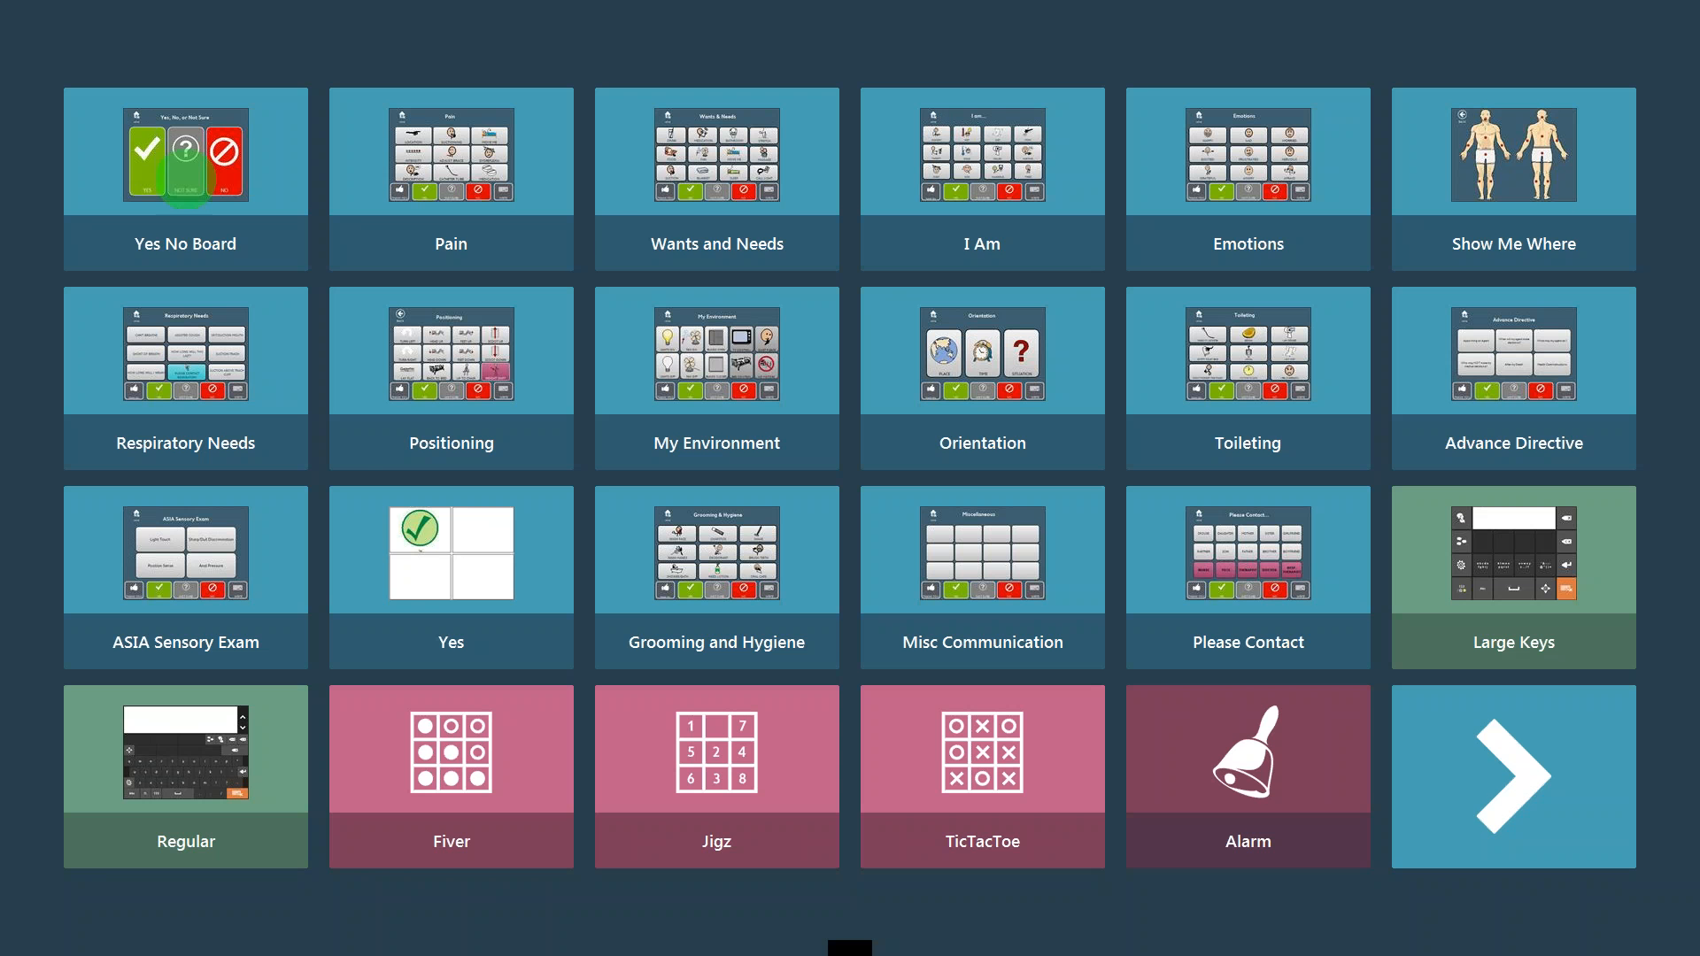